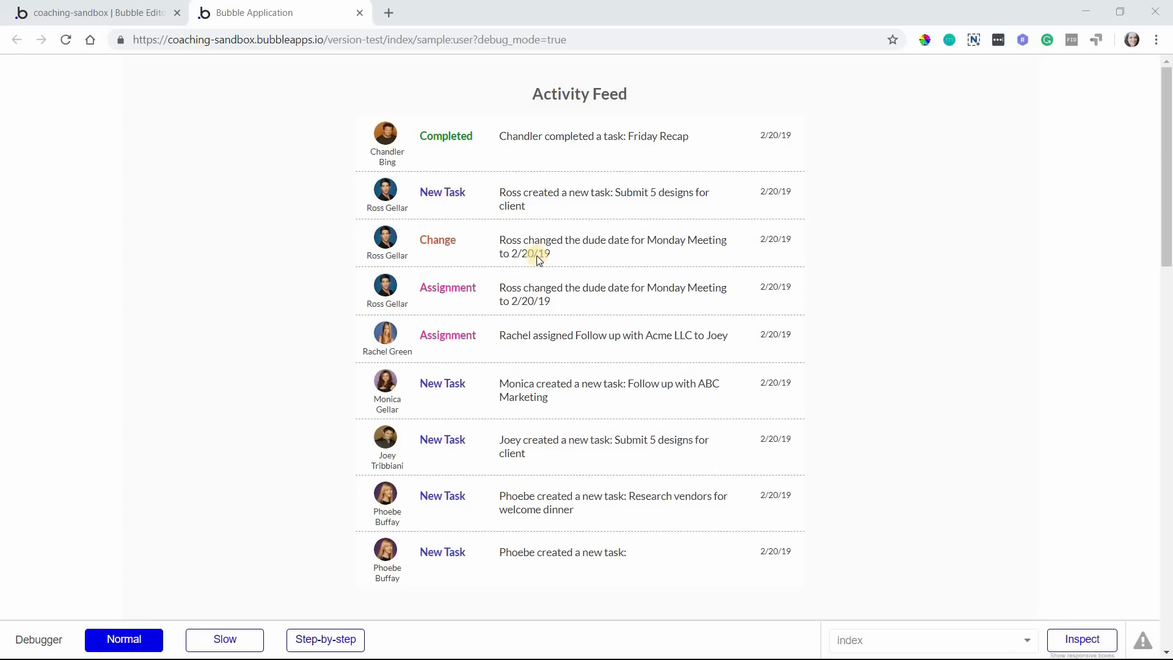
mouse_move(646, 527)
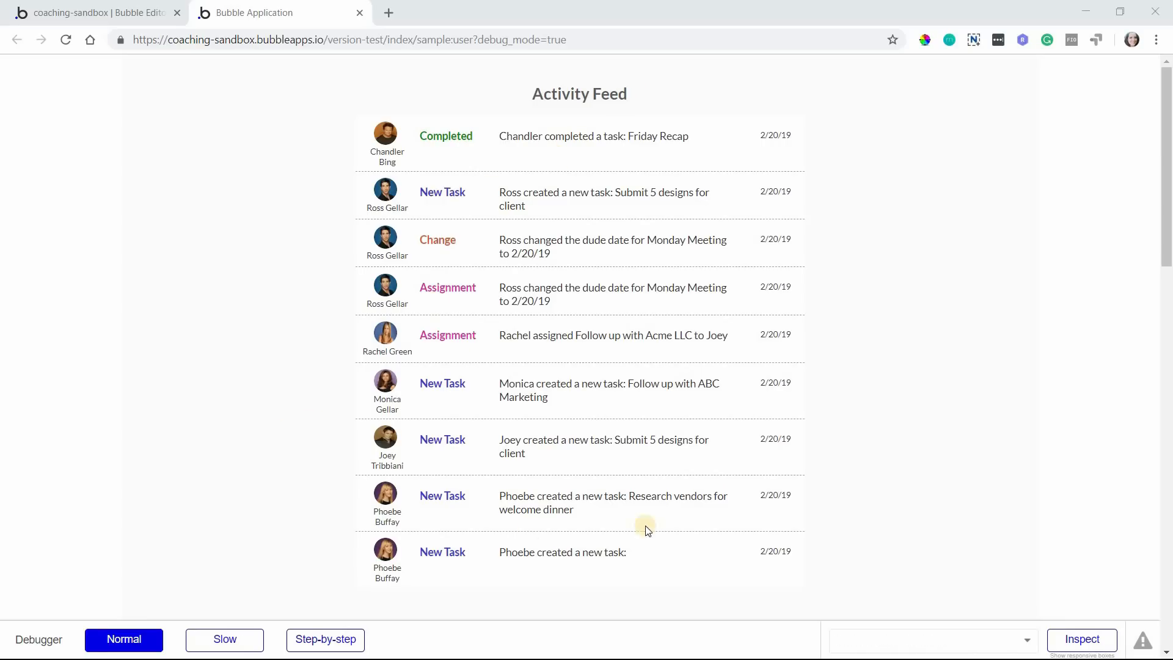
mouse_move(591, 233)
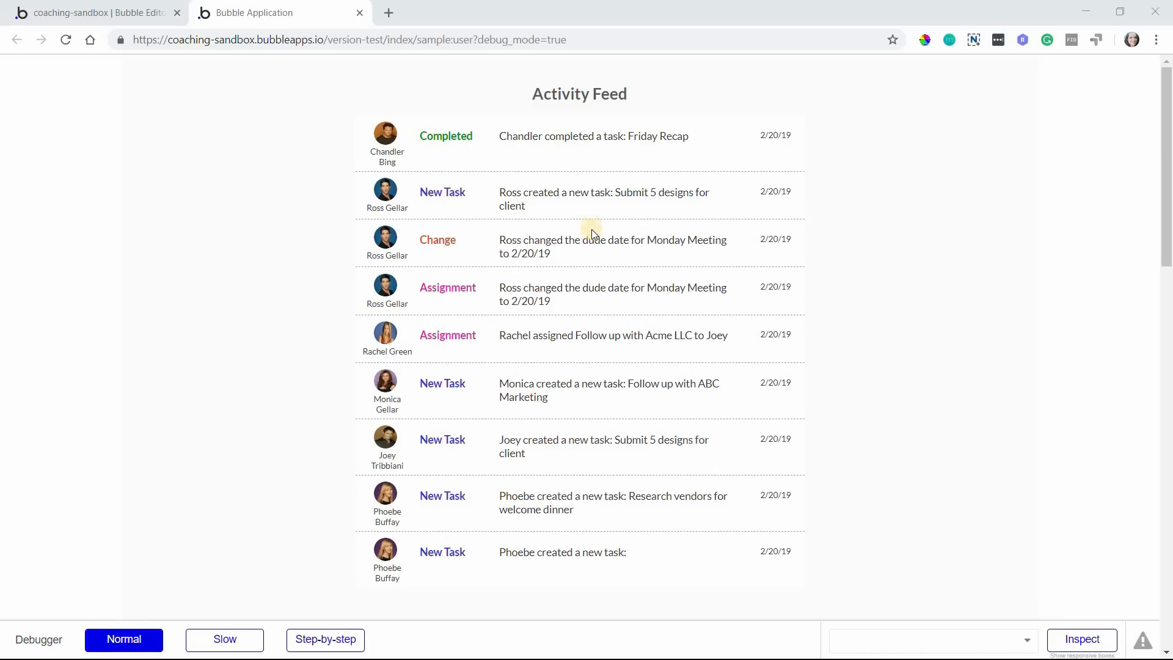
mouse_move(597, 266)
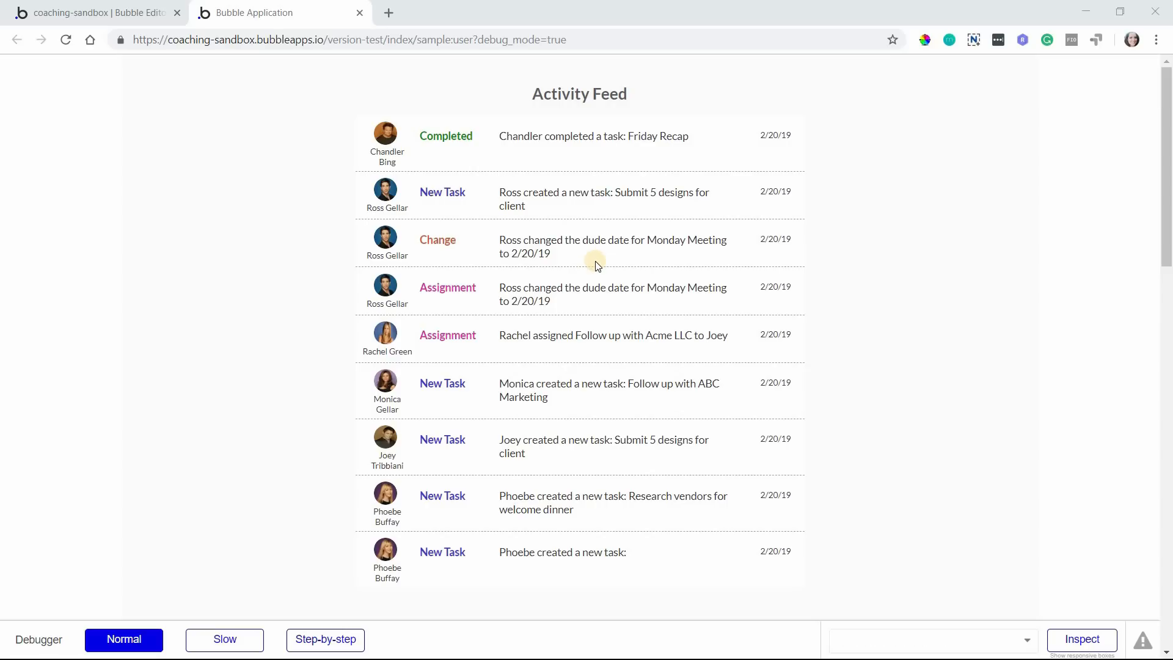
mouse_move(595, 275)
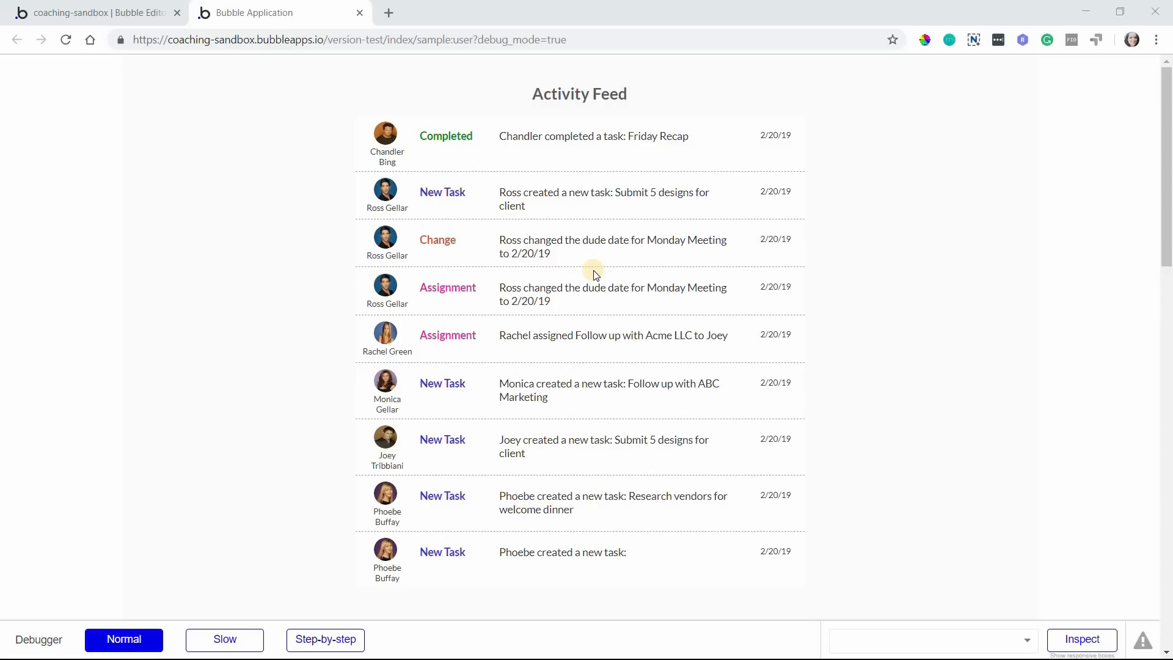
mouse_move(573, 267)
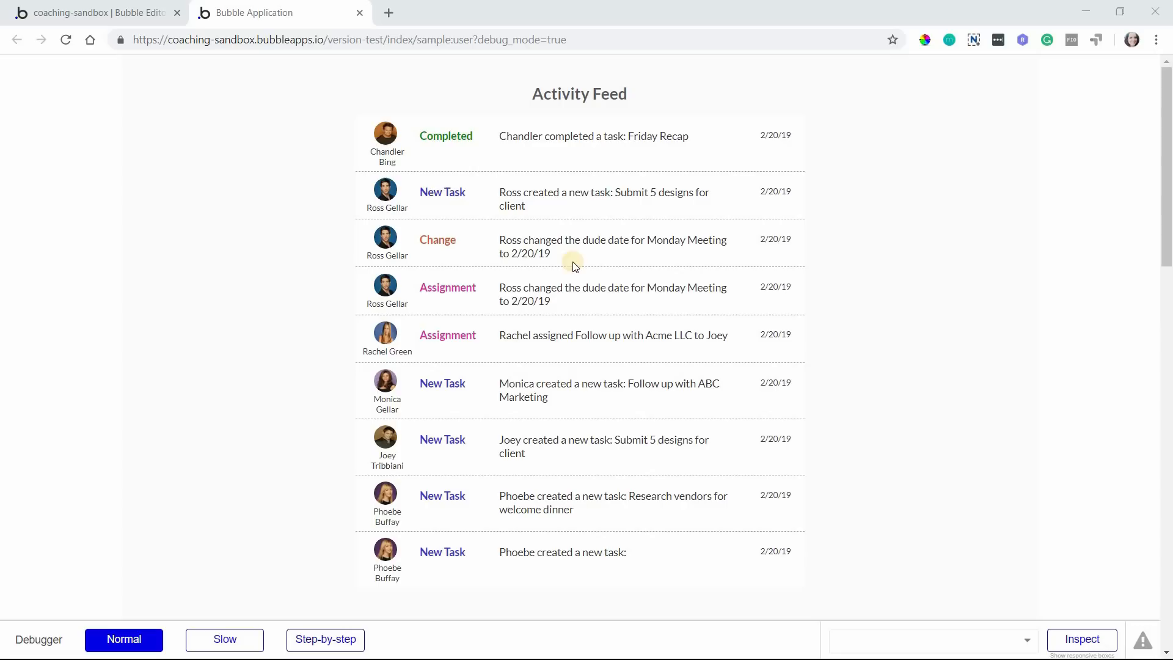
mouse_move(522, 370)
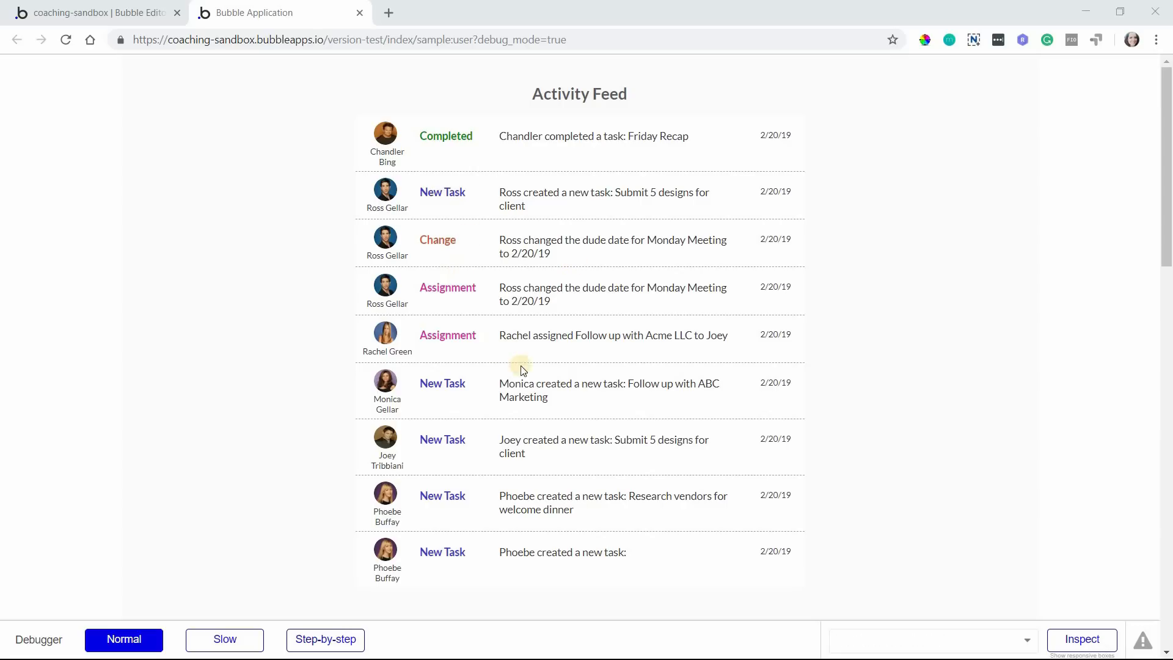
mouse_move(514, 331)
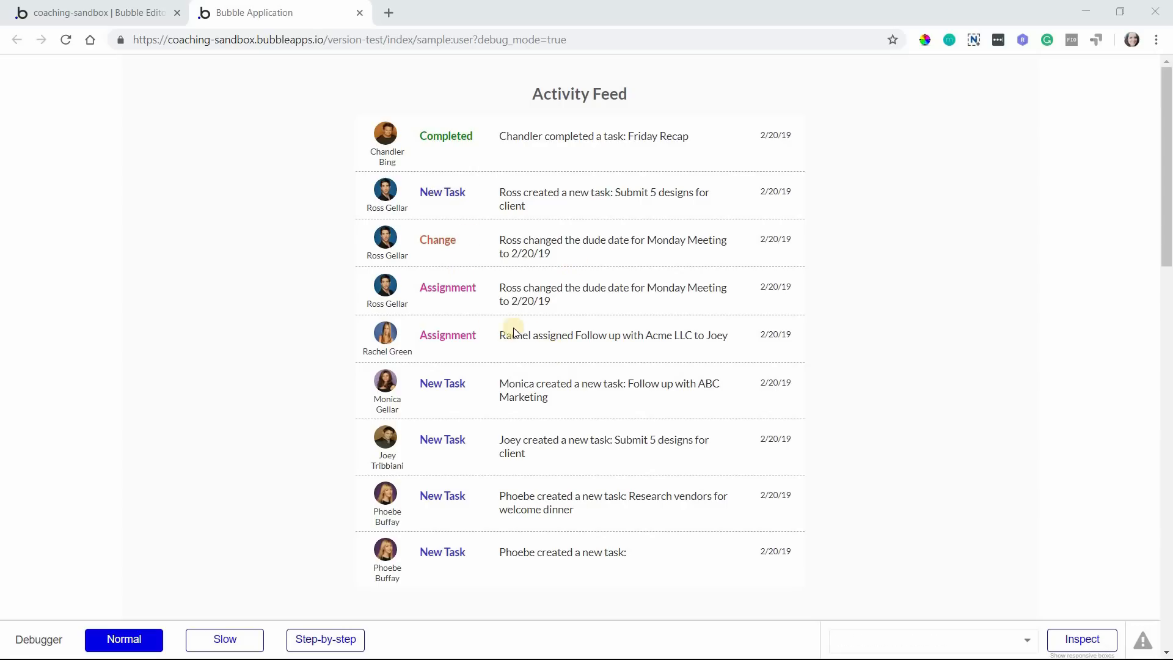
mouse_move(577, 374)
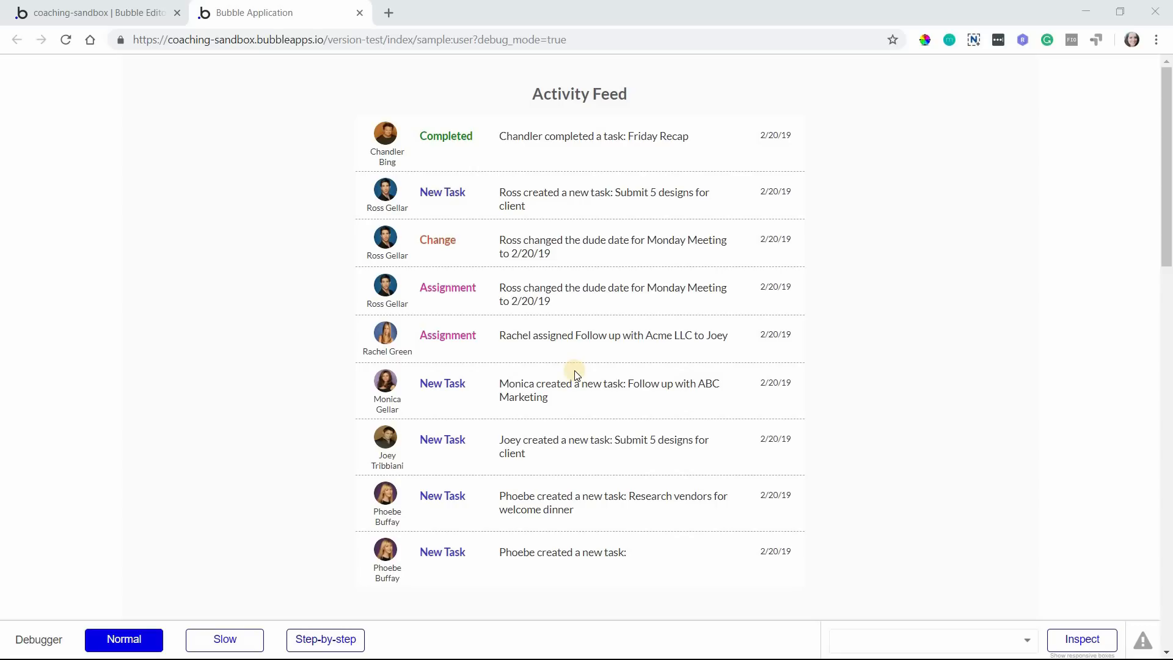
mouse_move(698, 381)
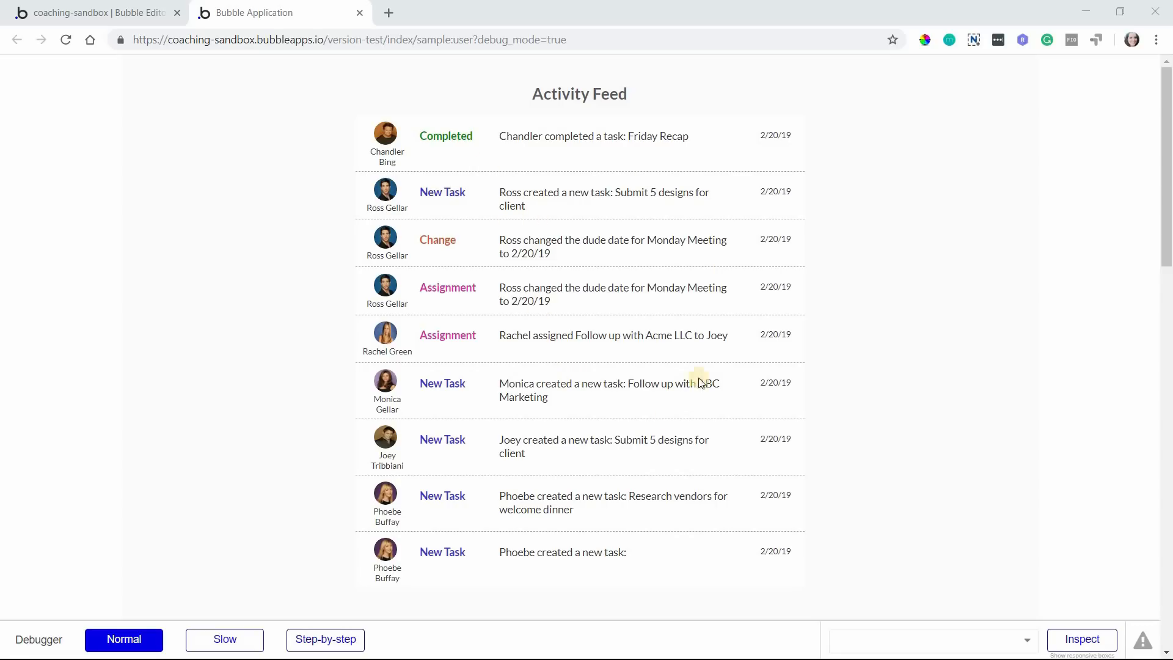
mouse_move(589, 363)
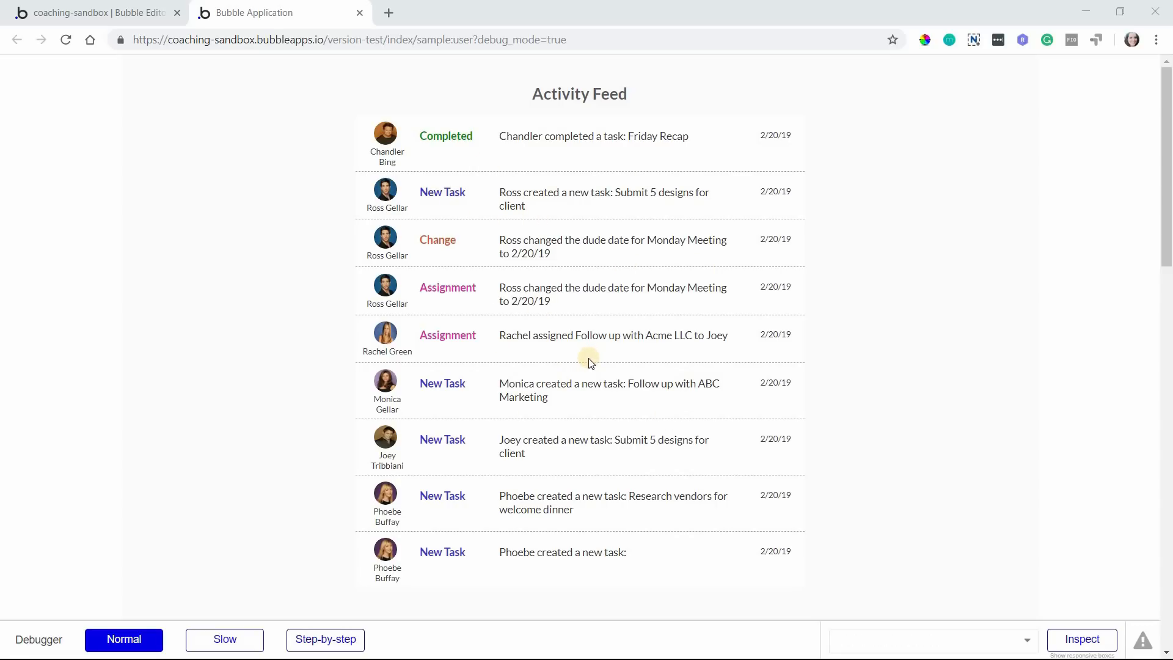
mouse_move(585, 366)
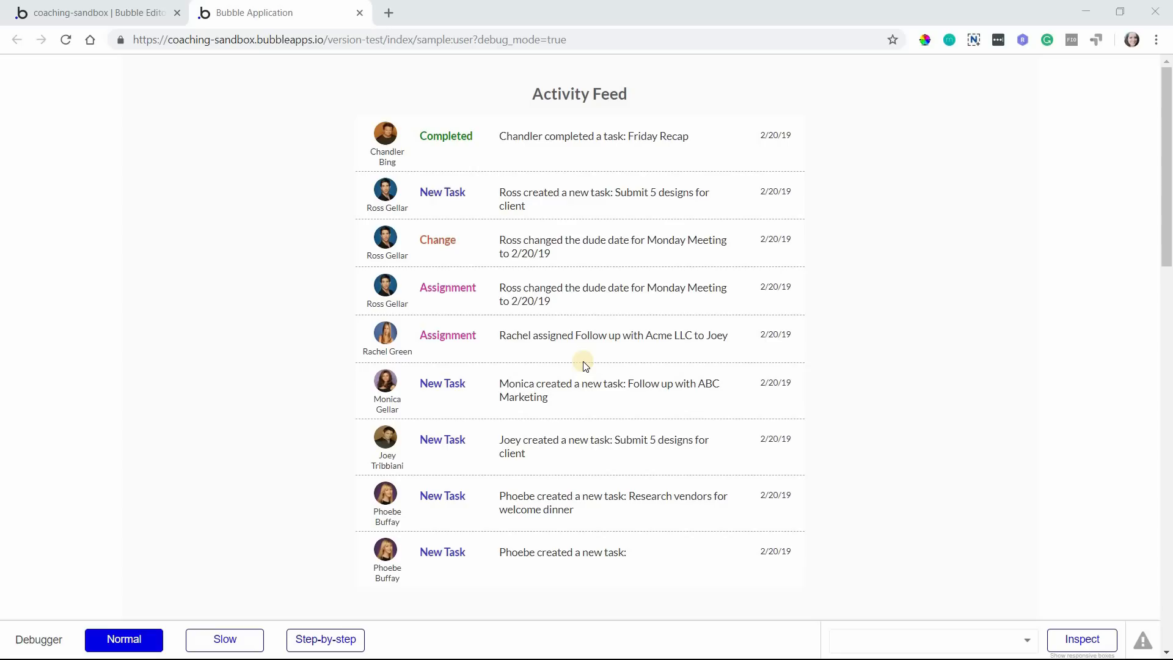
mouse_move(404, 183)
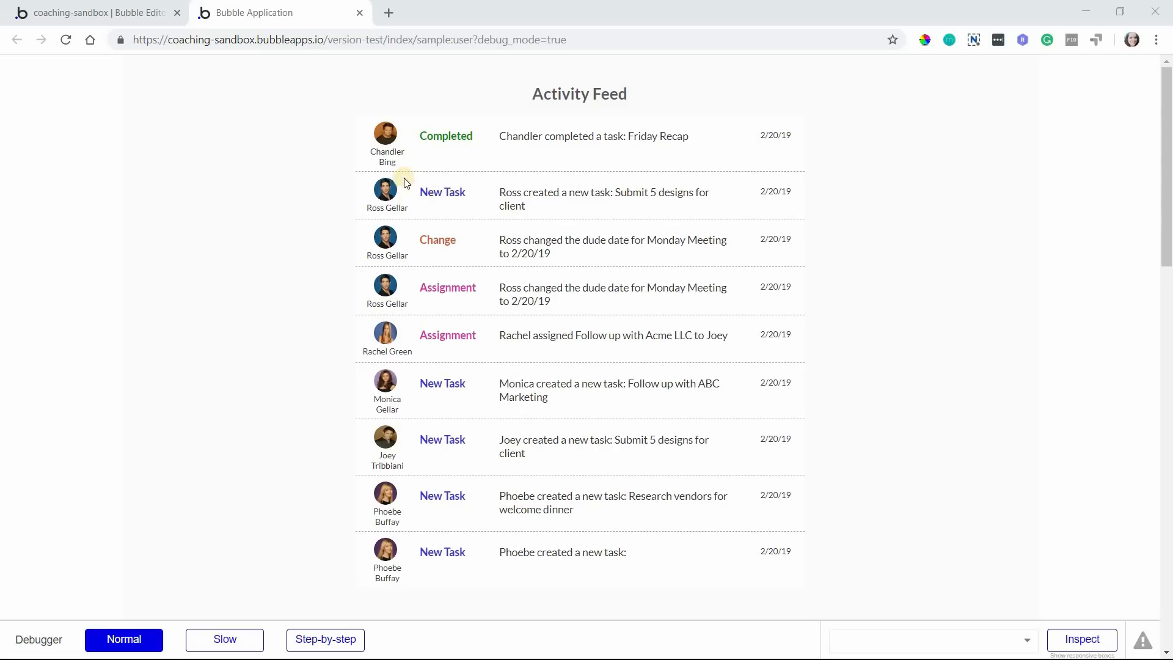
mouse_move(397, 347)
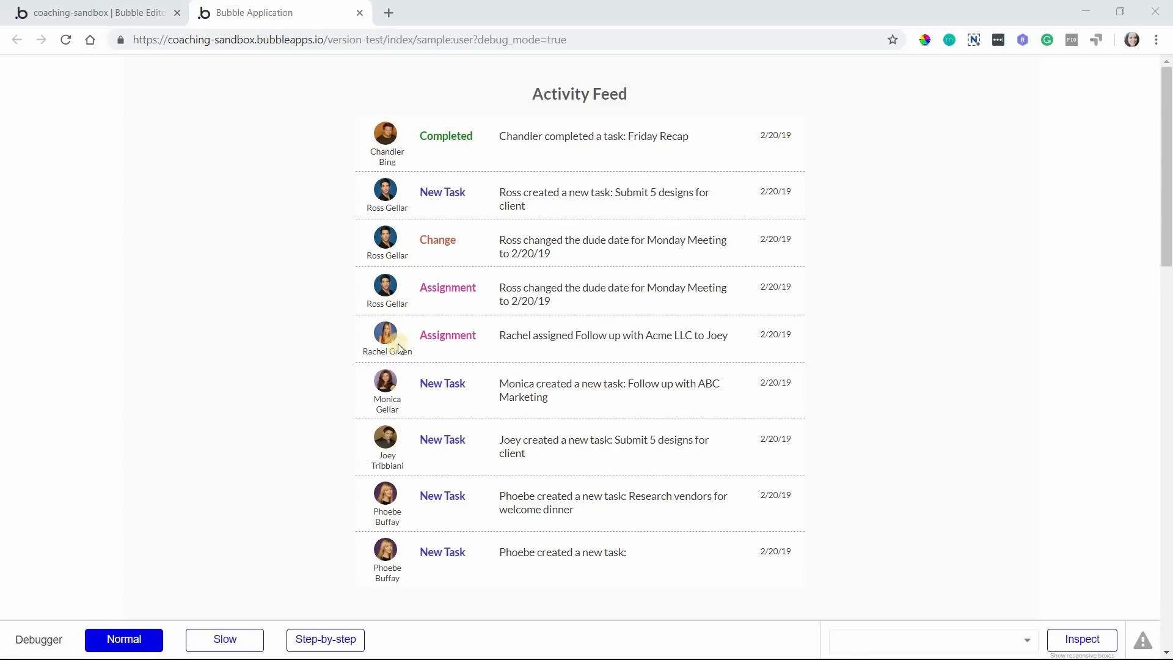
mouse_move(385, 455)
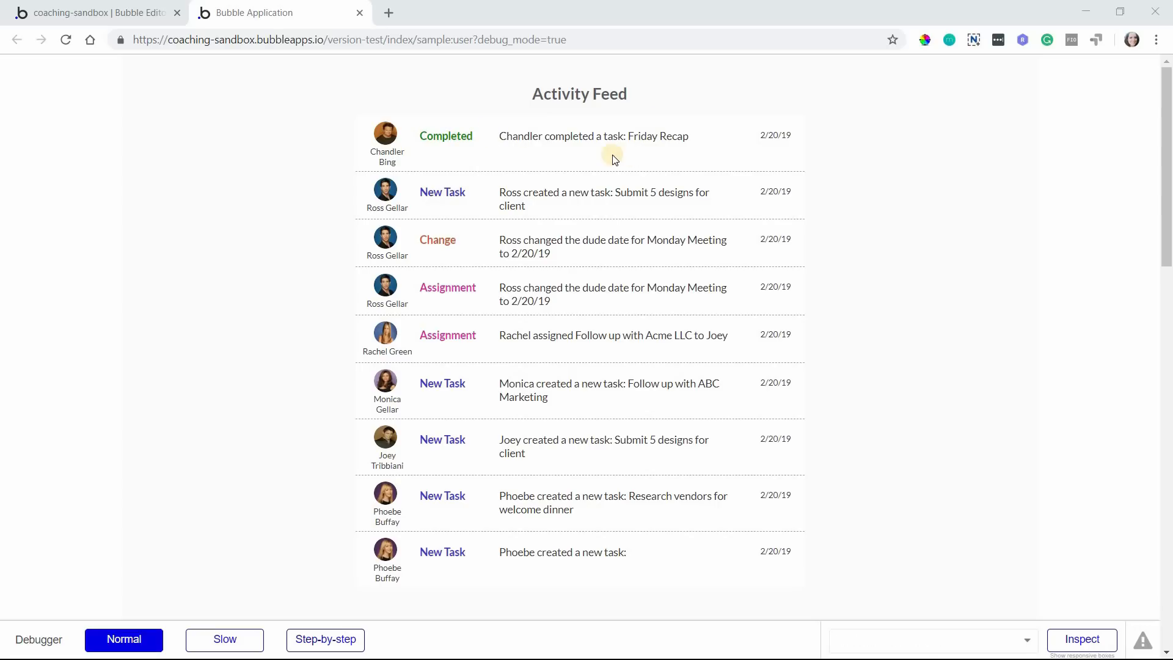
mouse_move(535, 151)
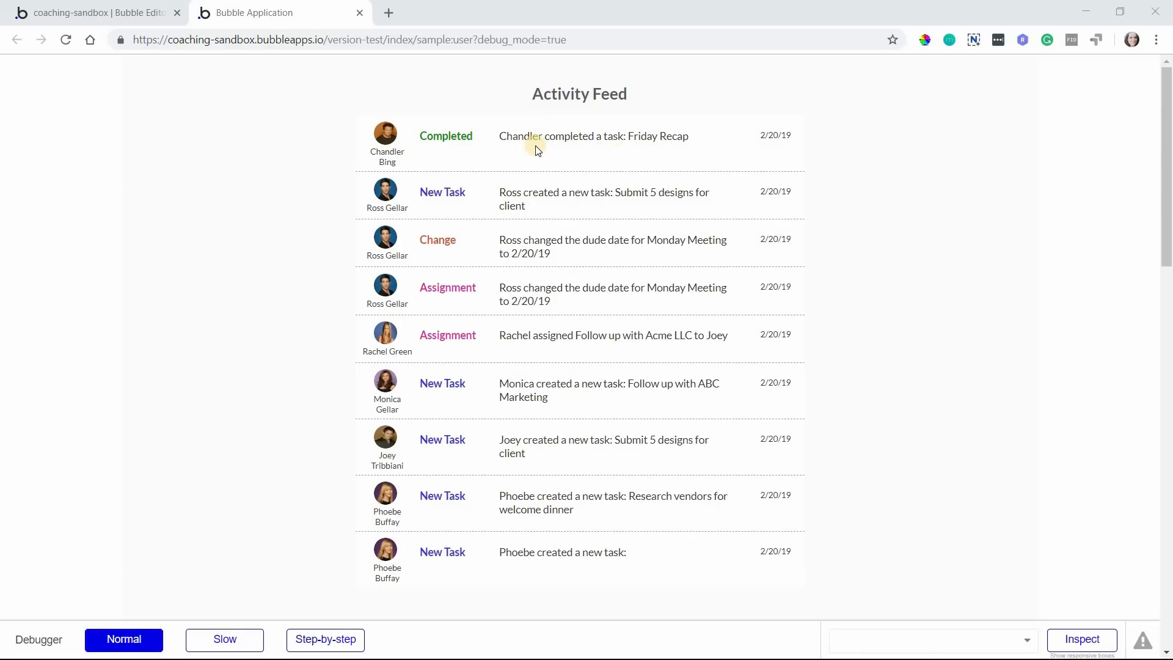
mouse_move(551, 524)
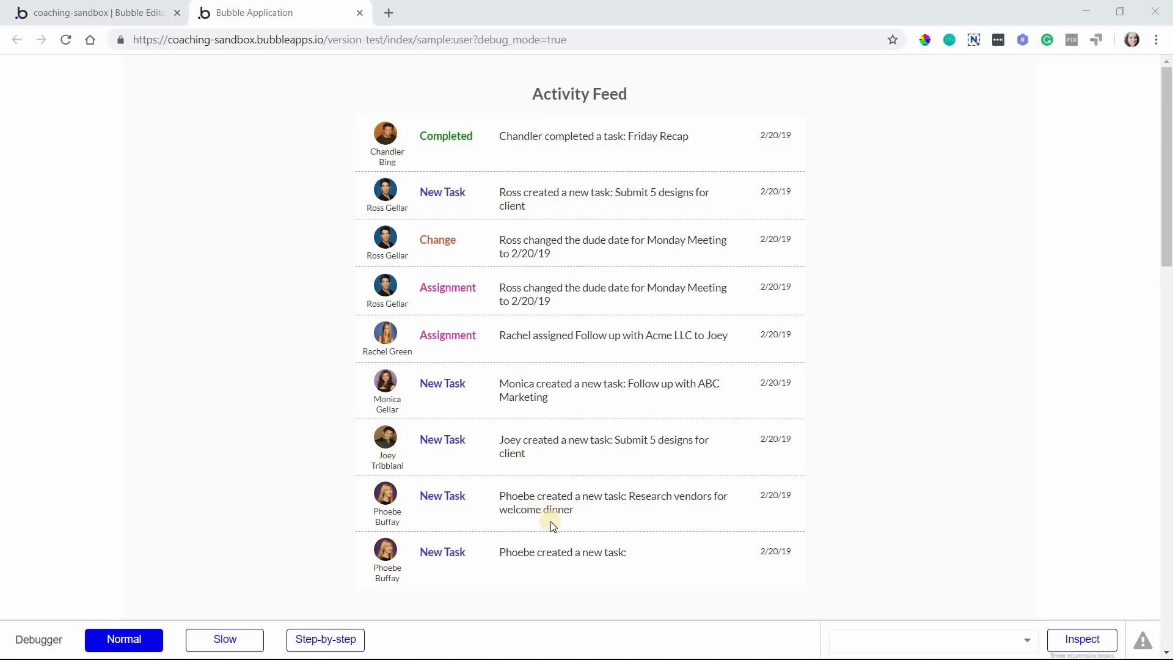
mouse_move(638, 467)
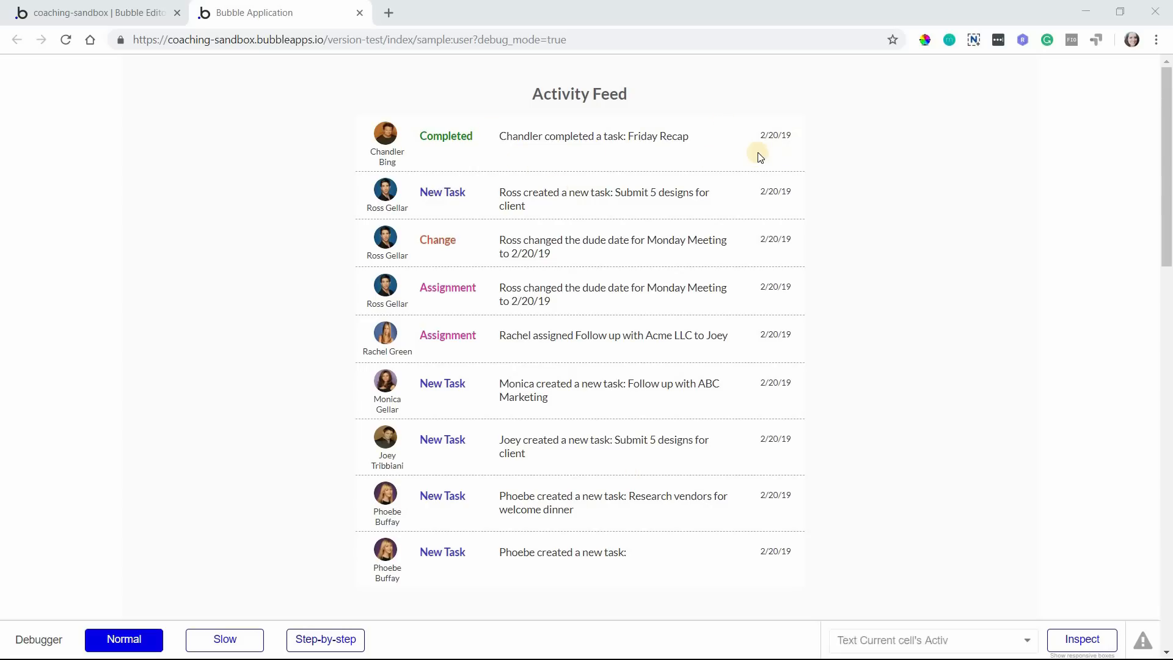
mouse_move(448, 152)
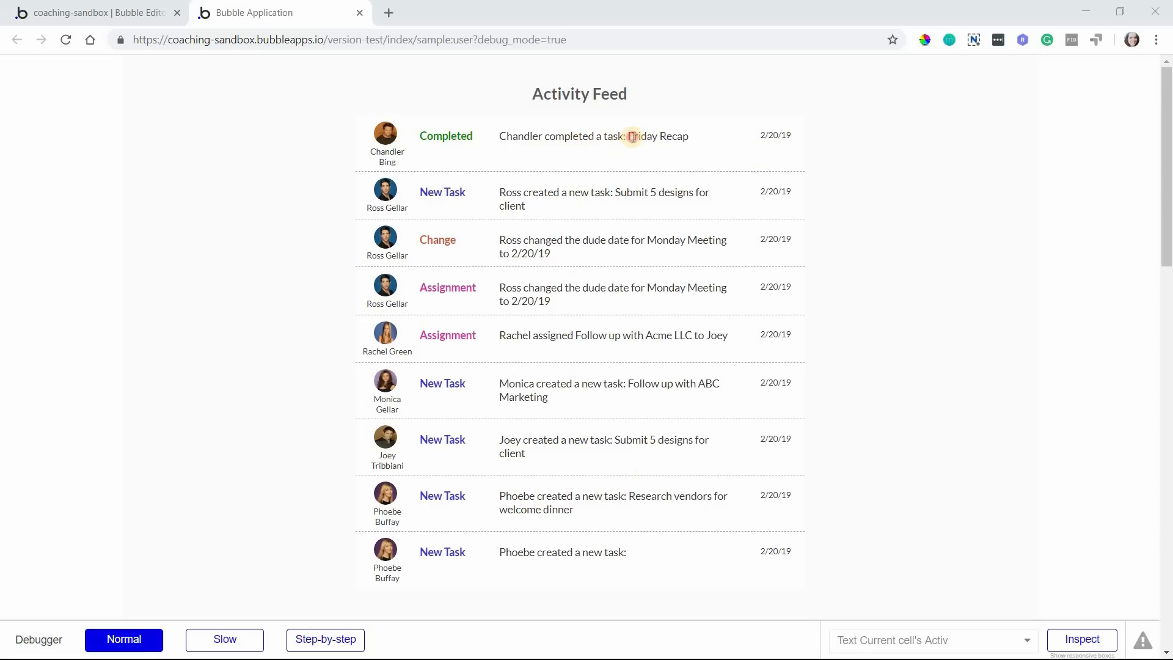
Create a custom data type named 'Activity Event' in the Data tab
double_click(657, 136)
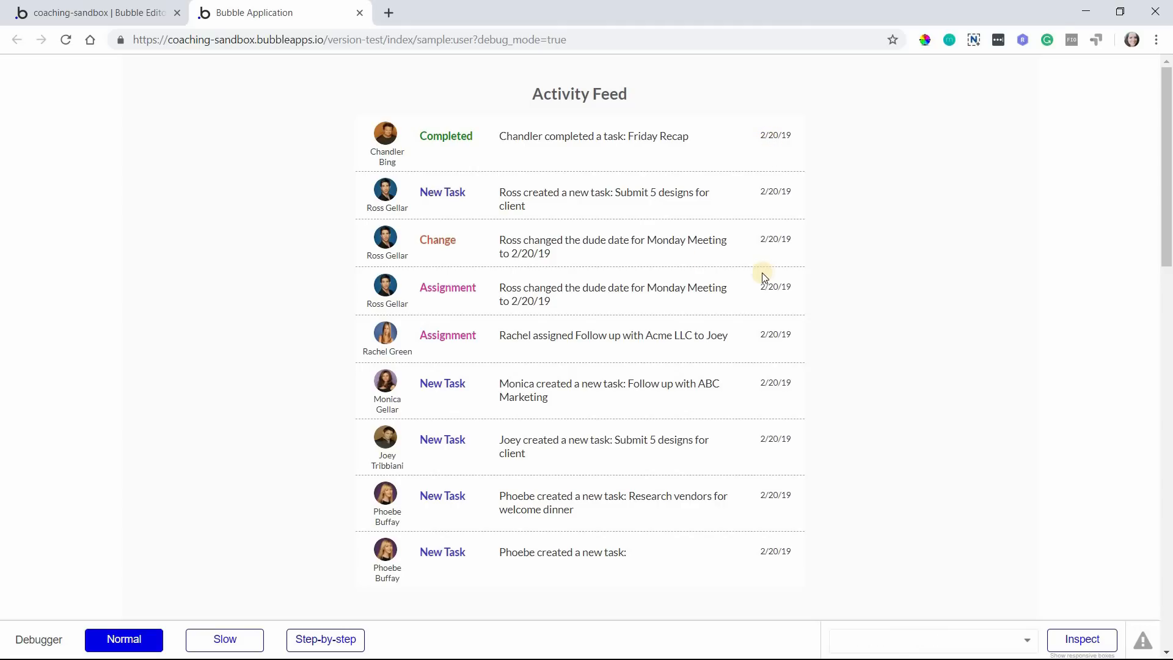
mouse_move(446, 143)
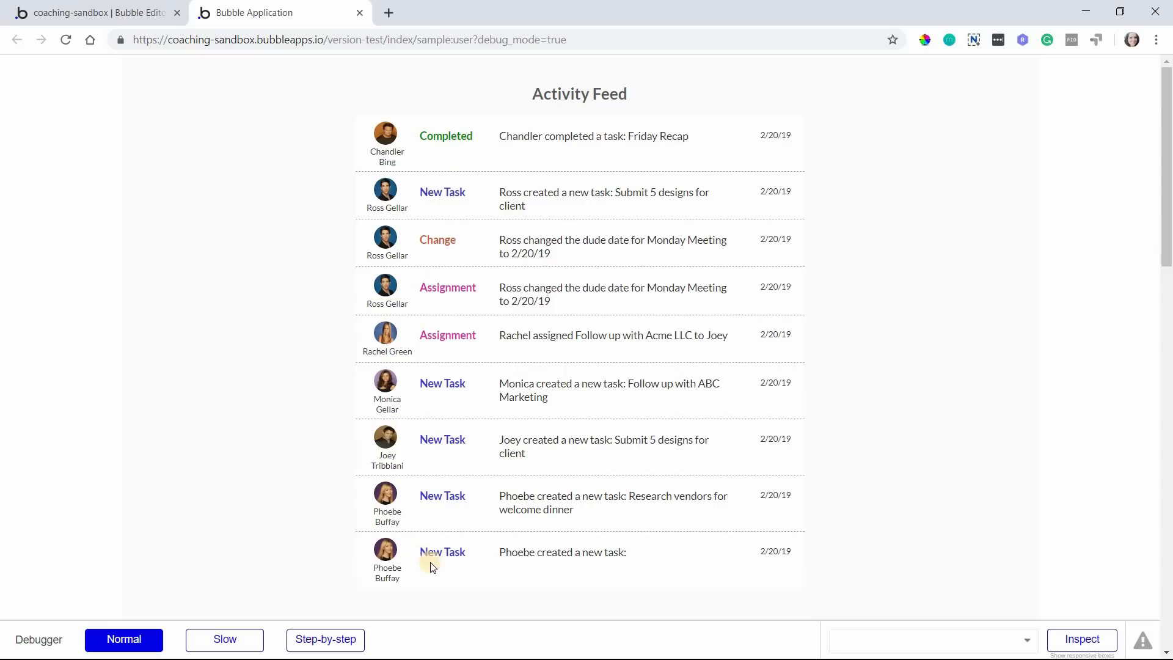
mouse_move(457, 383)
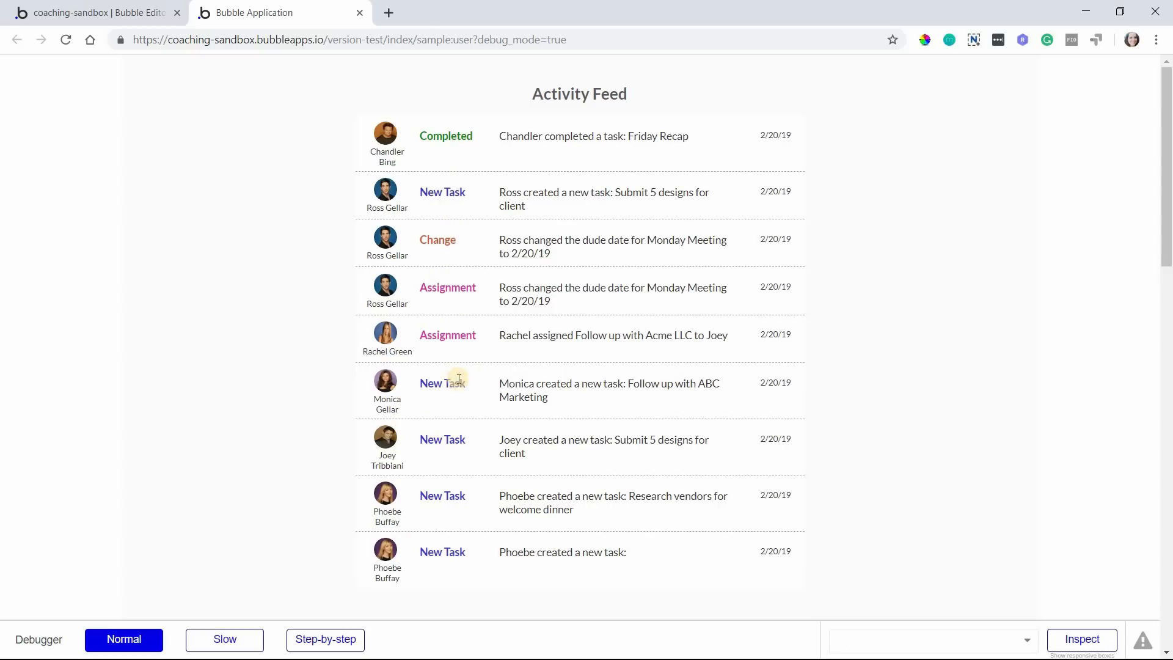
mouse_move(378, 184)
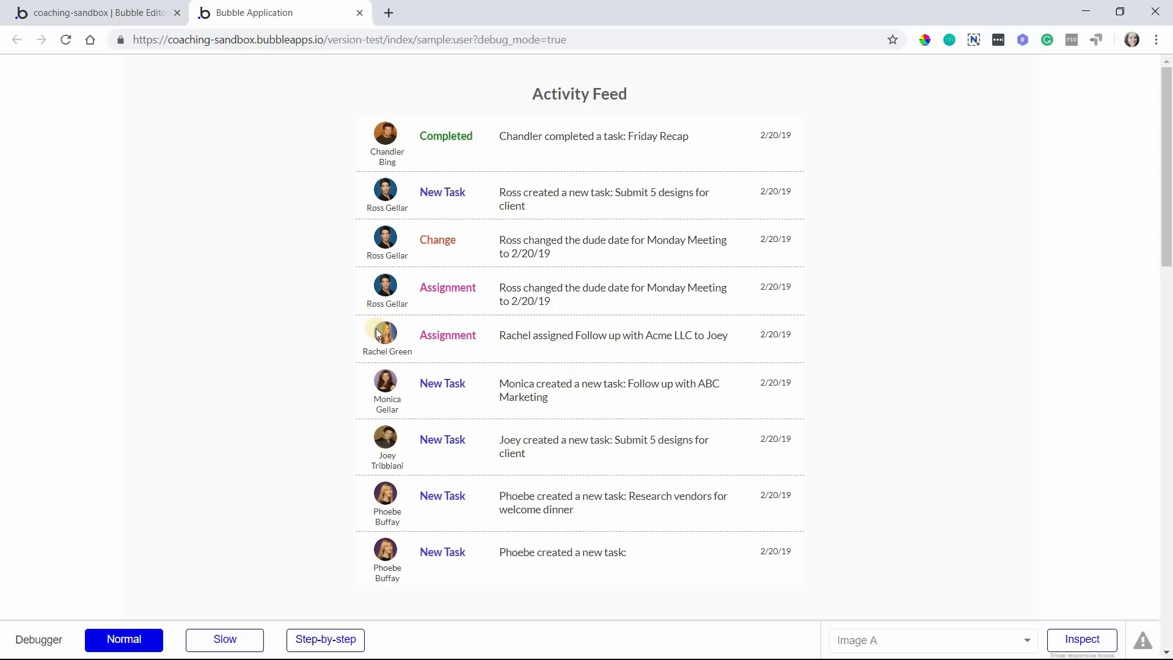
mouse_move(386, 496)
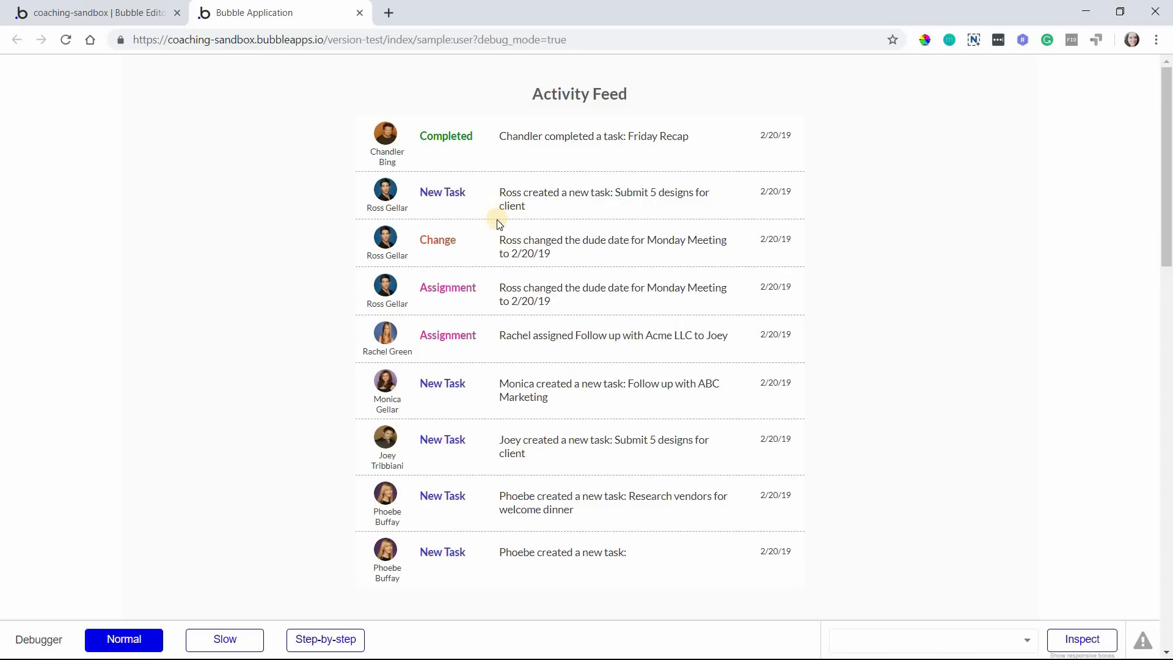
mouse_move(453, 278)
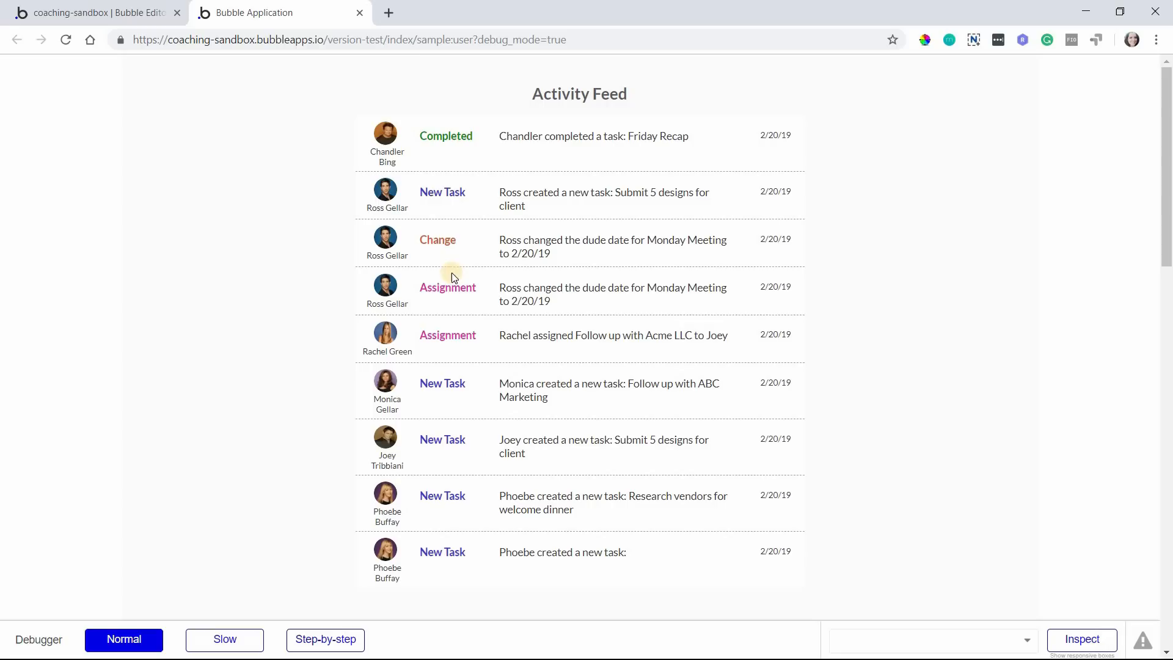
mouse_move(540, 269)
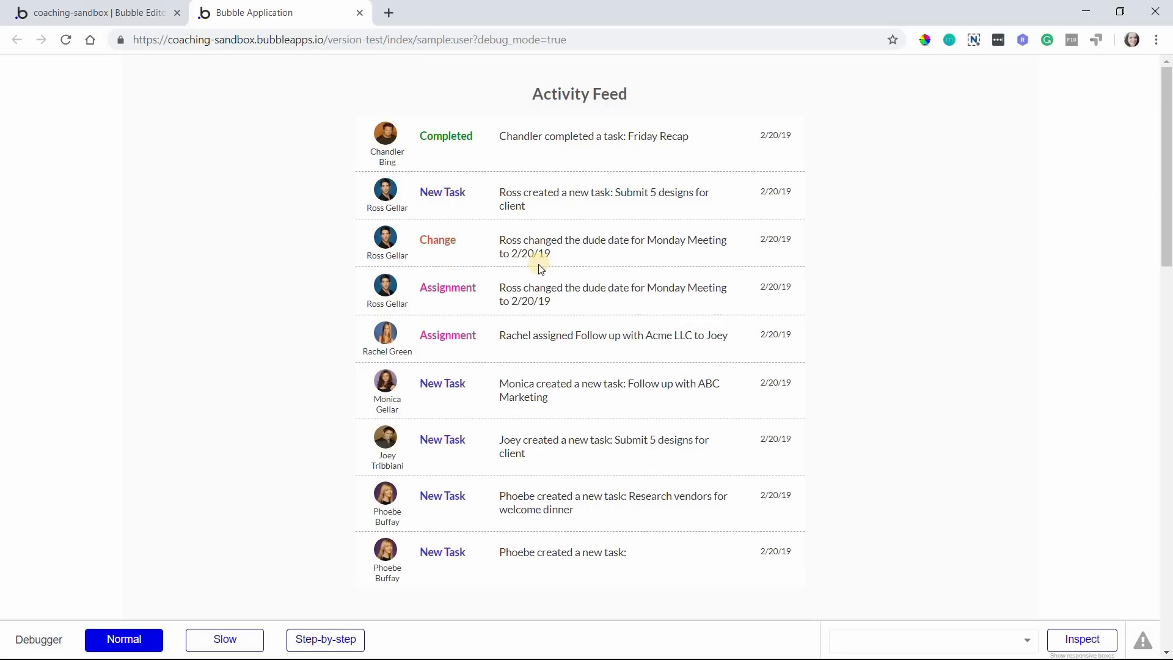
mouse_move(572, 254)
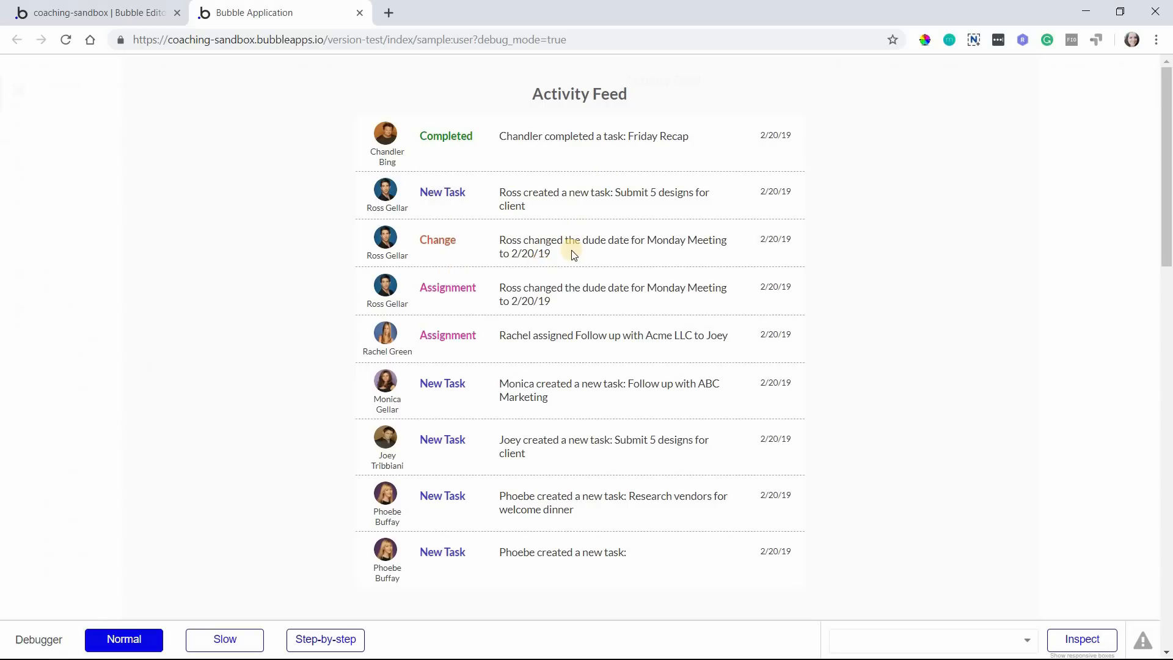
left_click(93, 13)
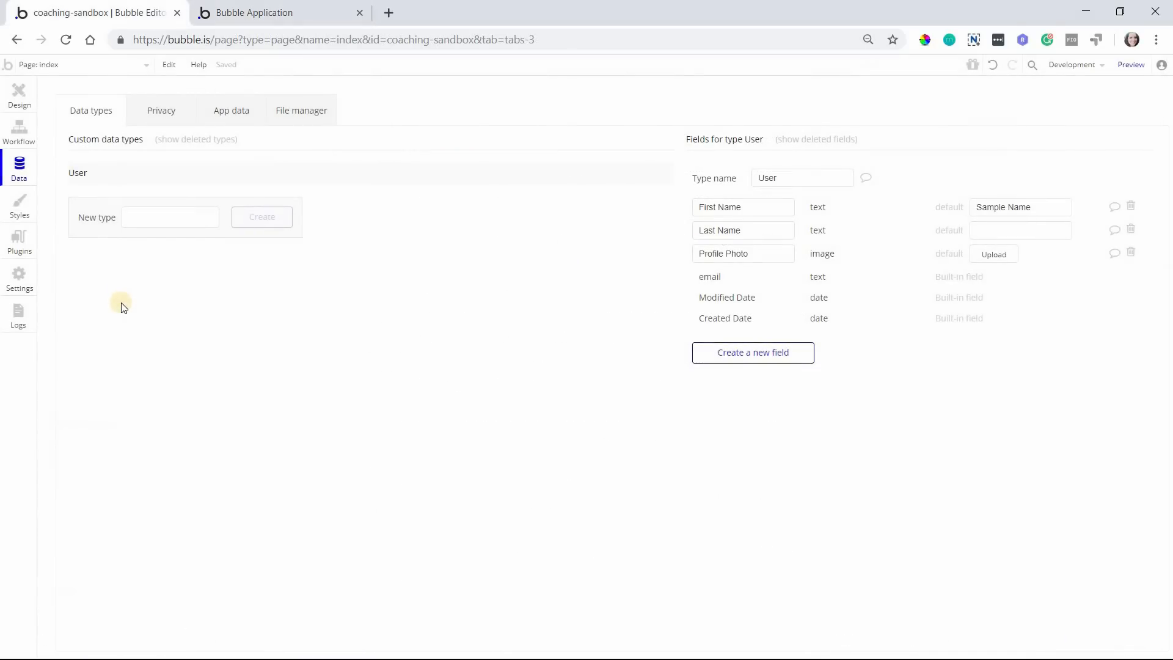
left_click(170, 217)
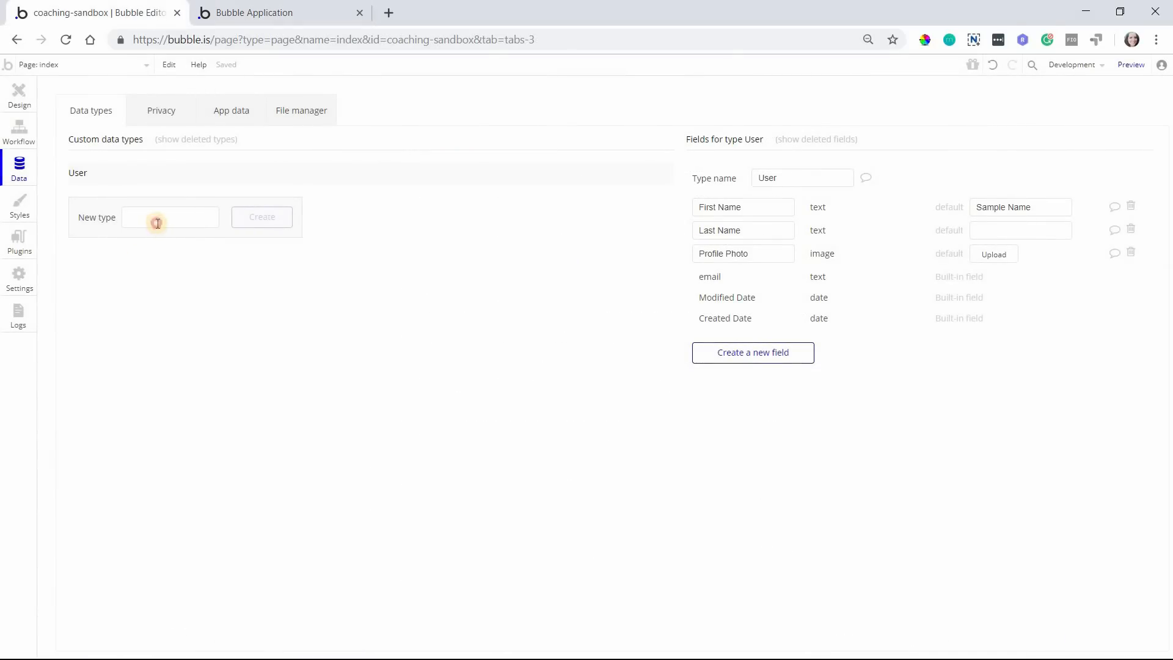
left_click(169, 217)
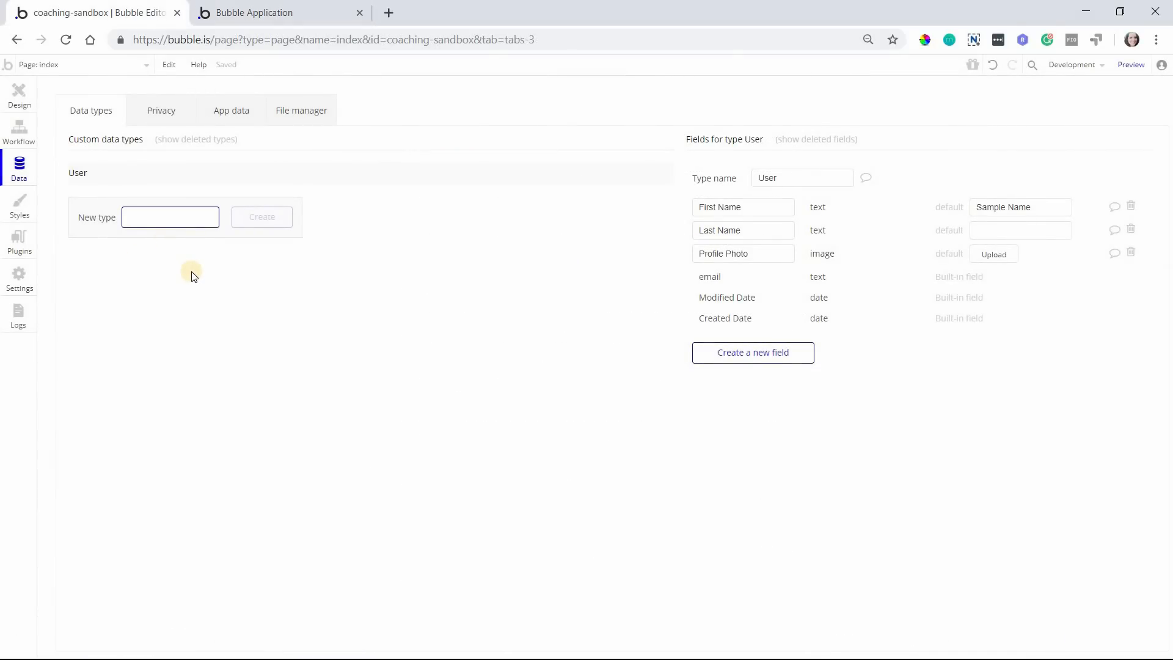
left_click(170, 217)
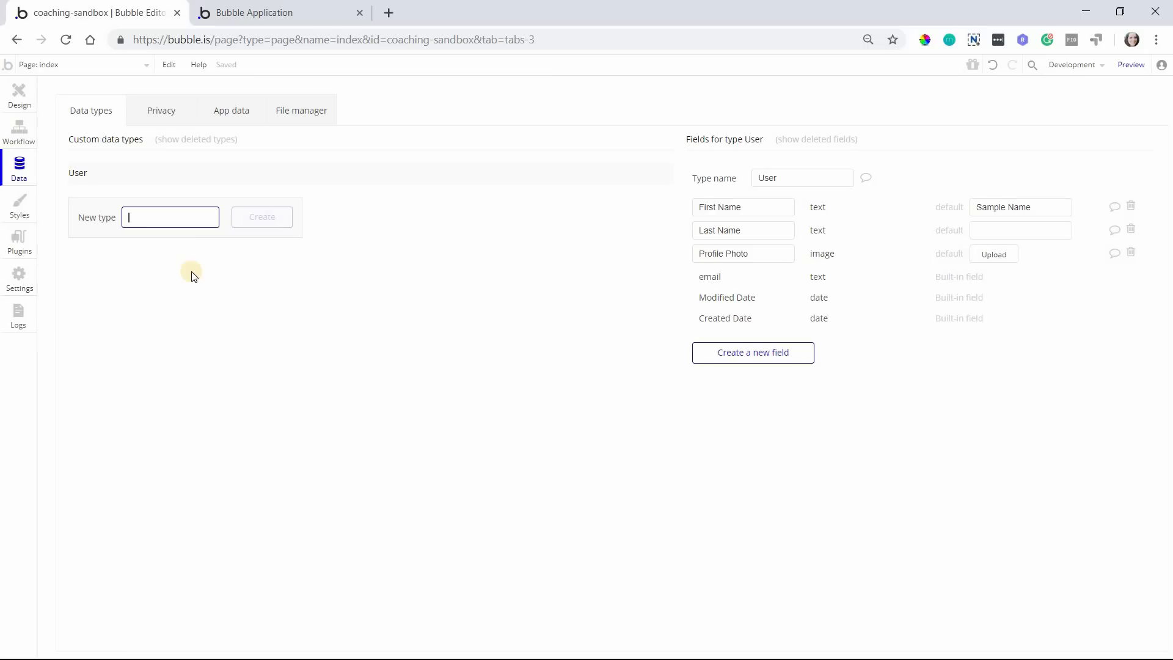
type("Activity E")
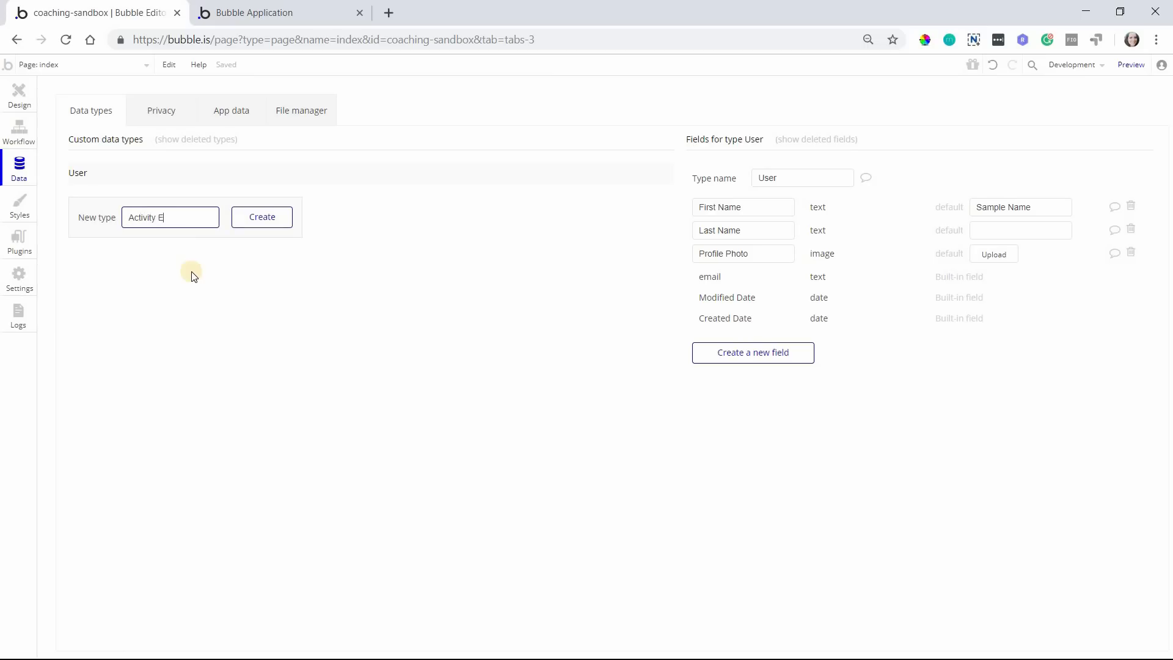
left_click(261, 217)
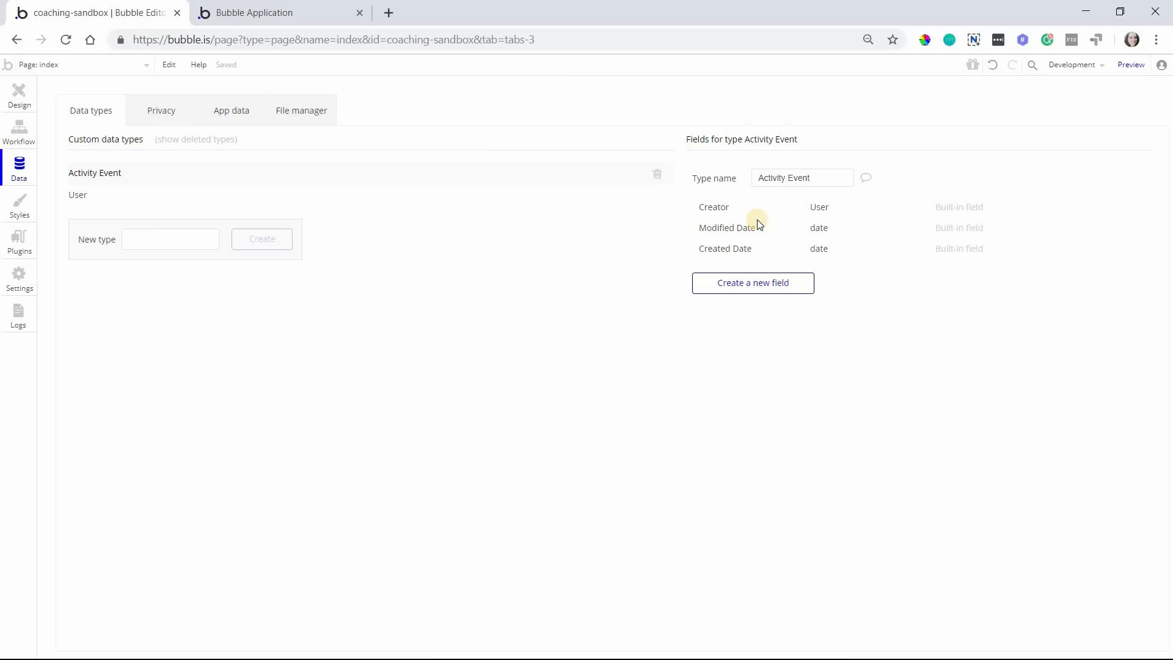
mouse_move(792, 178)
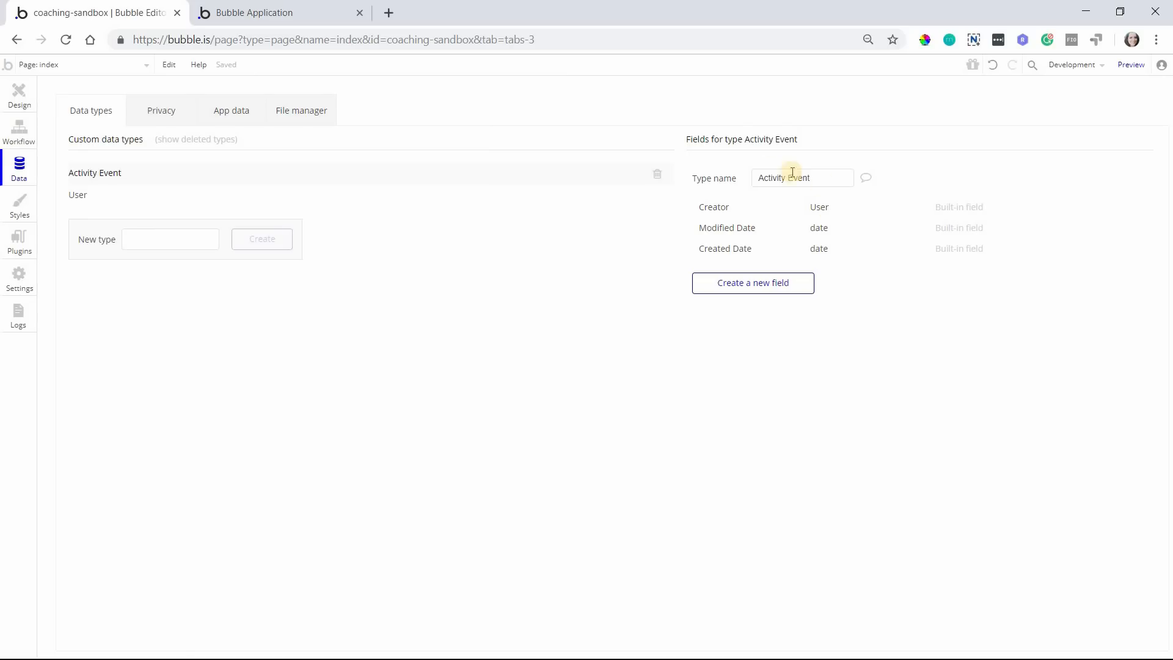
mouse_move(788, 200)
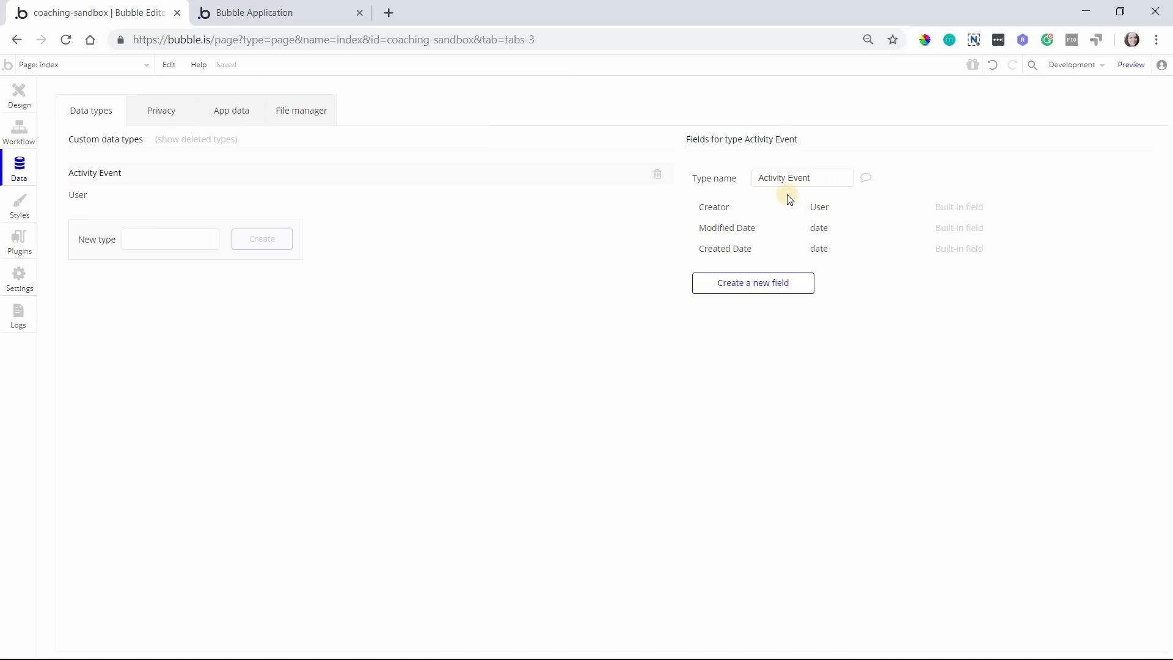
mouse_move(780, 241)
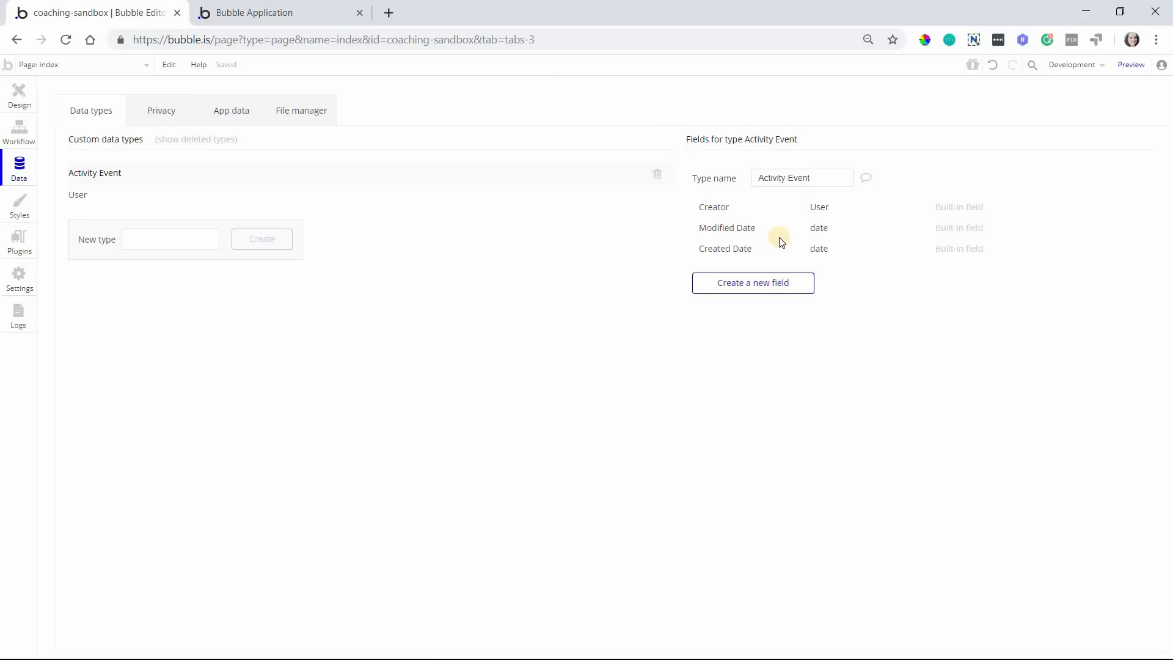
mouse_move(764, 253)
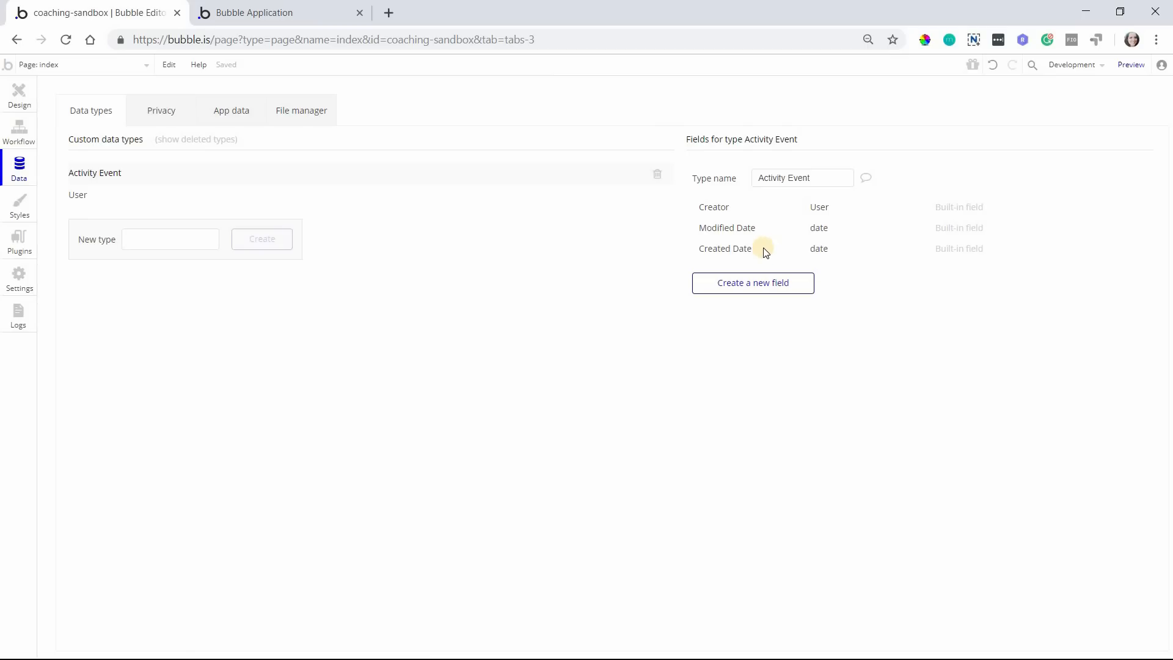
mouse_move(763, 252)
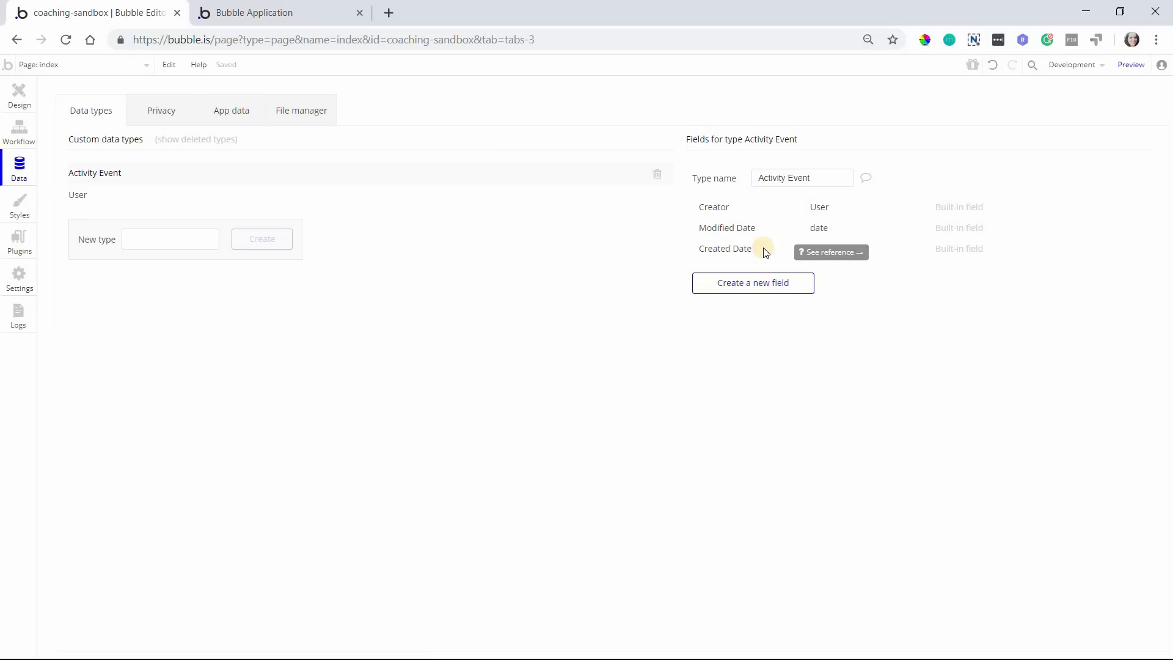
mouse_move(762, 262)
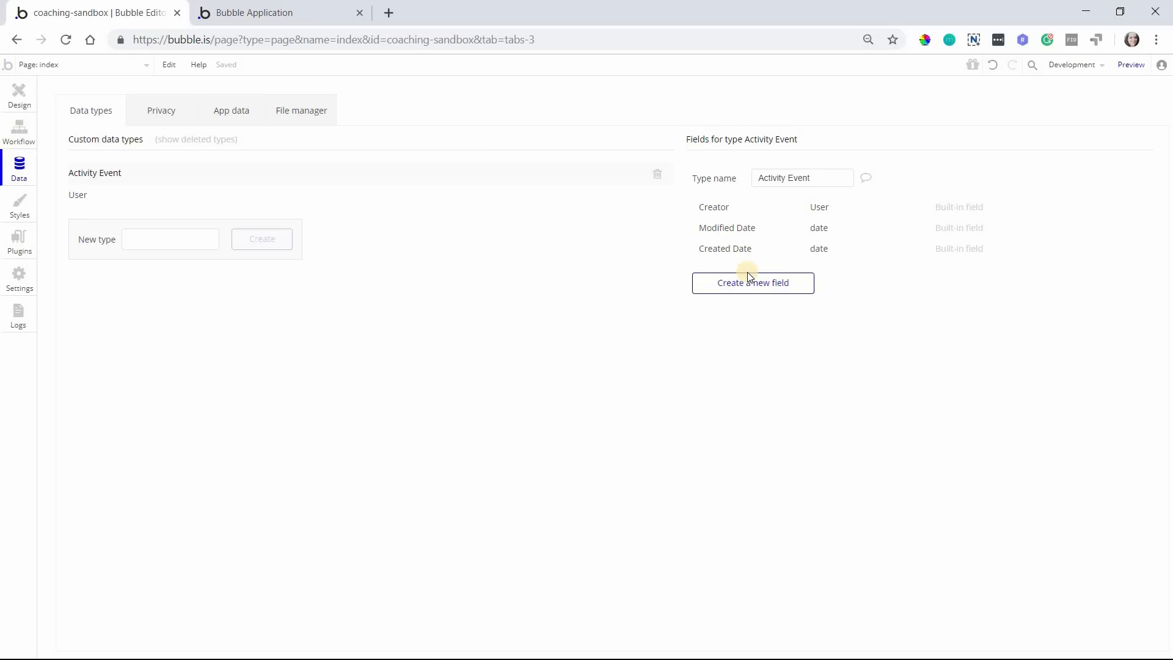
mouse_move(753, 283)
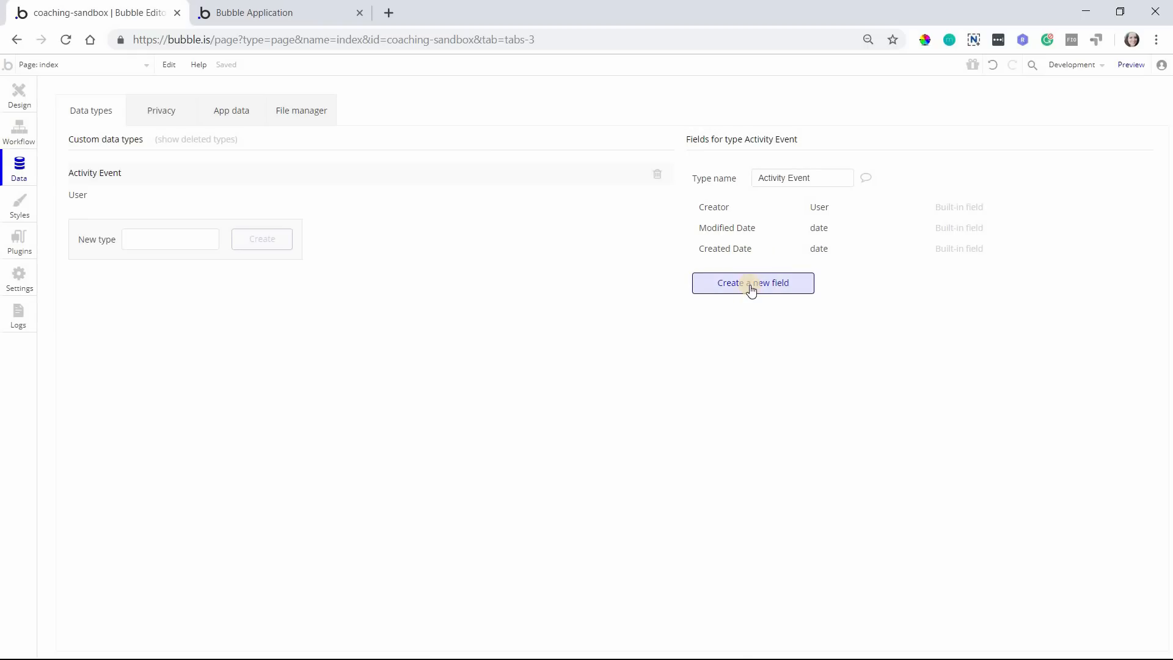
mouse_move(753, 283)
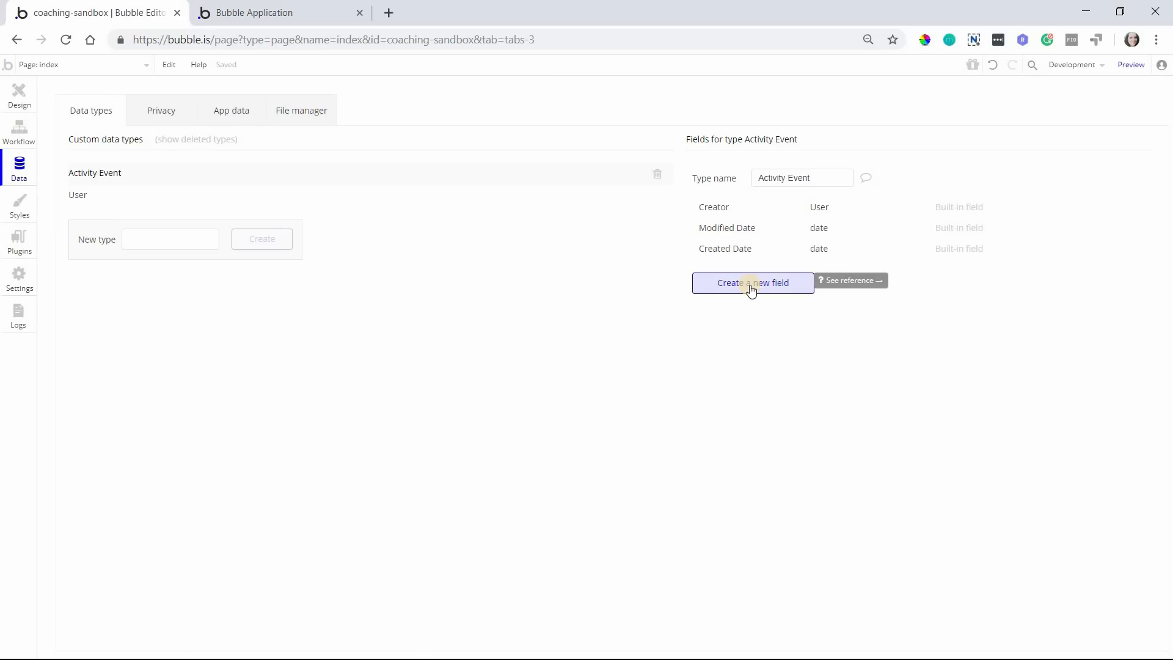
Add a 'Description' field of type text to Activity Event
left_click(753, 283)
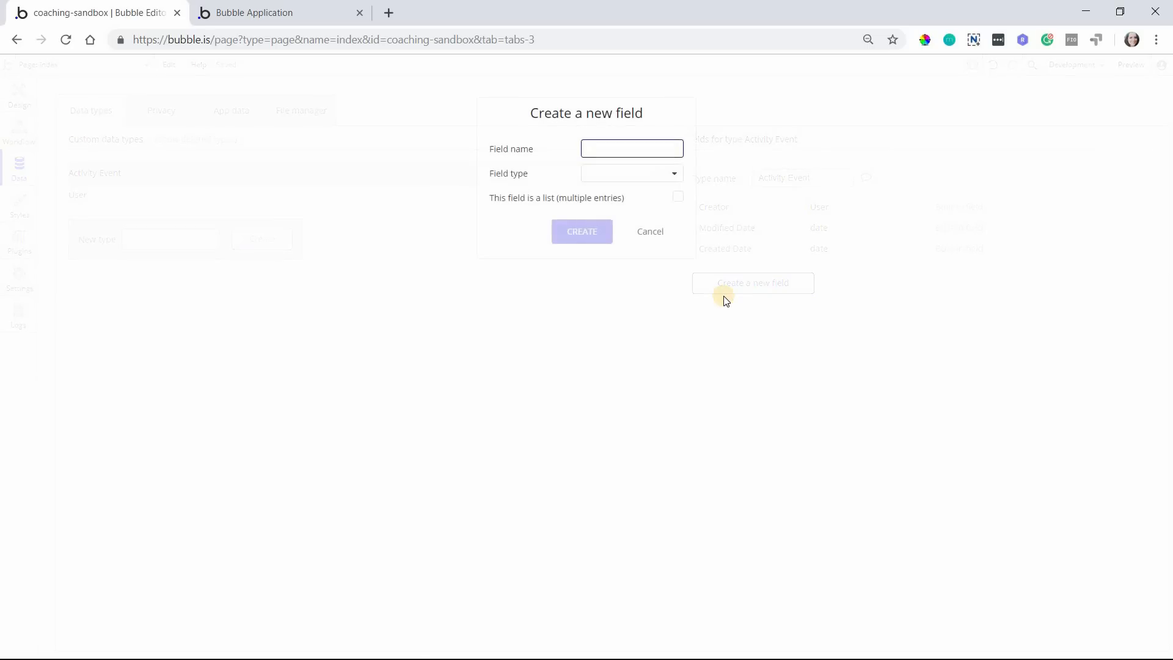
type("Description")
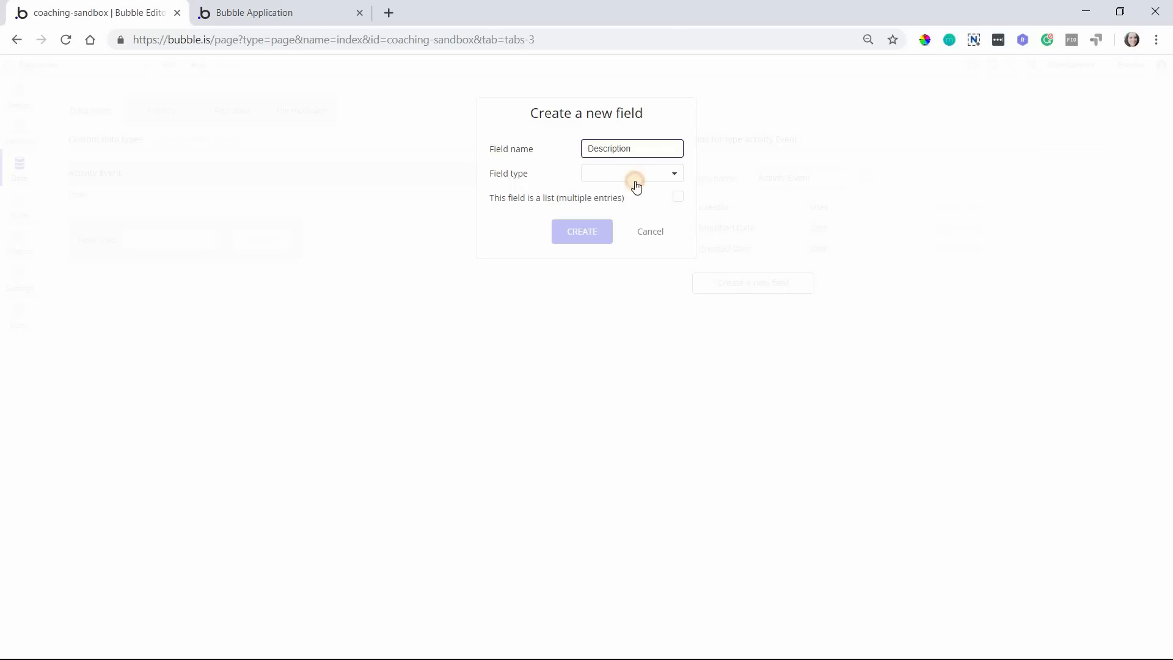
left_click(631, 173)
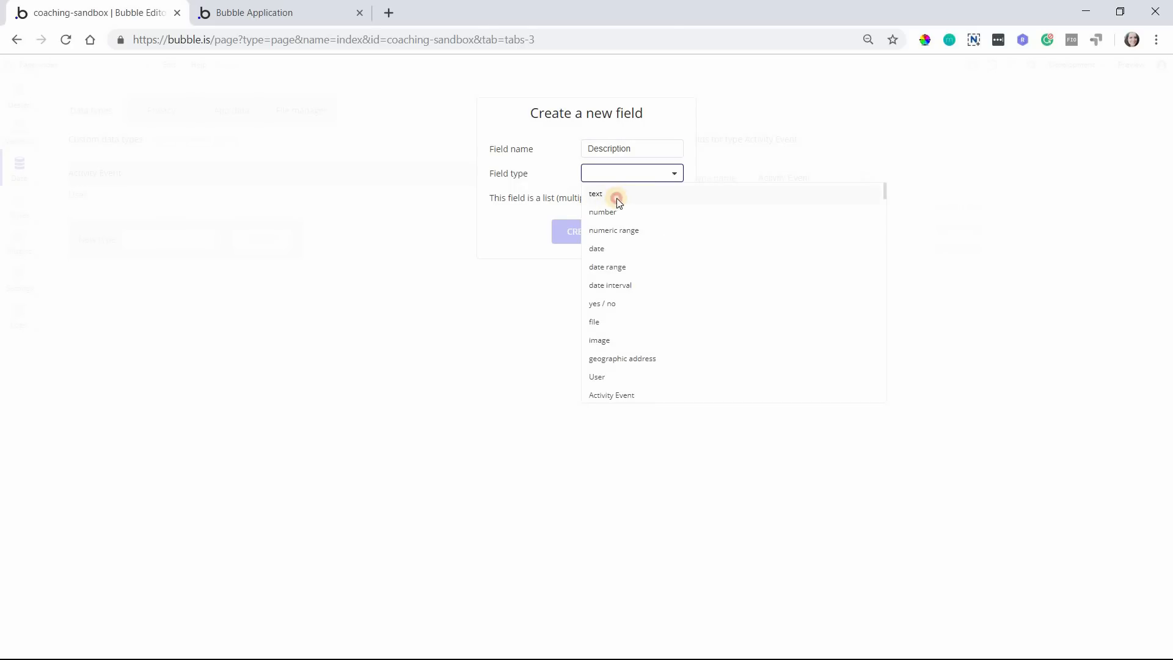
left_click(596, 194)
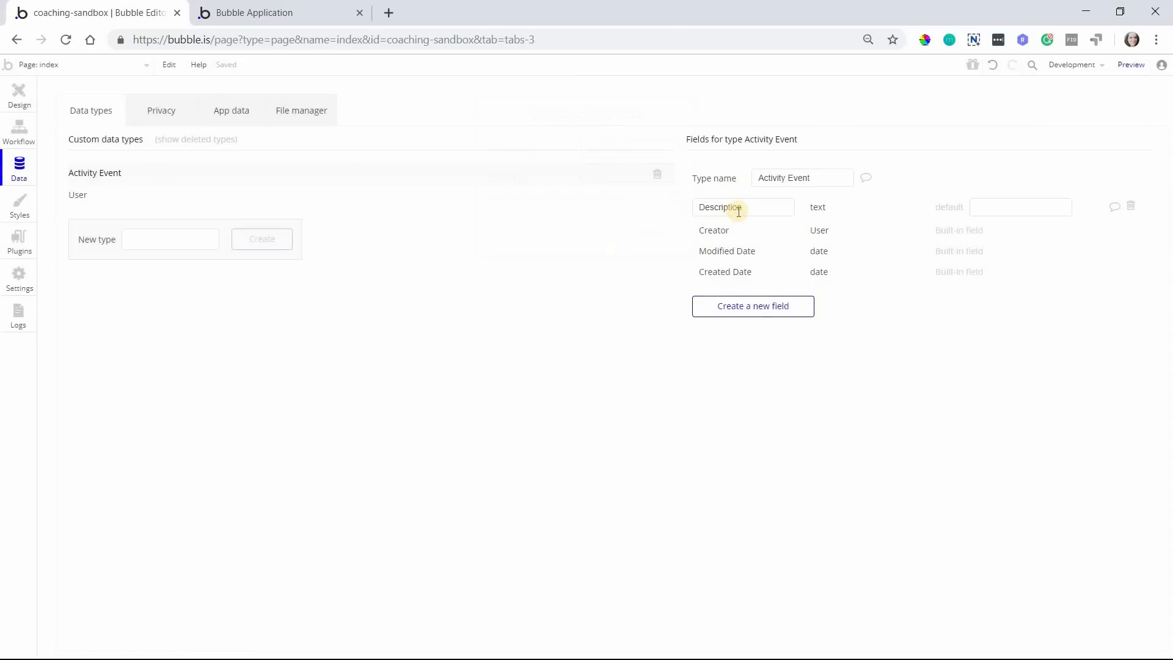
mouse_move(756, 196)
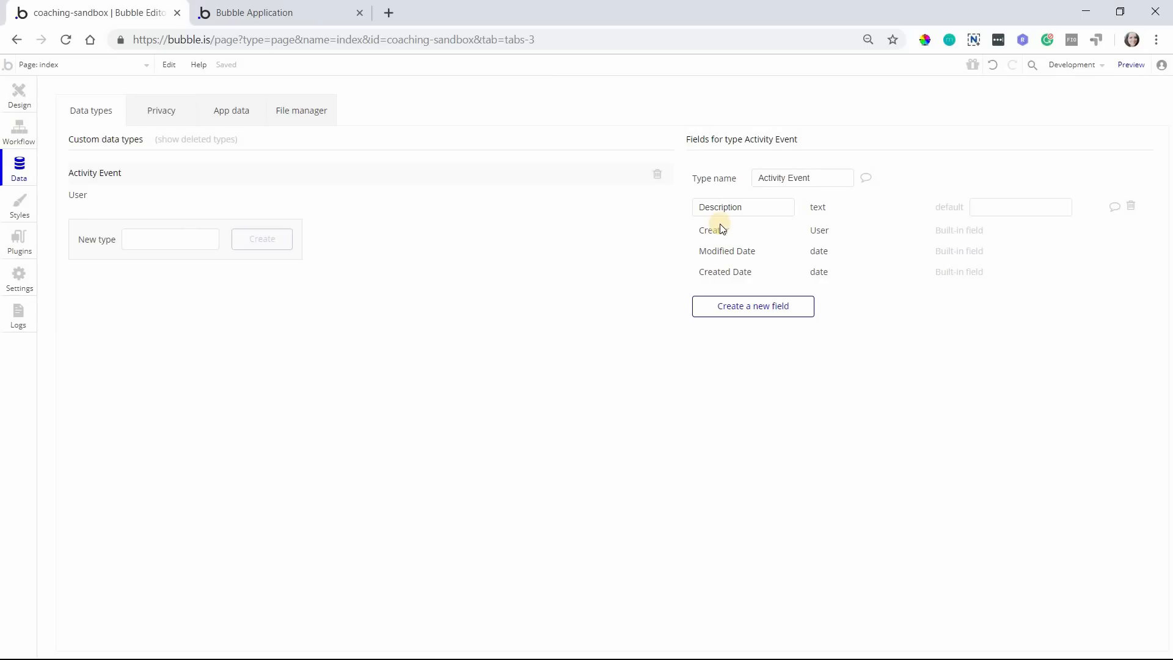
mouse_move(713, 229)
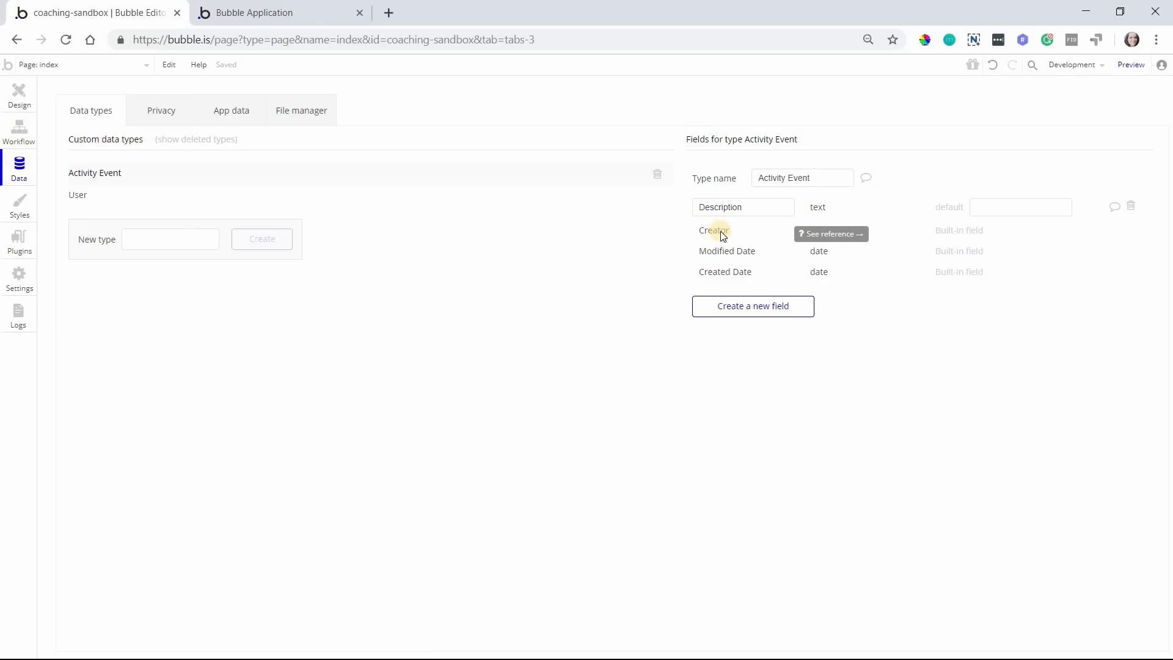
mouse_move(831, 222)
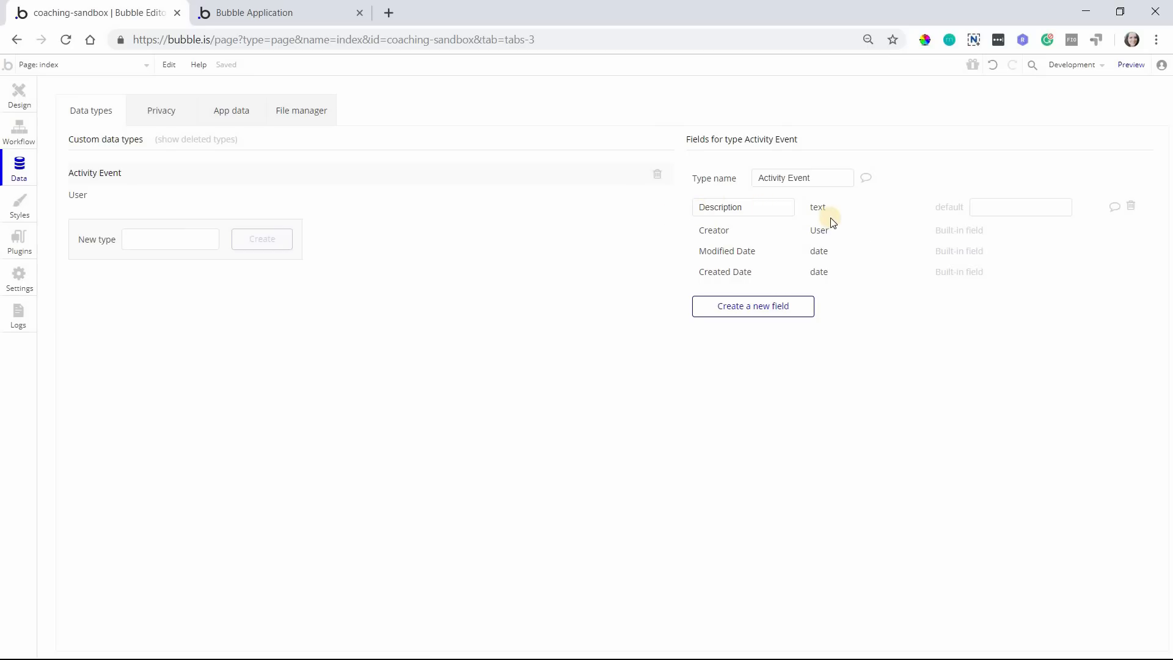
mouse_move(756, 226)
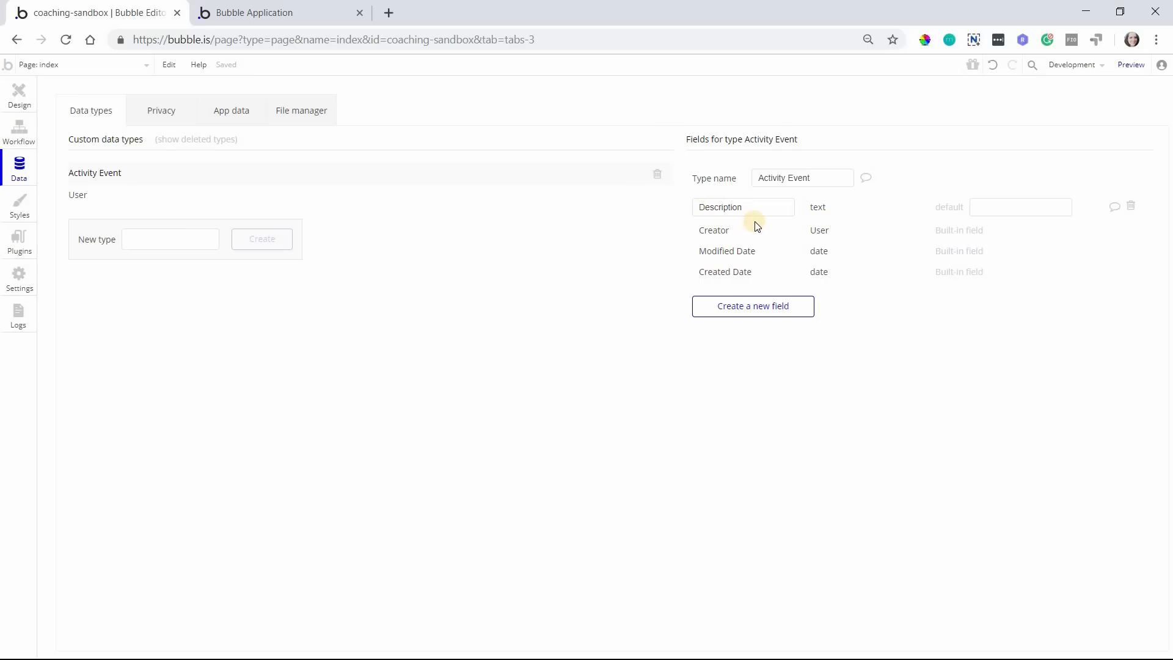
mouse_move(753, 306)
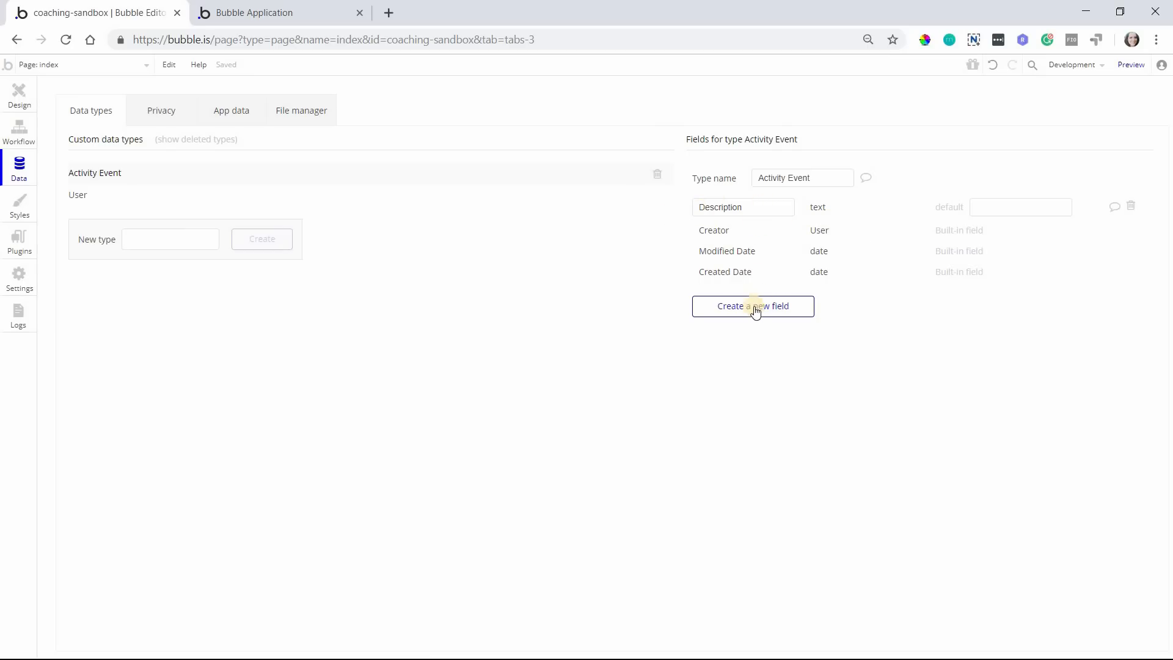
Create a second Activity Event field named 'Type' with field type text
left_click(753, 306)
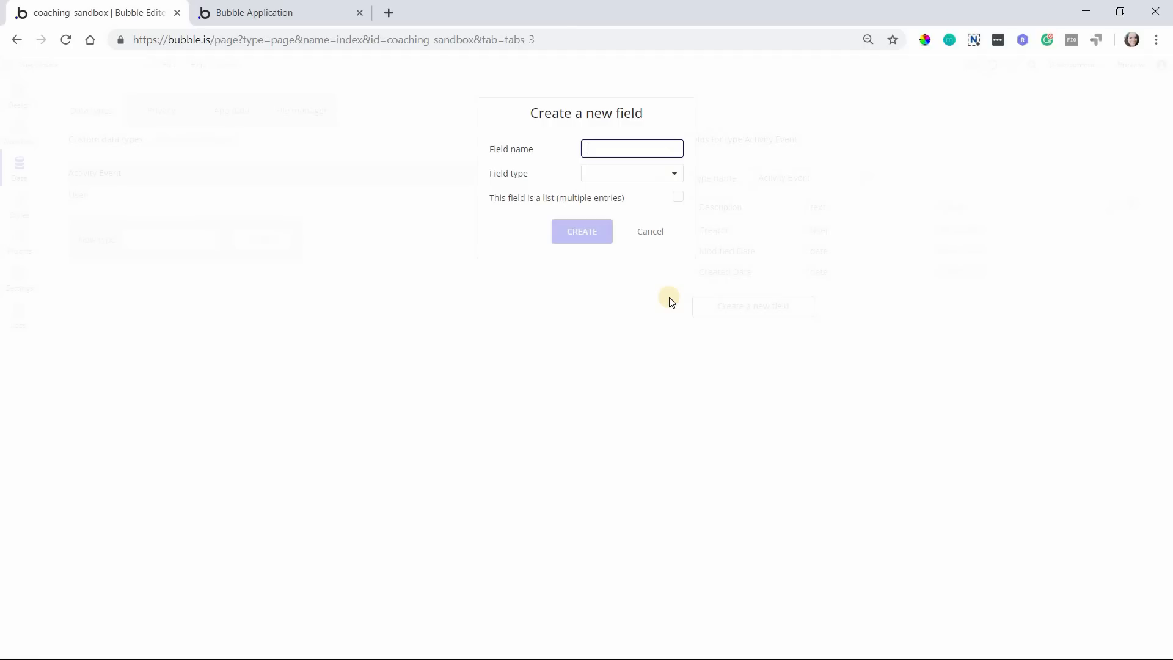
type("Ty")
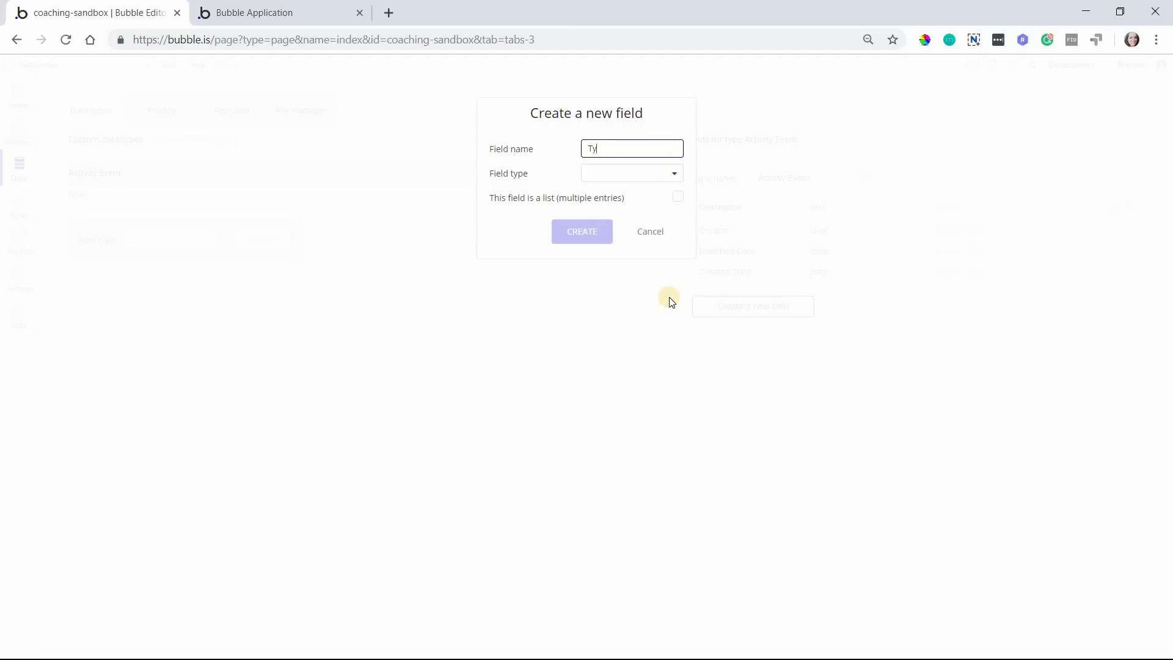
type("pe")
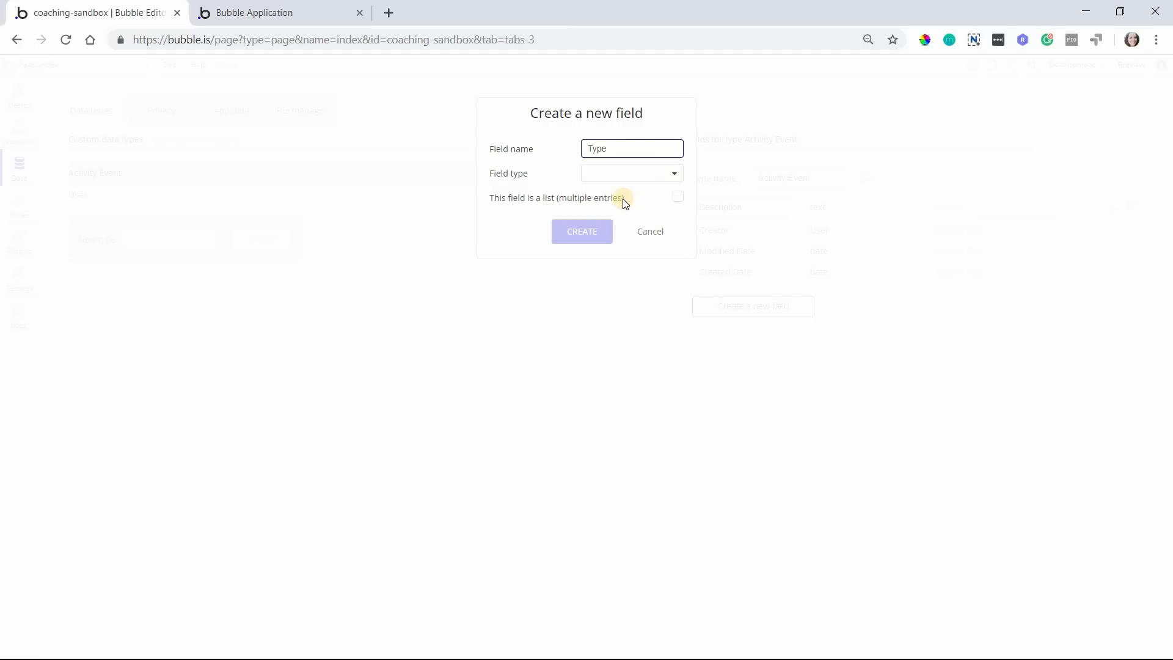
mouse_move(624, 184)
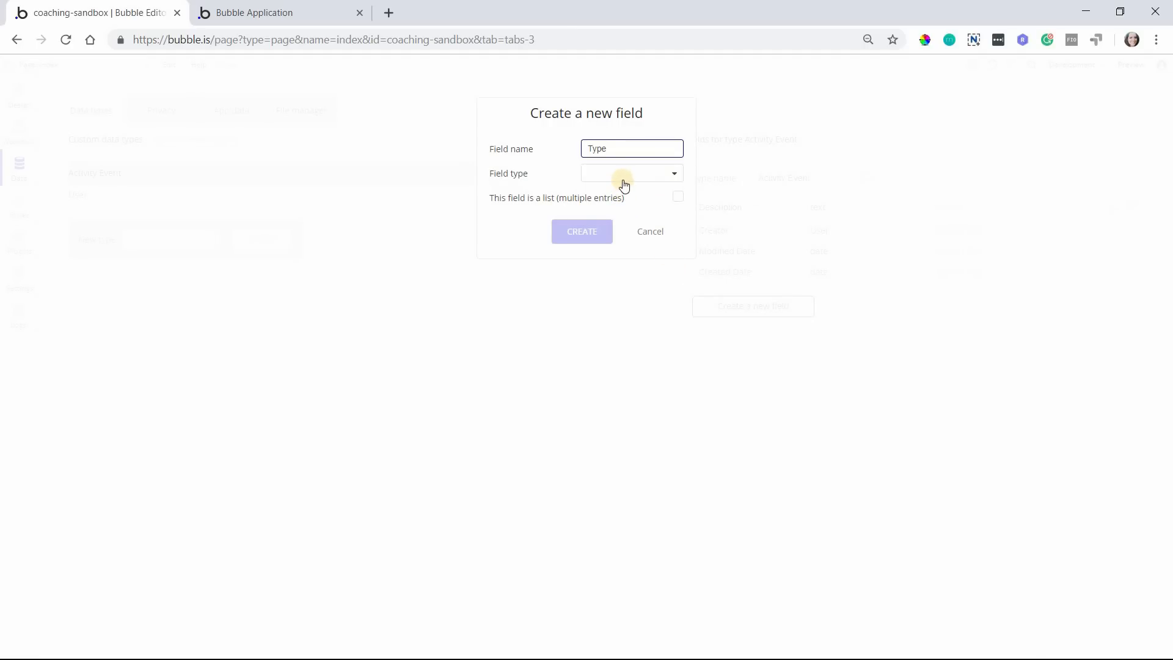
mouse_move(631, 173)
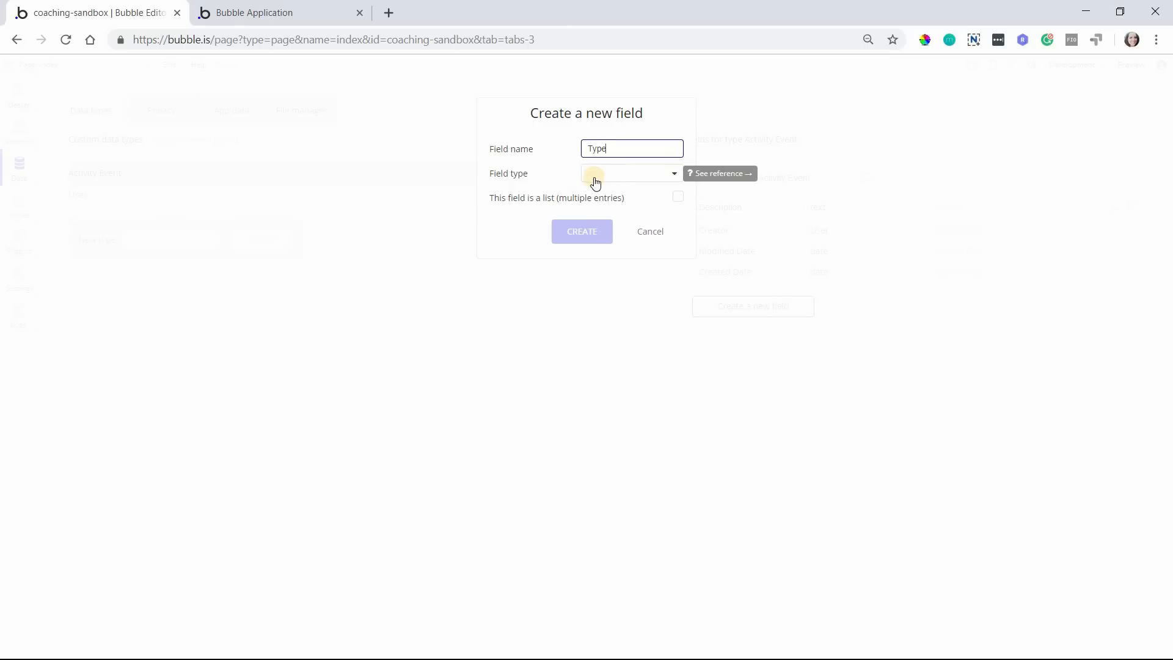
mouse_move(586, 180)
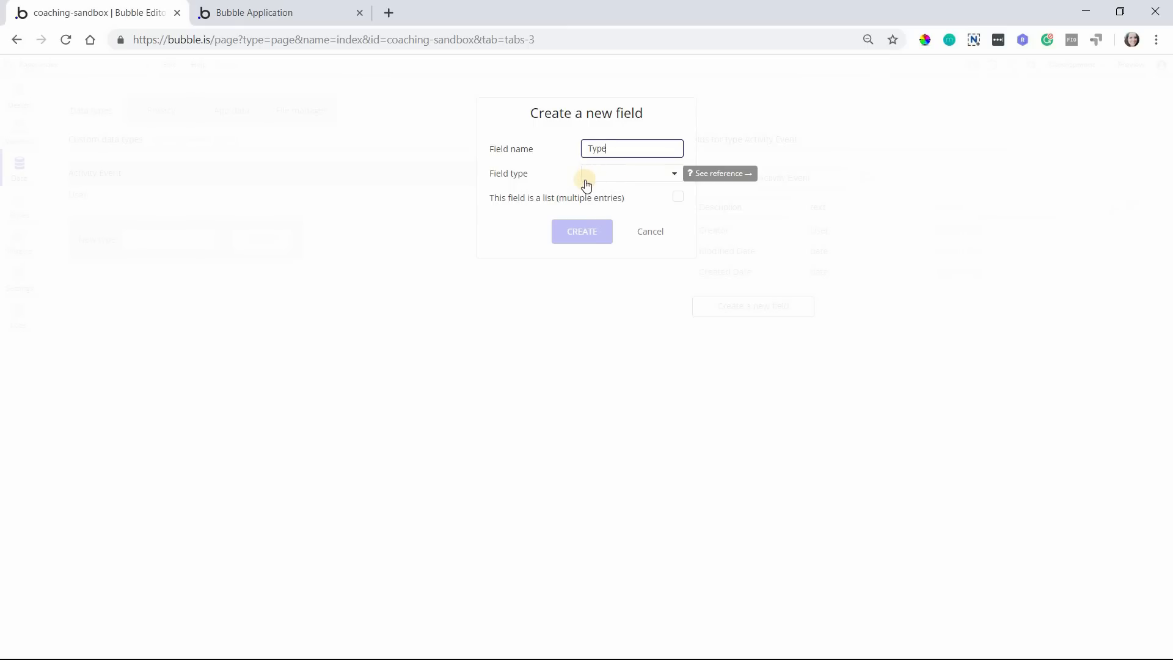
mouse_move(616, 181)
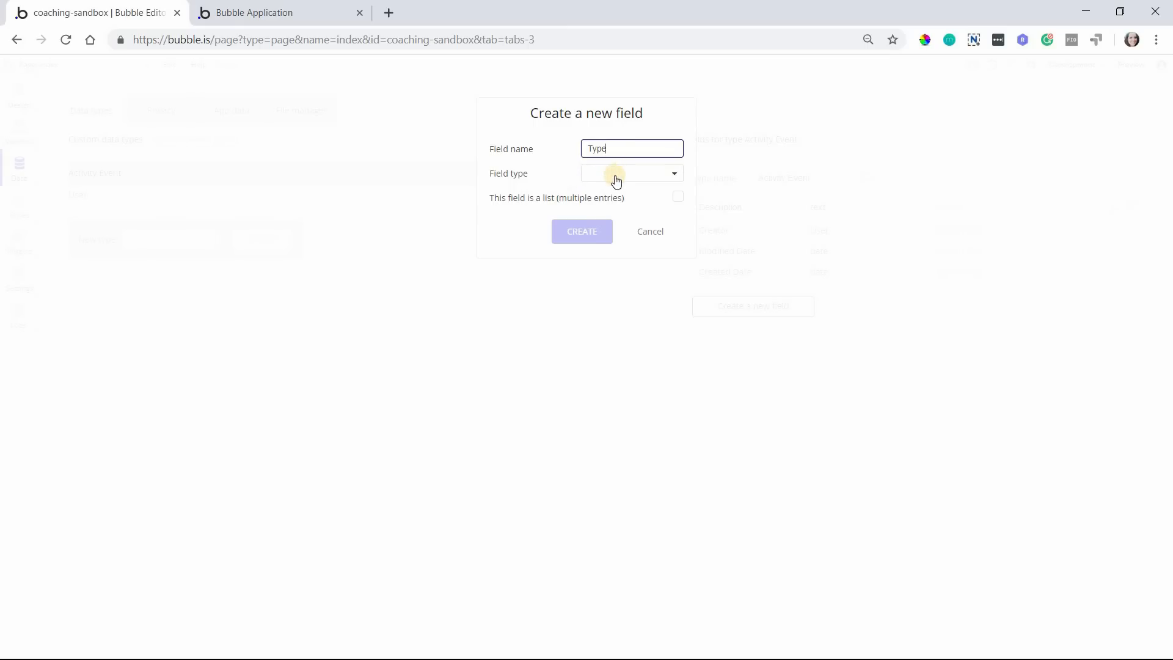
mouse_move(631, 173)
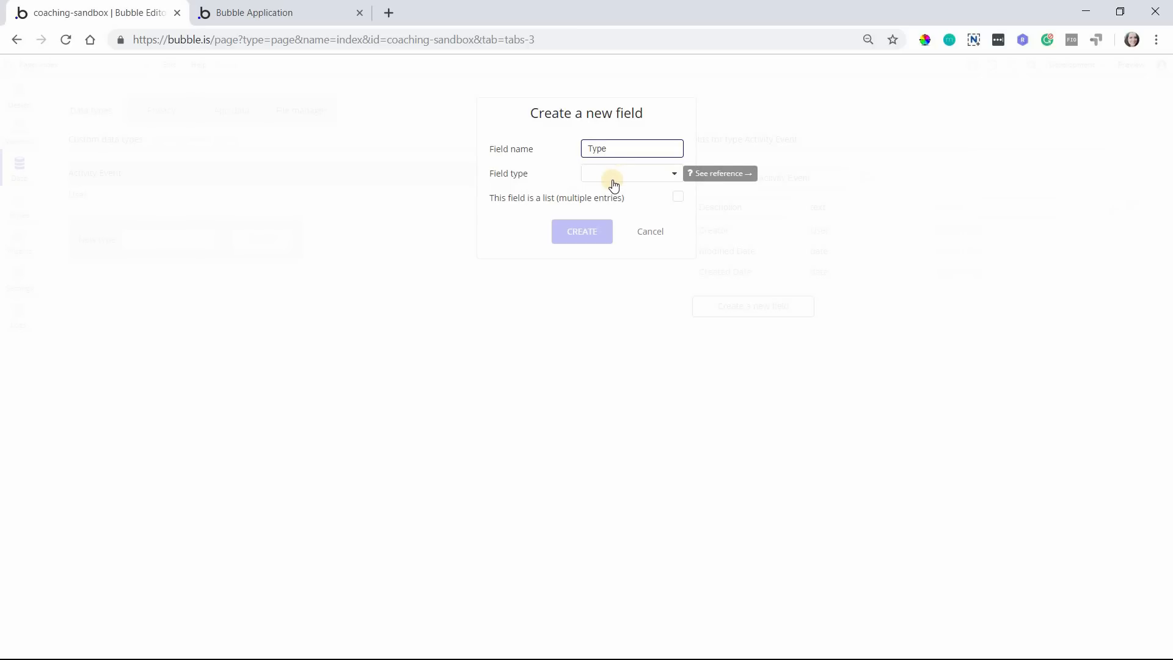
left_click(631, 172)
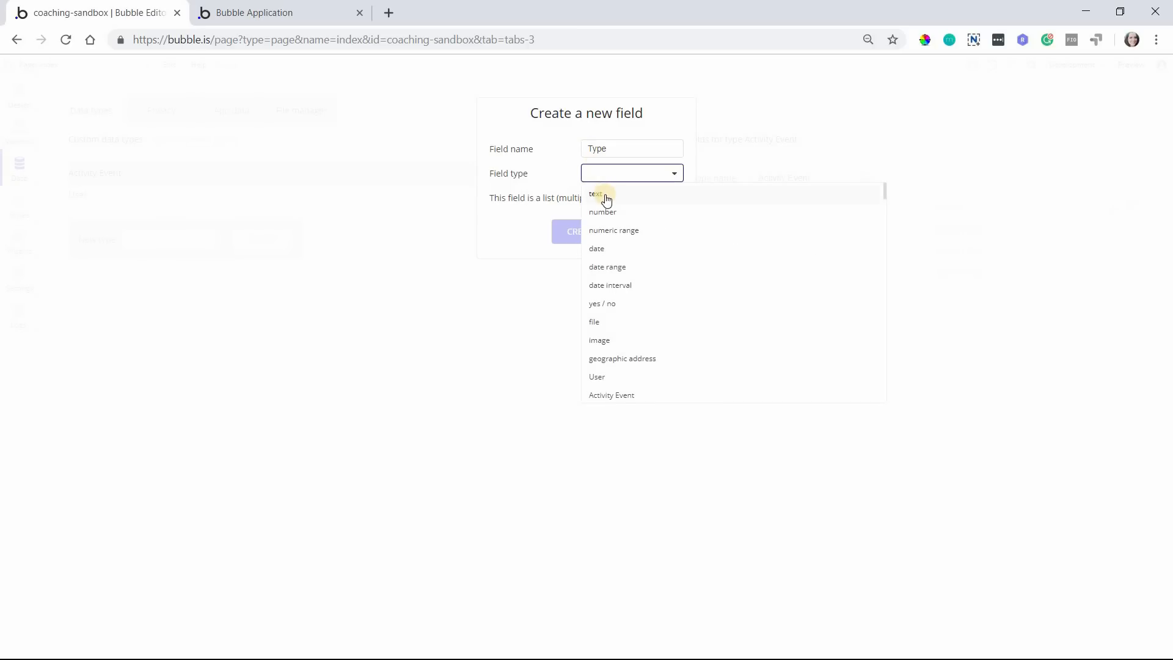
left_click(596, 194)
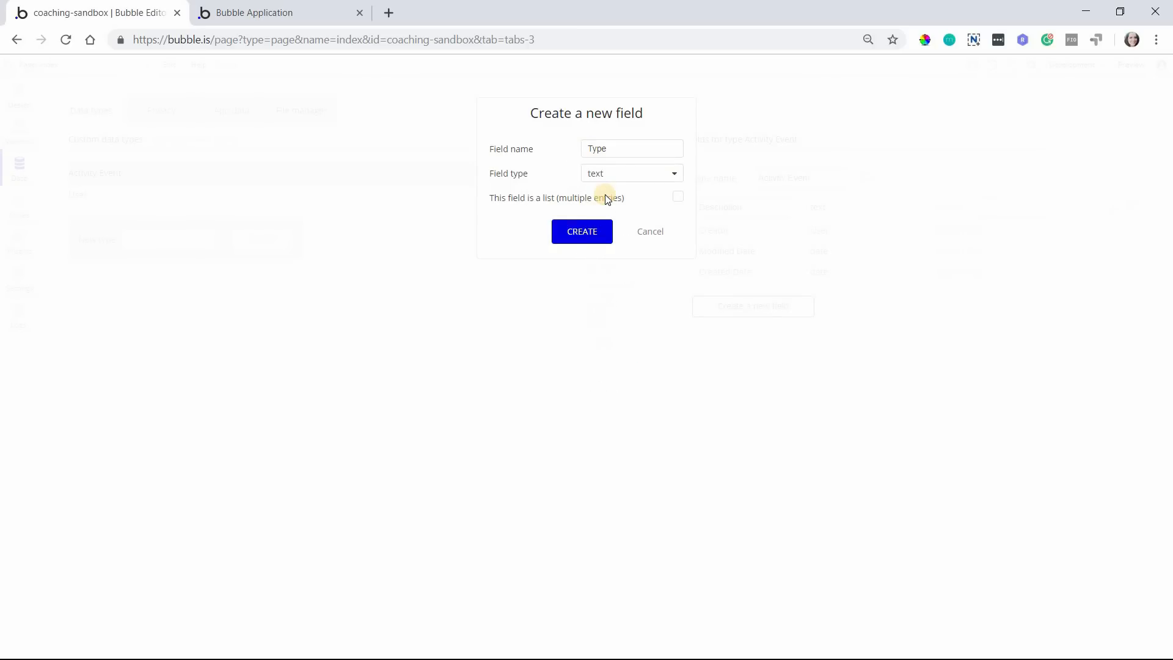
mouse_move(599, 210)
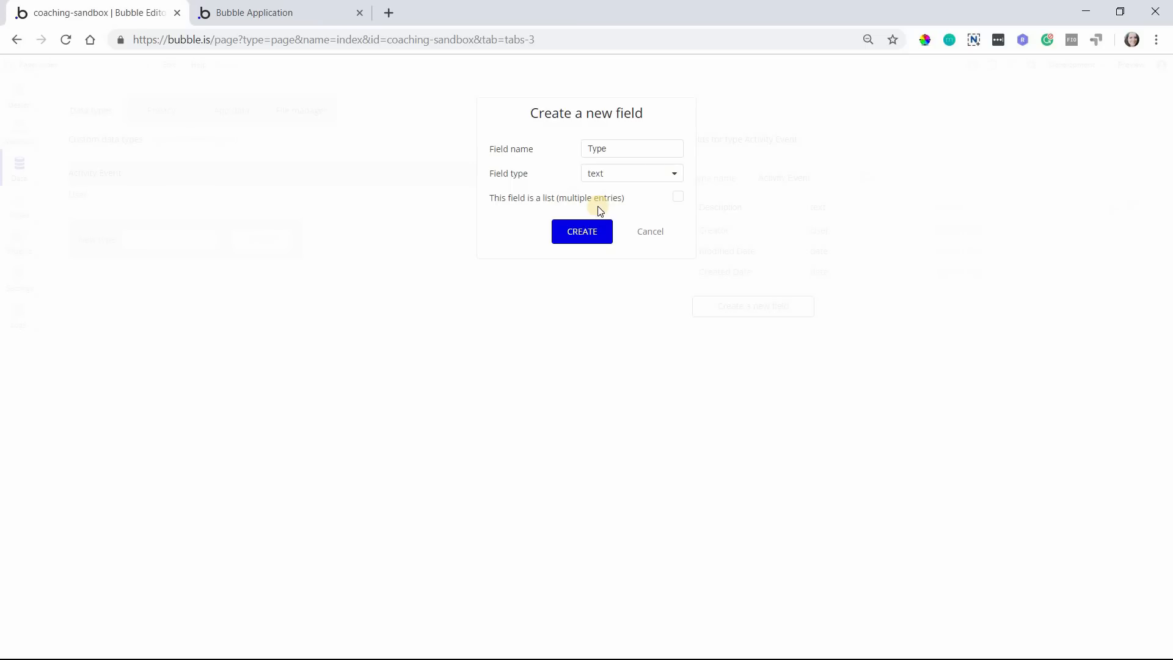
mouse_move(586, 216)
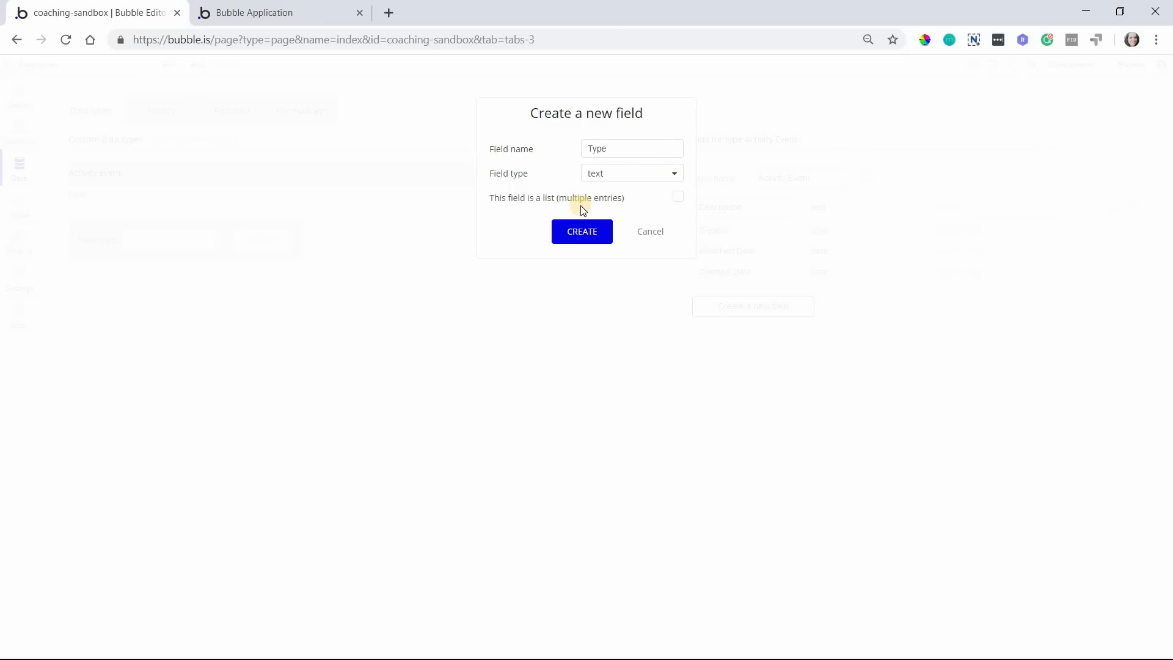
left_click(632, 148)
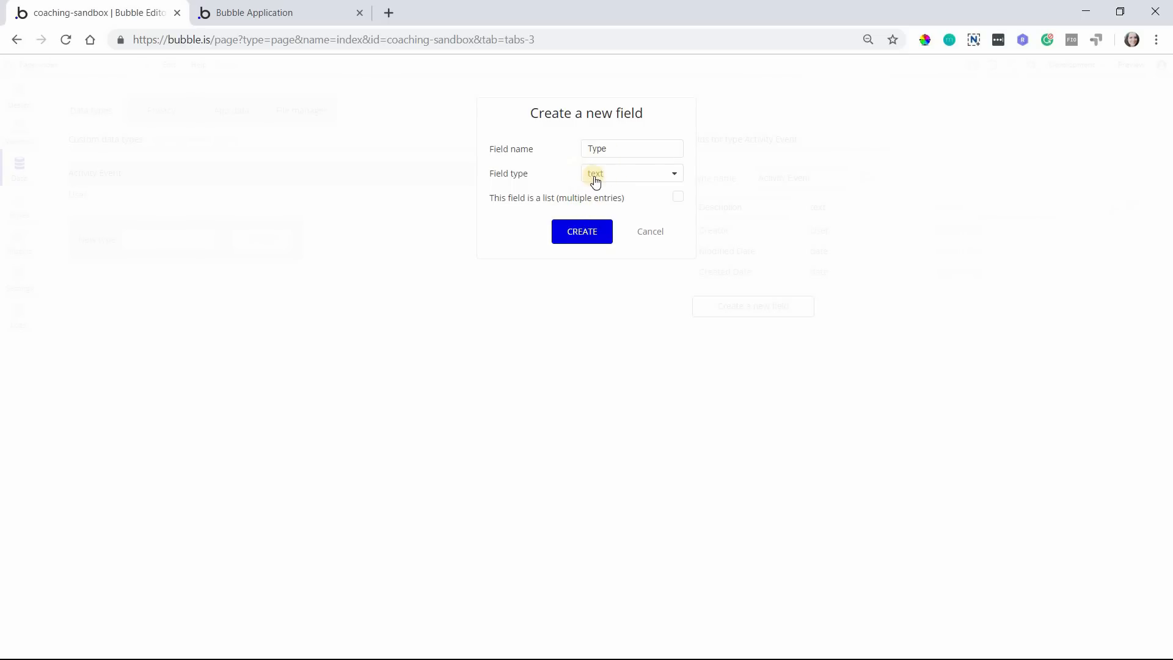
mouse_move(746, 251)
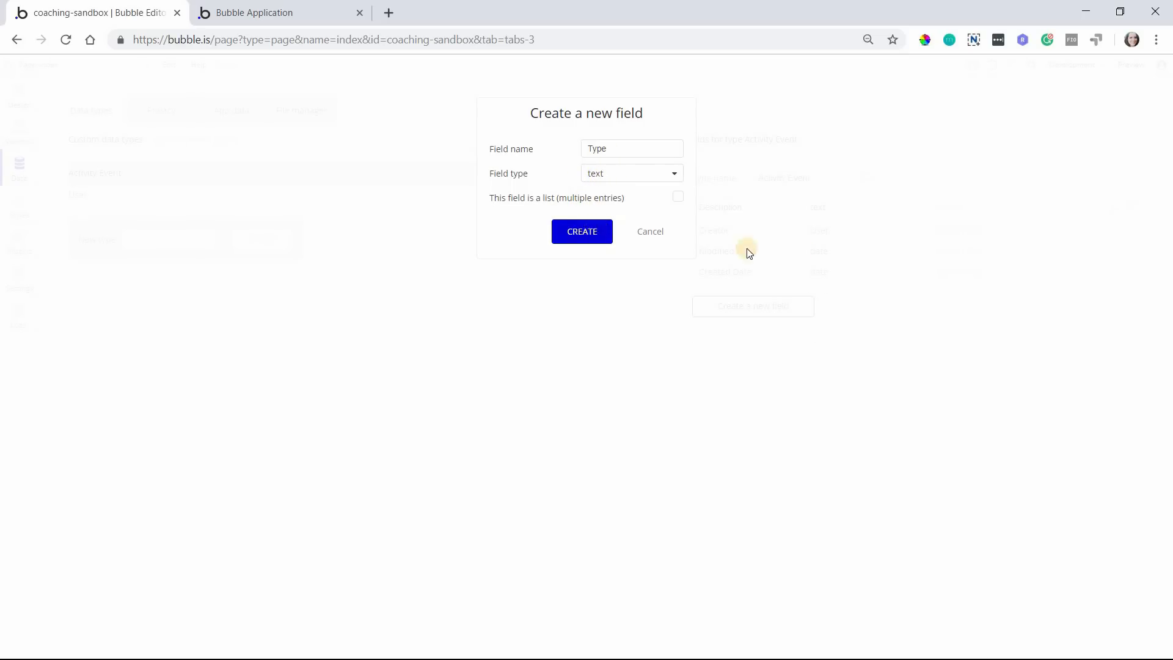
left_click(581, 231)
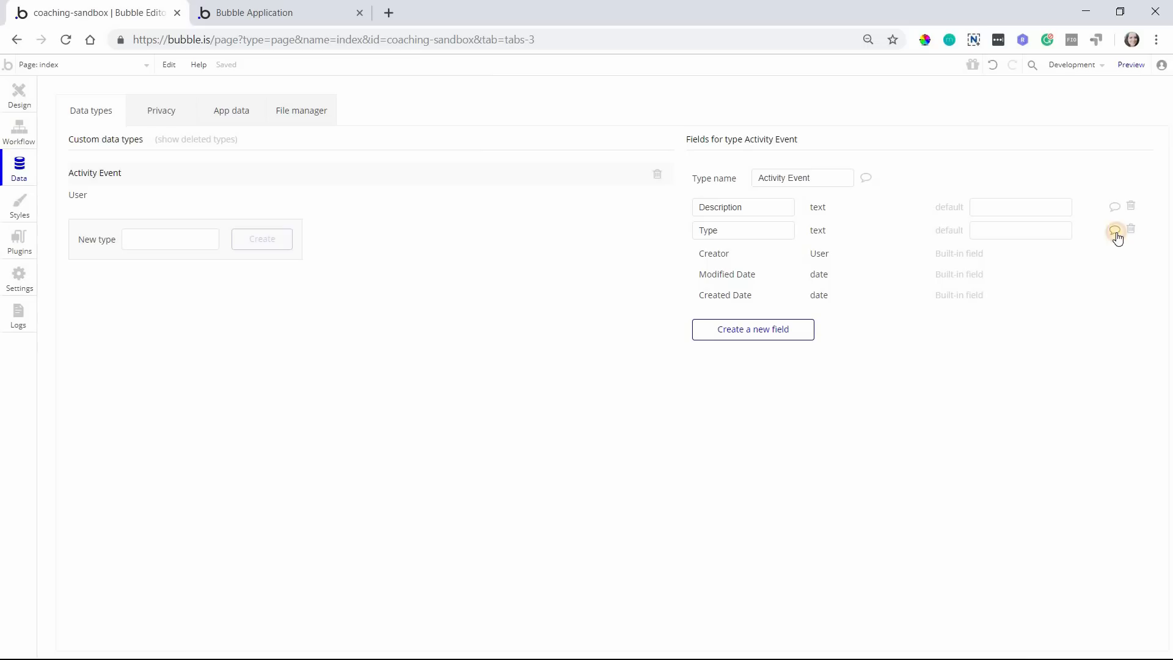
Note the Type field's values: Completed, Assignment, Follow, Change to Due Date
left_click(1114, 230)
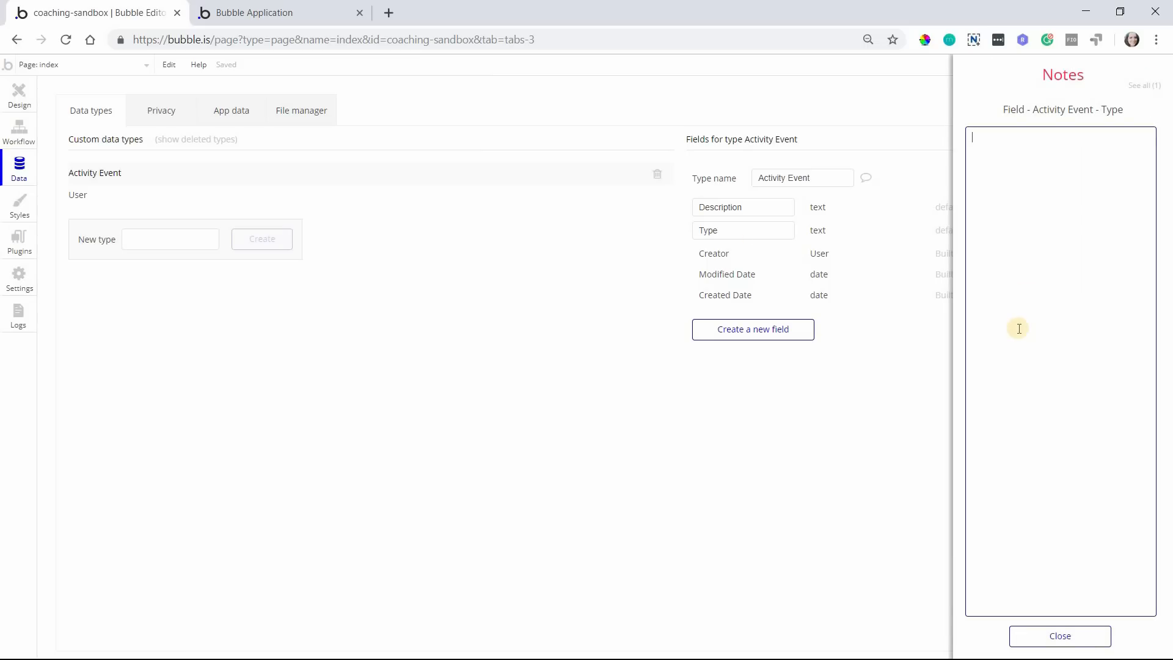
type("Completed")
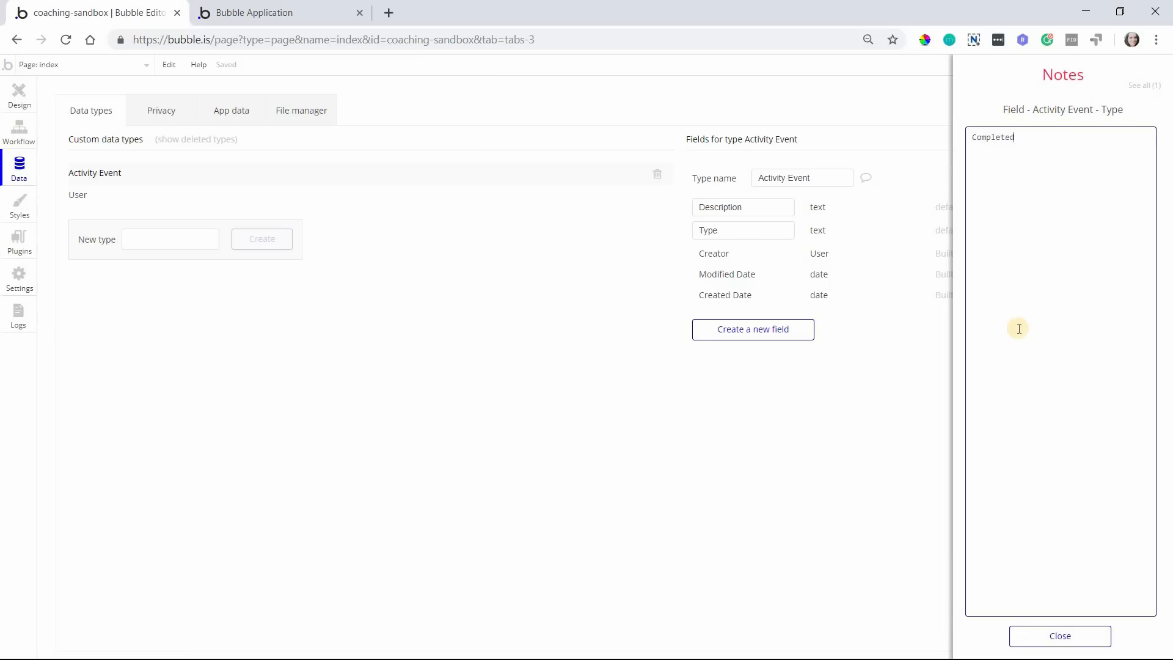
type("Assi")
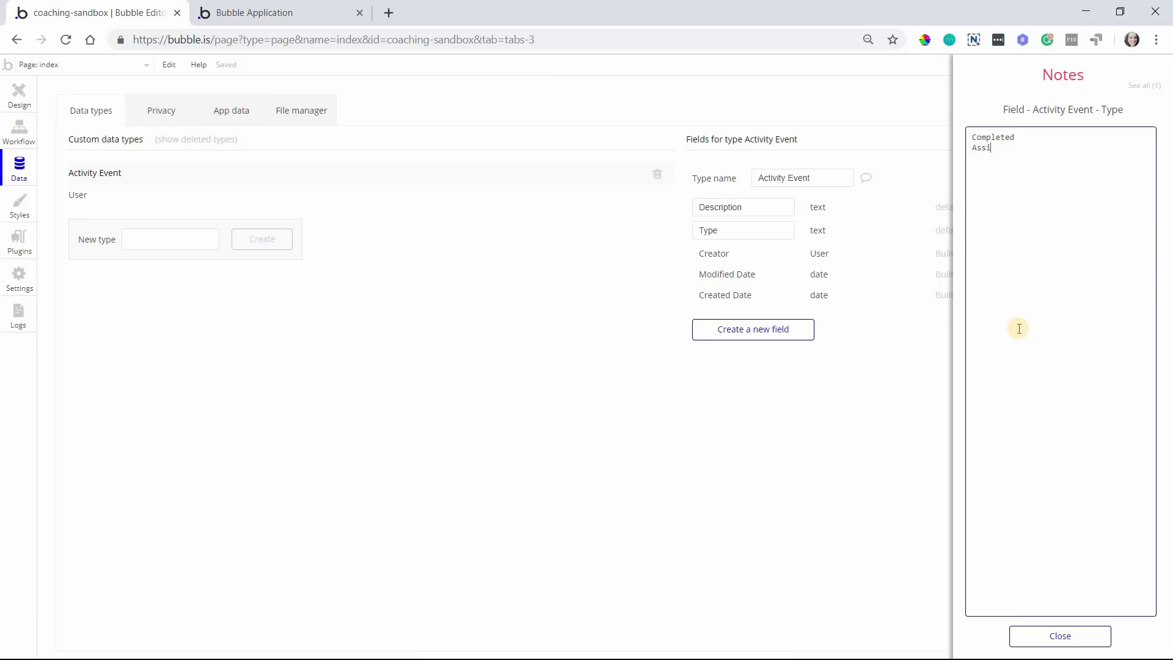
type("gnment")
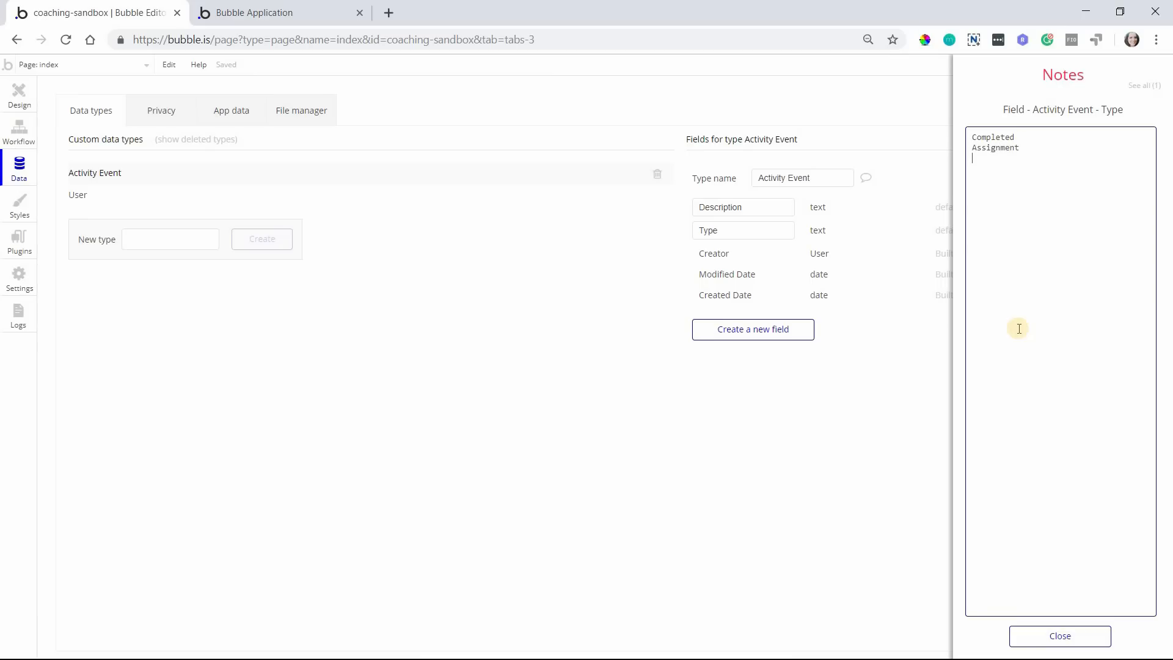
type("Follow")
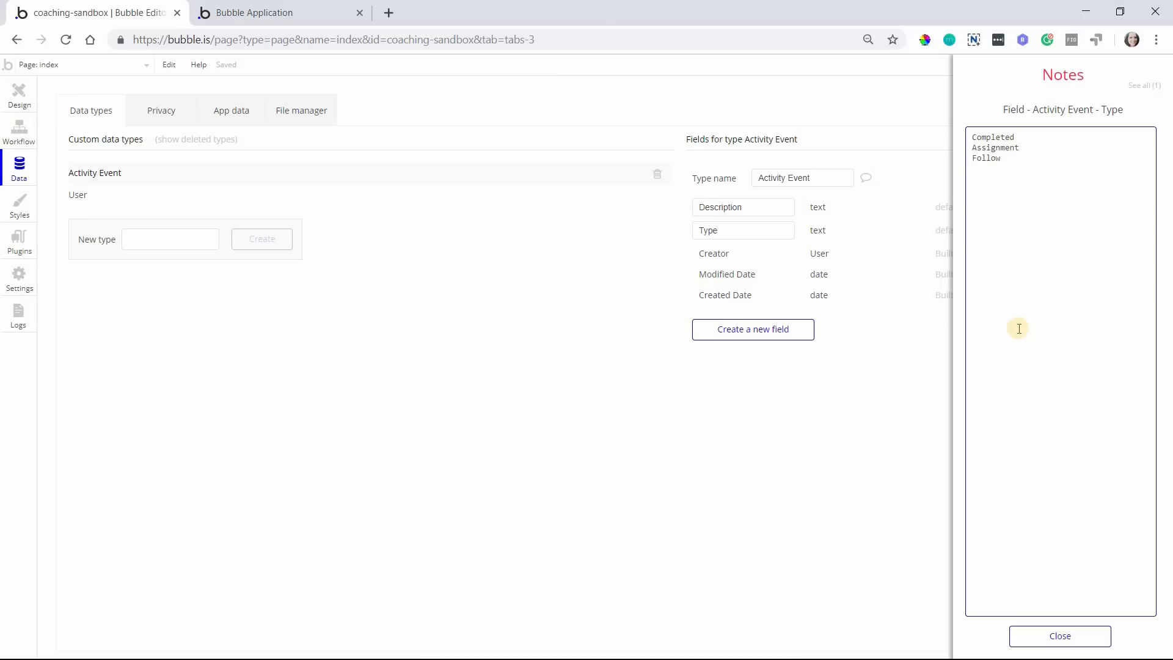
type("Change to Due Date")
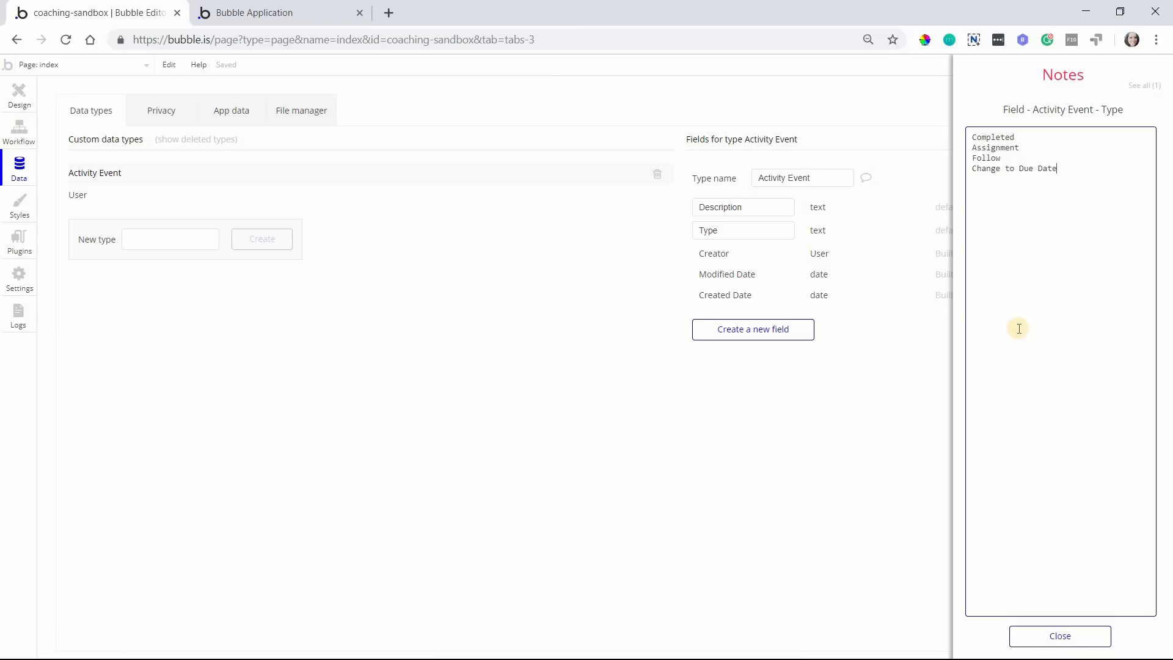
mouse_move(770, 233)
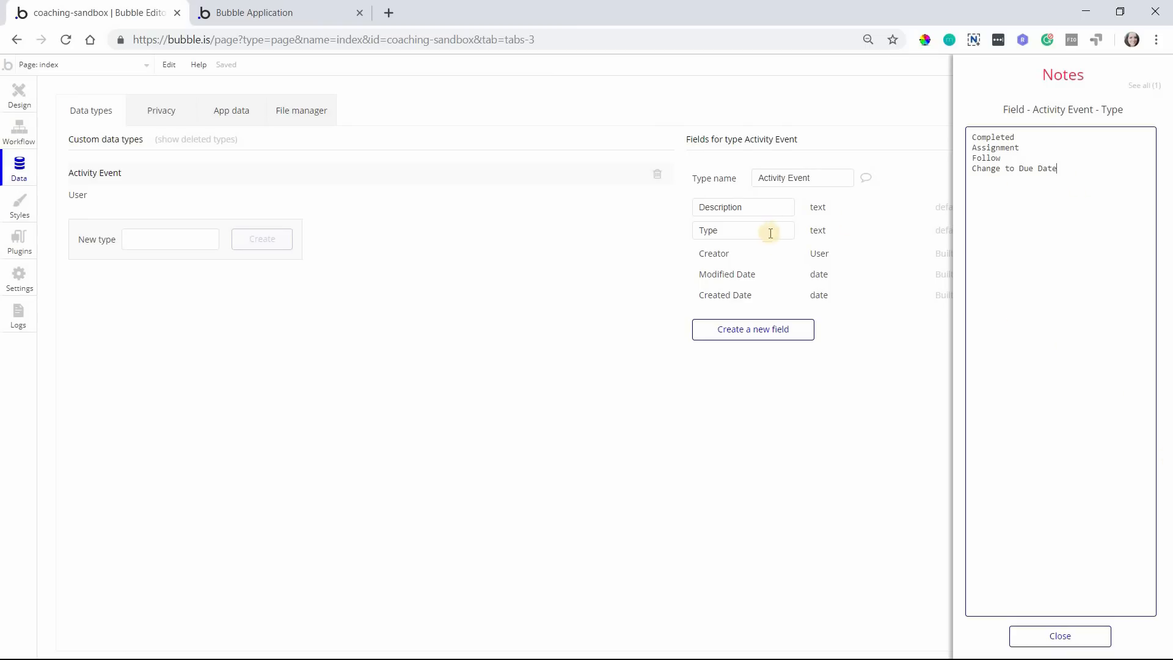
mouse_move(877, 239)
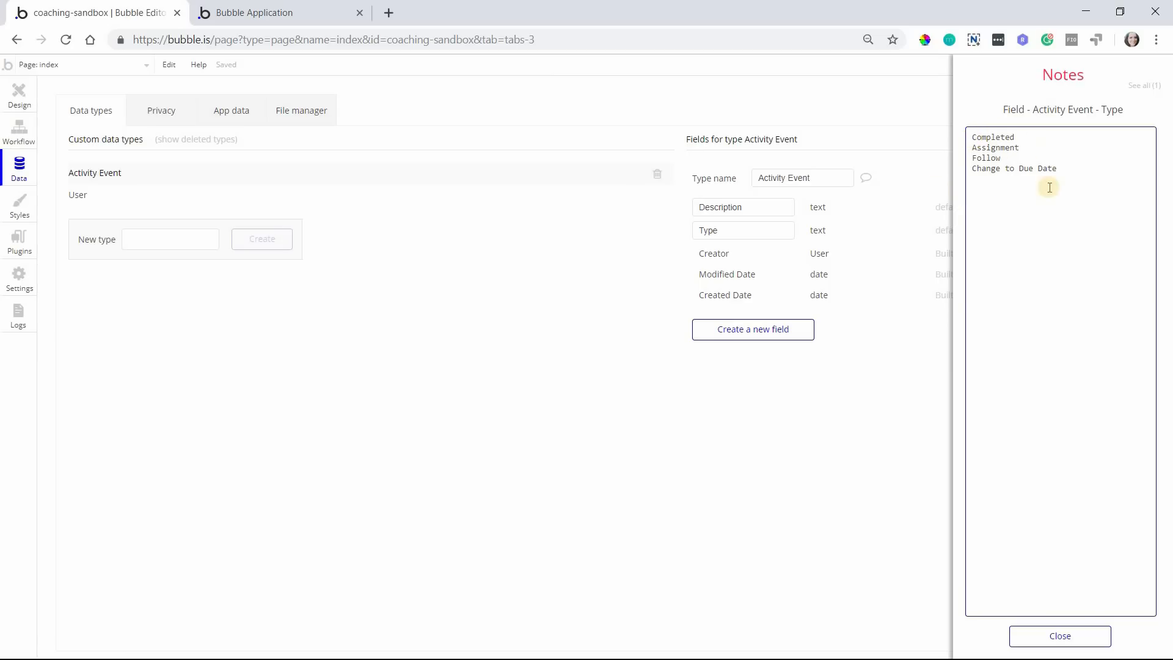
mouse_move(997, 177)
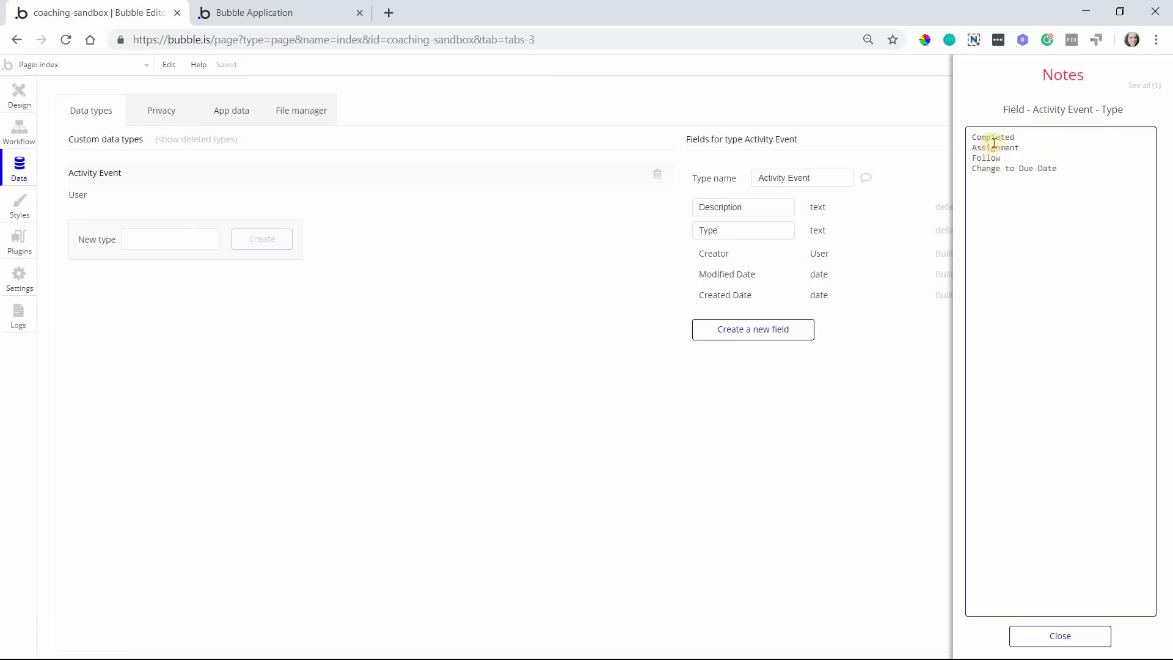
mouse_move(778, 163)
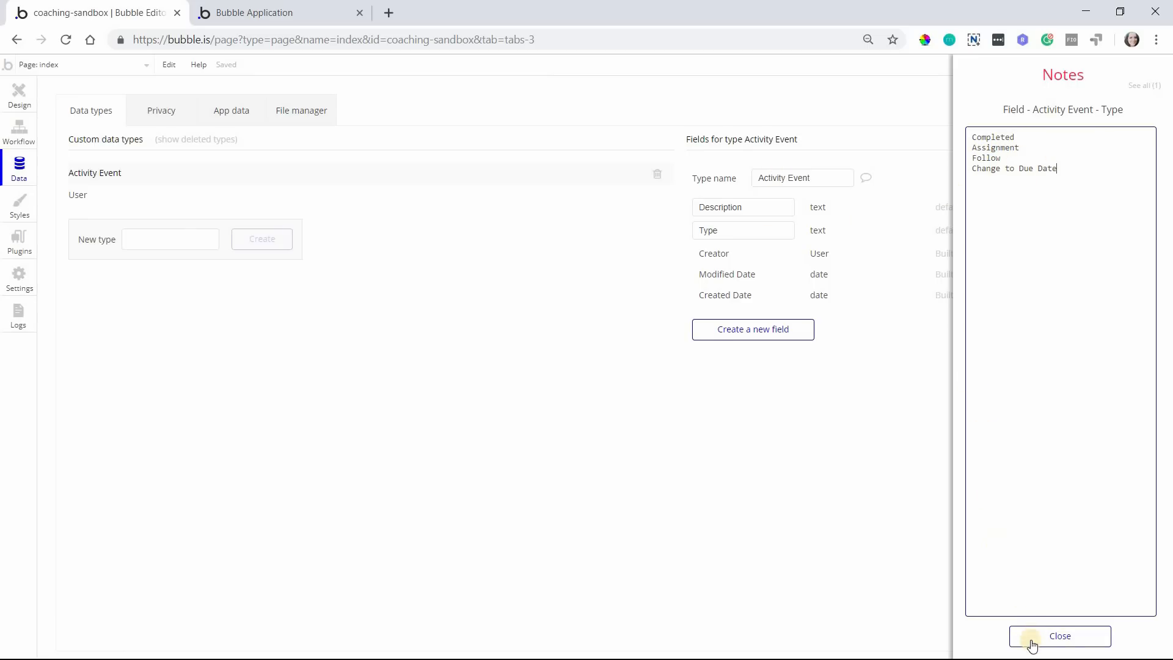
left_click(1059, 636)
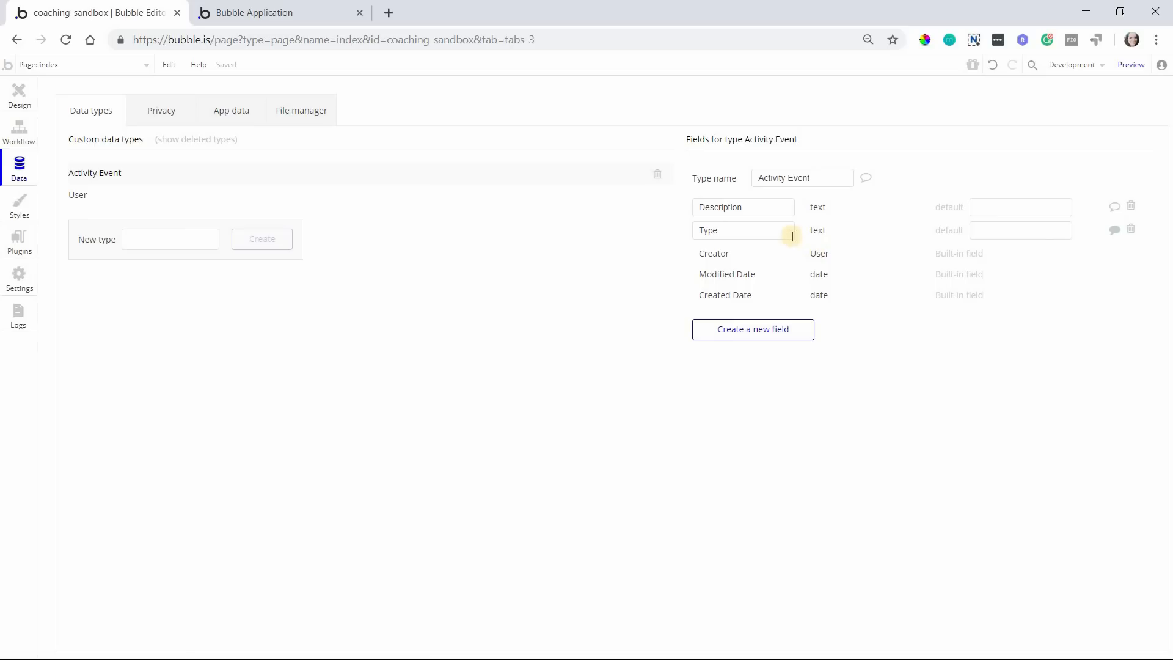
mouse_move(783, 221)
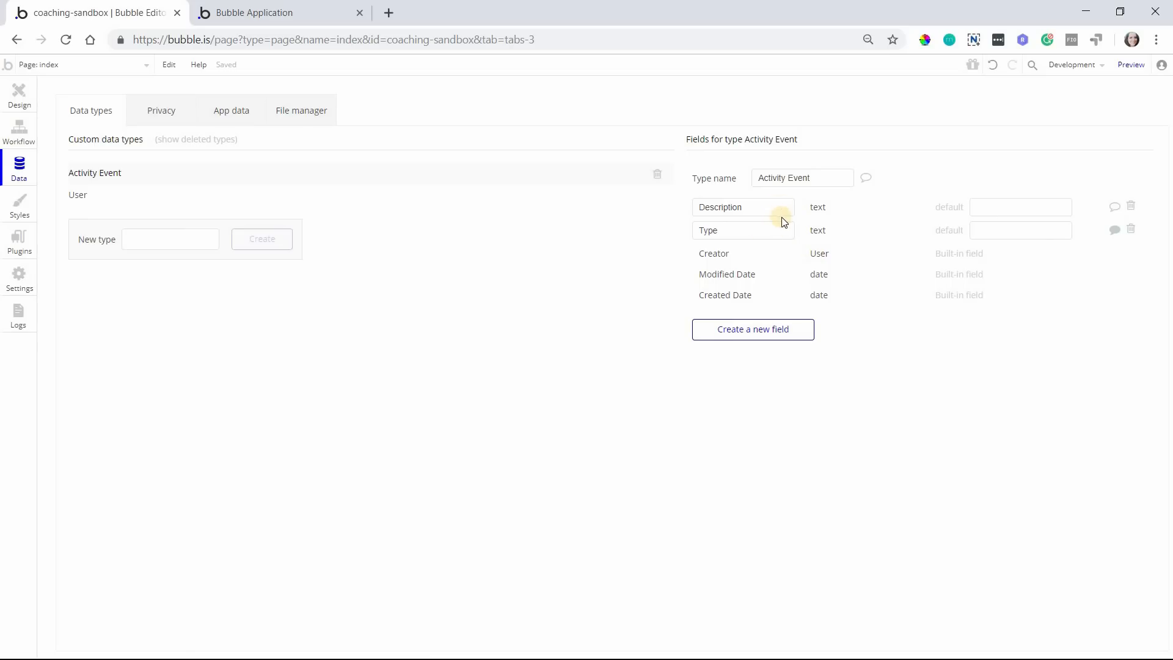
mouse_move(779, 257)
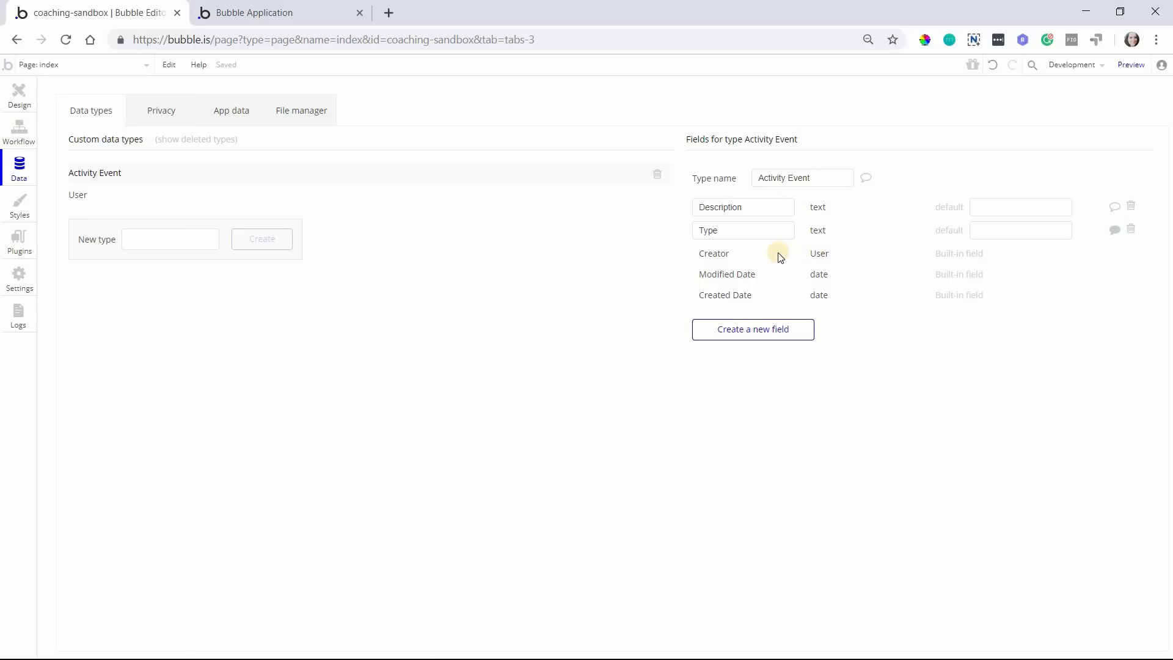
Create a 'Task' data type, then reopen the Activity Event fields
left_click(170, 239)
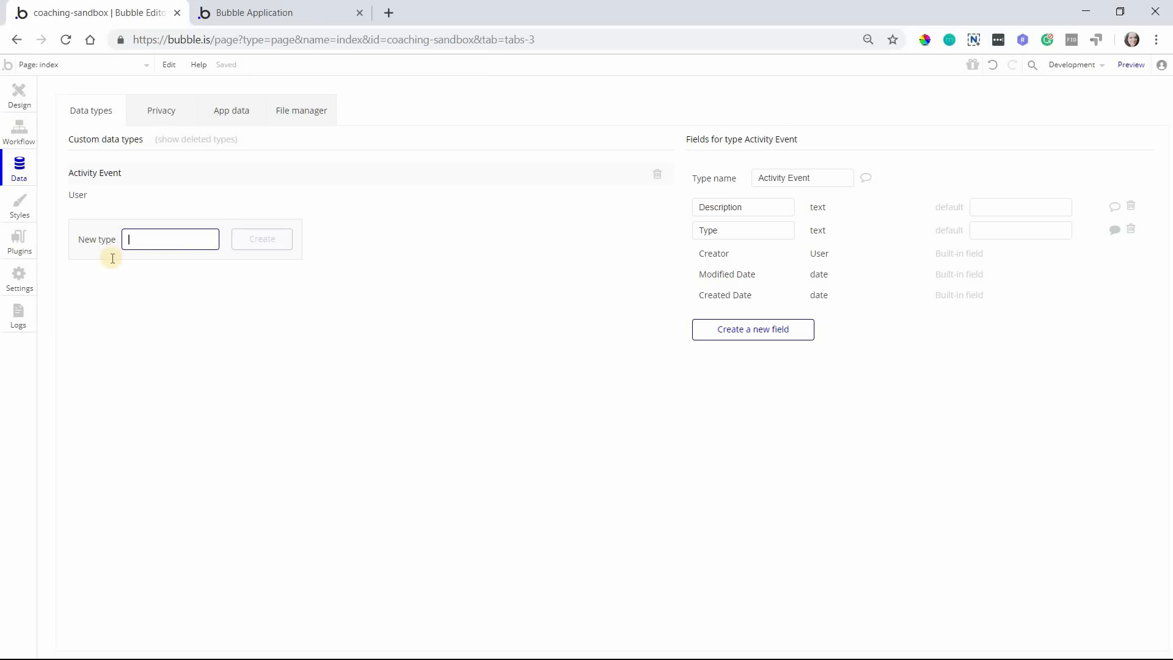
type("Task")
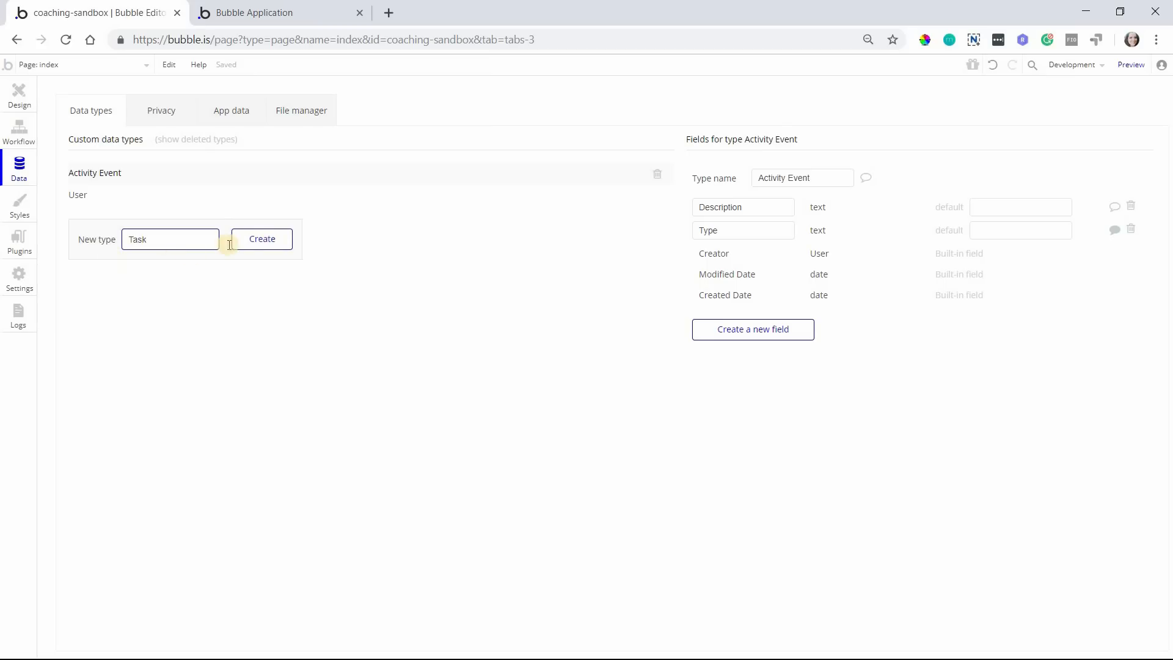
left_click(262, 239)
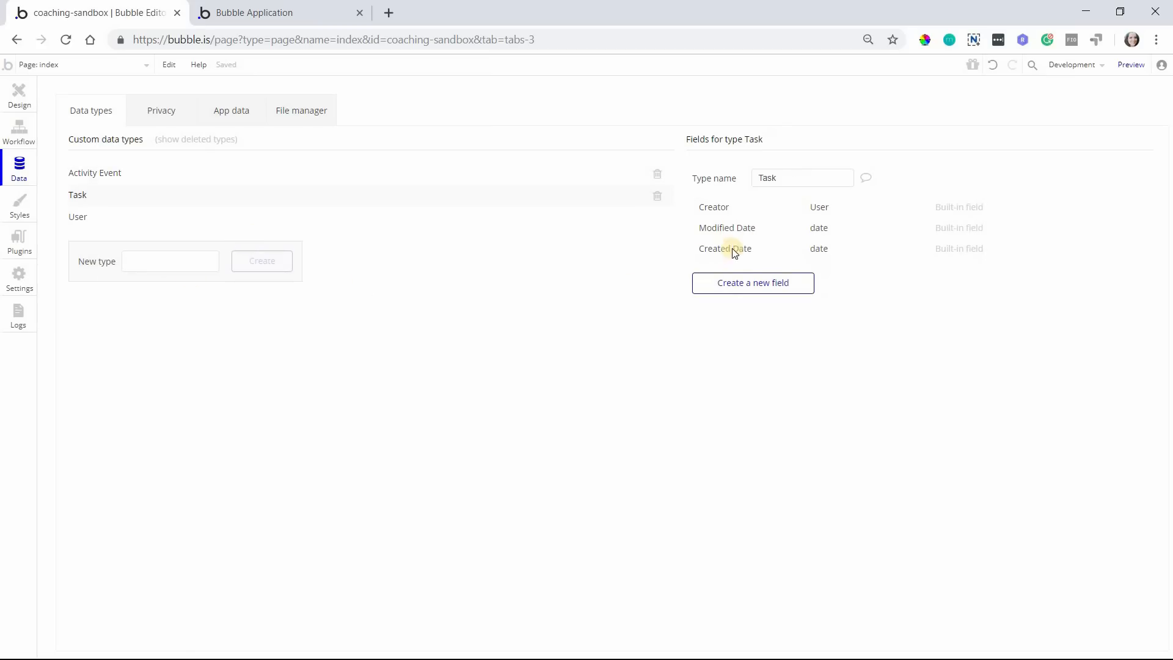
mouse_move(806, 258)
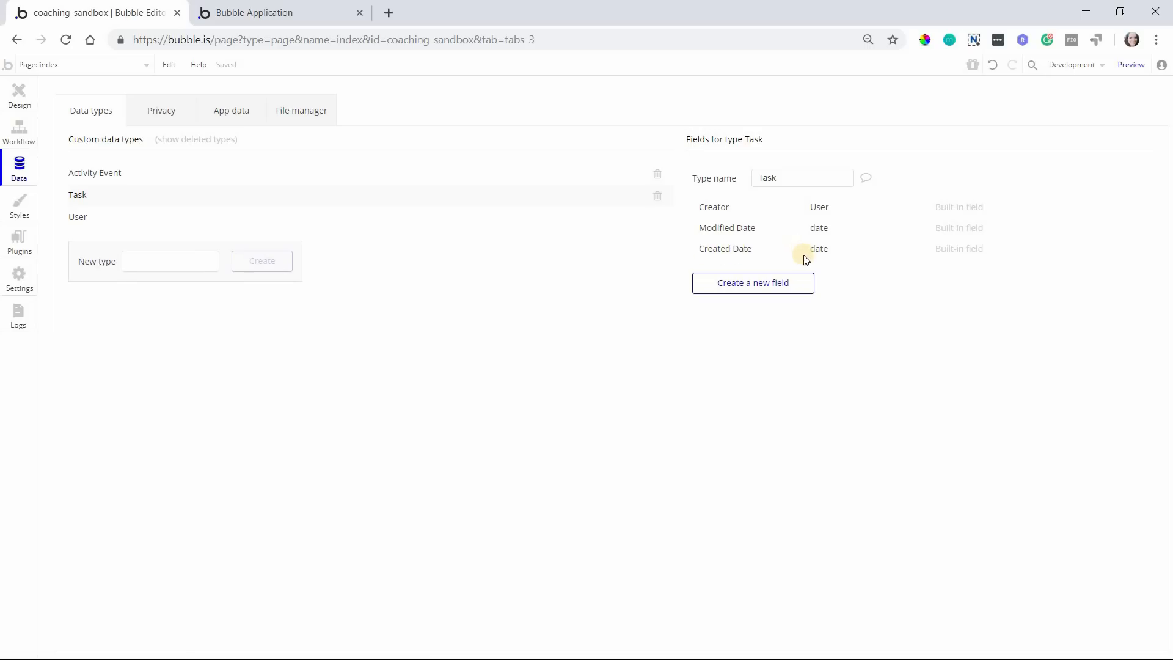
mouse_move(725, 253)
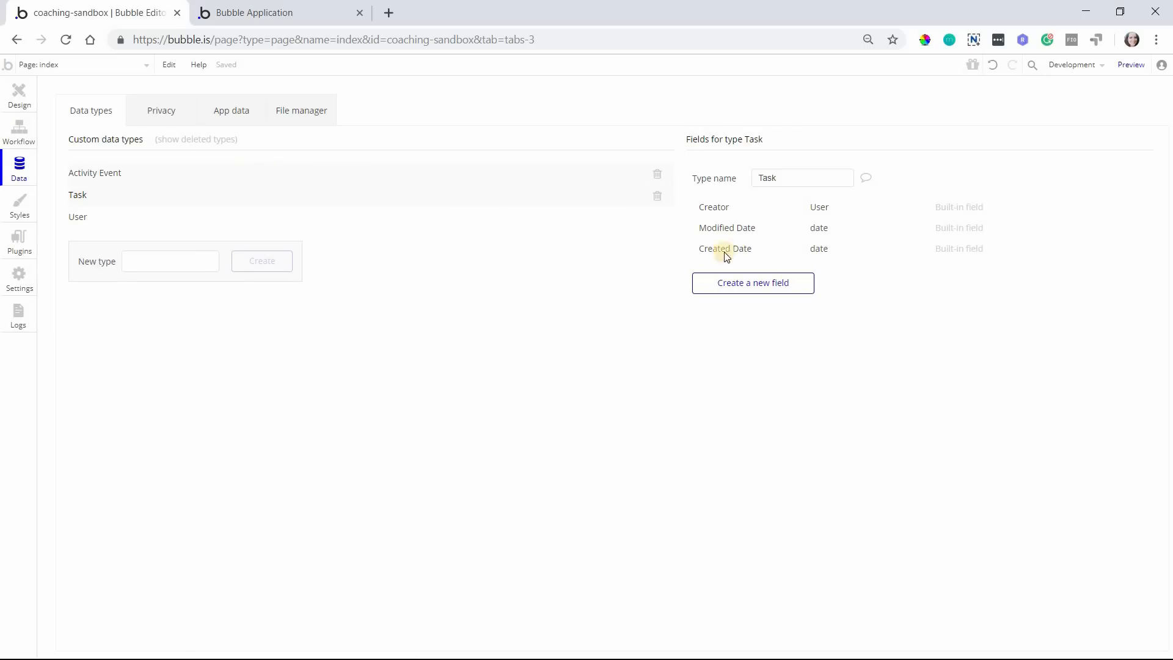
left_click(94, 172)
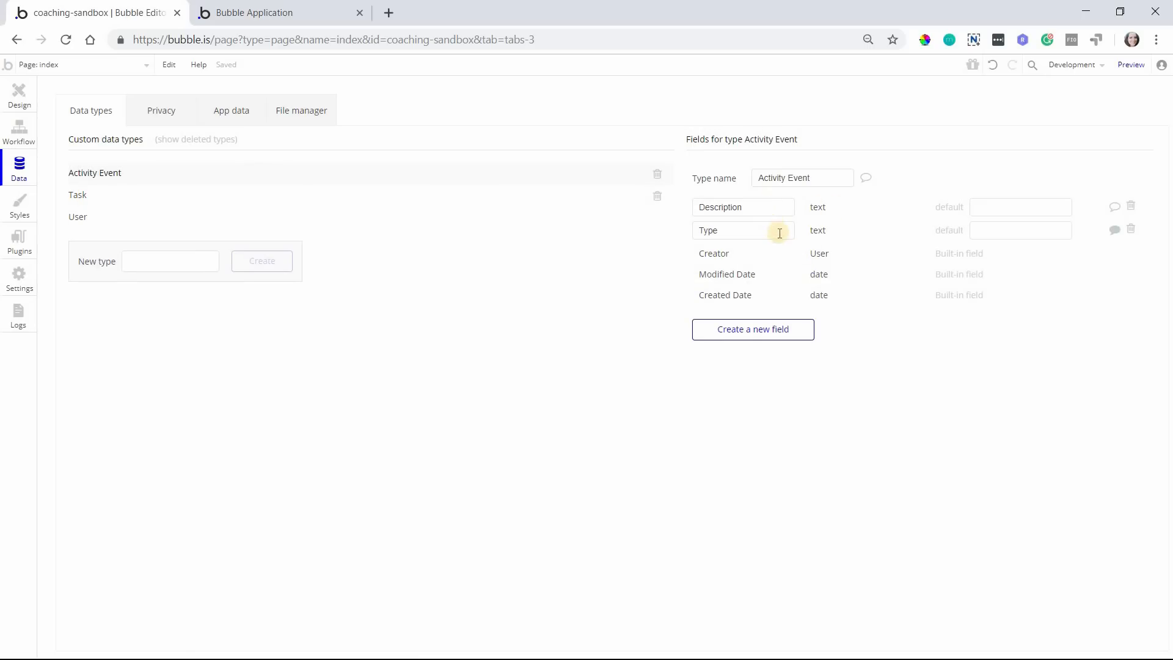
mouse_move(786, 223)
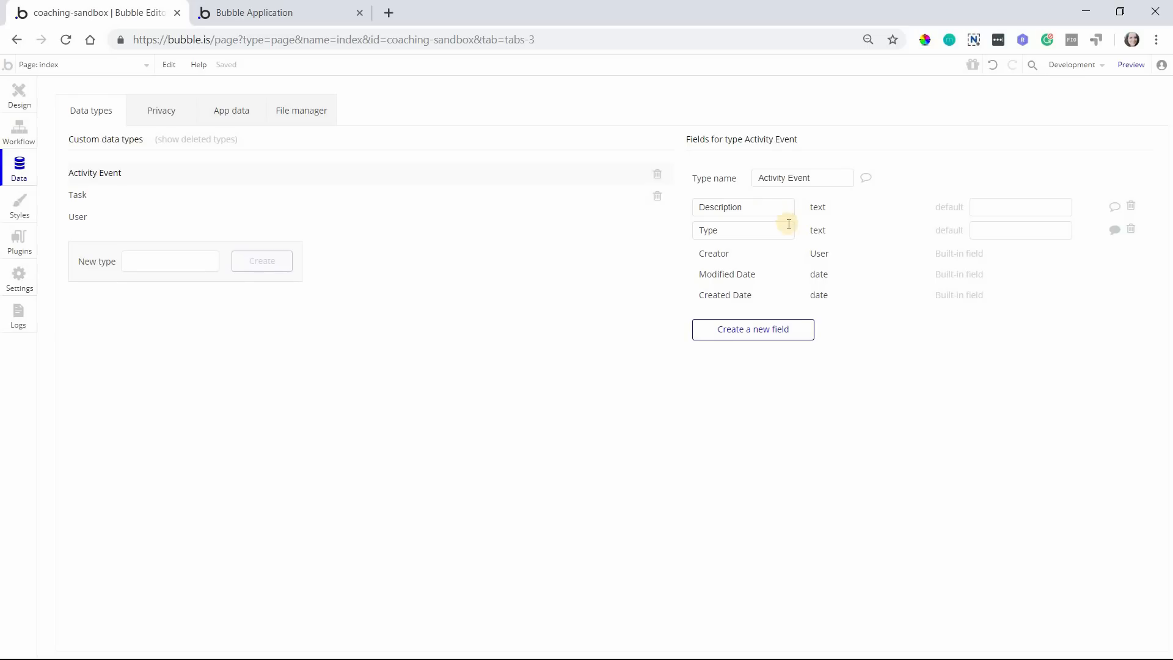
mouse_move(786, 309)
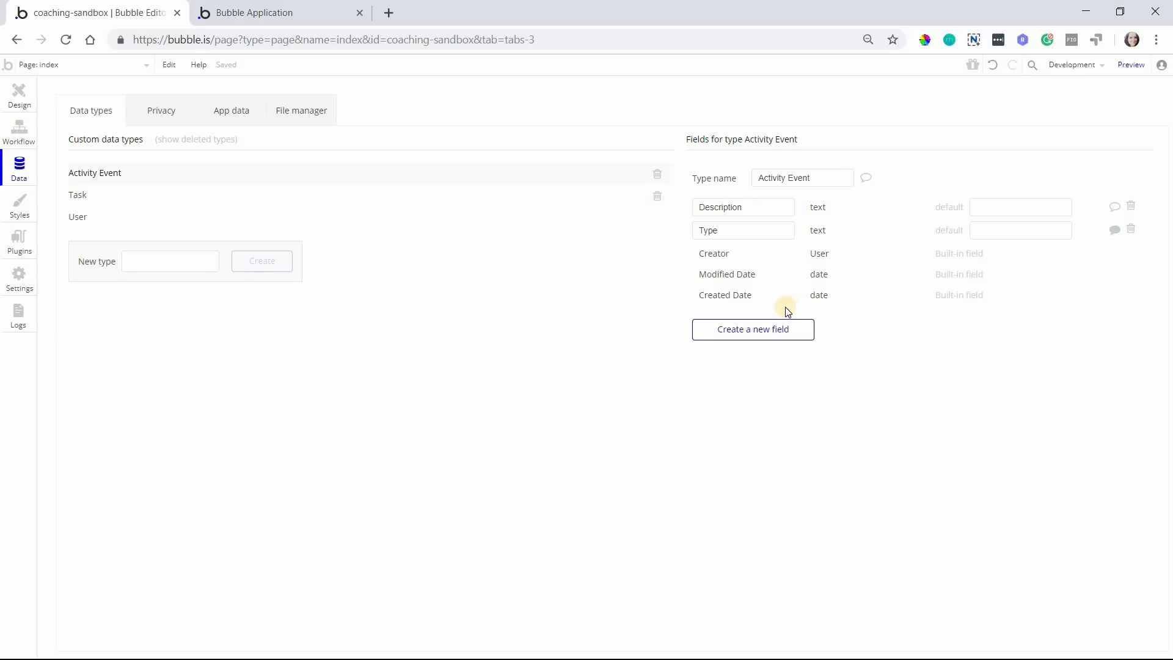
mouse_move(753, 330)
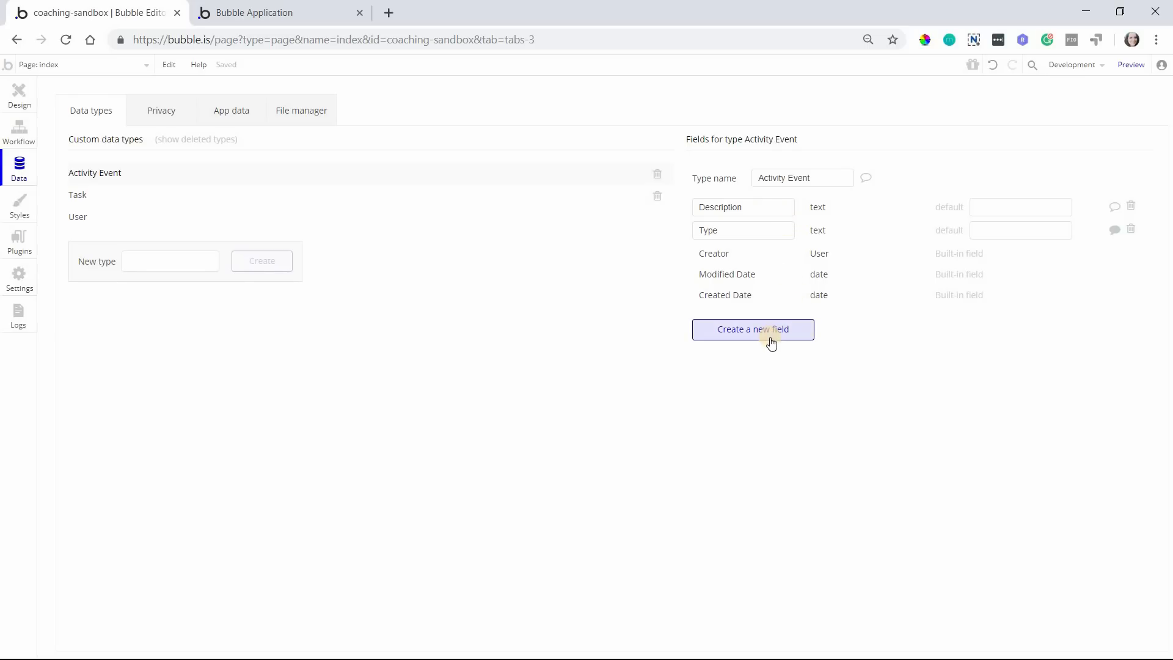
mouse_move(835, 254)
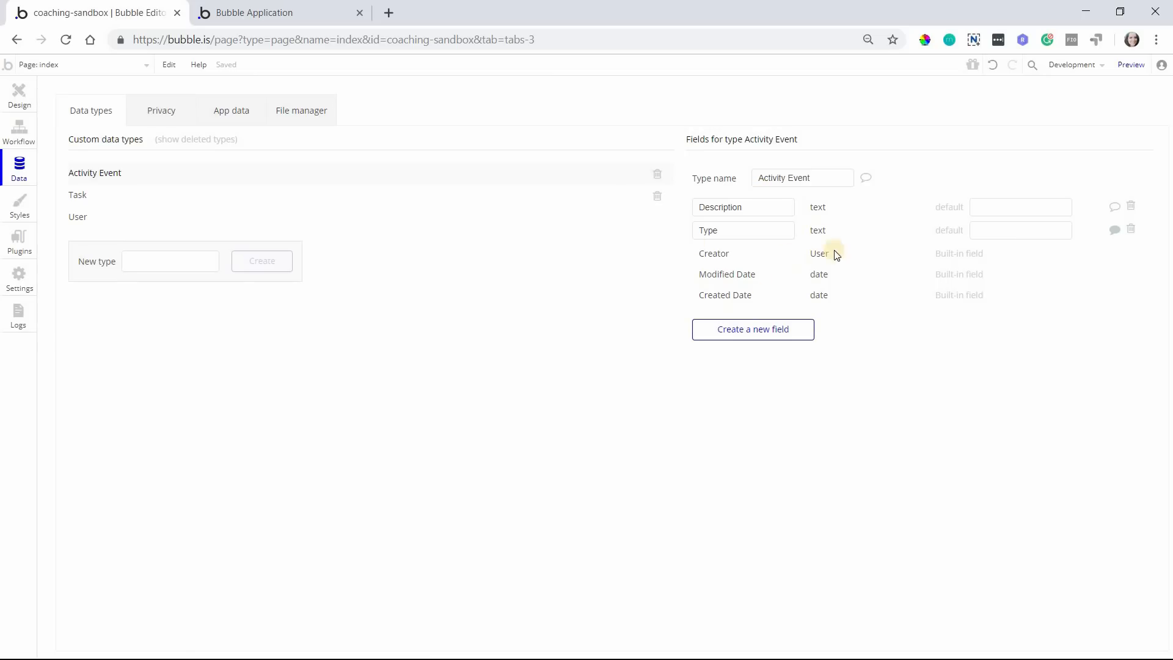
mouse_move(752, 329)
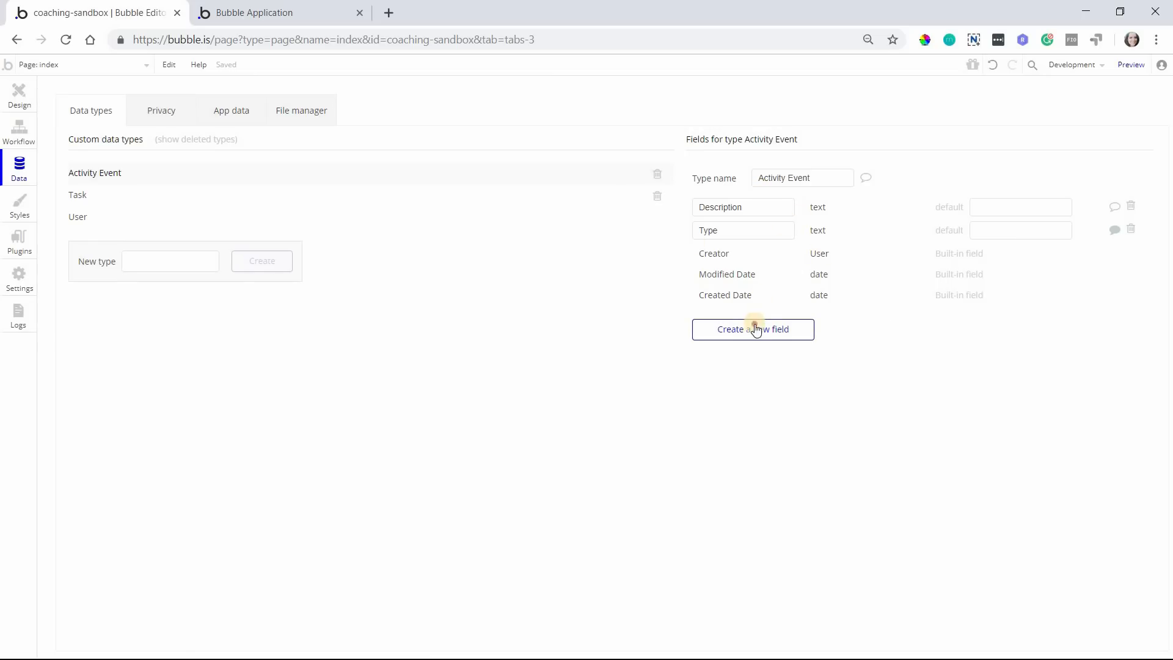
Add a 'Task' field of type Task to Activity Event, then return to Design
left_click(753, 329)
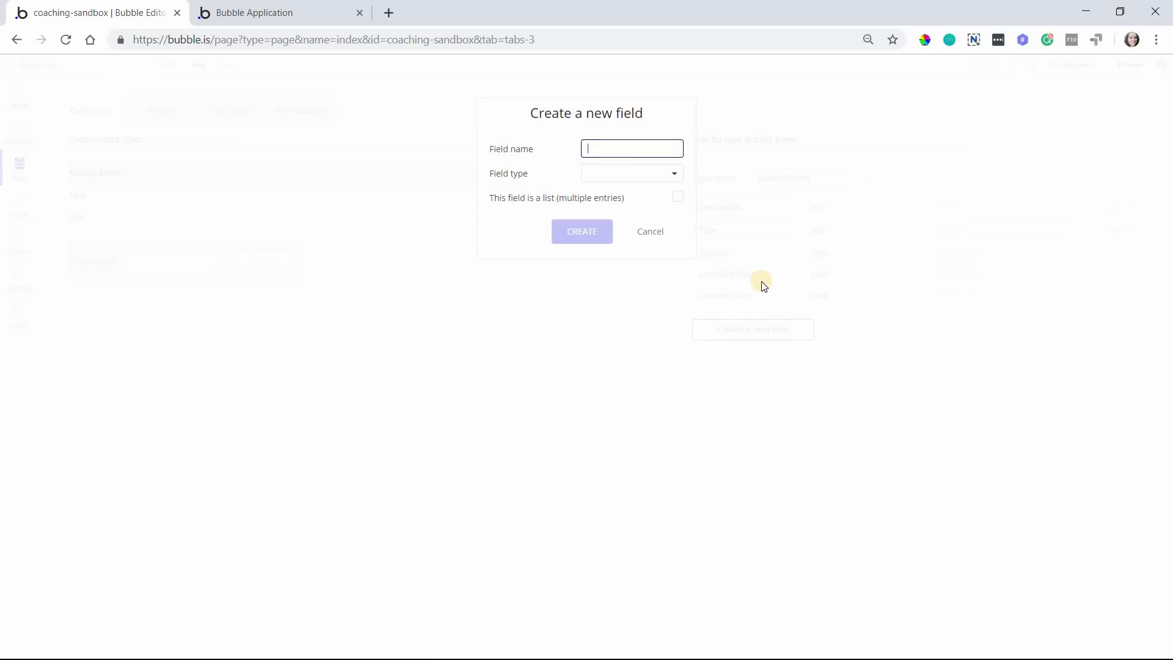
type("Task")
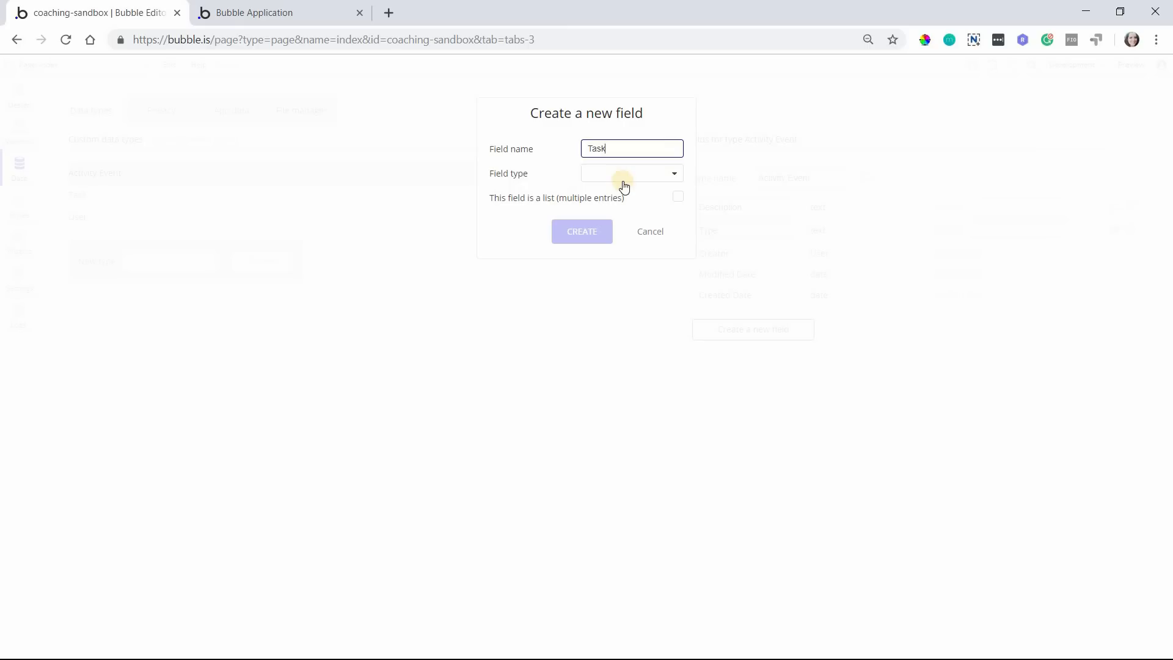
left_click(631, 173)
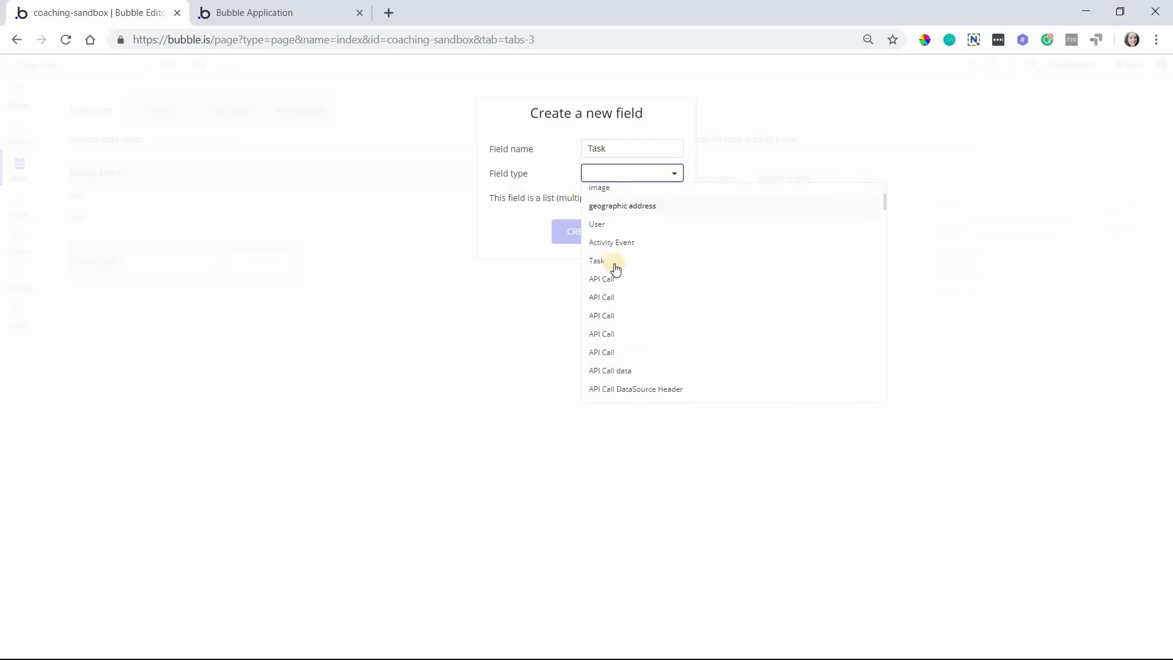
left_click(597, 260)
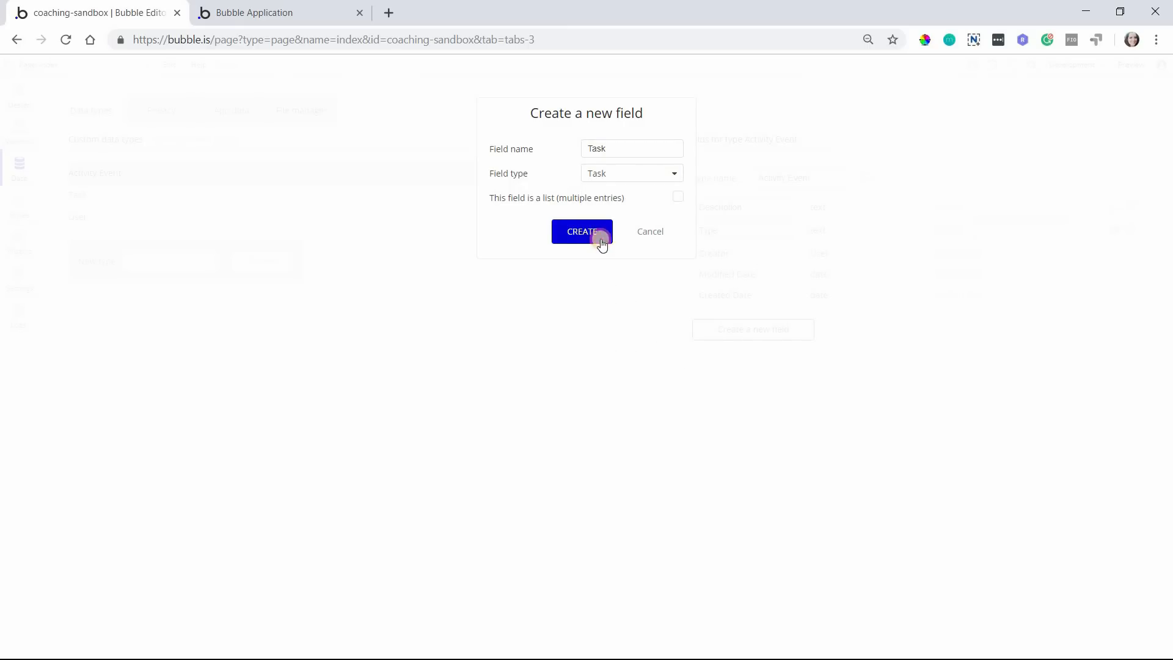
left_click(582, 231)
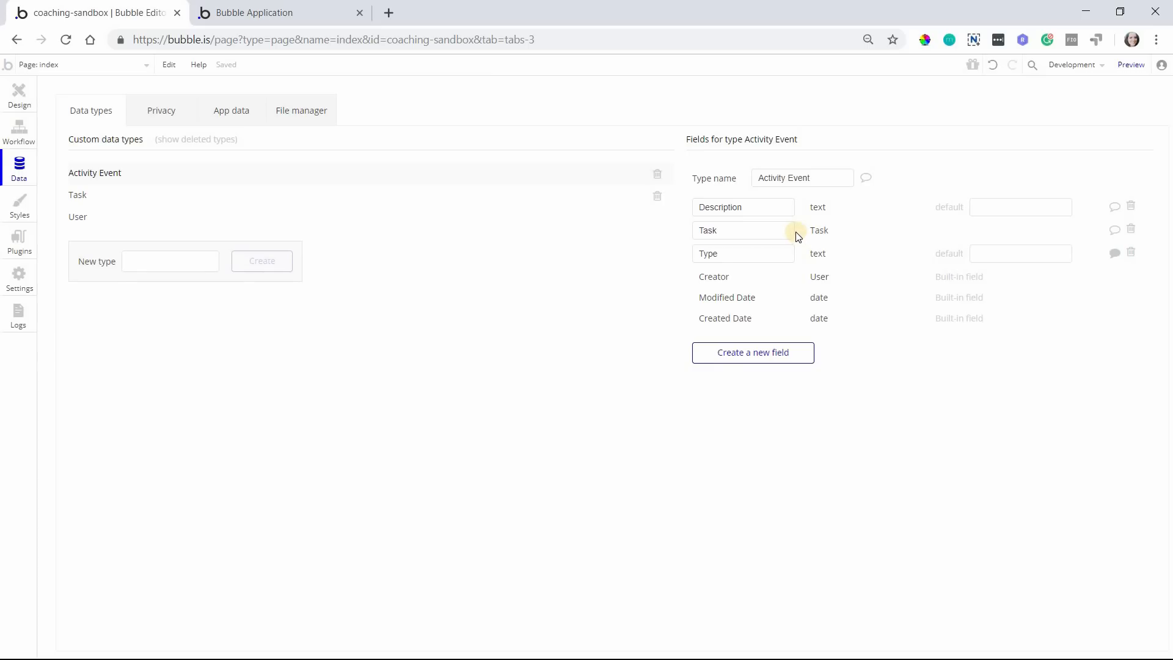
mouse_move(771, 249)
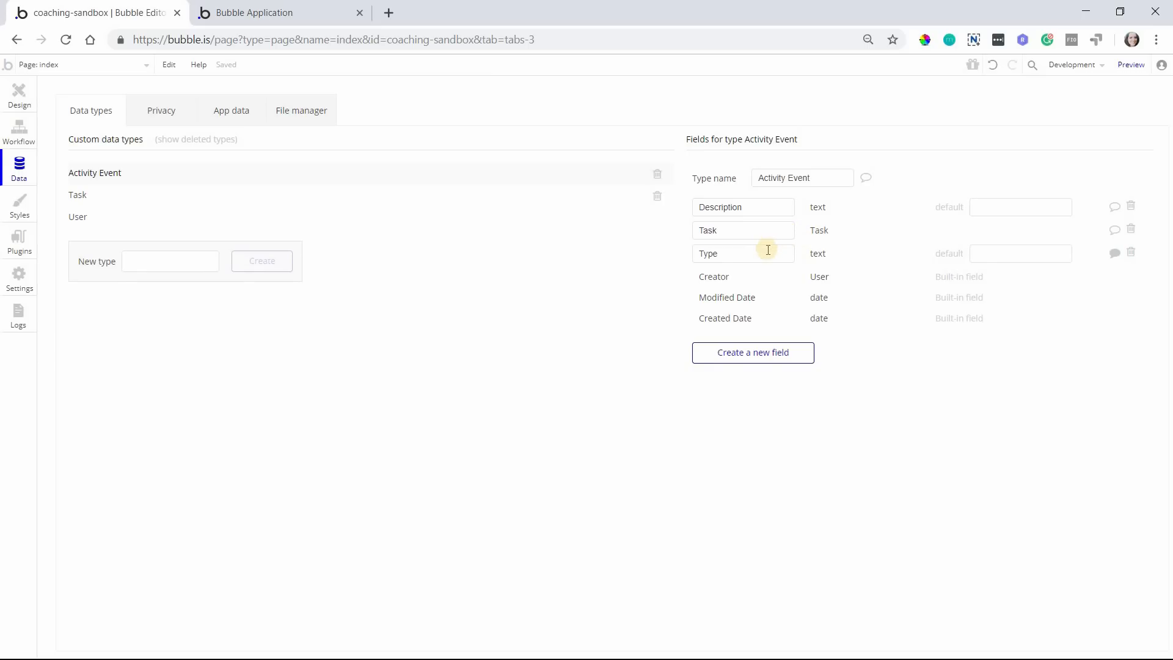
mouse_move(763, 253)
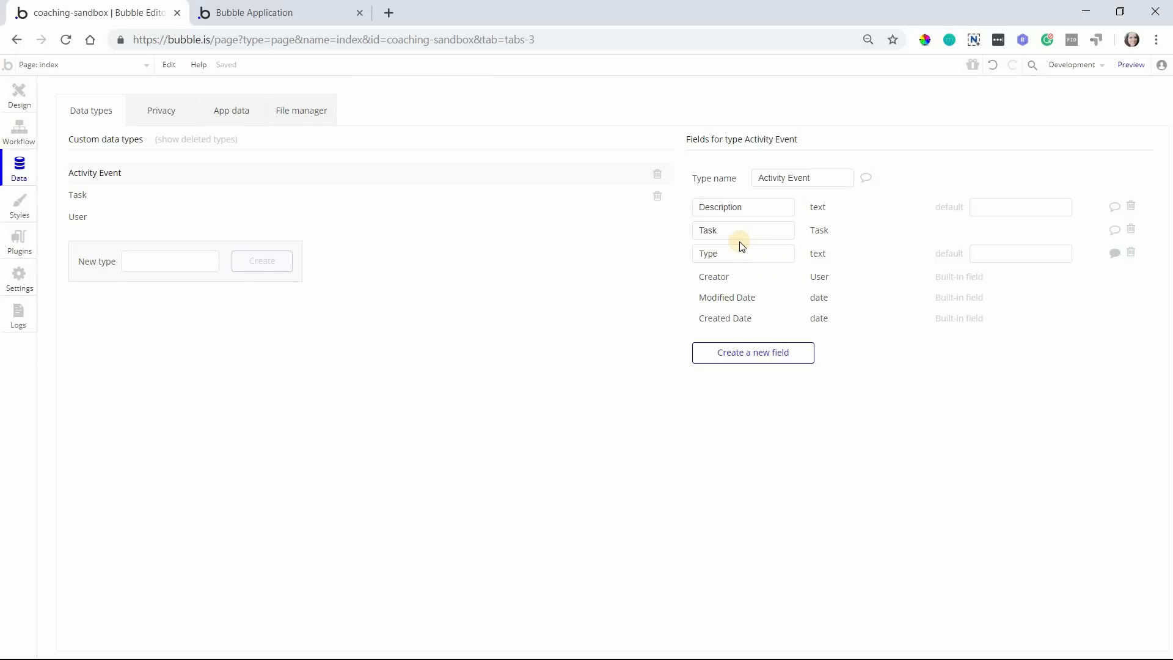
mouse_move(819, 196)
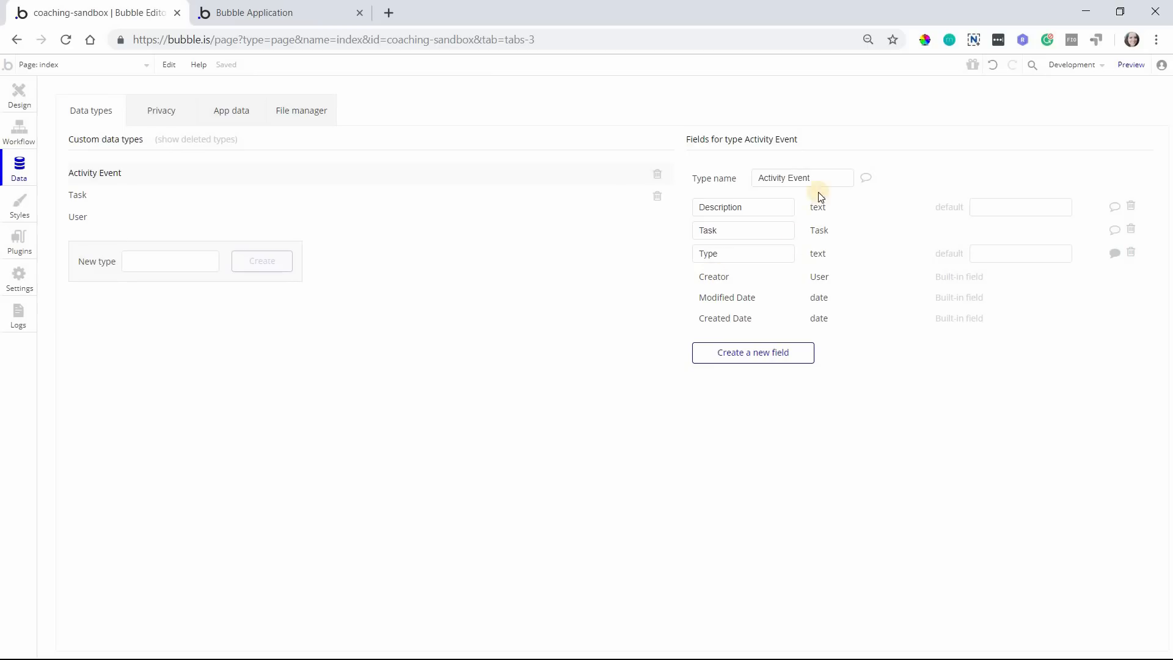
mouse_move(748, 202)
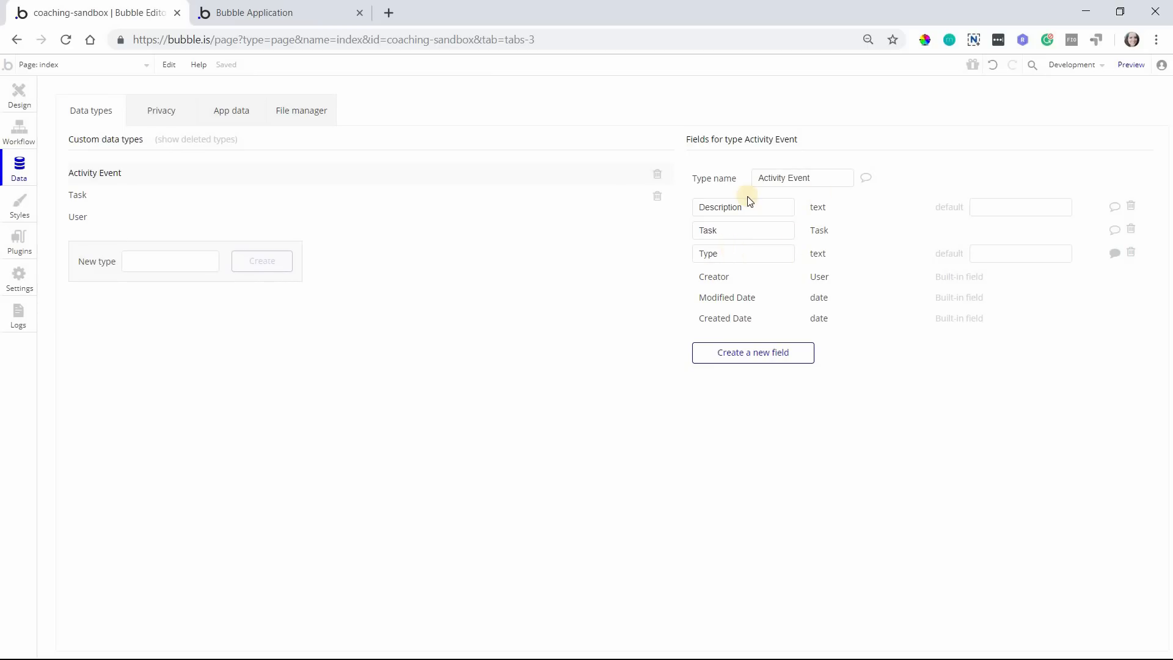
mouse_move(54, 104)
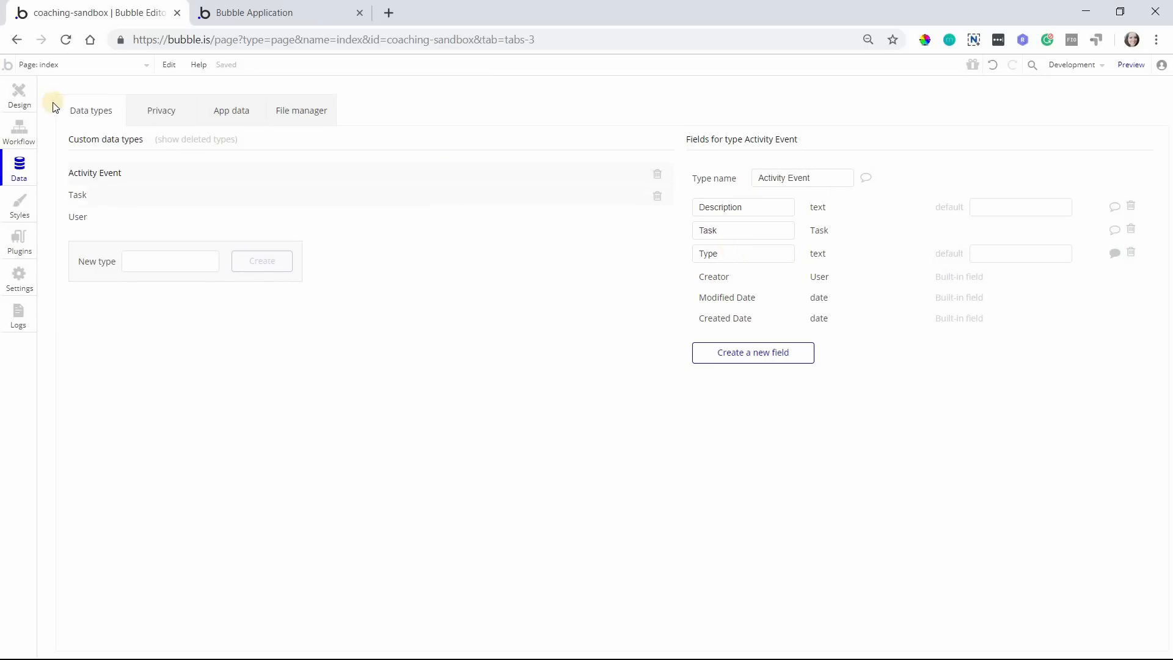
left_click(19, 93)
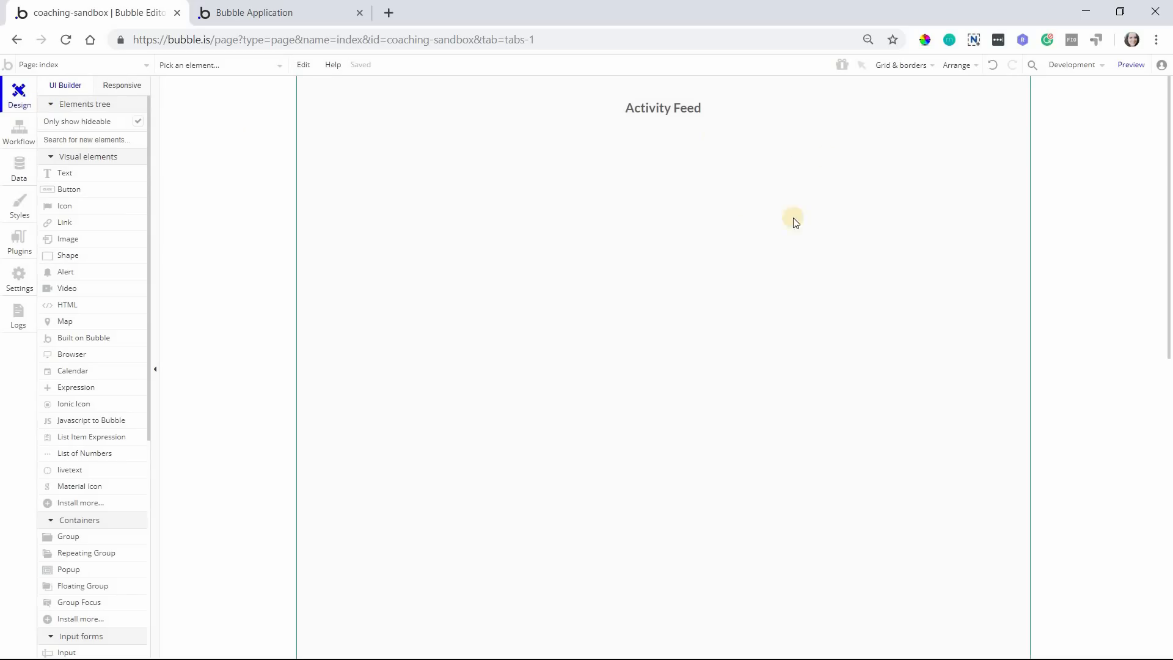
mouse_move(73, 557)
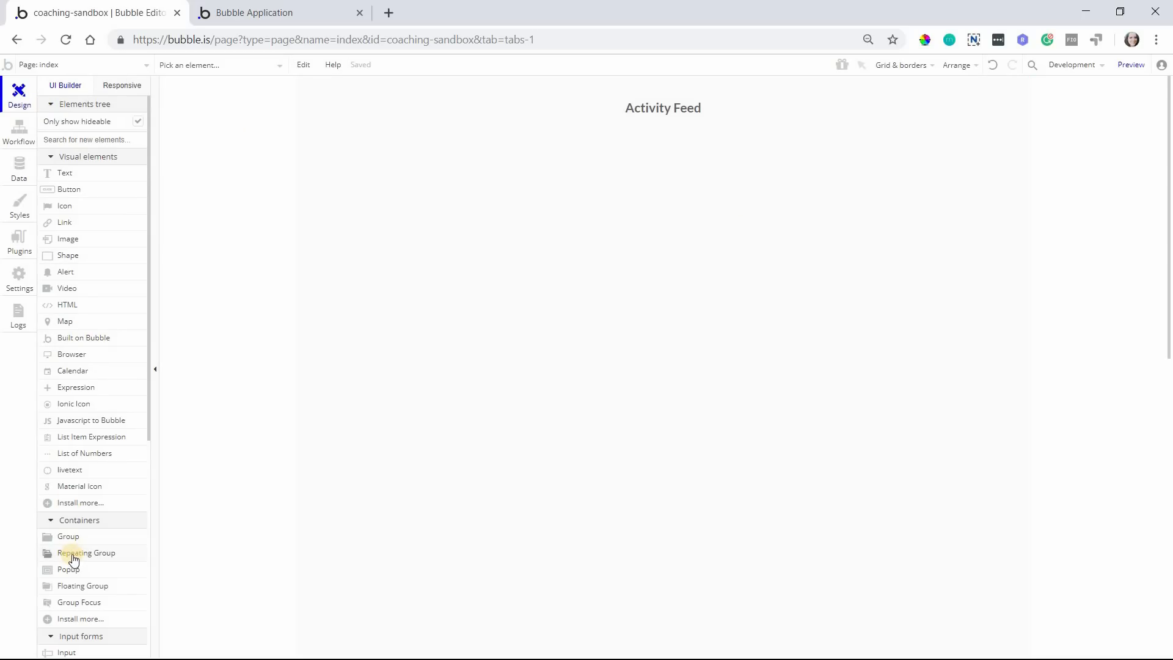
Add a Repeating Group centred horizontally, with Flat color background and Full list layout
left_click(87, 553)
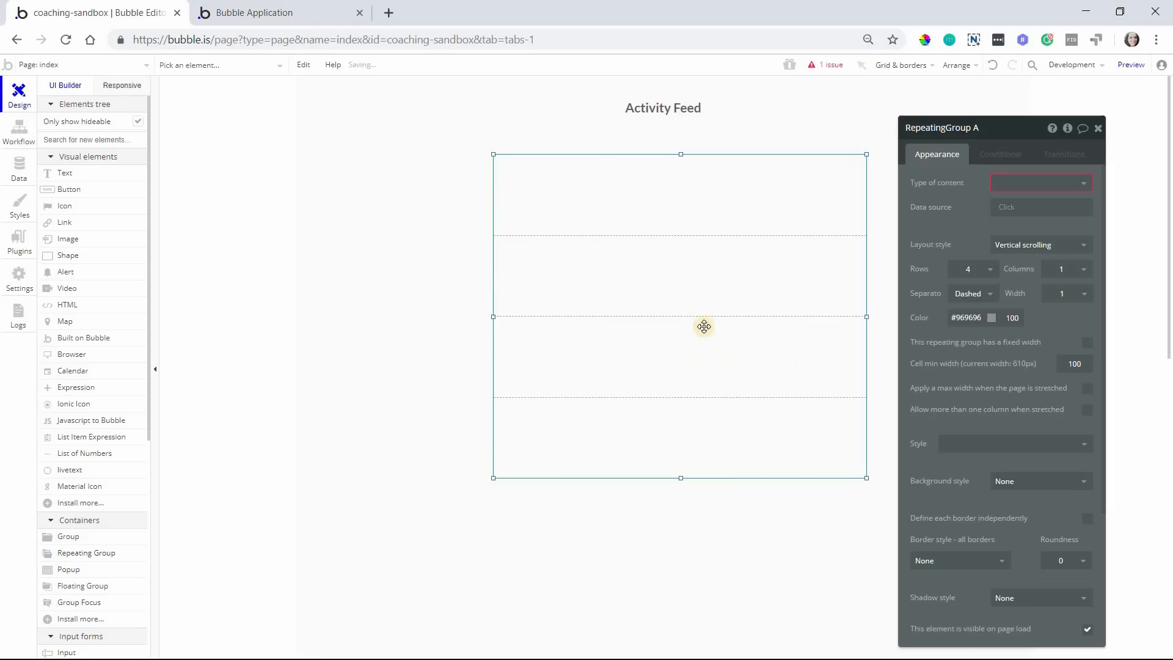
right_click(703, 327)
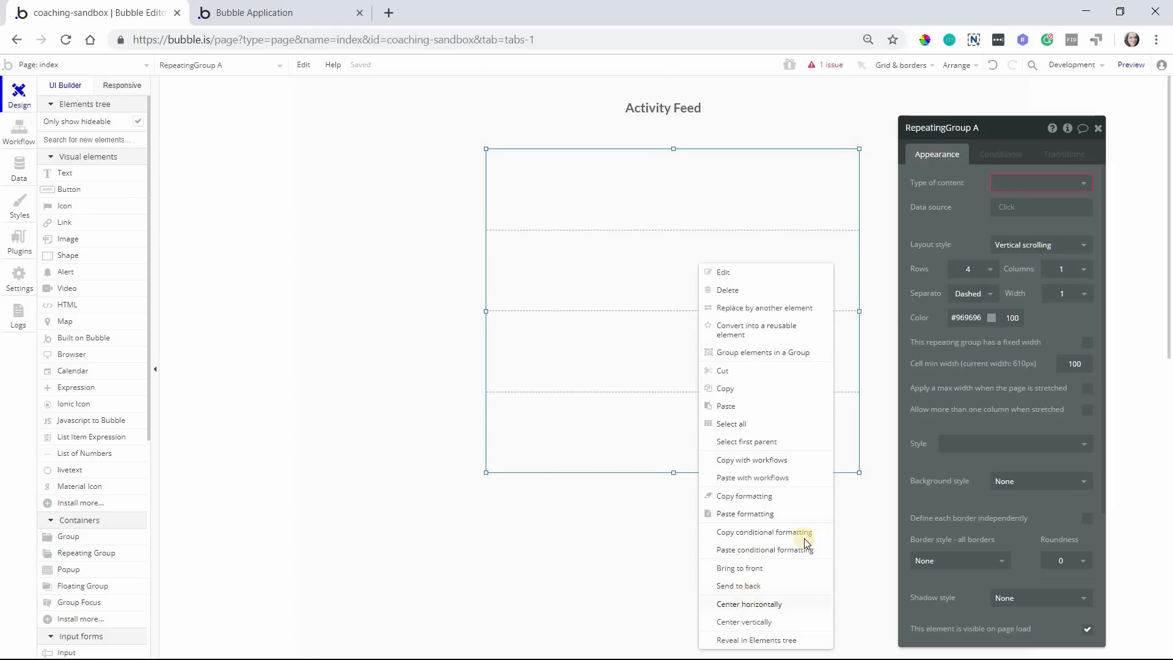
left_click(1039, 480)
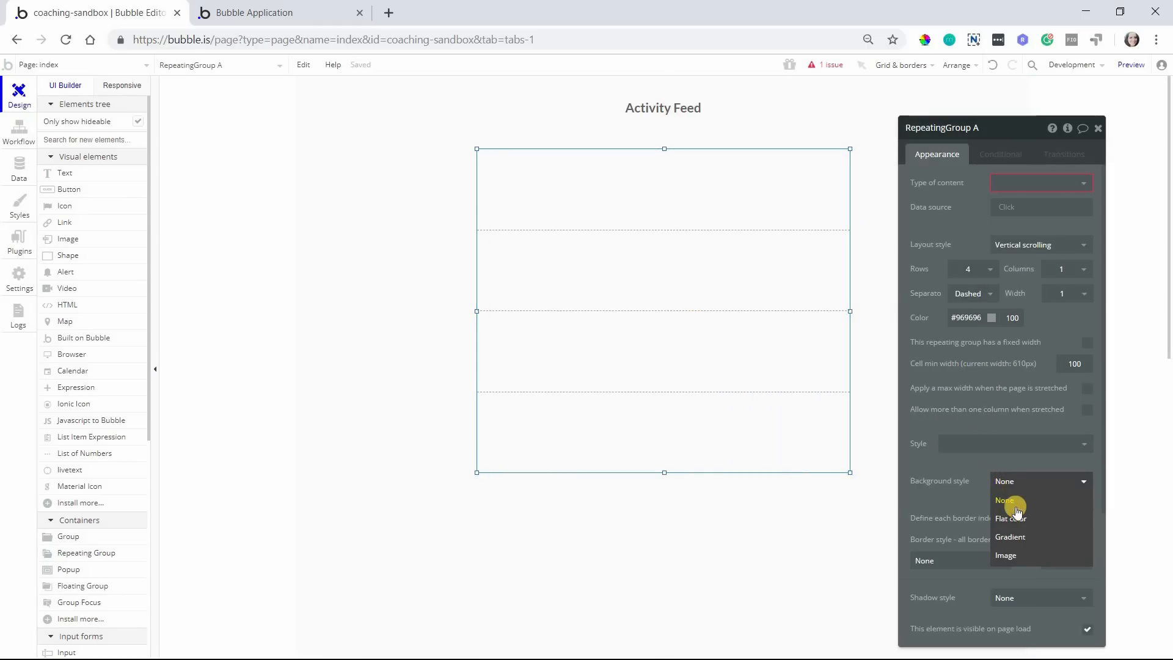
left_click(1010, 518)
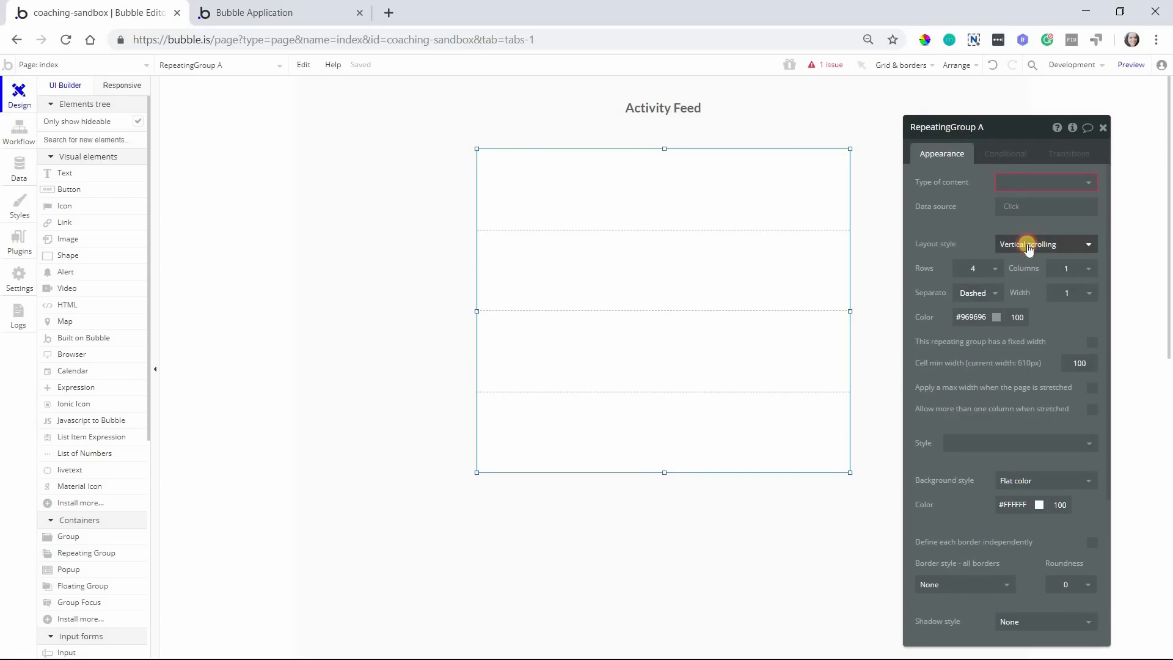
left_click(1046, 243)
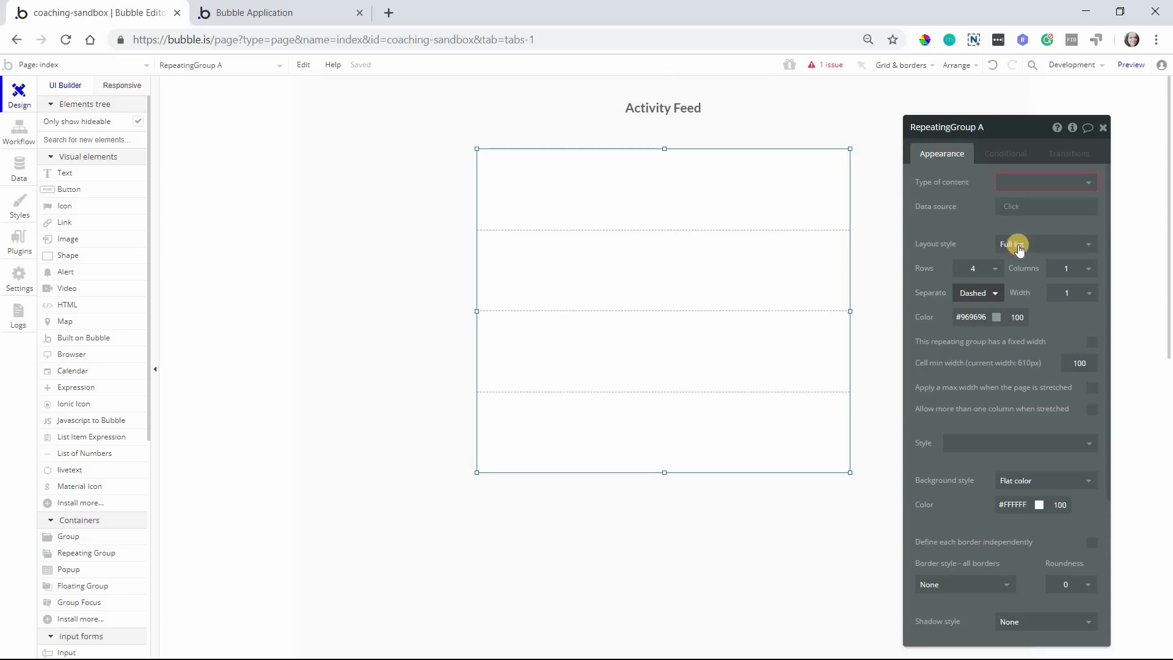
mouse_move(1014, 244)
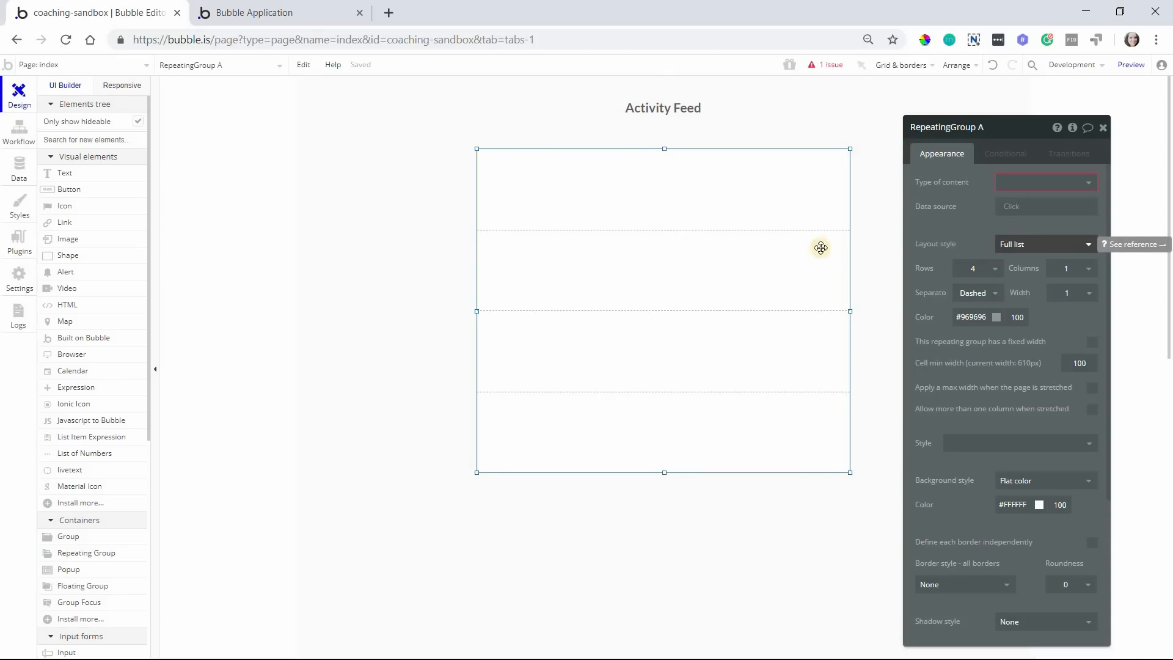
mouse_move(593, 231)
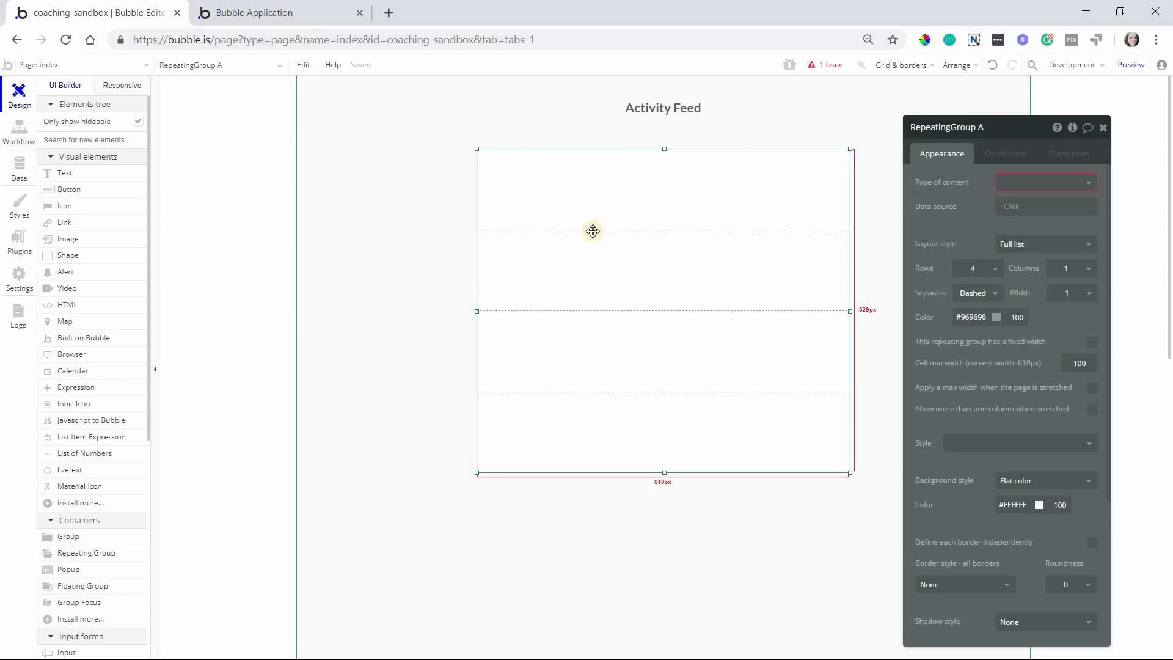
left_click(1044, 244)
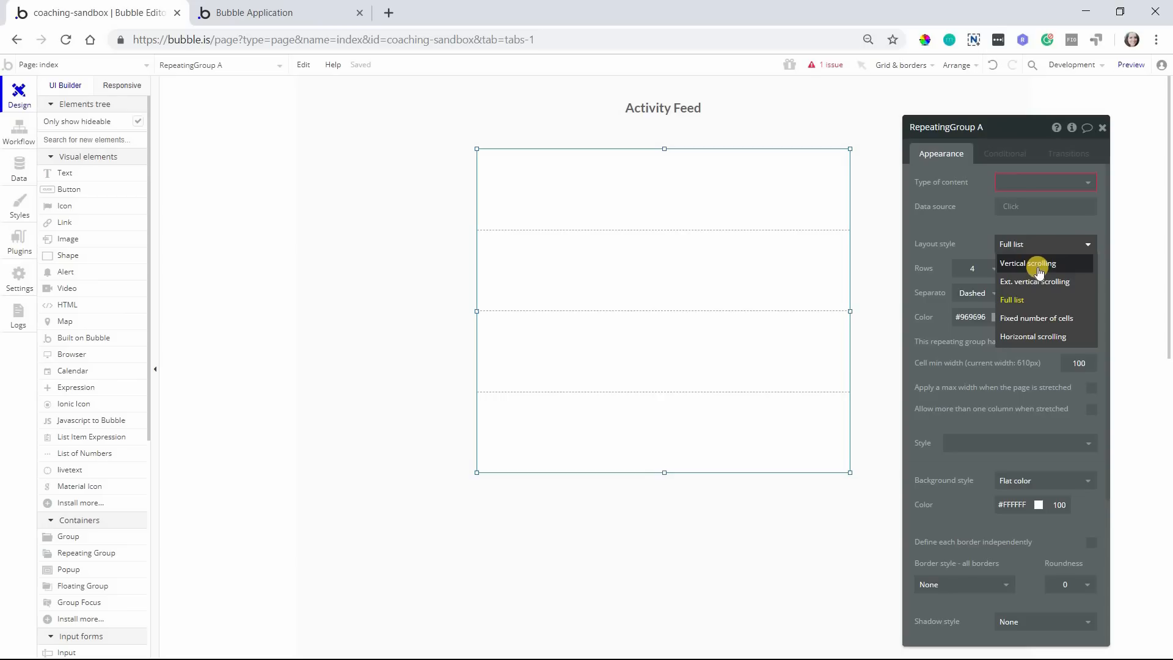
mouse_move(1036, 282)
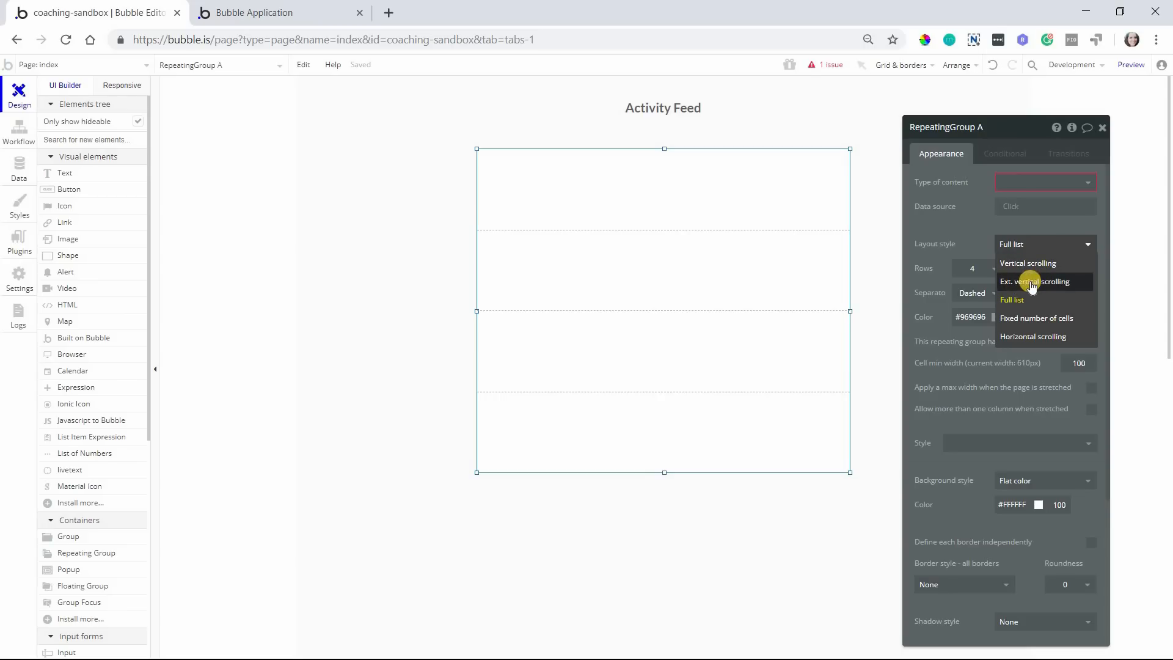
mouse_move(1051, 292)
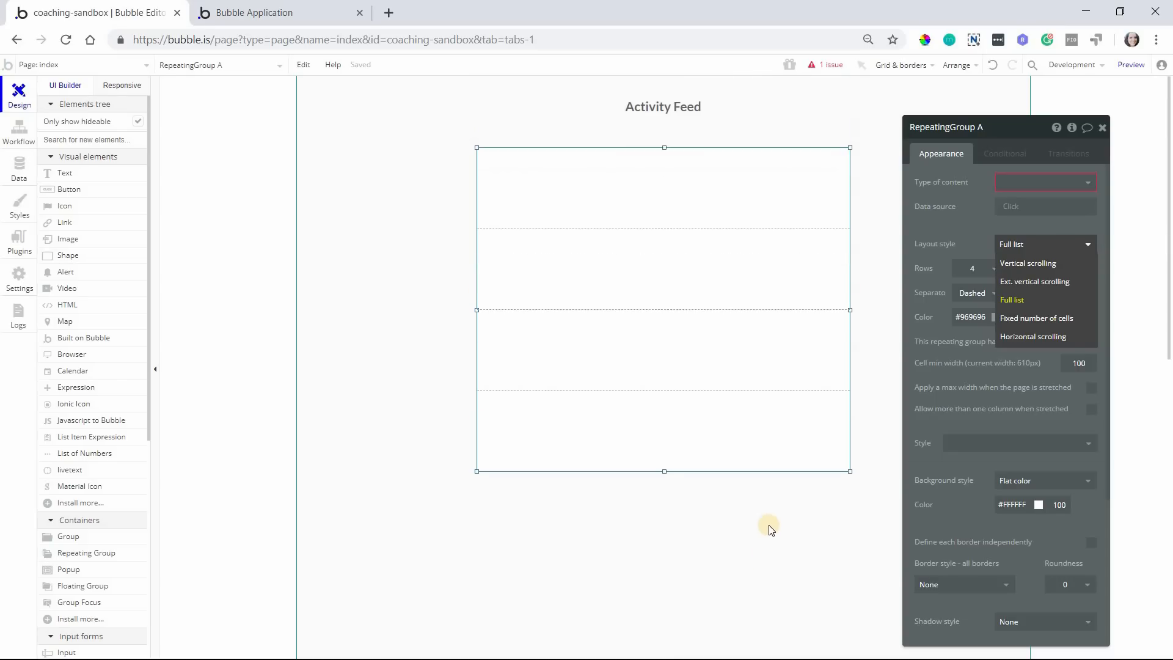
mouse_move(758, 513)
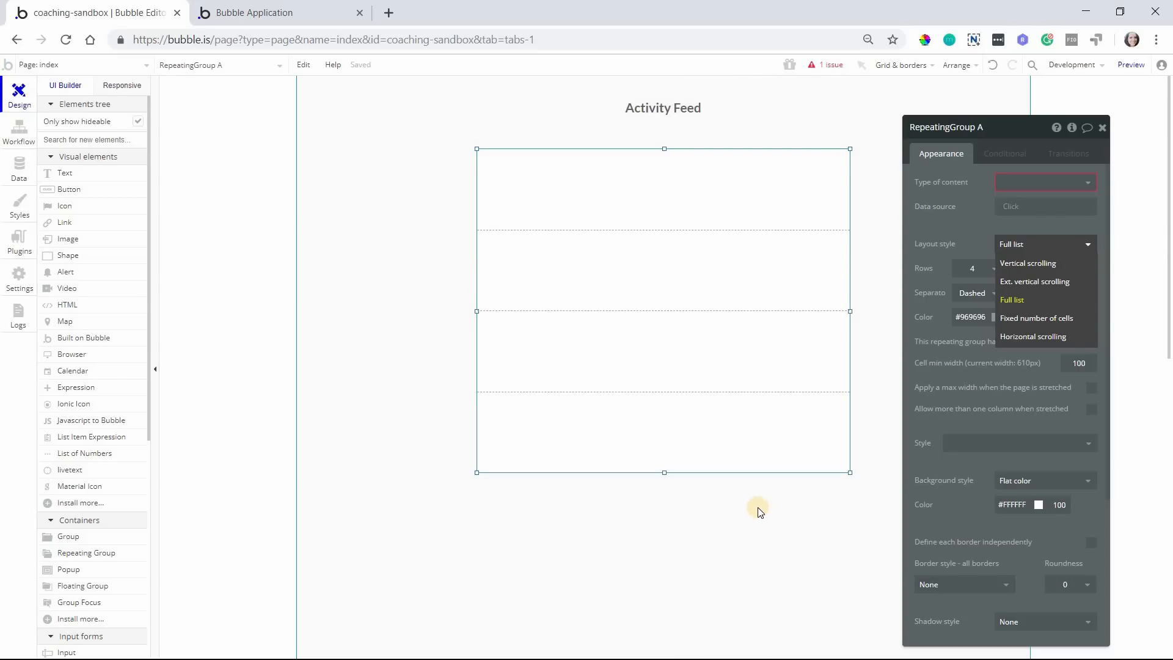
mouse_move(757, 529)
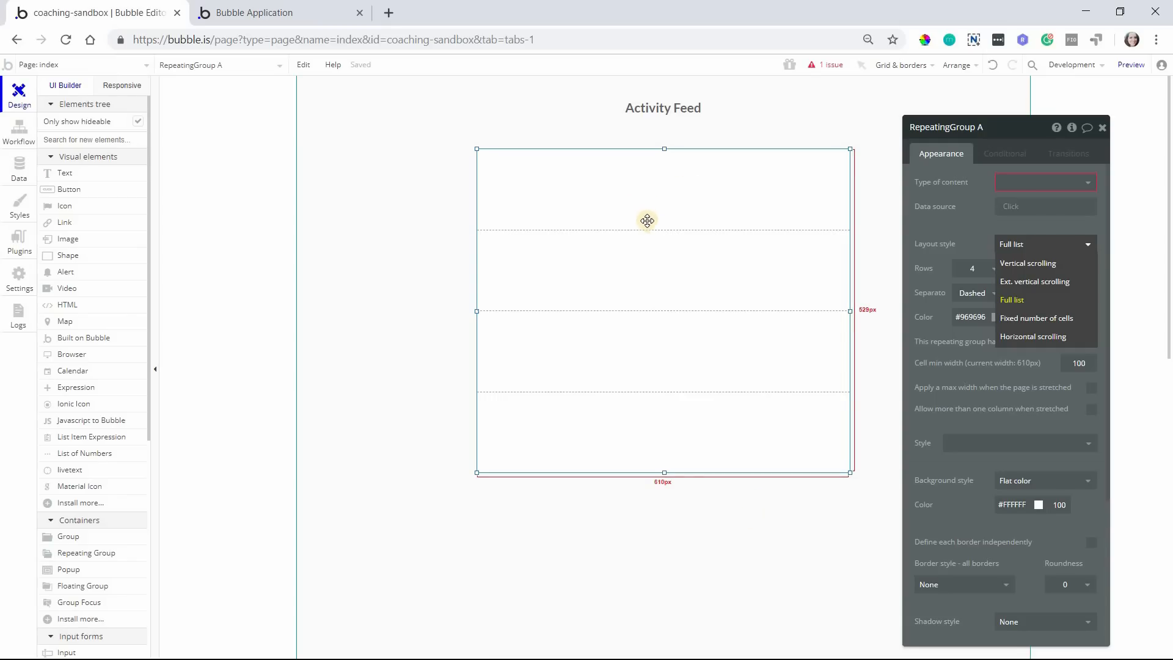
mouse_move(701, 217)
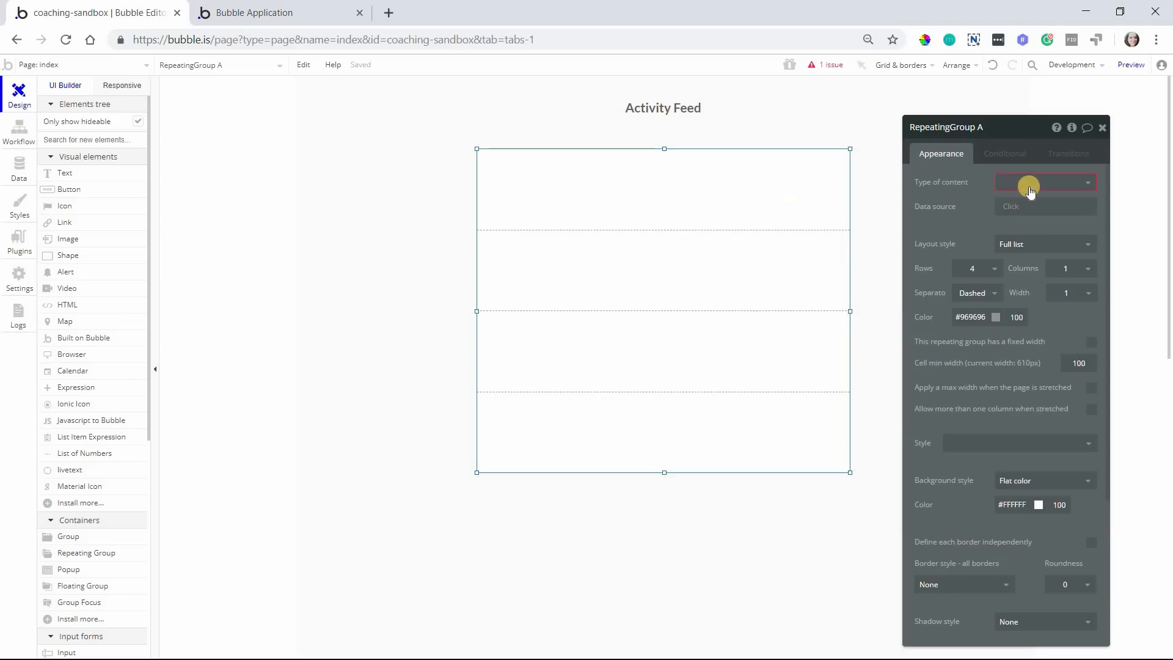
Set the repeating group's content type to Activity Event, sourced from a database search
left_click(1040, 182)
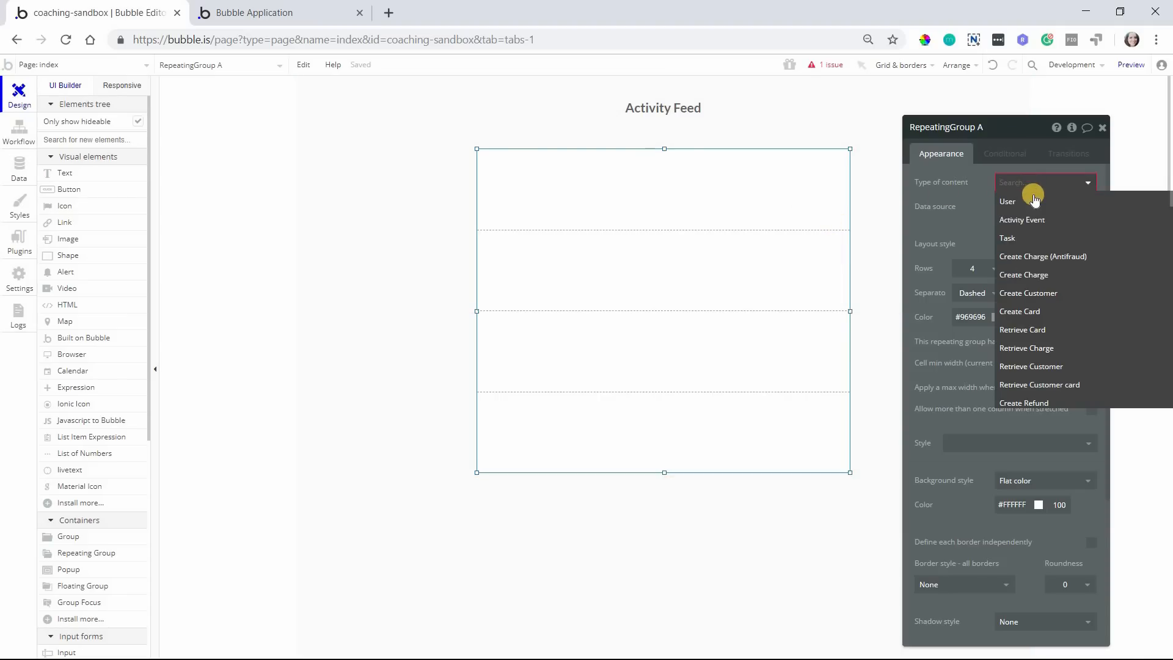
left_click(1022, 219)
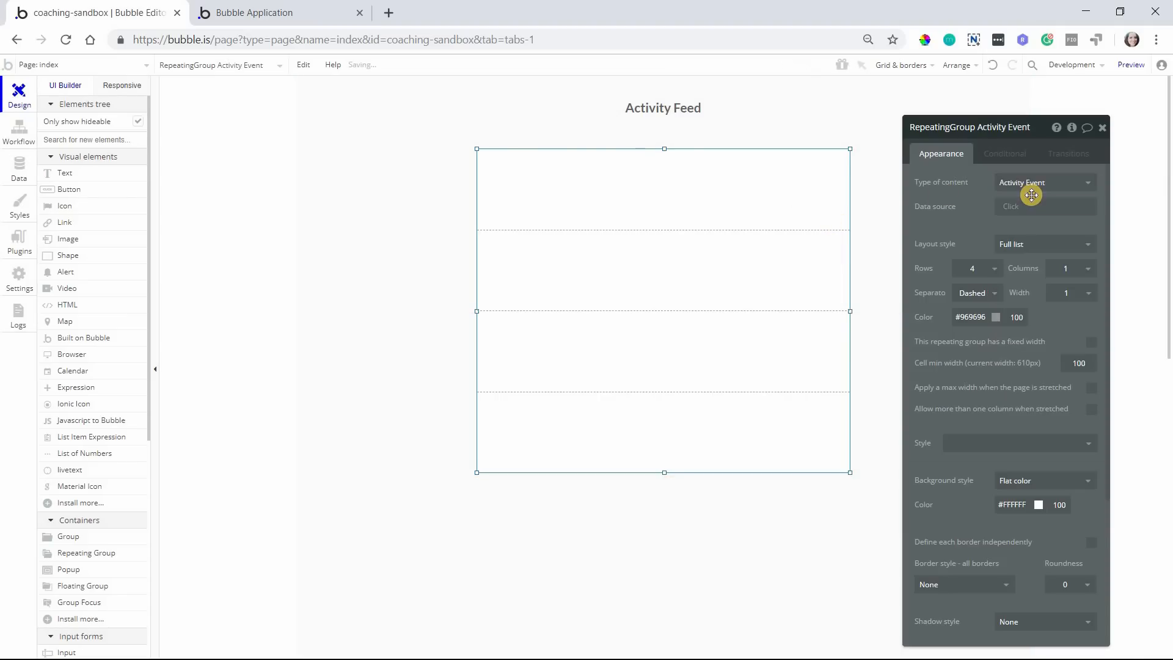
left_click(1040, 206)
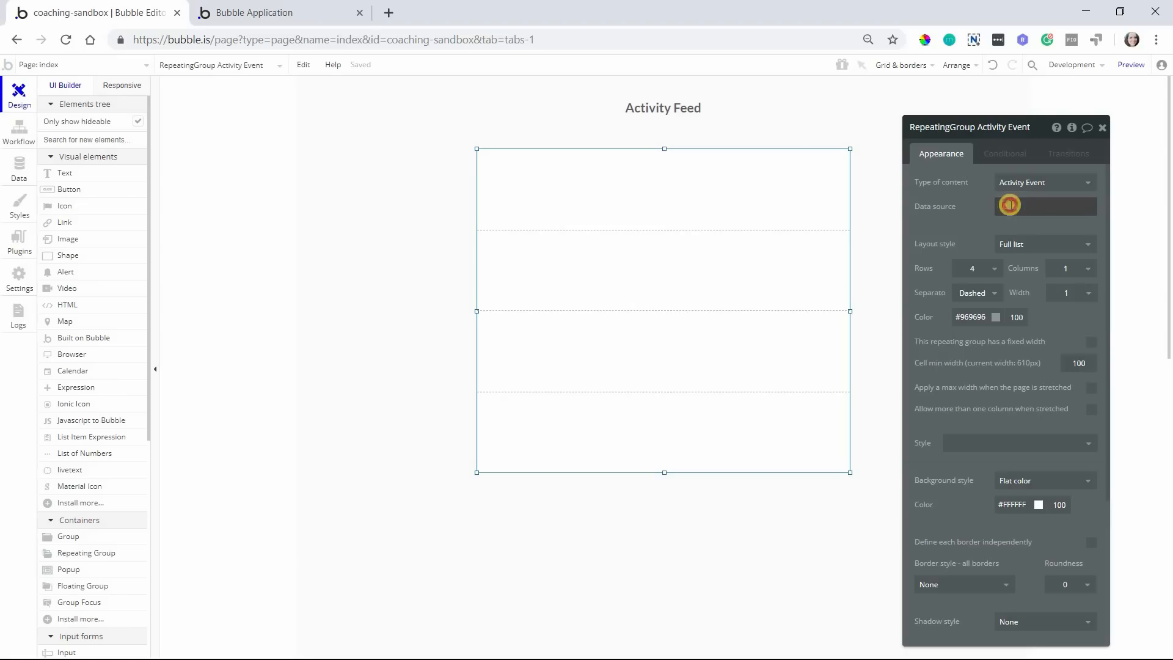
left_click(1044, 206)
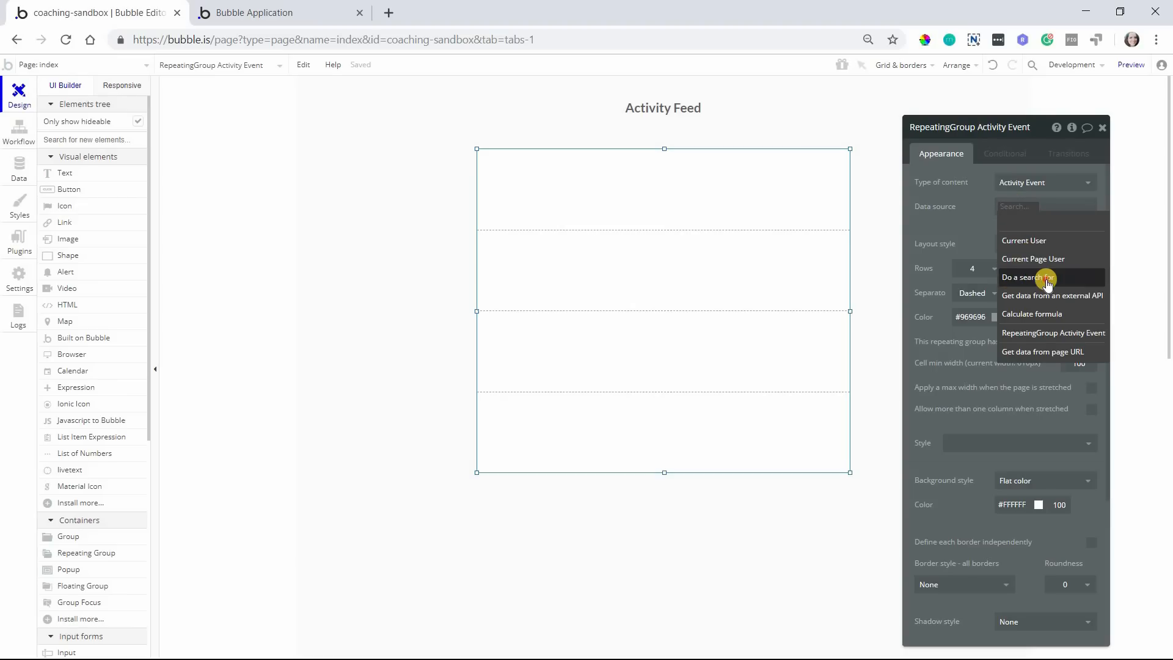
left_click(1026, 278)
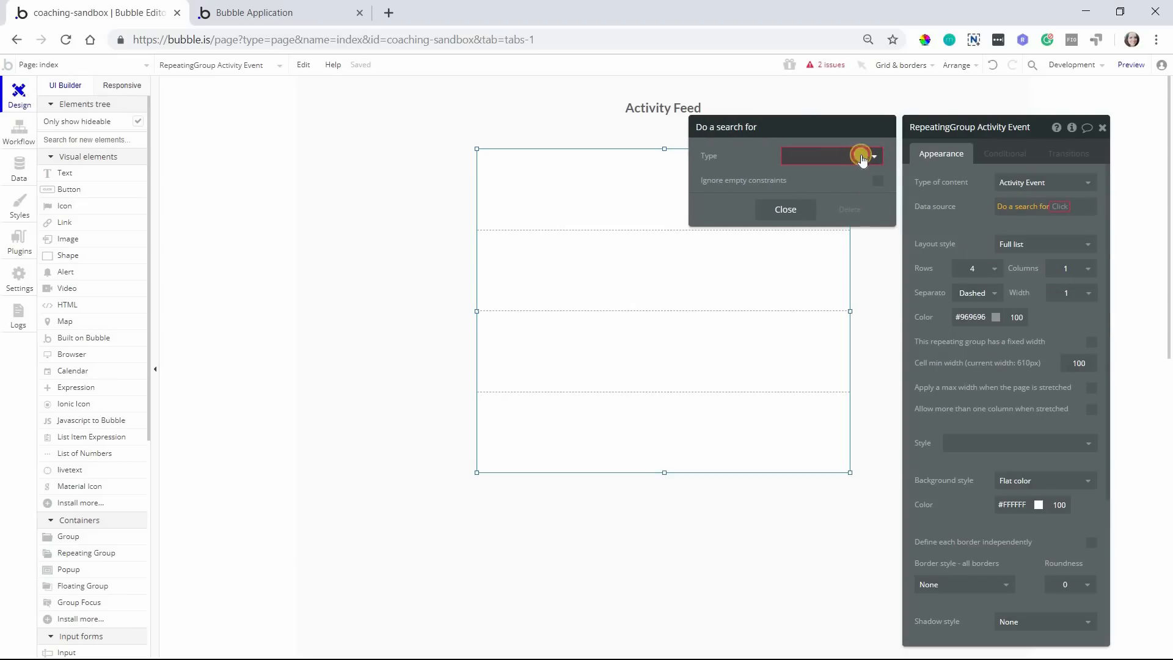
Search for Activity Events sorted by Created Date, descending
left_click(860, 156)
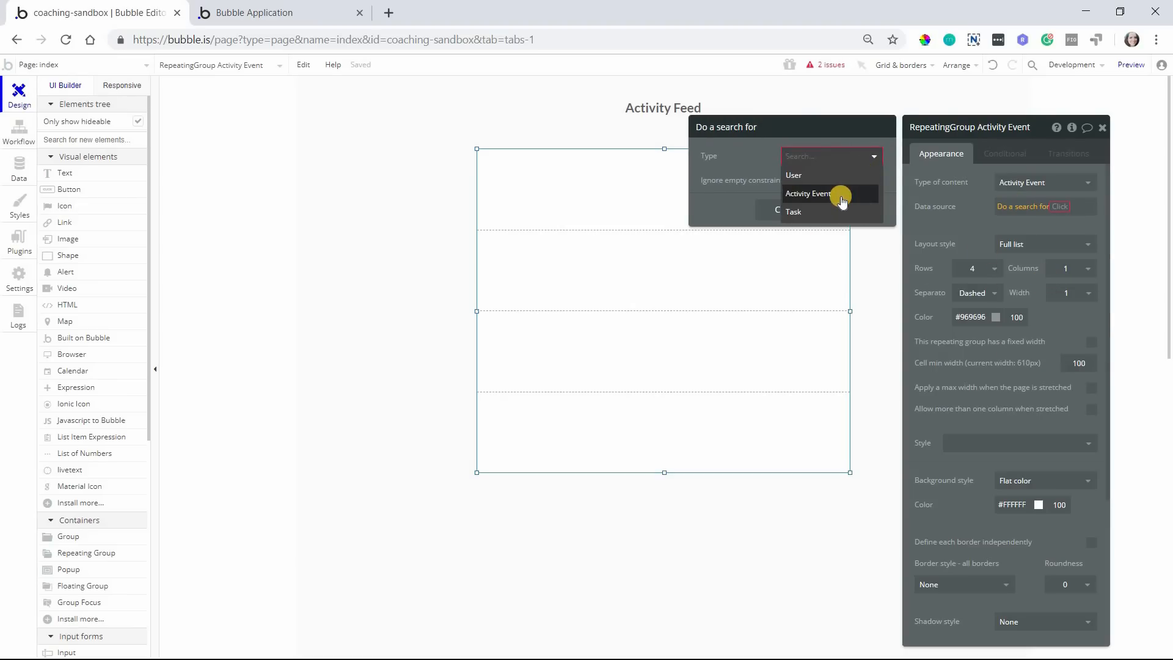
left_click(808, 193)
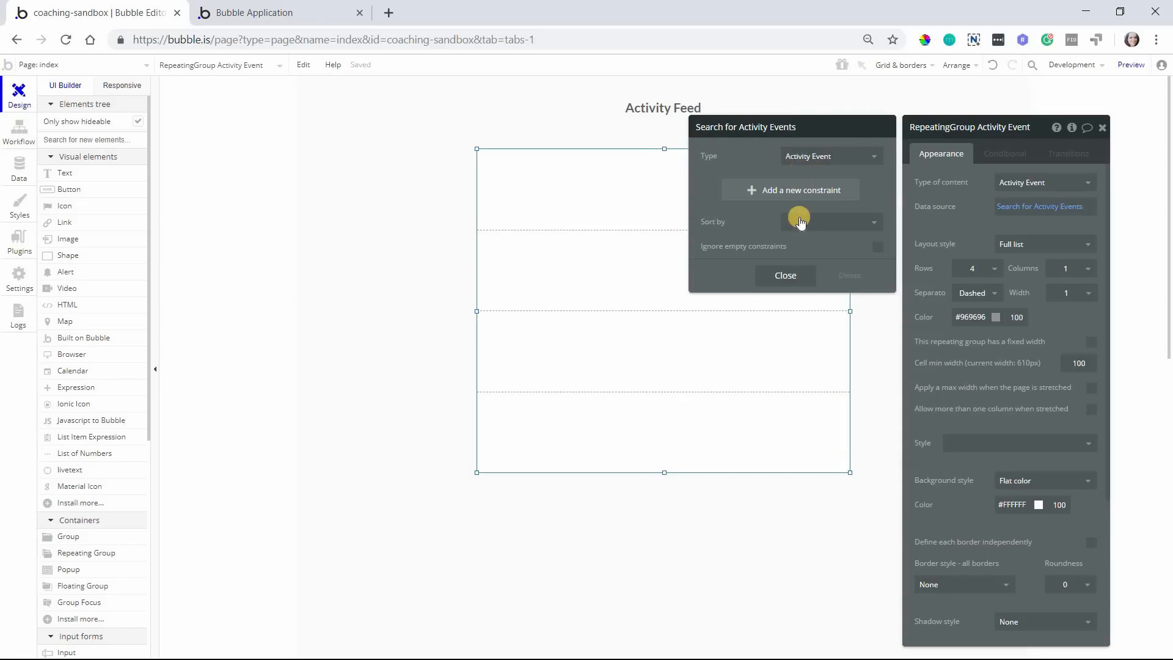
left_click(829, 221)
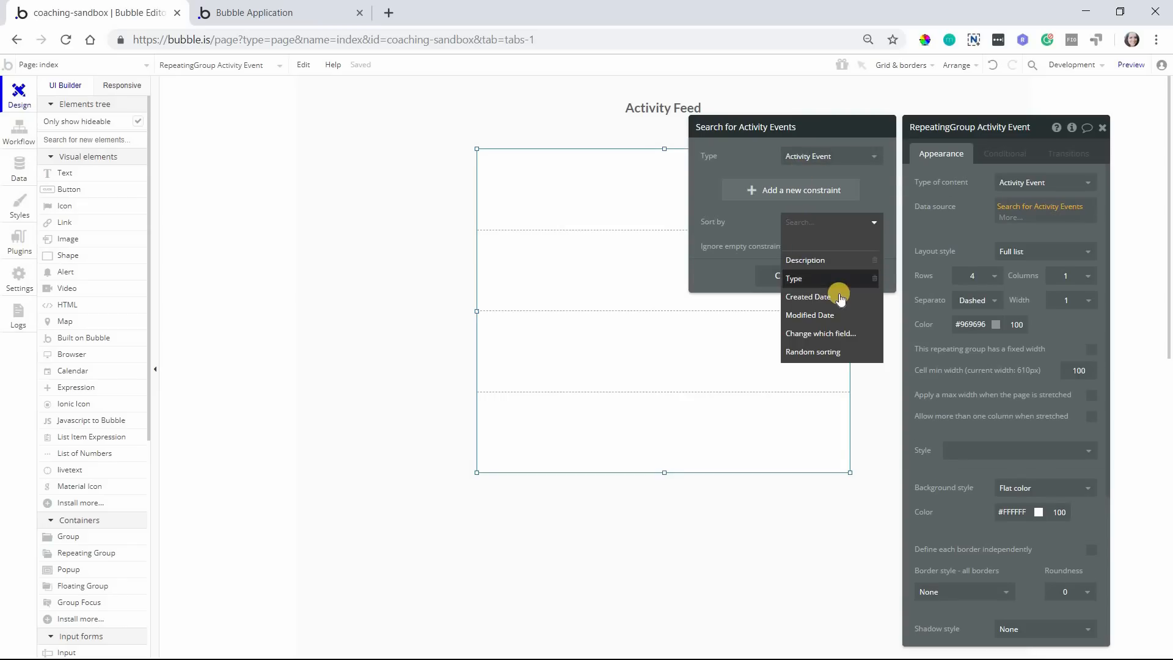
left_click(807, 296)
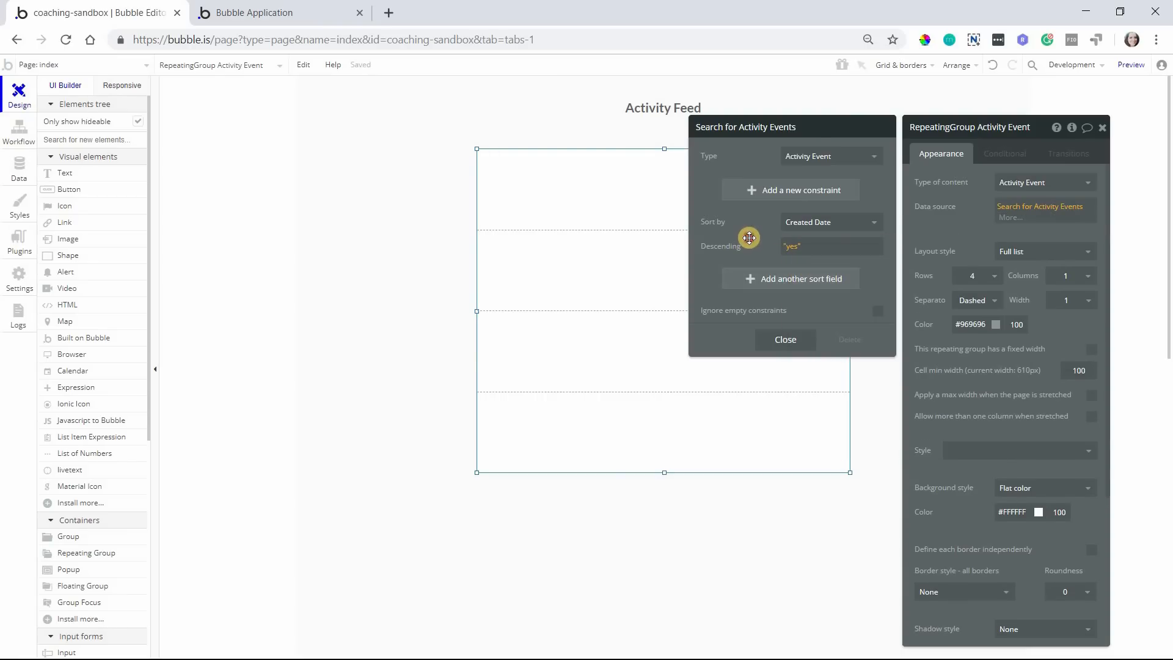
mouse_move(984, 241)
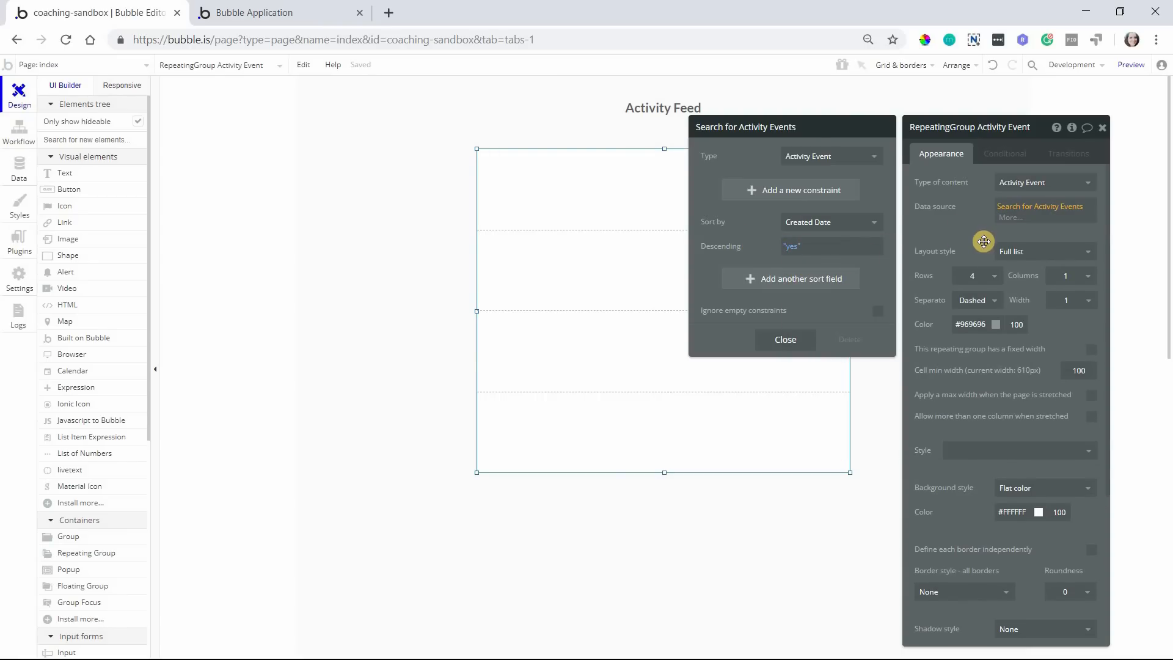
mouse_move(863, 196)
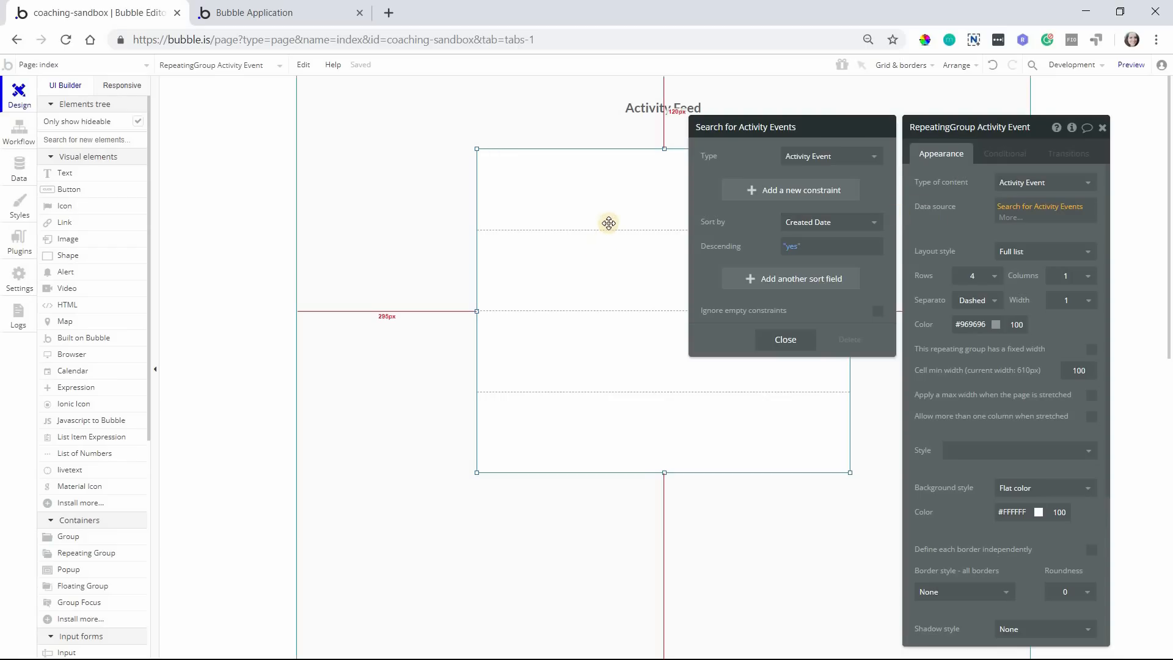
mouse_move(613, 249)
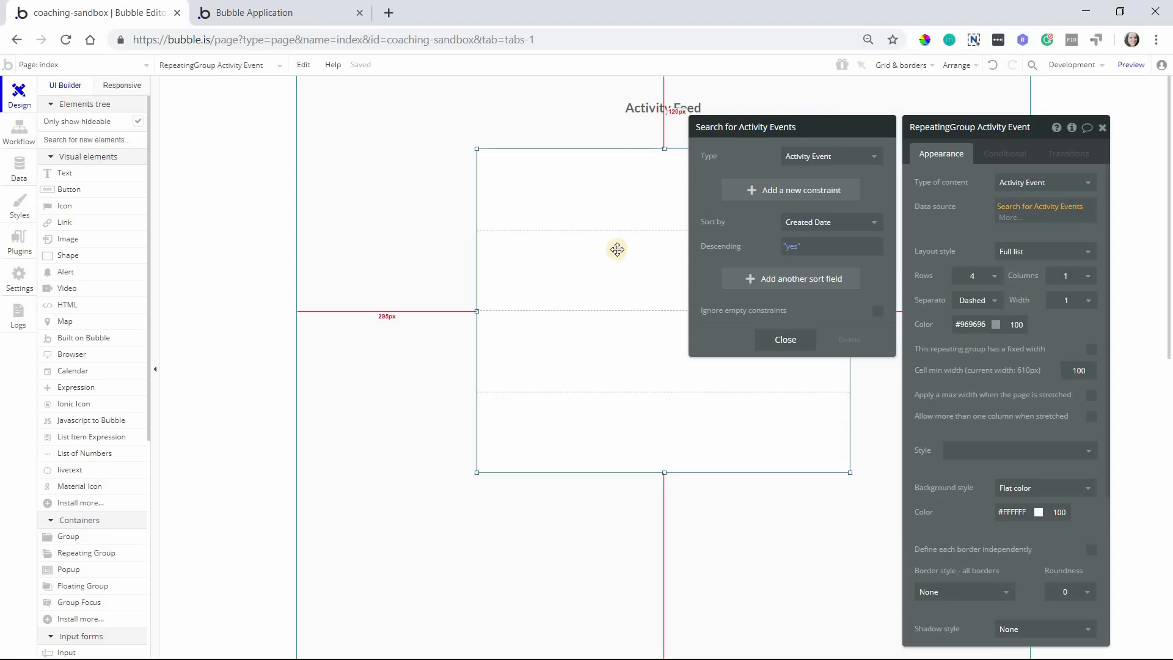
mouse_move(756, 256)
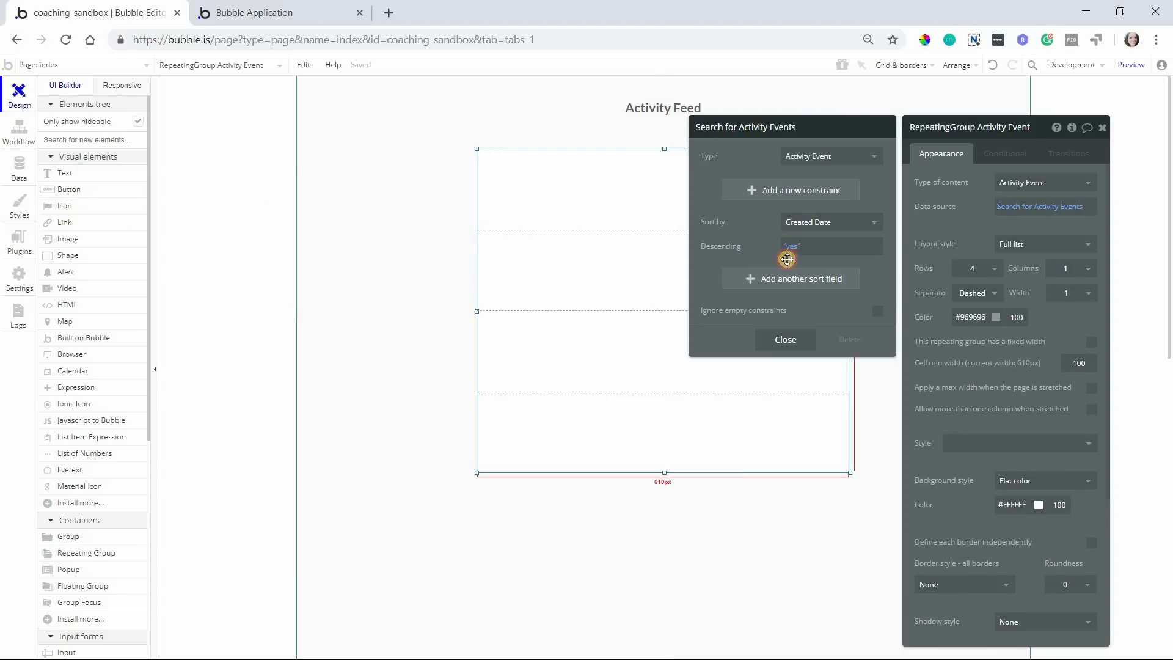
Change the repeating group's Rows from 4 to 10
left_click(973, 267)
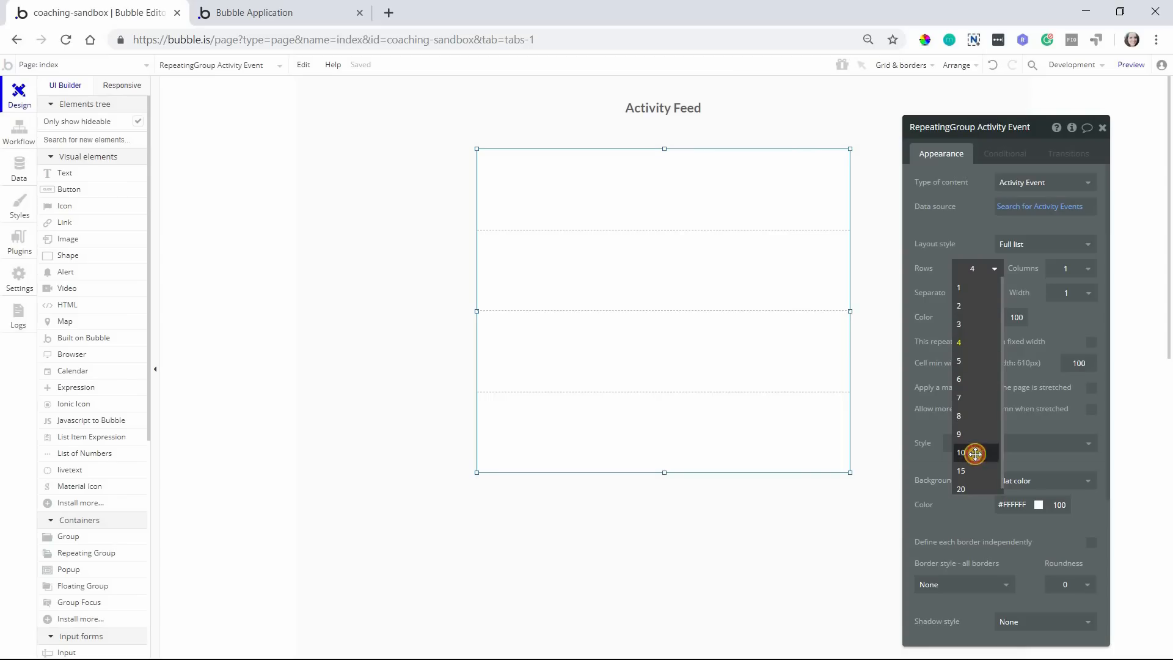
left_click(961, 453)
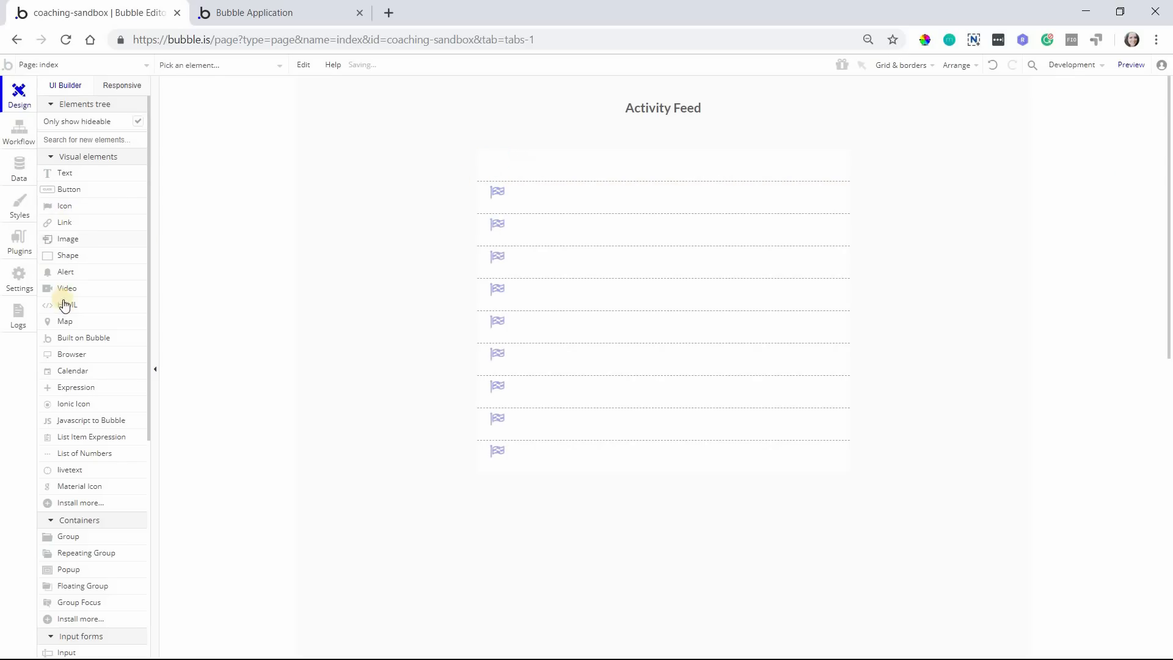
left_click(67, 239)
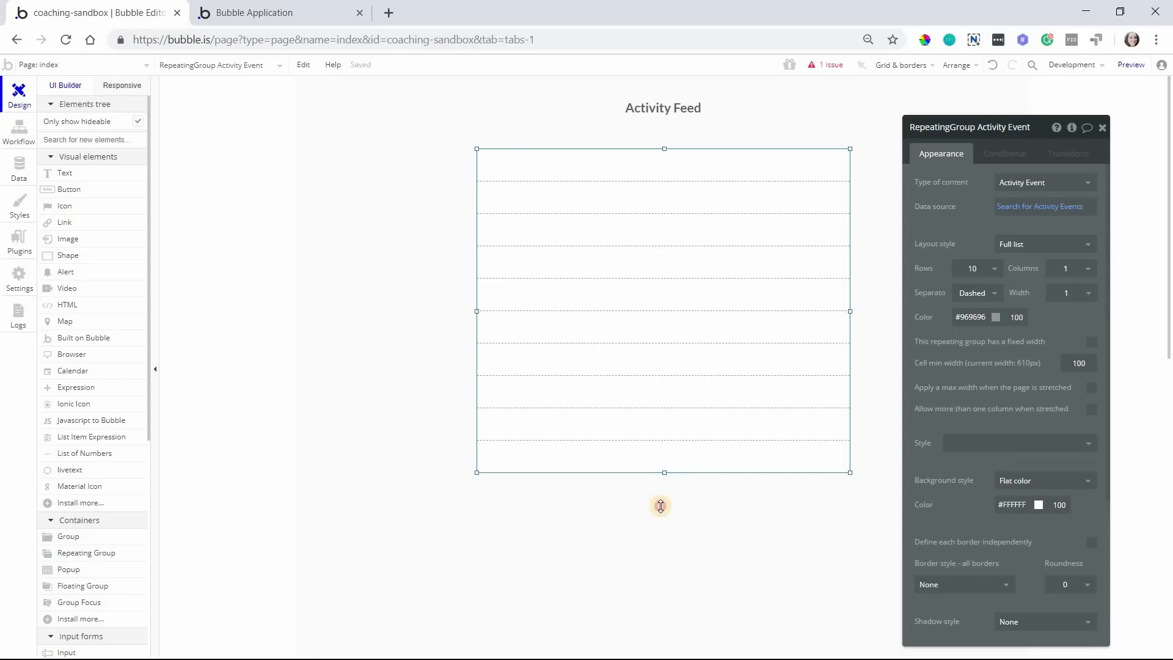
Draw an image in the first cell showing the current Activity Event creator's Profile Photo
left_click(496, 163)
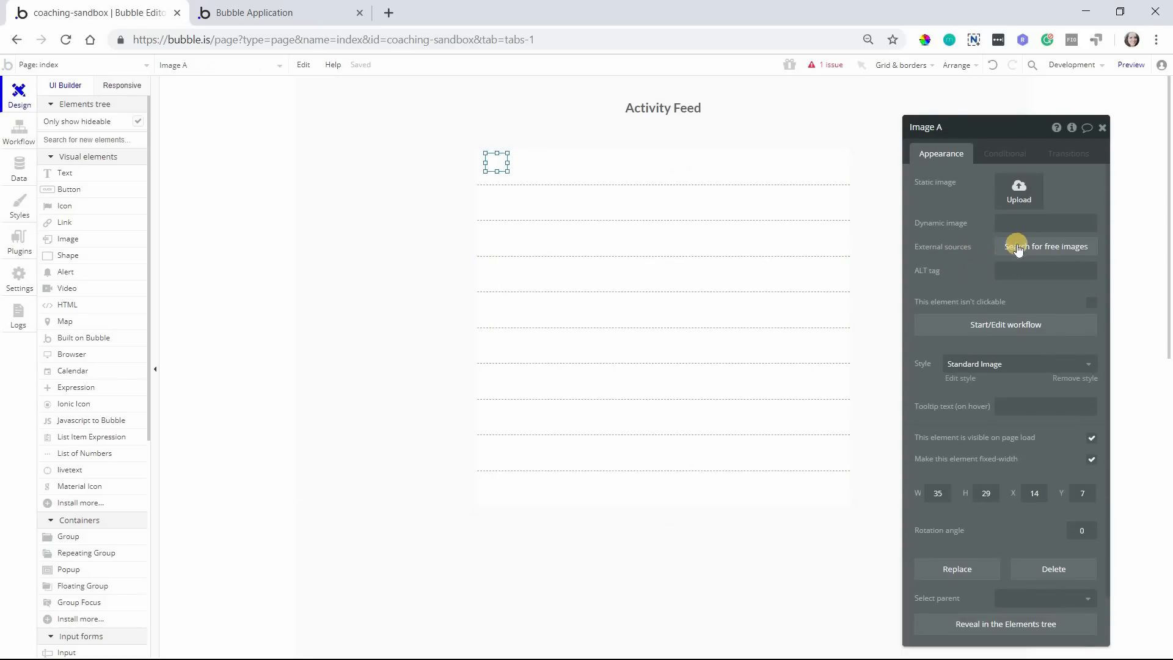
left_click(1045, 222)
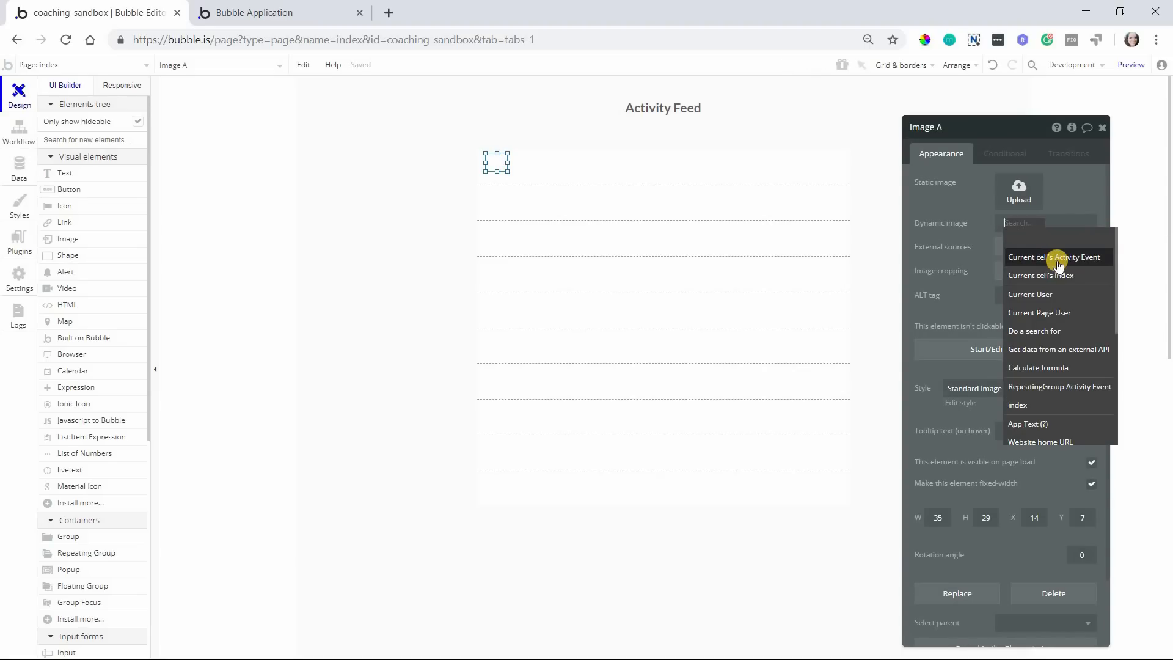
left_click(1056, 256)
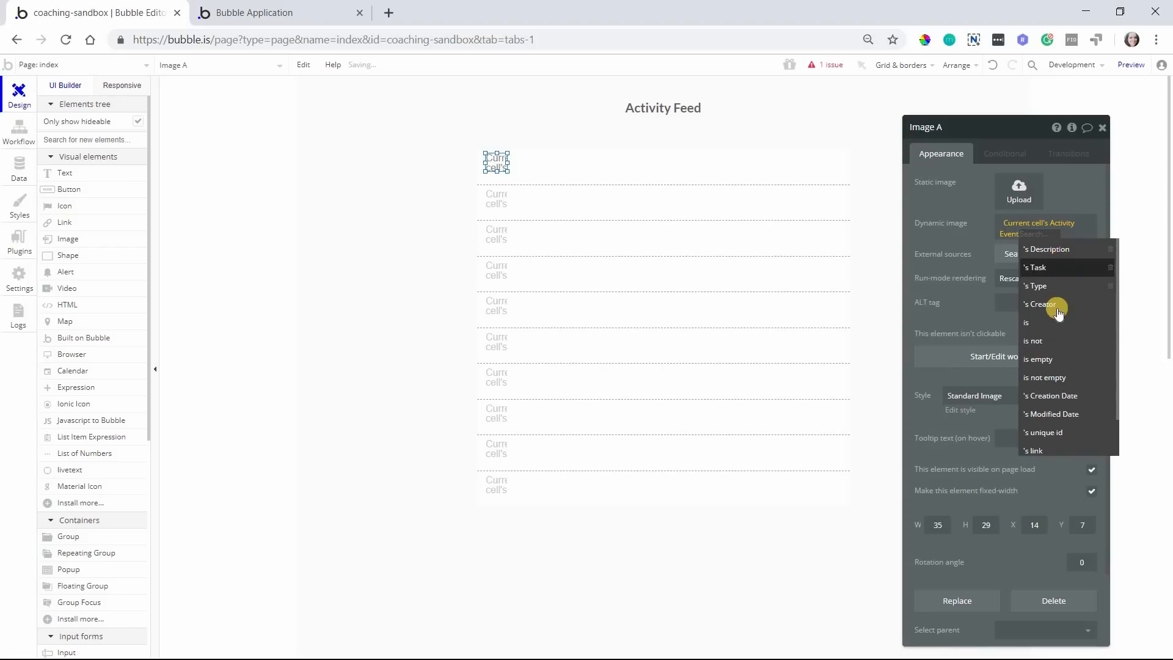
left_click(1040, 304)
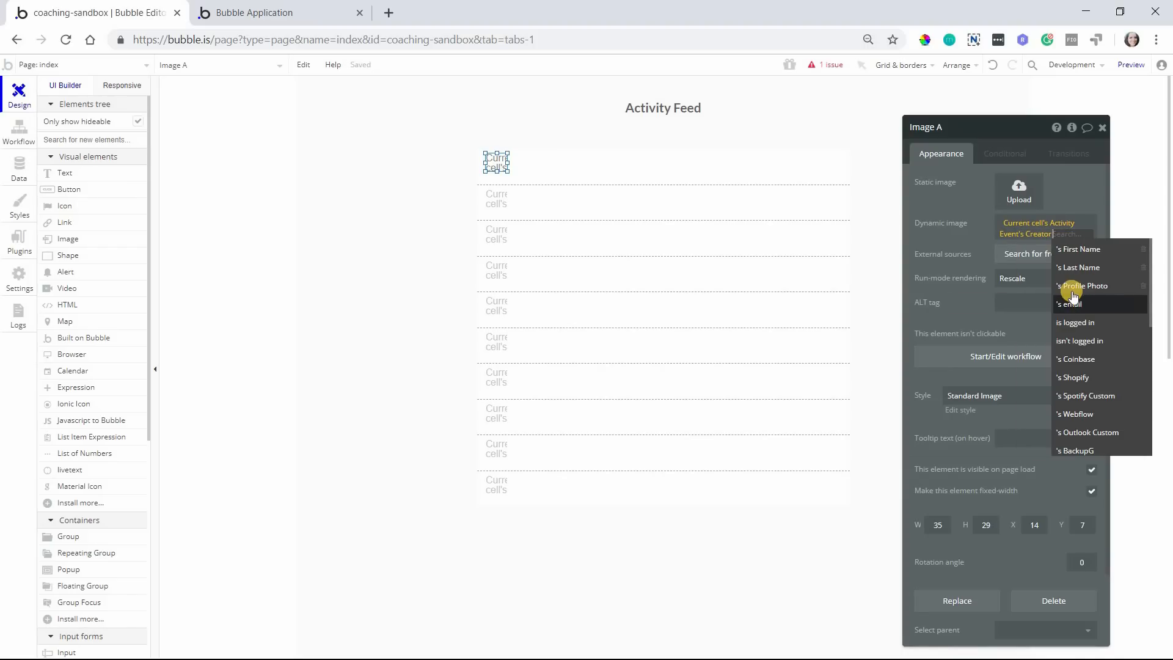
left_click(1083, 285)
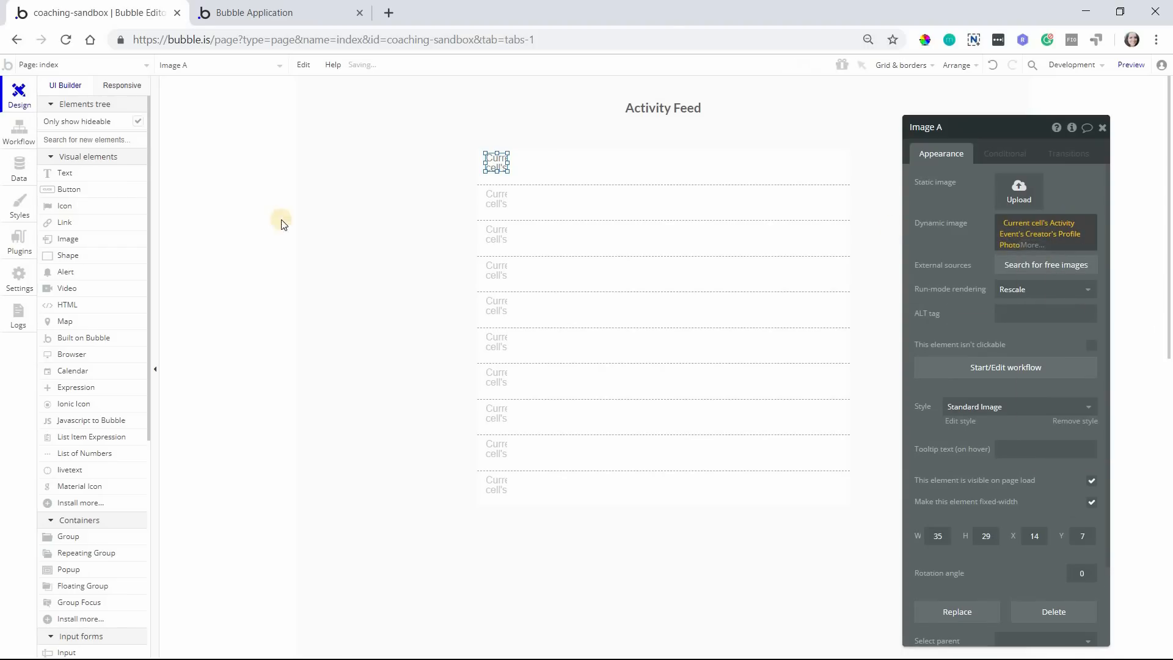
left_click(19, 168)
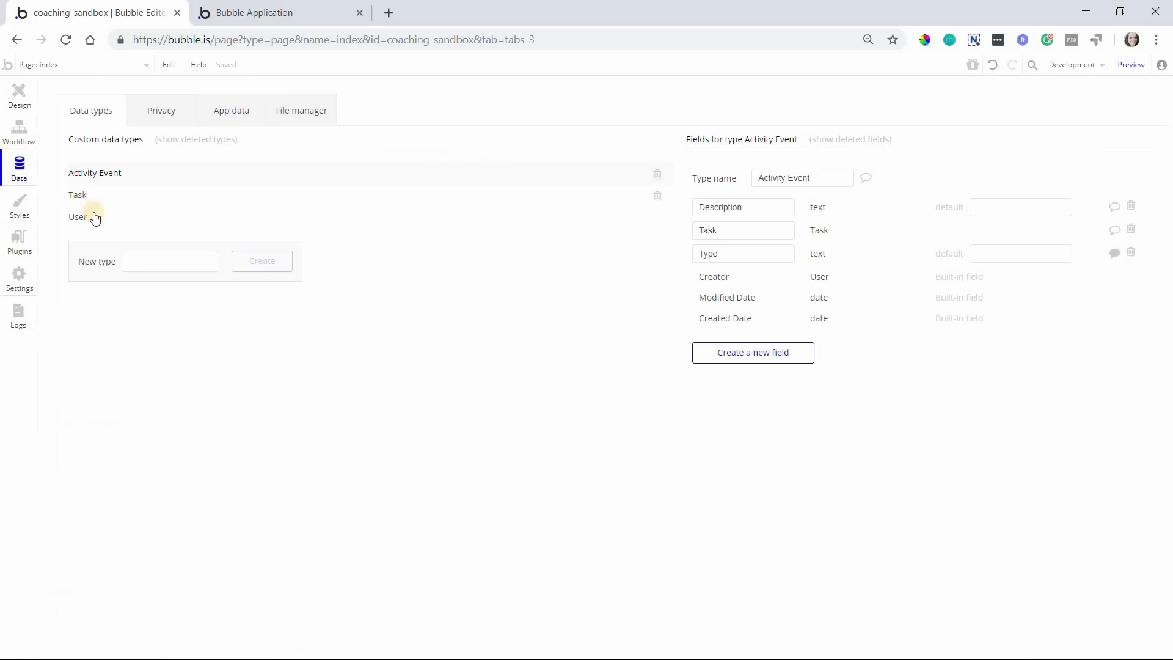
Inspect the User data type's Profile Photo field, then go back to the page designer
left_click(78, 216)
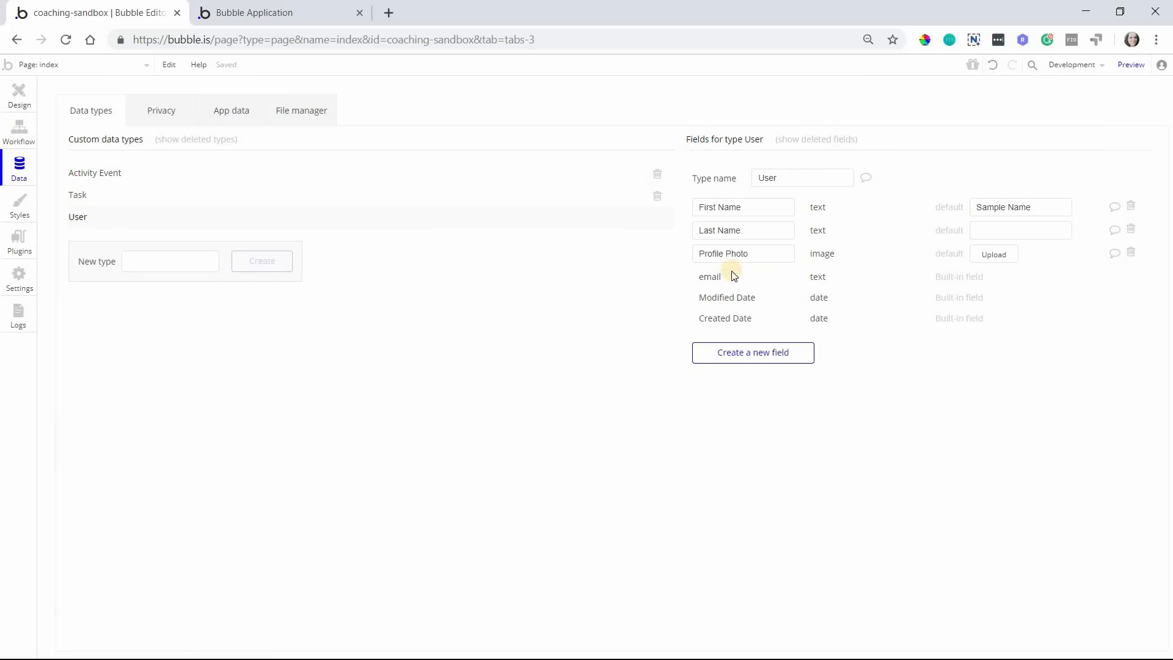
double_click(801, 177)
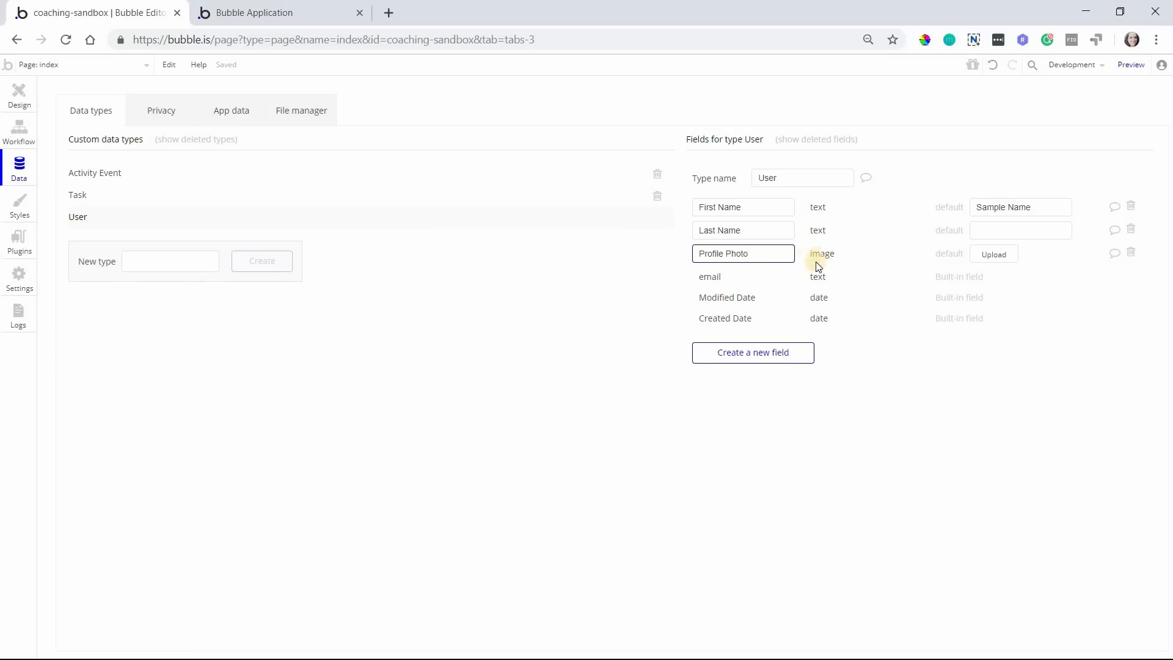
left_click(19, 94)
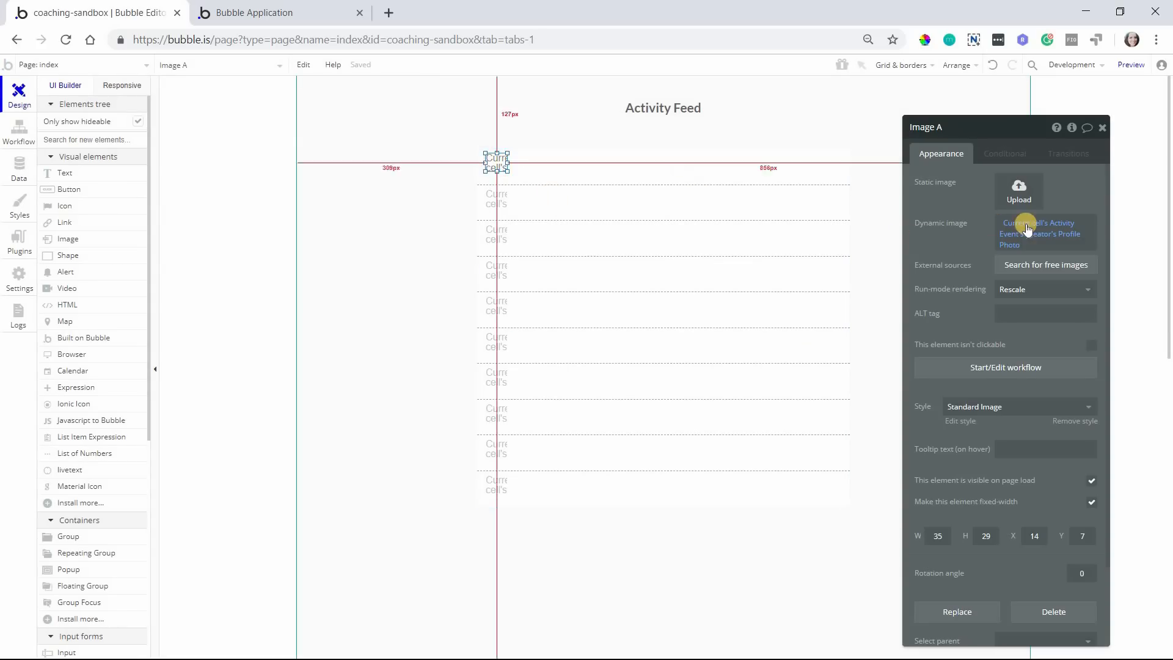
Make the creator photo 35 high and remove its preset style
left_click(1040, 228)
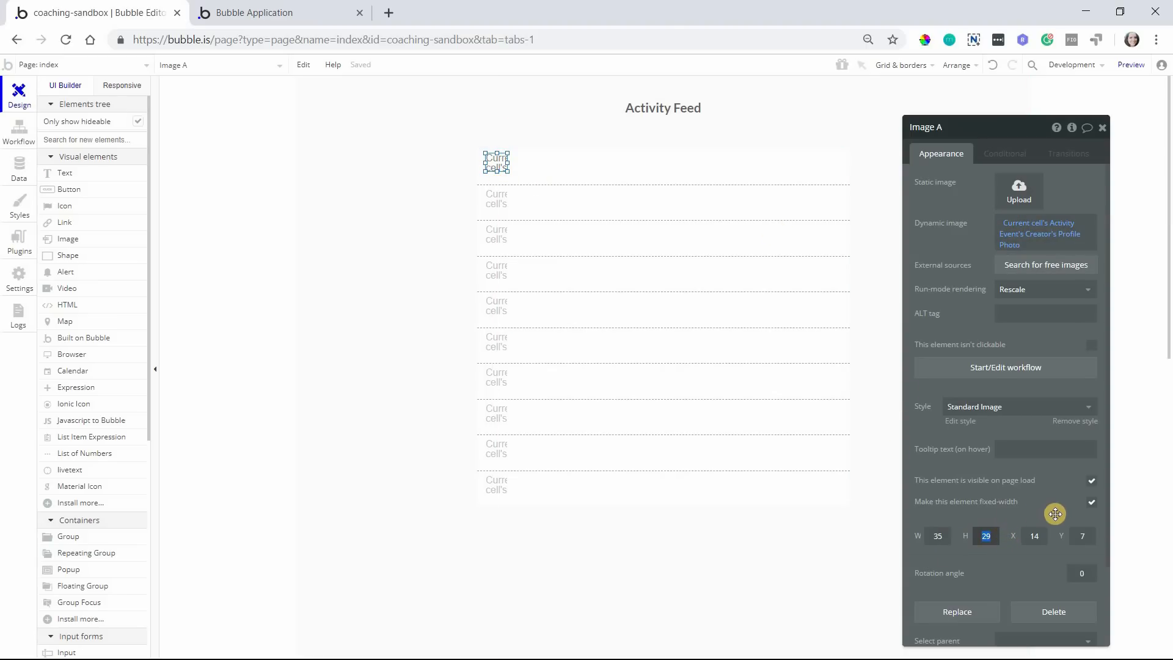
scroll("down", 3)
type("35")
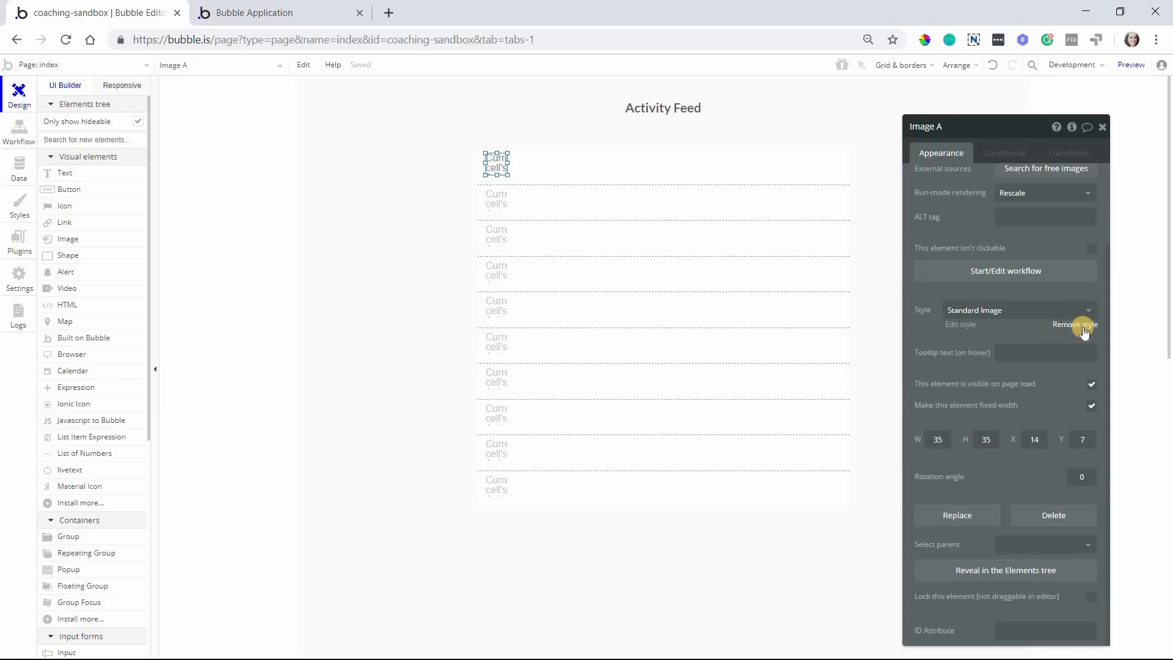
left_click(1075, 324)
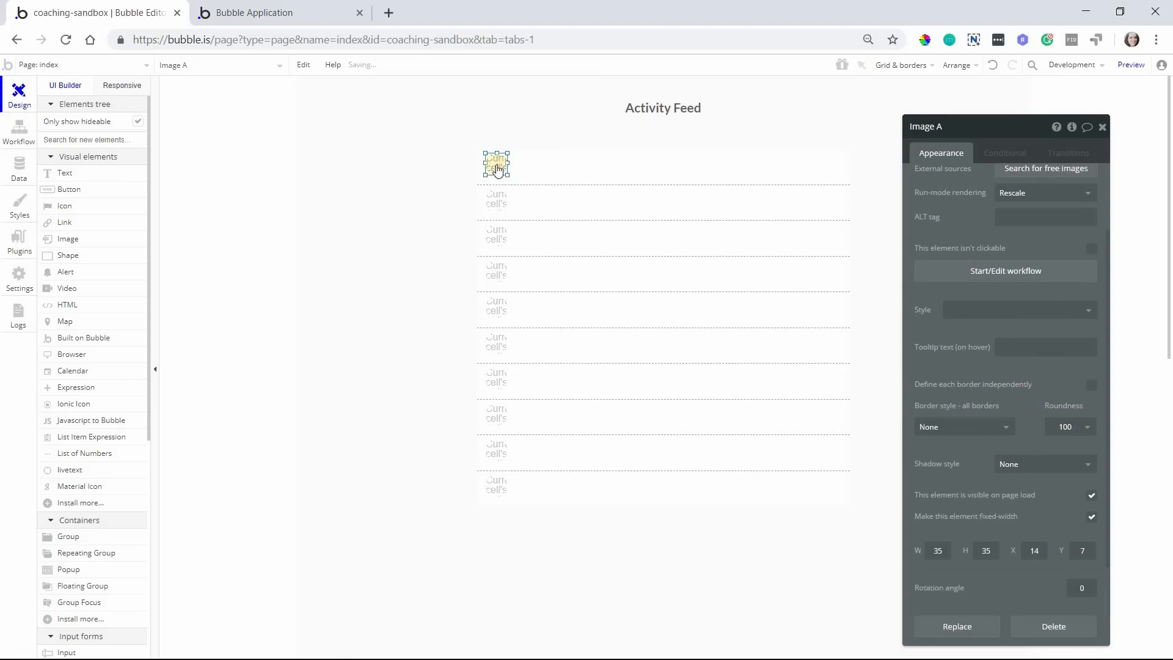
Apply an alignment option to the photo from its right-click menu
right_click(496, 163)
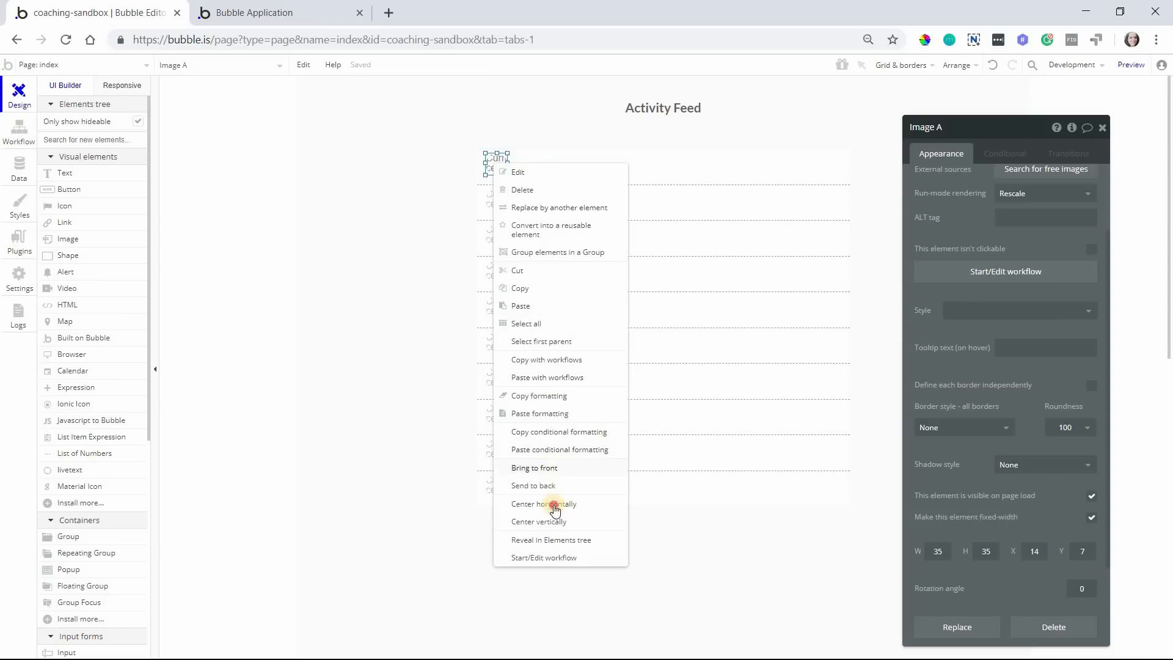
left_click(544, 504)
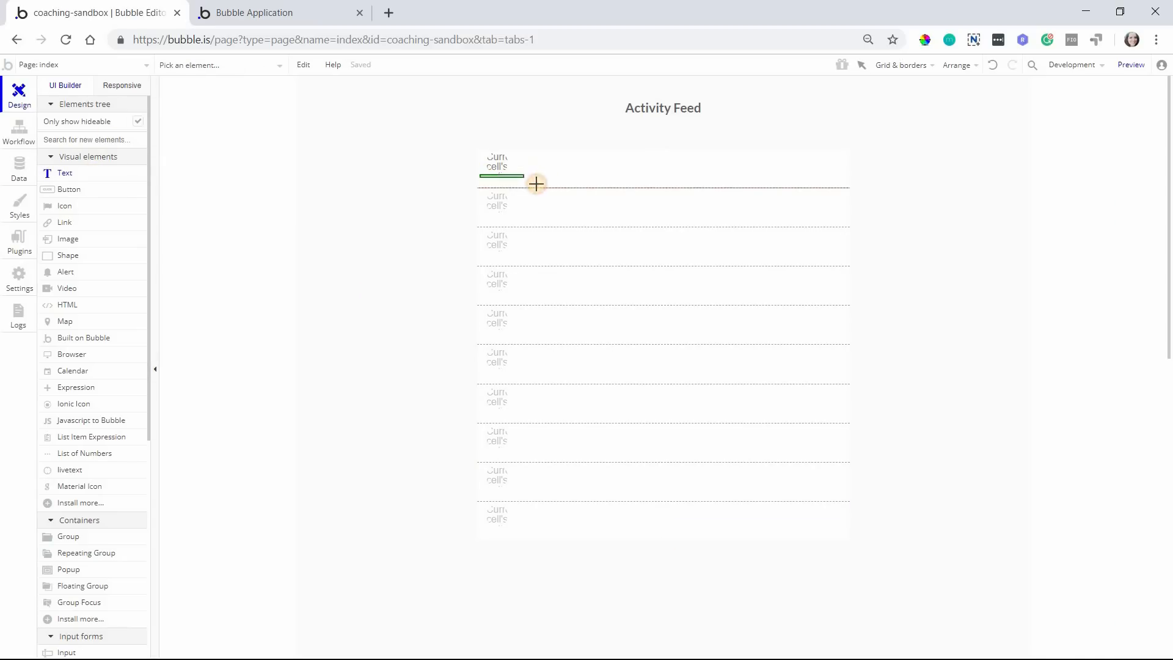
left_click(507, 180)
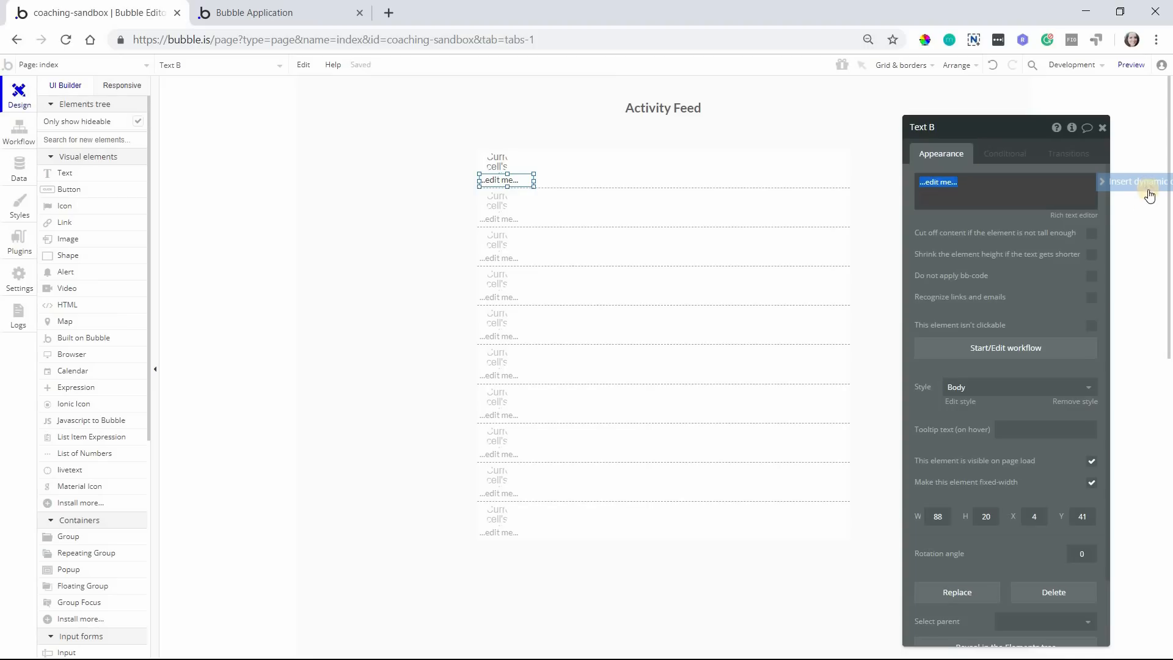
Fill the name text with the event creator's First Name and Last Name
left_click(1138, 181)
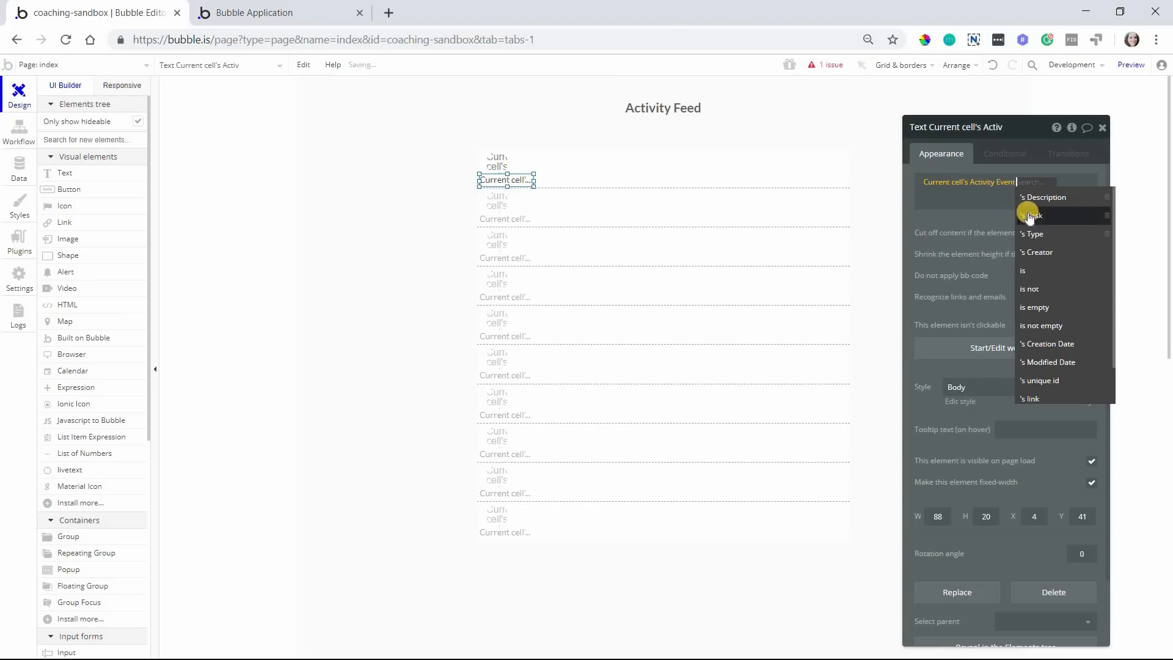
left_click(1036, 252)
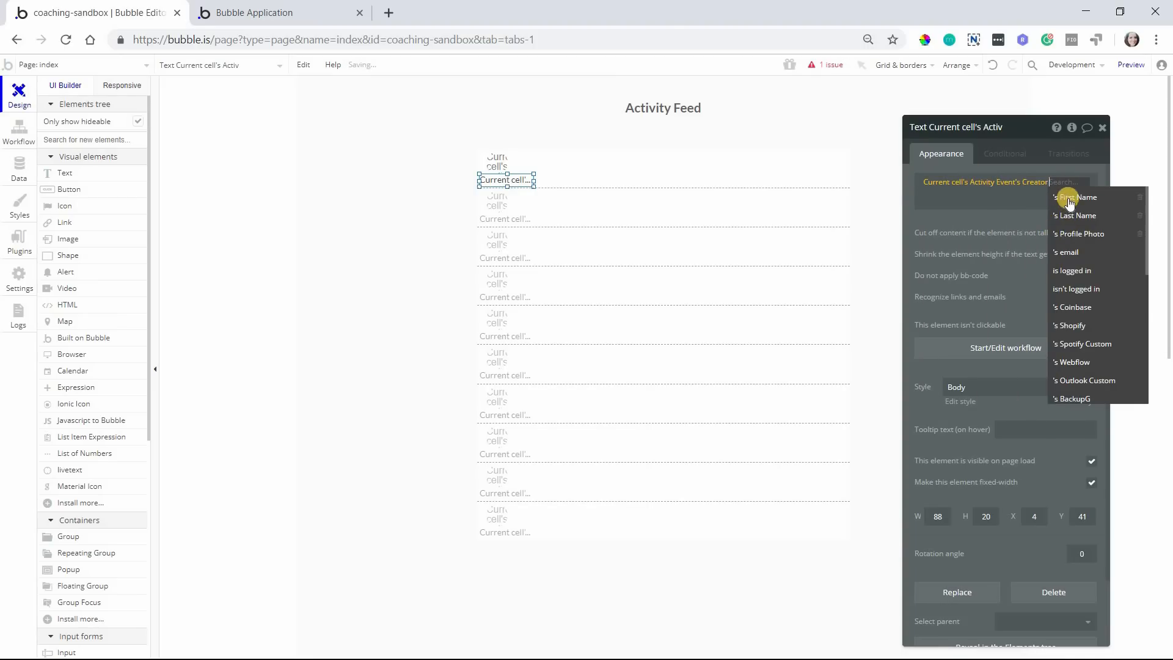
left_click(1076, 196)
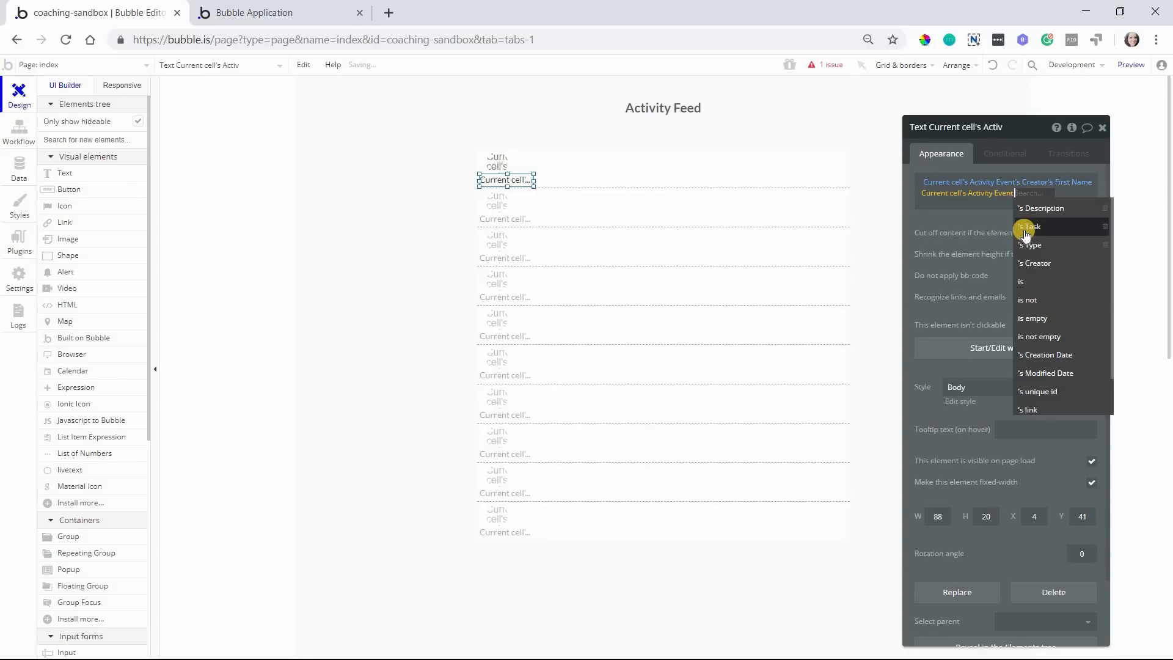
mouse_move(1053, 262)
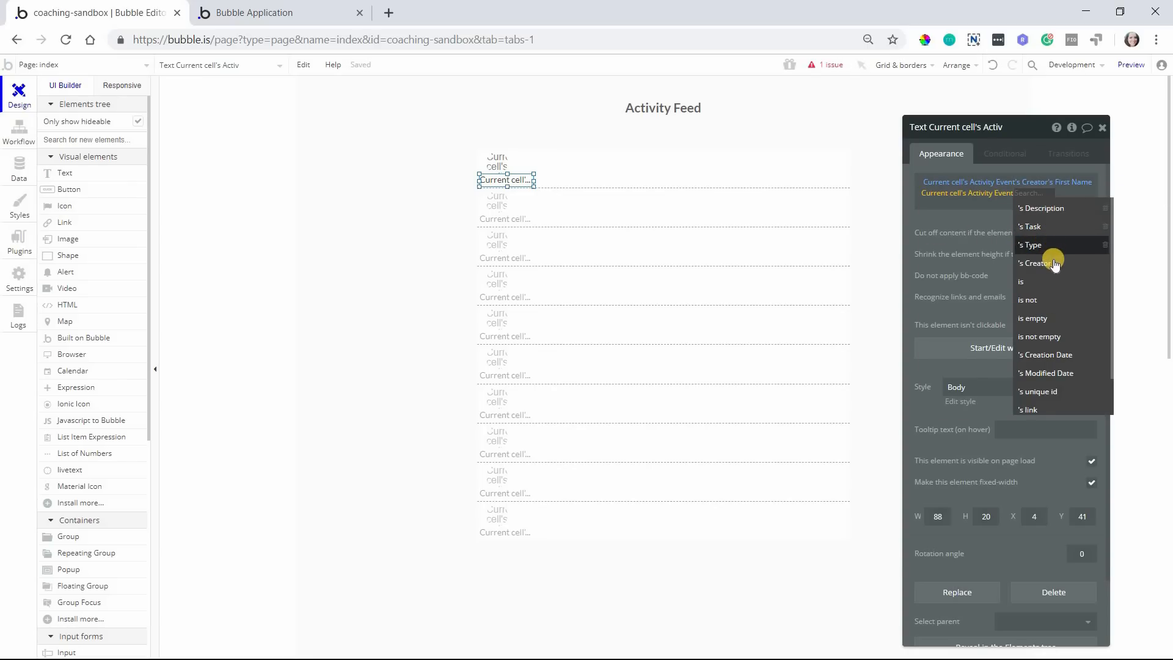
left_click(1039, 263)
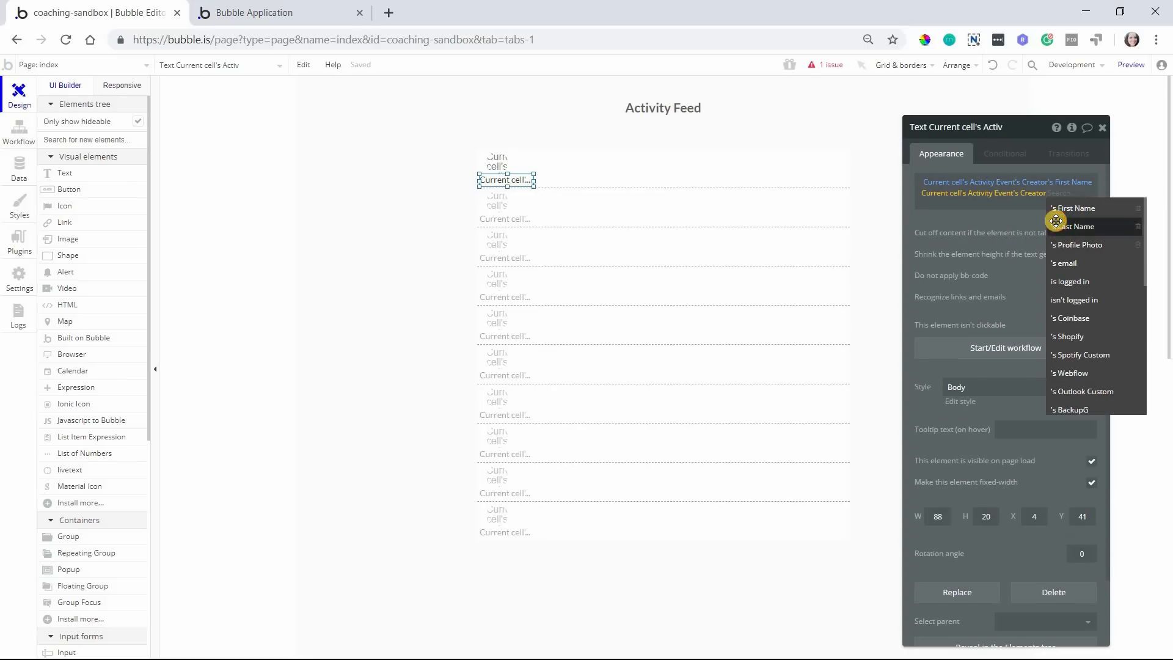
left_click(1076, 226)
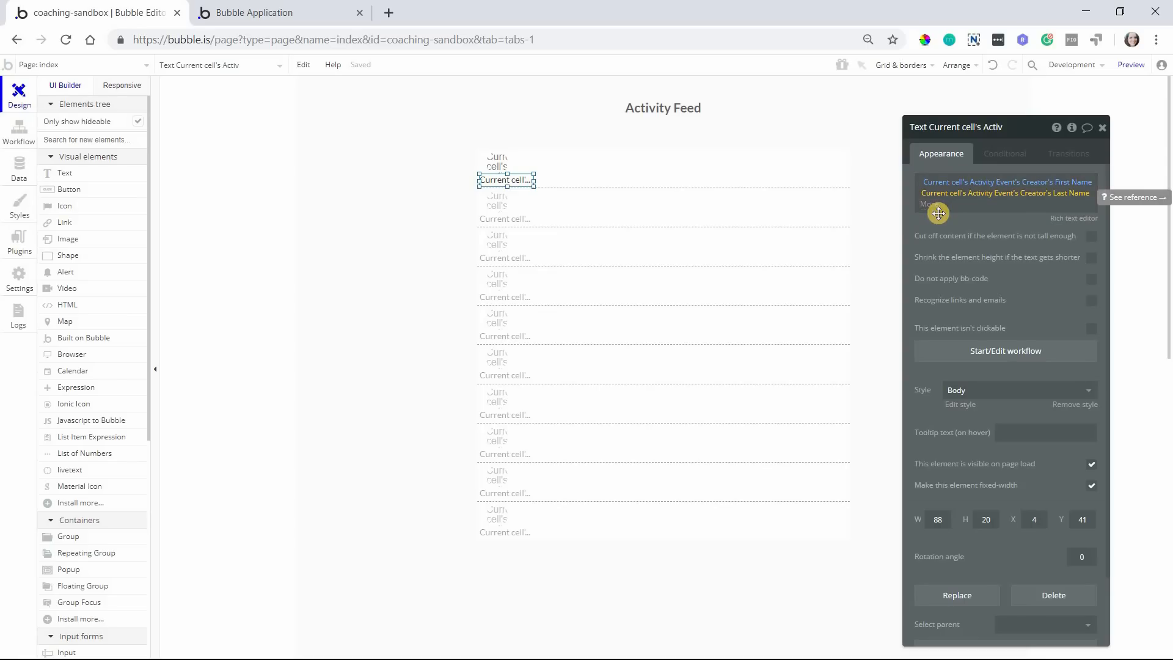
Truncate the last name to 1 character and remove the text's preset style
left_click(966, 203)
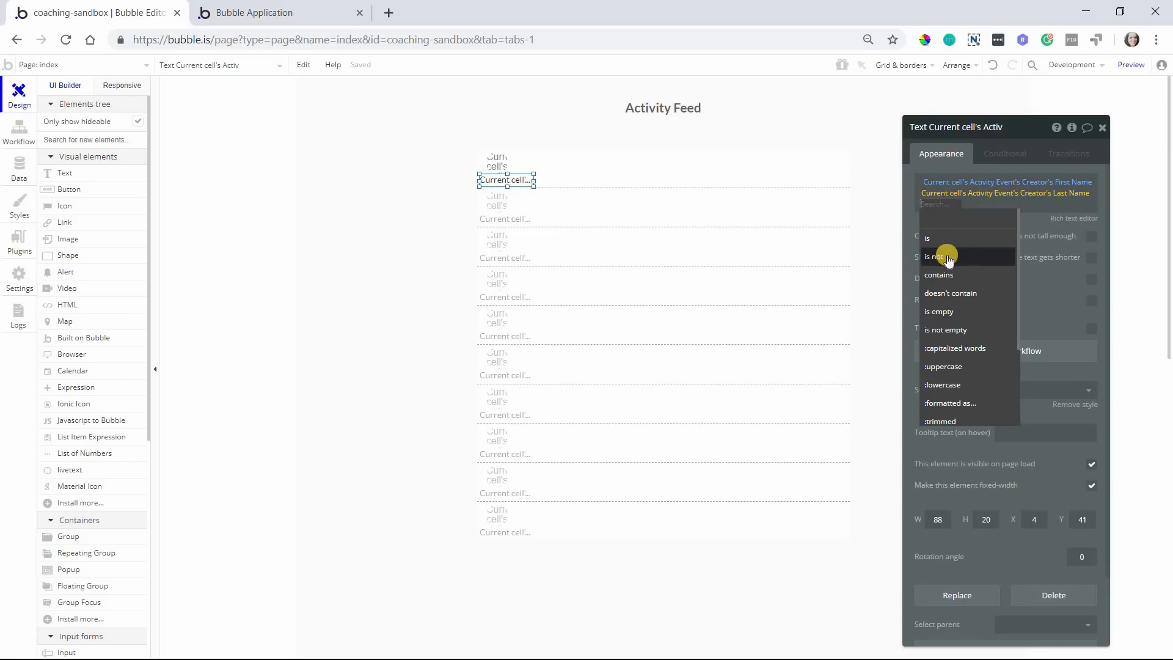
scroll("down", 3)
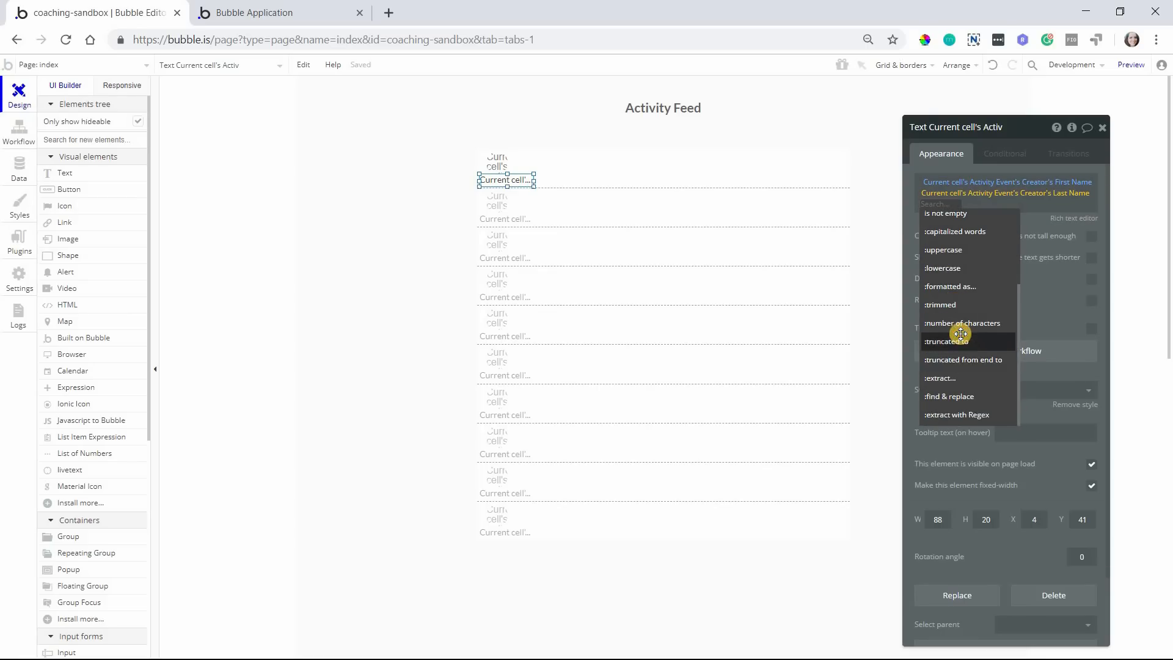
left_click(941, 341)
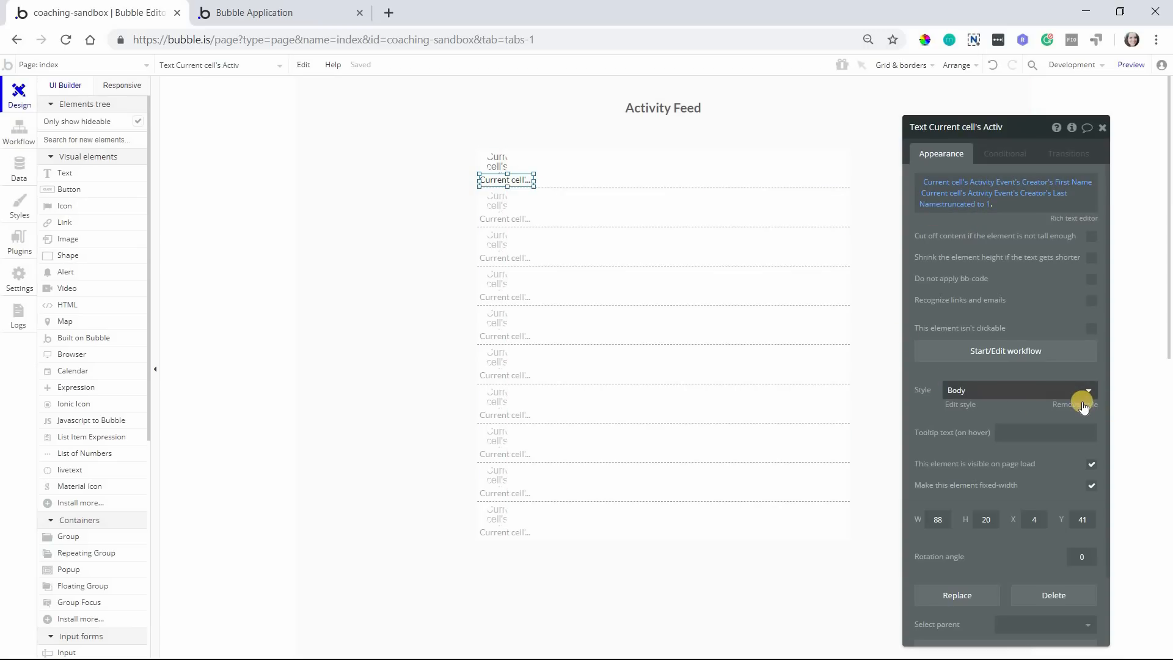
left_click(1073, 404)
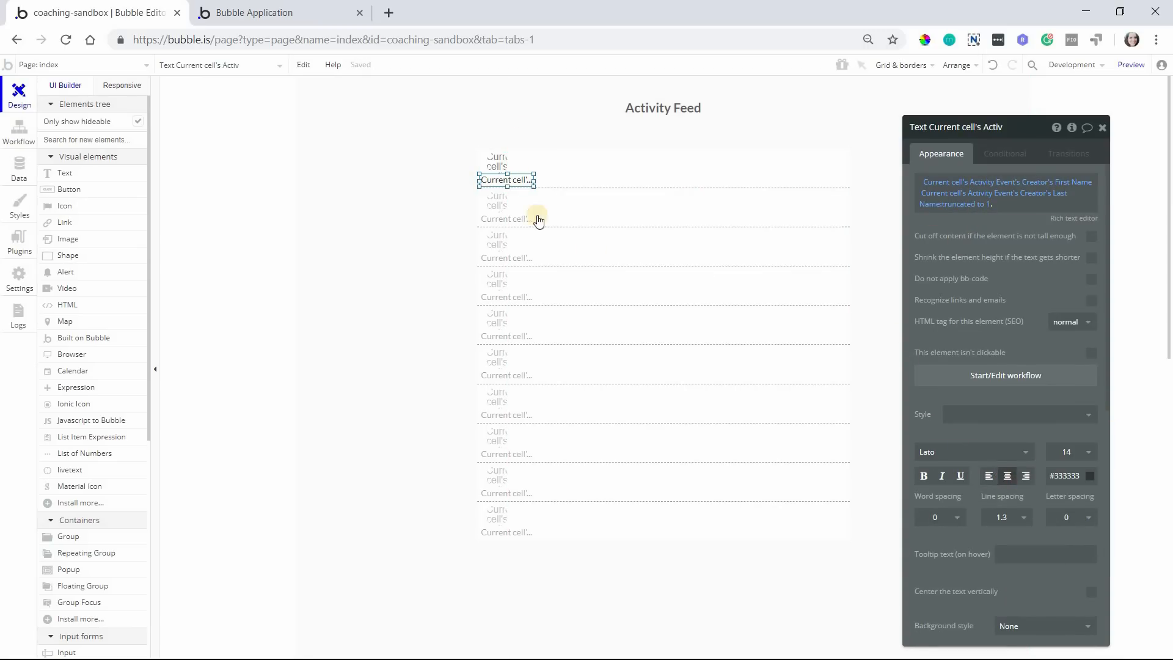
left_click(496, 167)
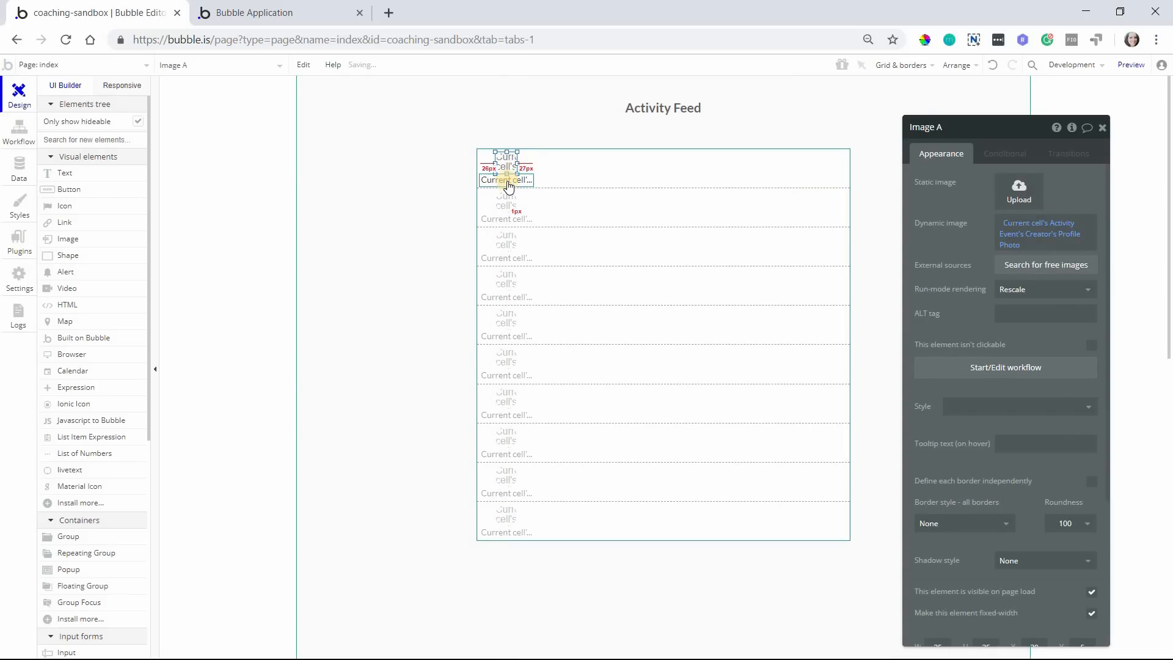
left_click(507, 179)
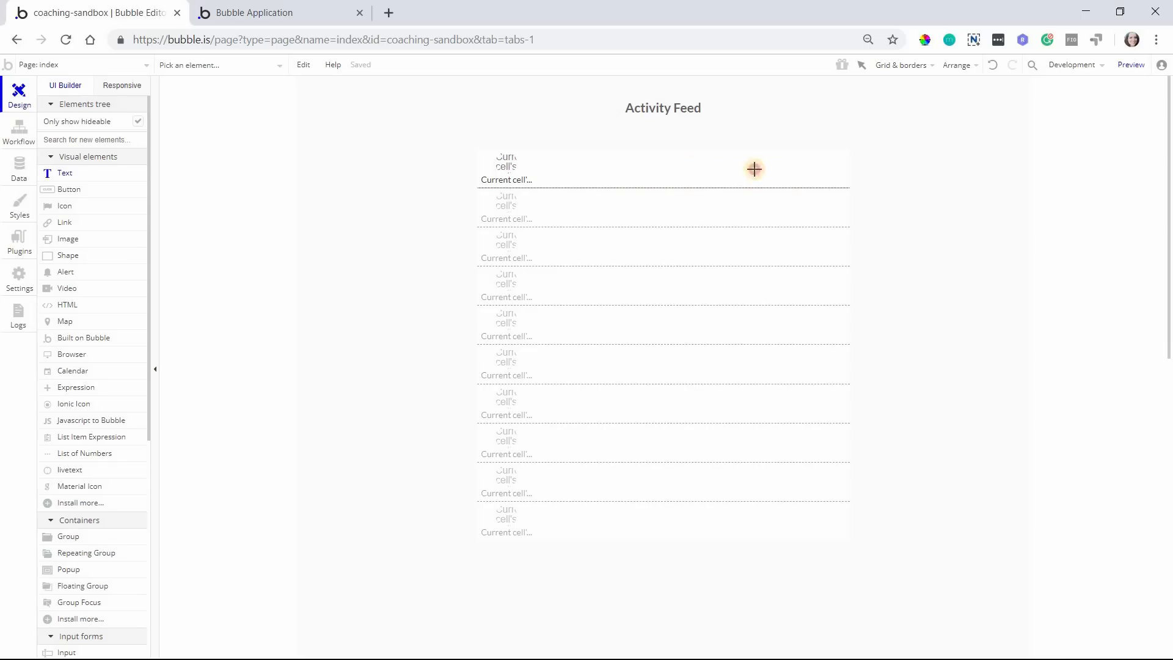
Add a text in the feed row showing the current event's Description
left_click(754, 169)
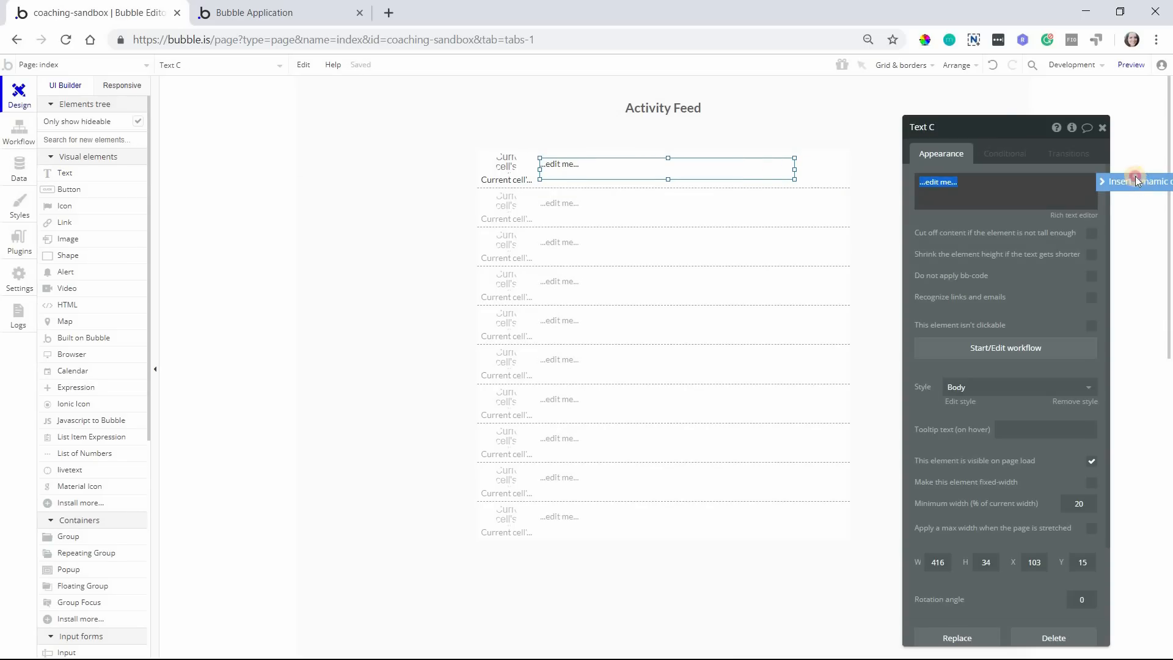
left_click(1137, 181)
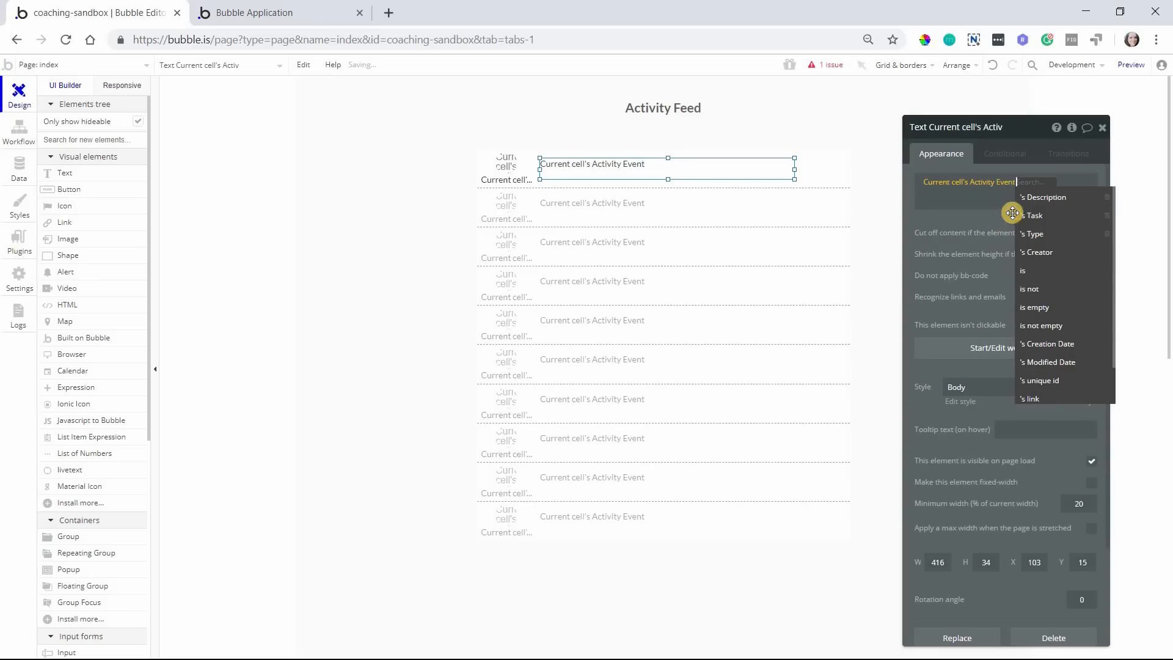
left_click(1043, 197)
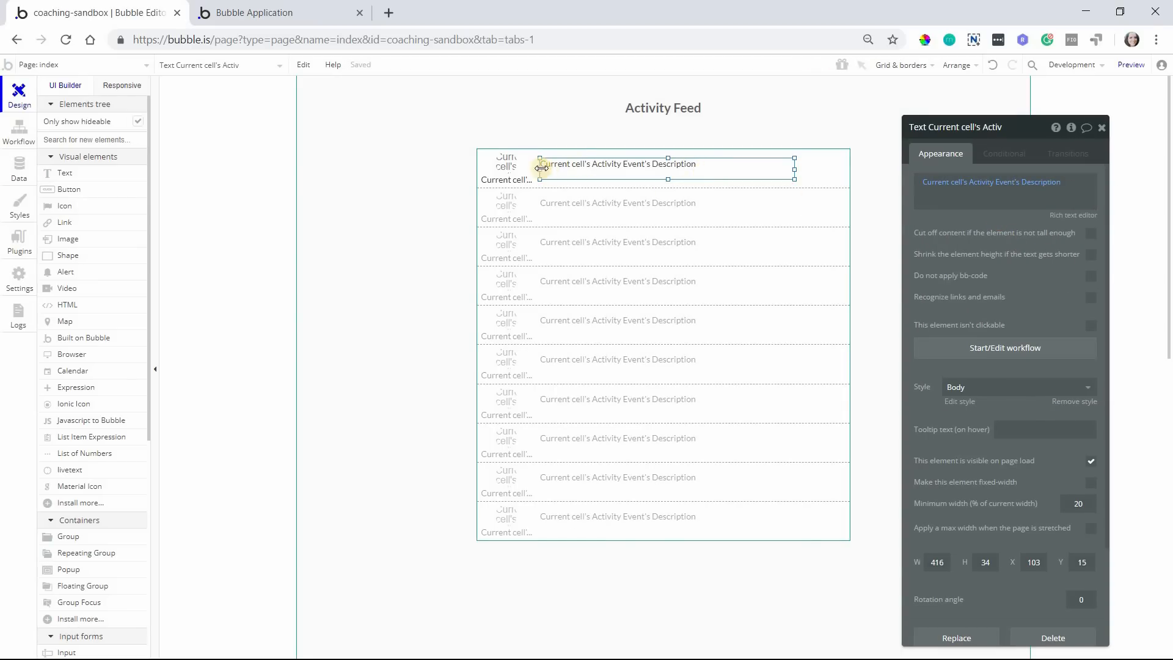
mouse_move(586, 165)
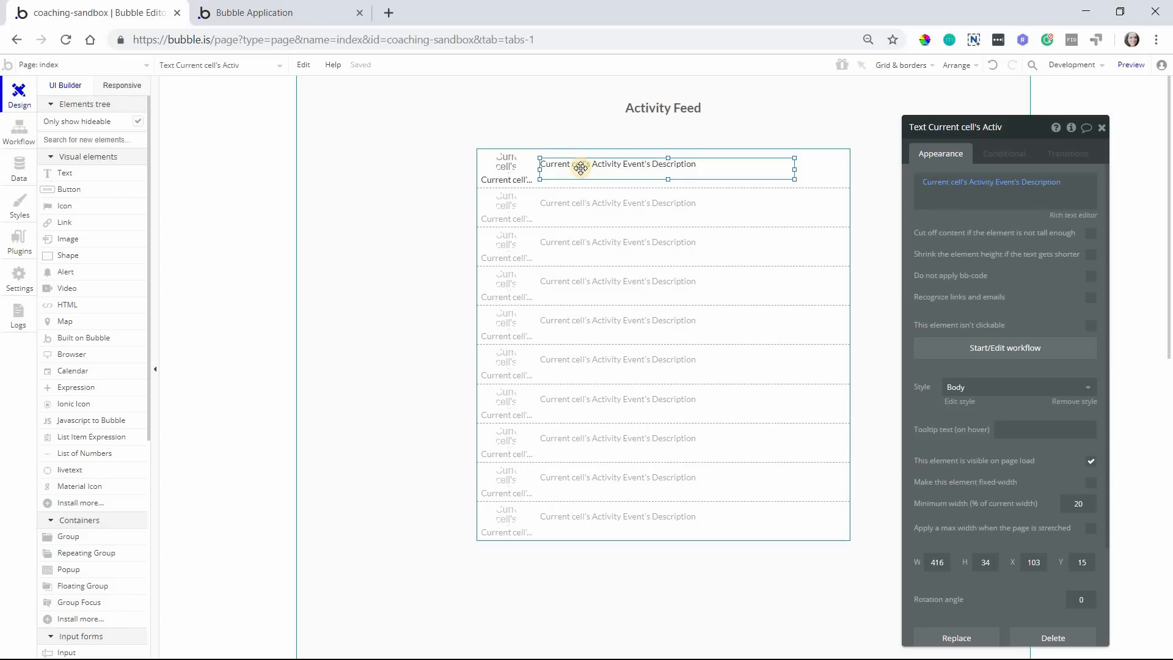
Reposition the texts and format the right-side Creation Date as 2/21/19
left_click_drag(580, 166, 630, 160)
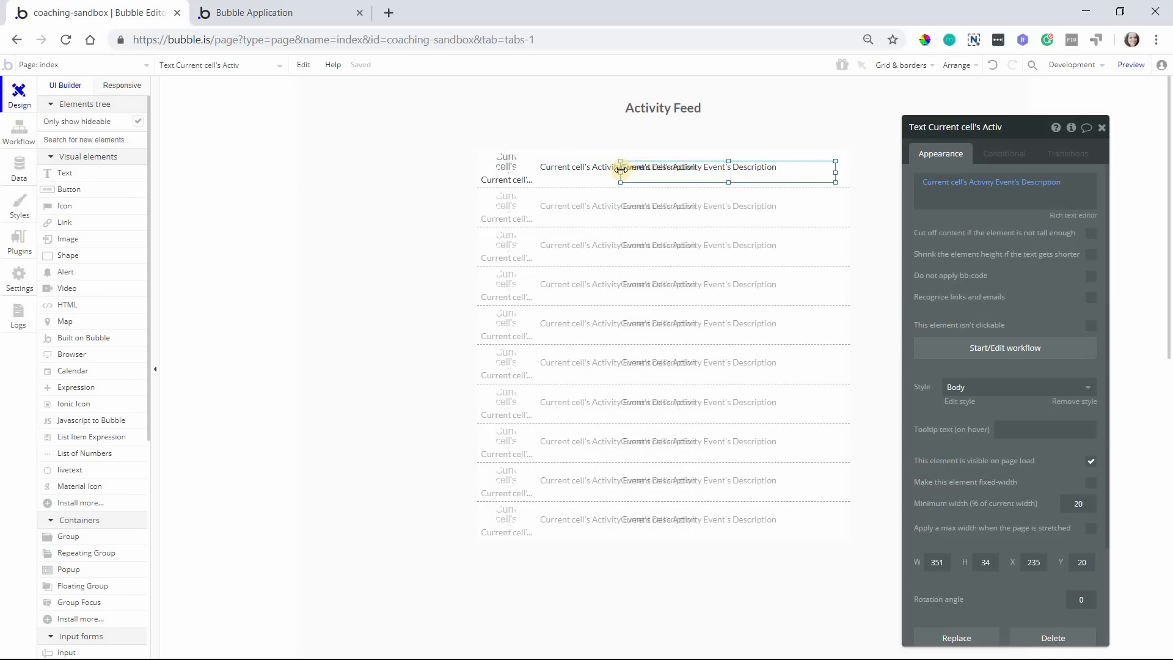
left_click_drag(621, 170, 741, 176)
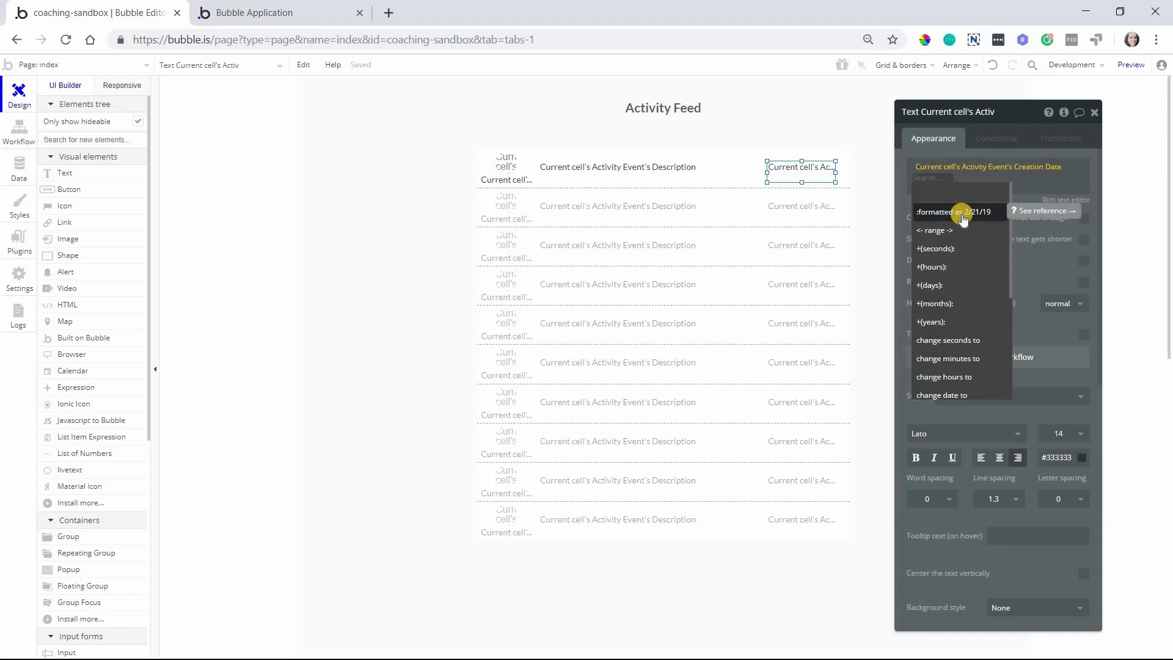
mouse_move(873, 186)
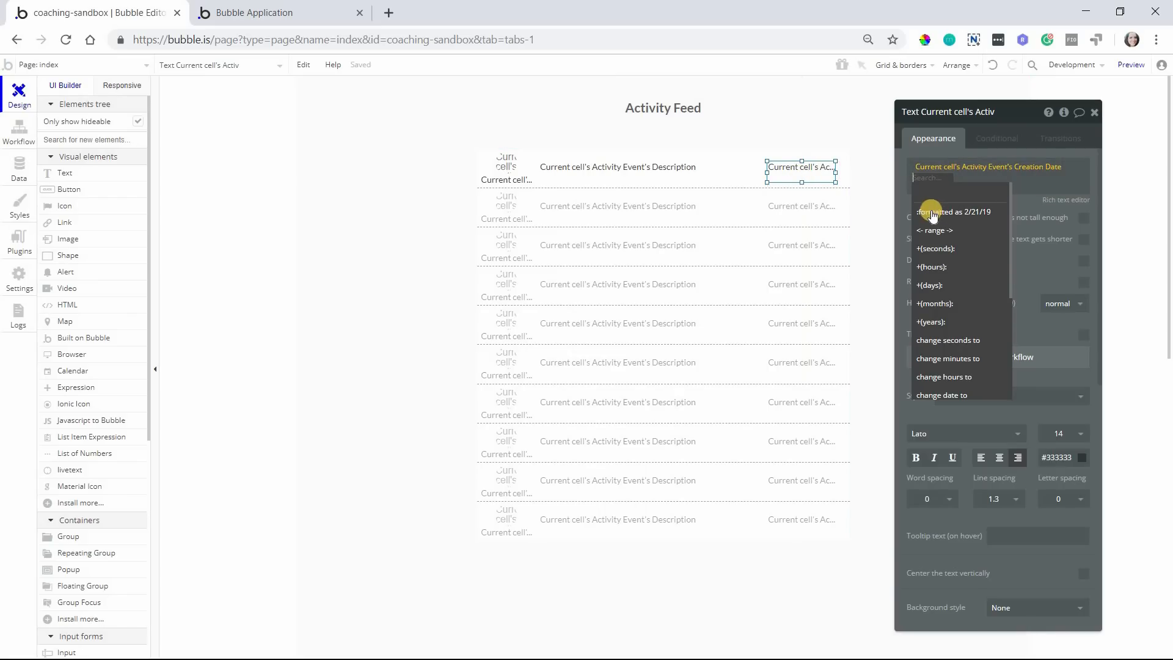
left_click(954, 212)
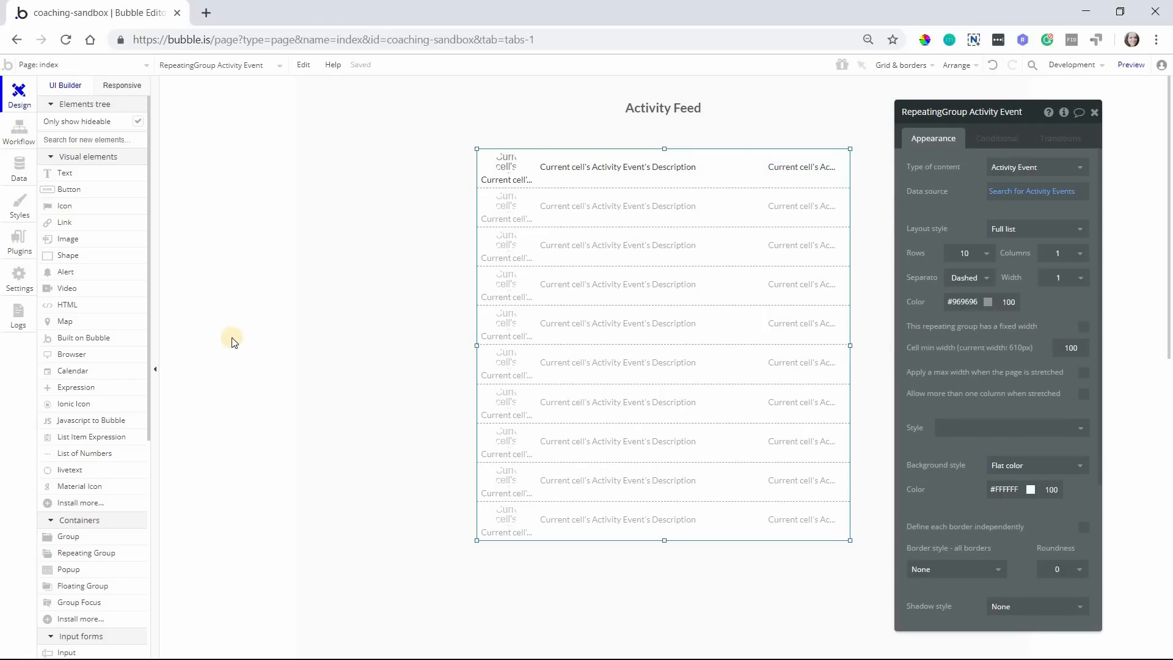
mouse_move(392, 167)
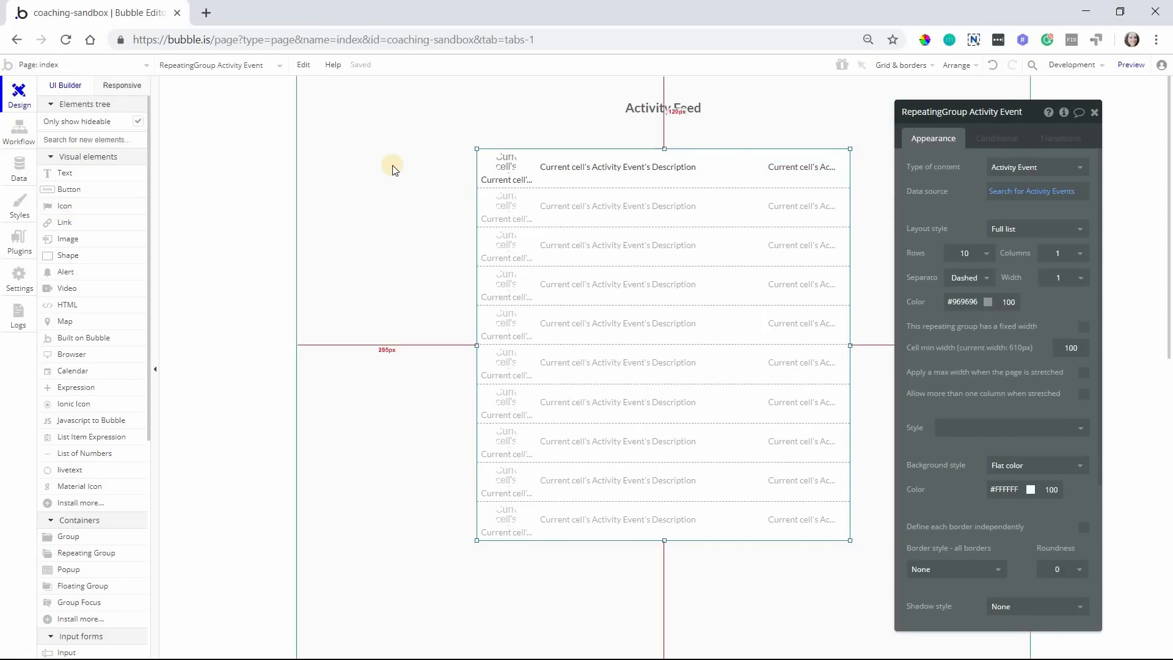
Place a Create Task button left of the feed and start its click workflow
left_click(618, 167)
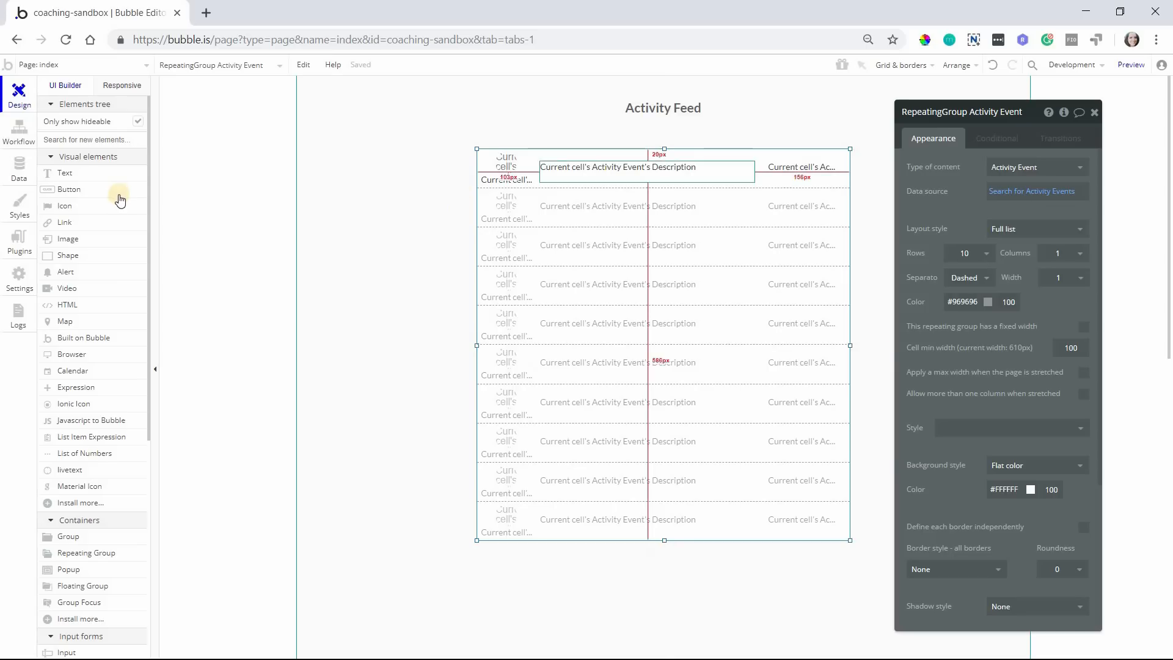
left_click(336, 148)
type("Create Task")
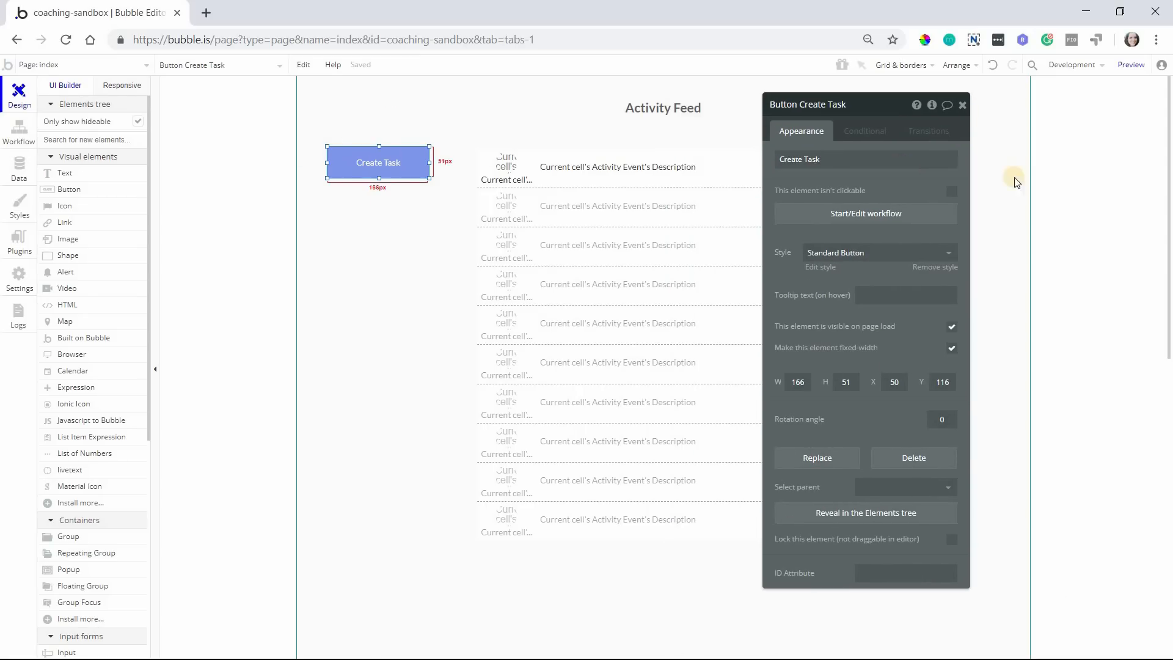
left_click(865, 213)
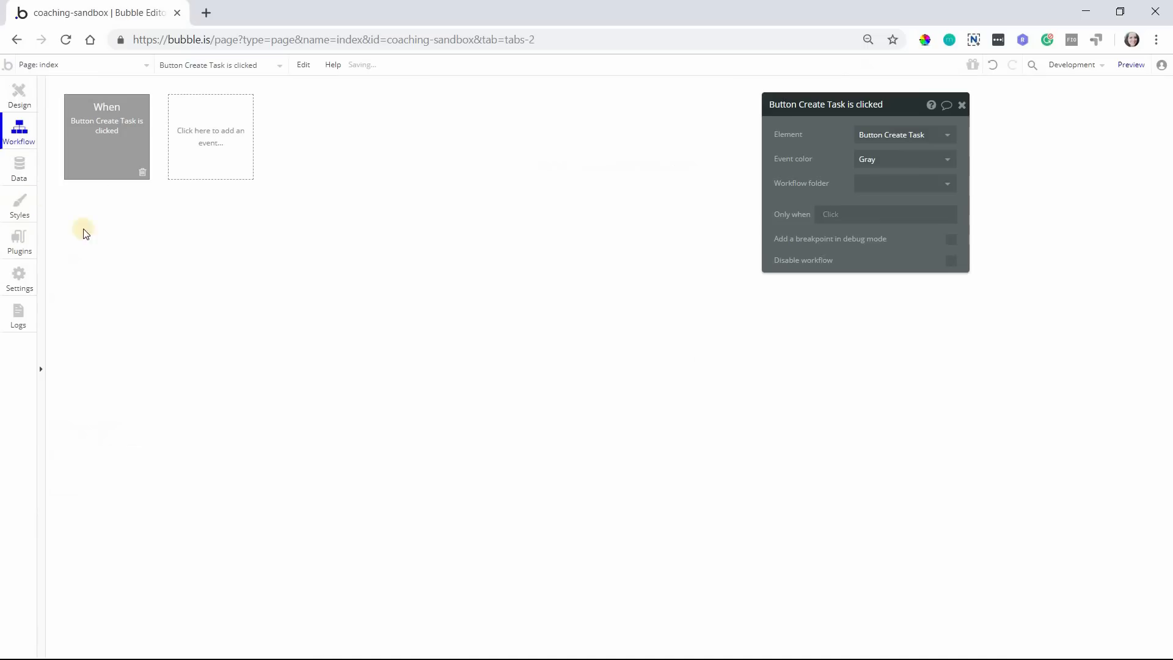
Add a 'Create a new thing' action with Type set to Task
left_click(130, 217)
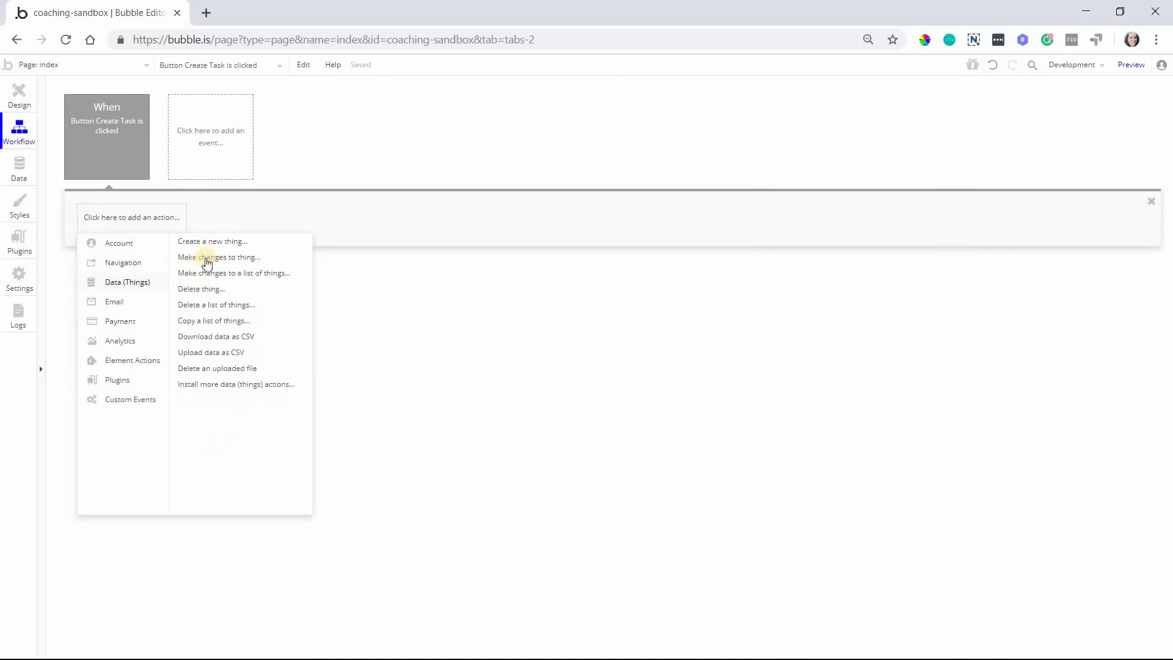
left_click(213, 241)
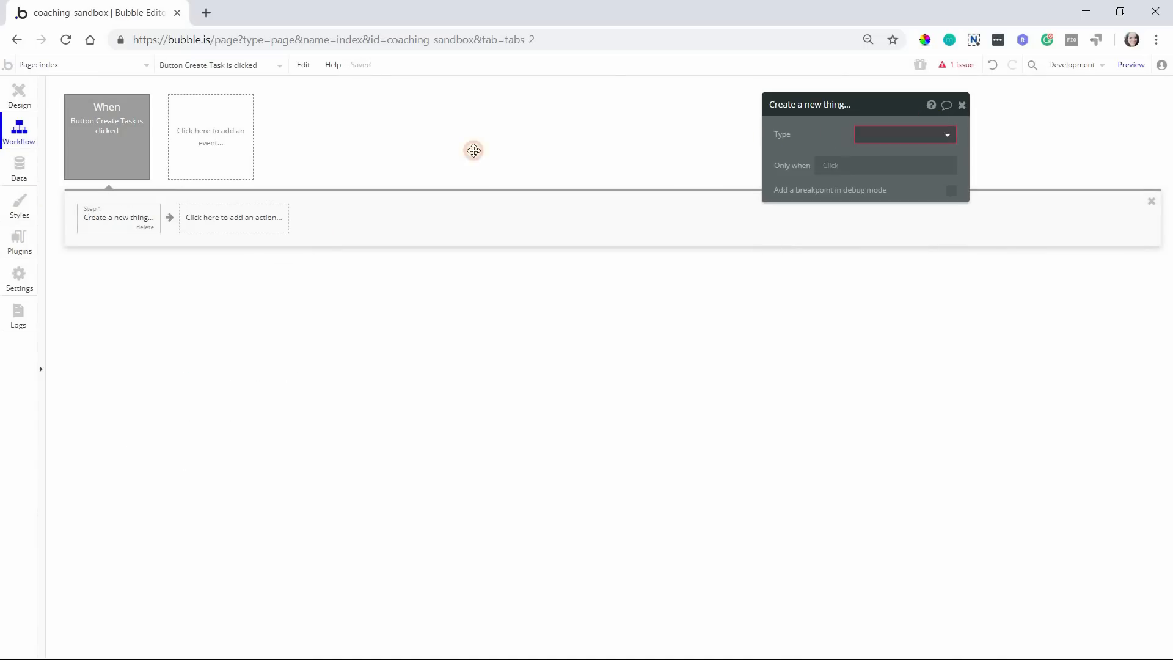
left_click(904, 134)
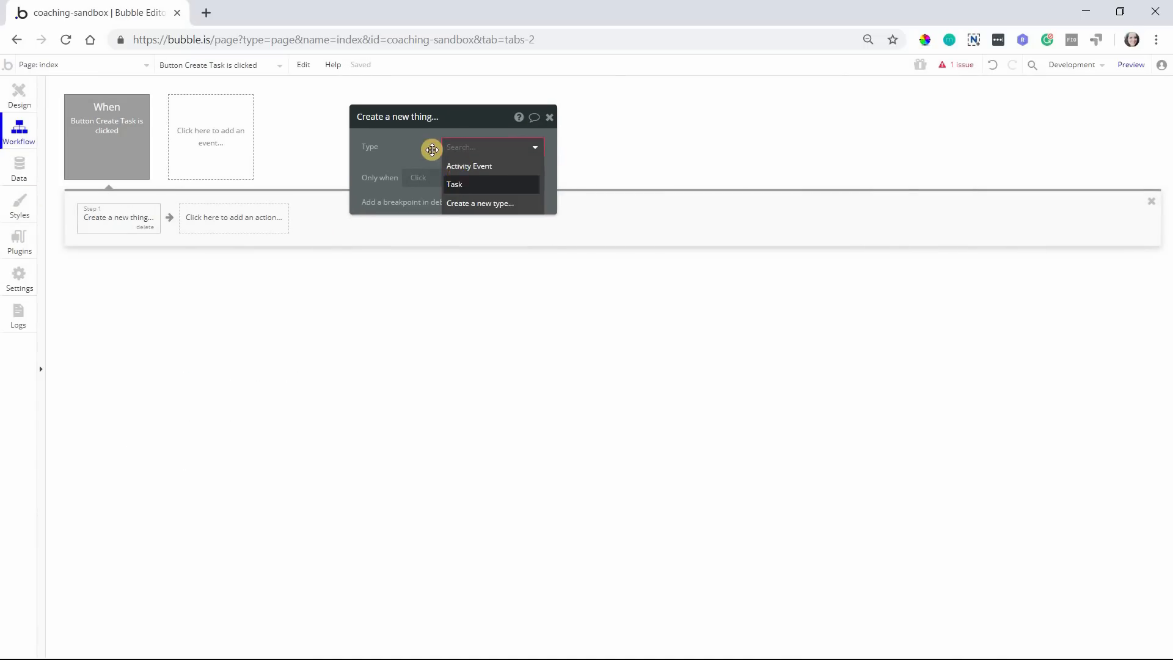
left_click(454, 184)
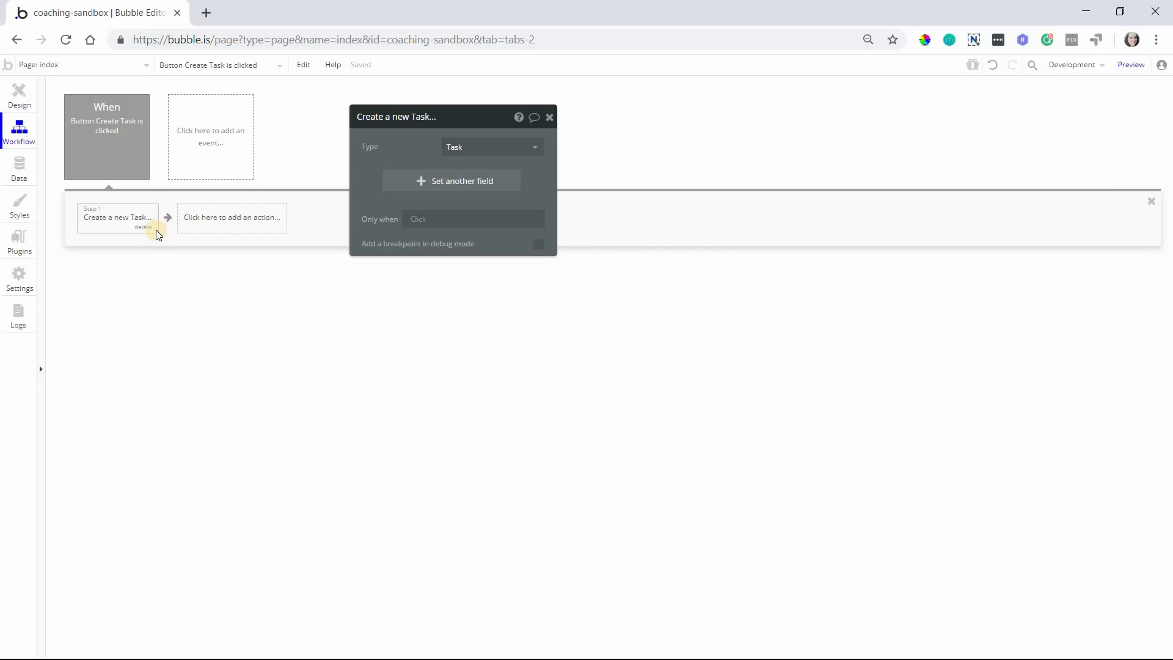
Add a new Title field to the task and set it to 'Sample Task'
left_click(451, 180)
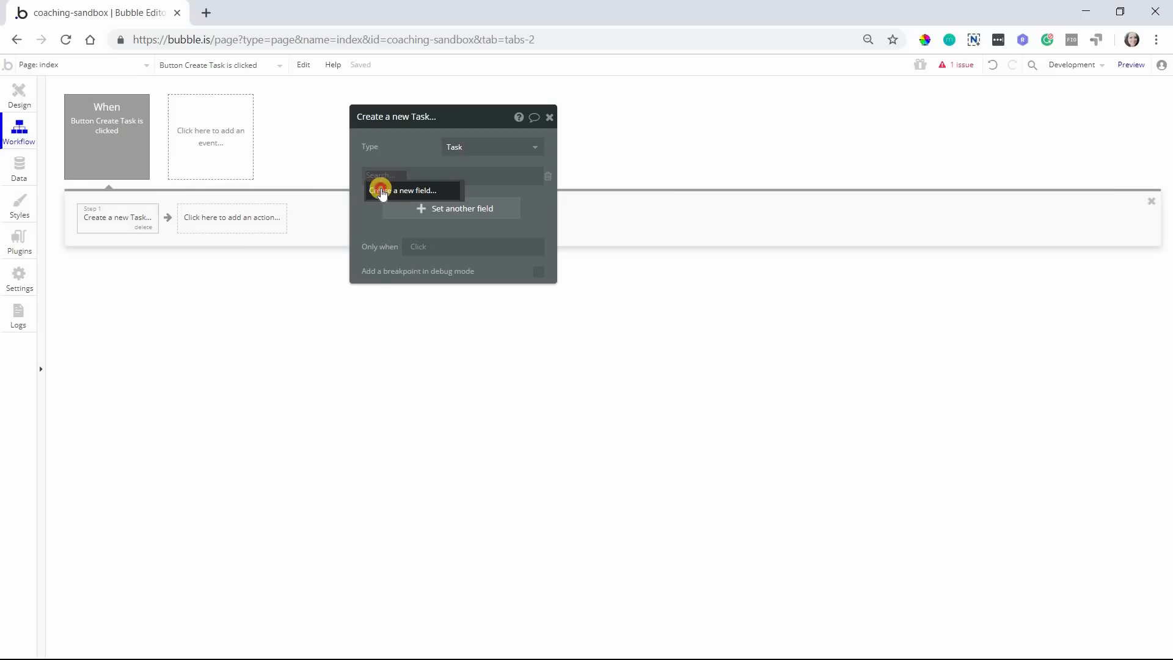
left_click(404, 190)
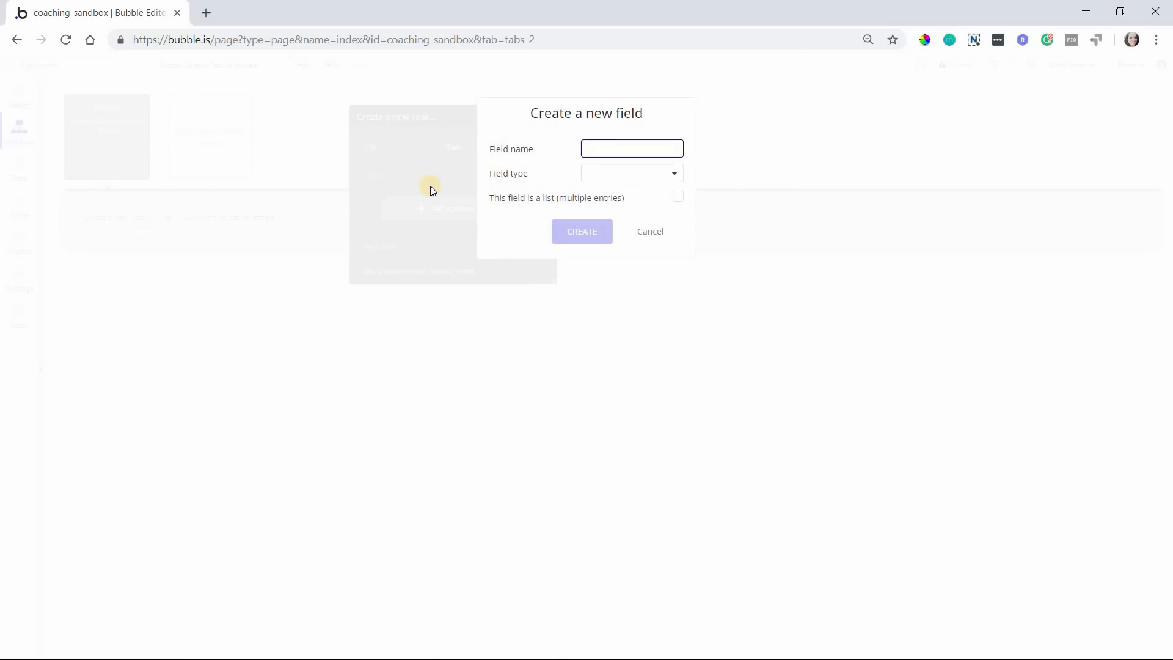
type("Name")
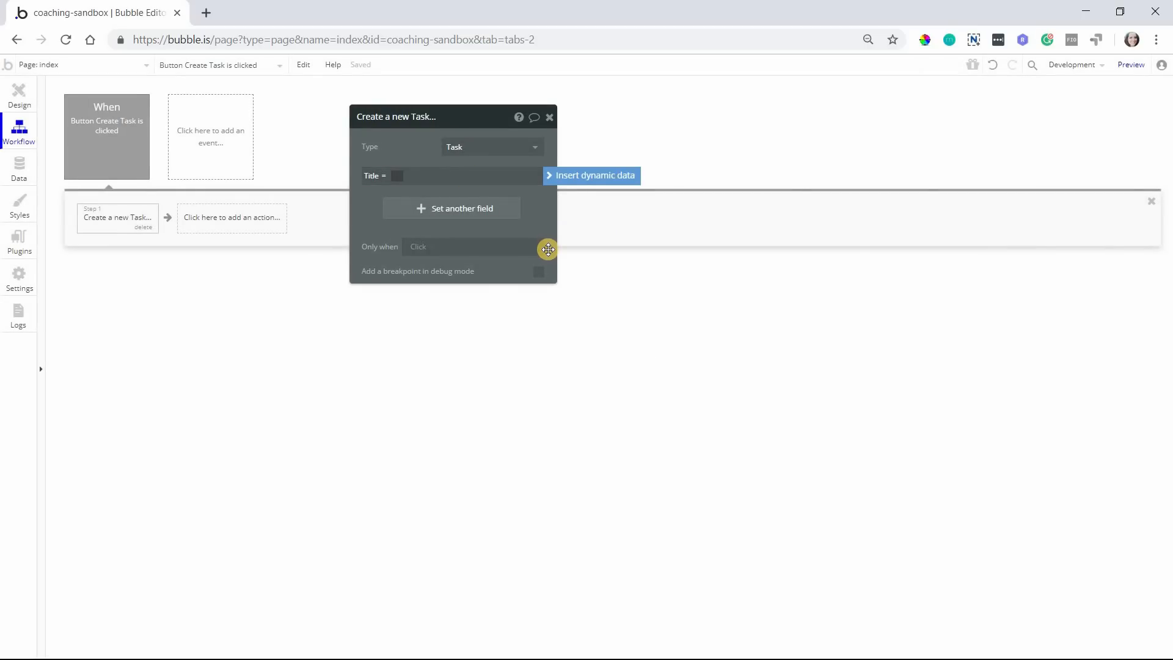
type("Sample")
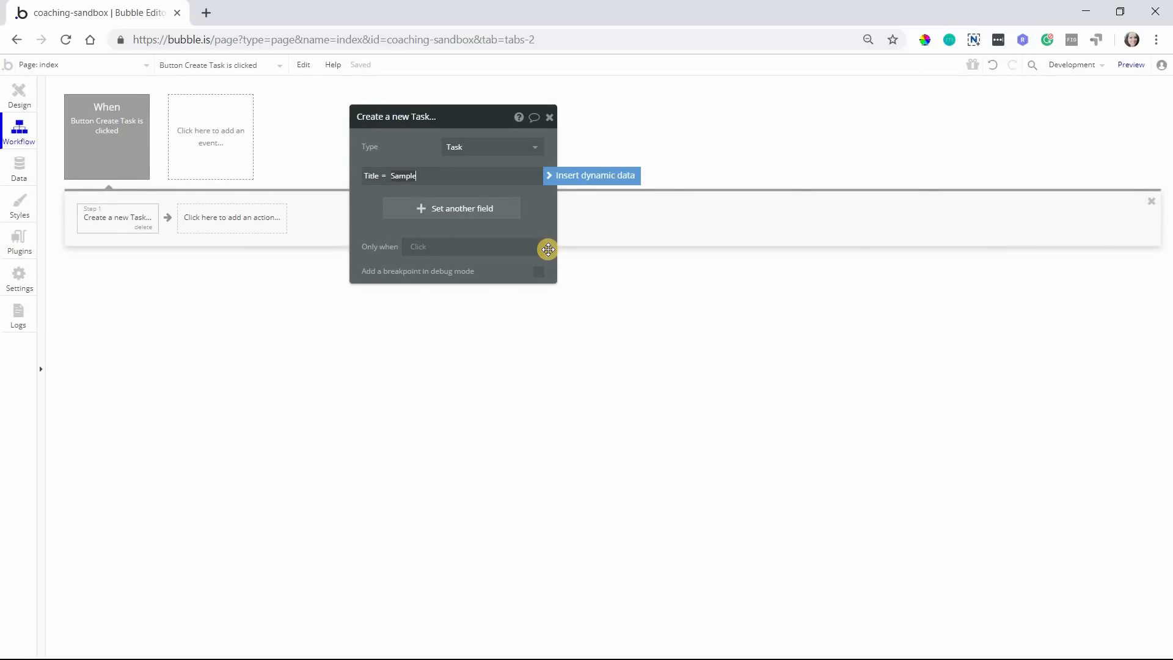
type("Task")
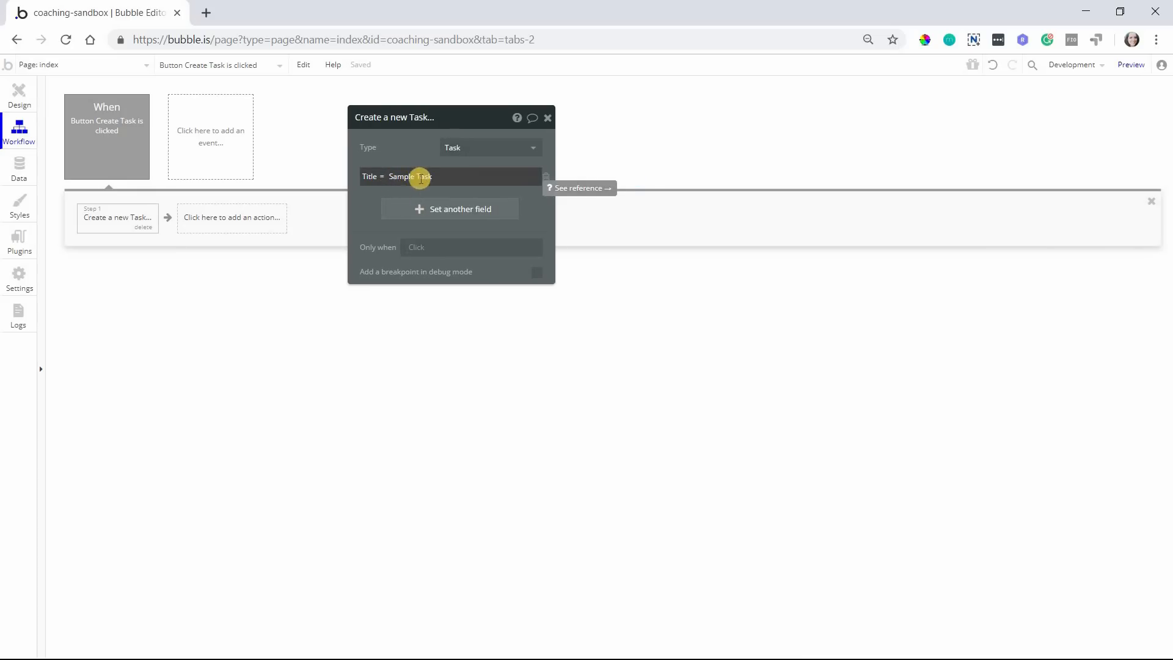
mouse_move(194, 187)
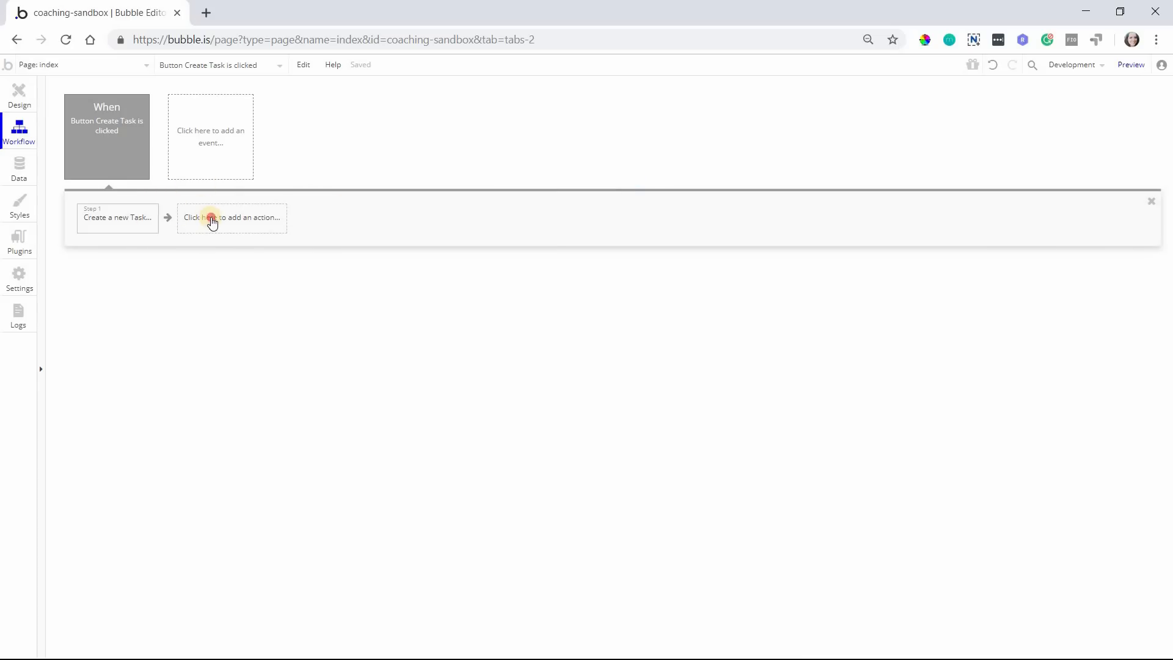
Add a second action setting Activity Event's Description, Type and Task fields
left_click(231, 217)
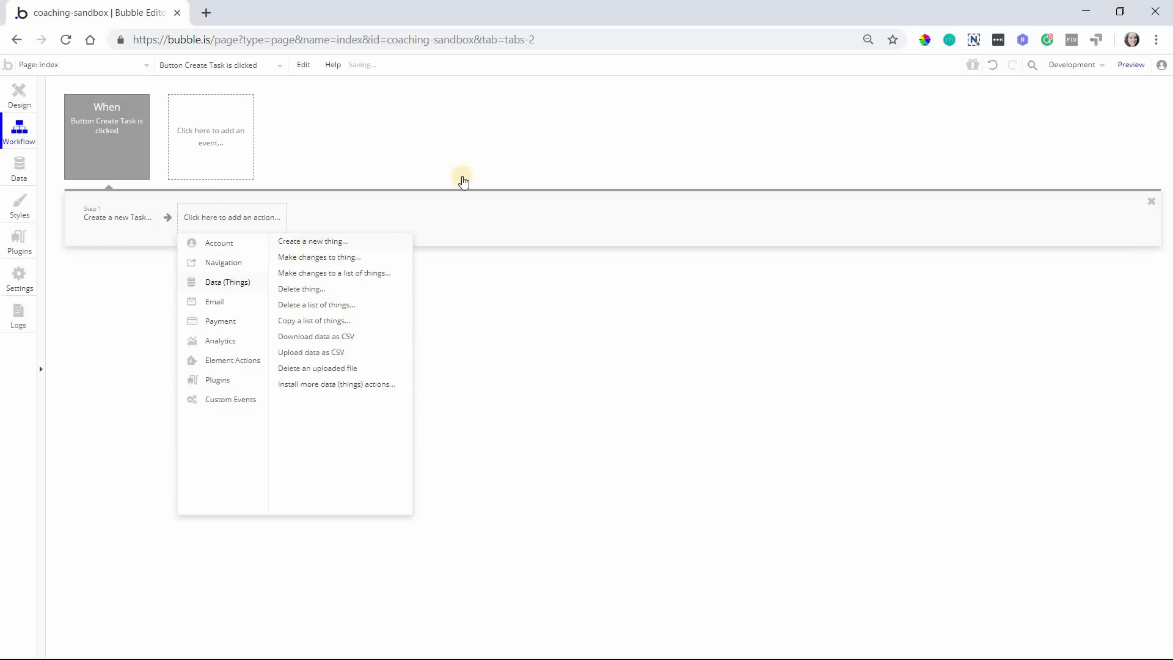
left_click(313, 241)
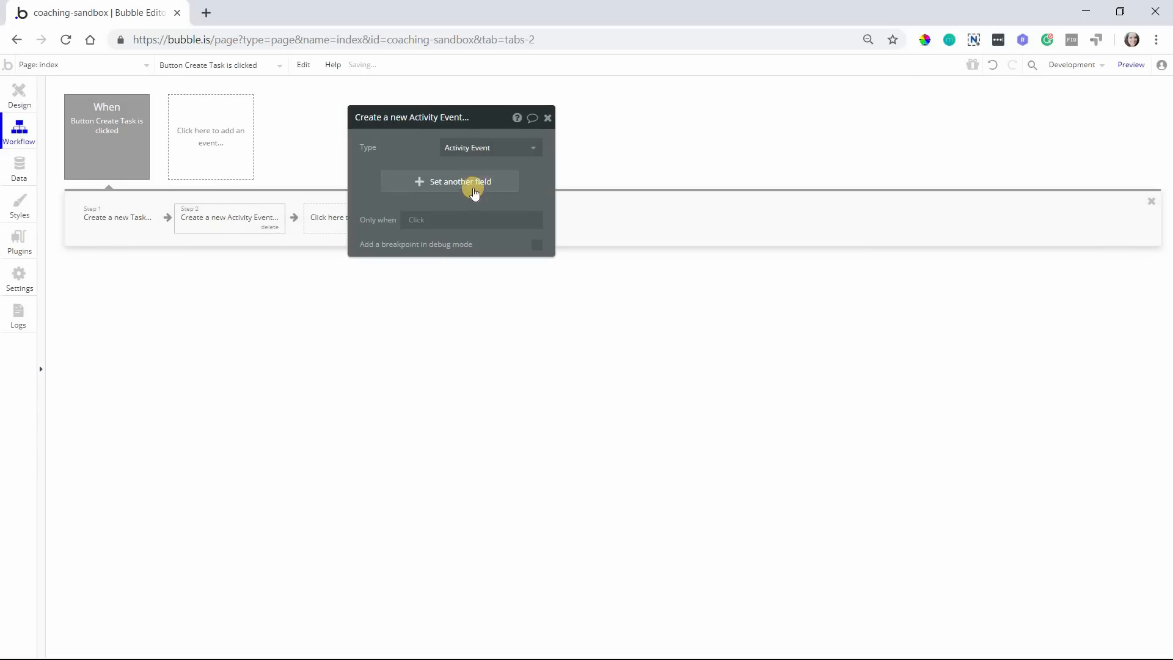
left_click(460, 181)
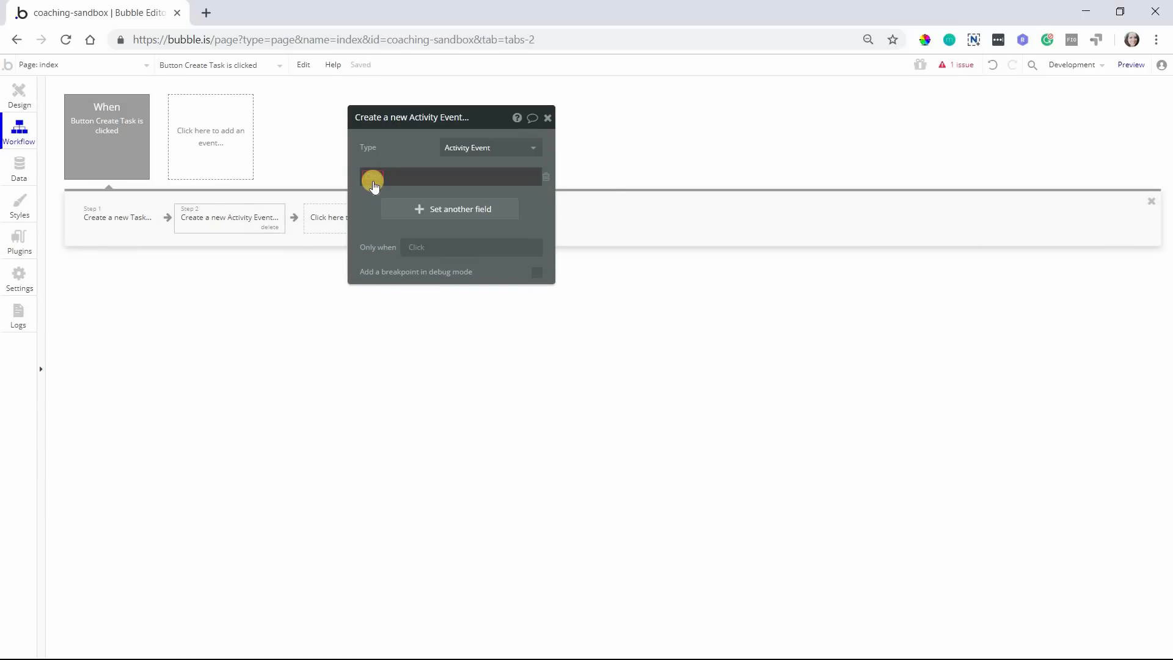
mouse_move(547, 177)
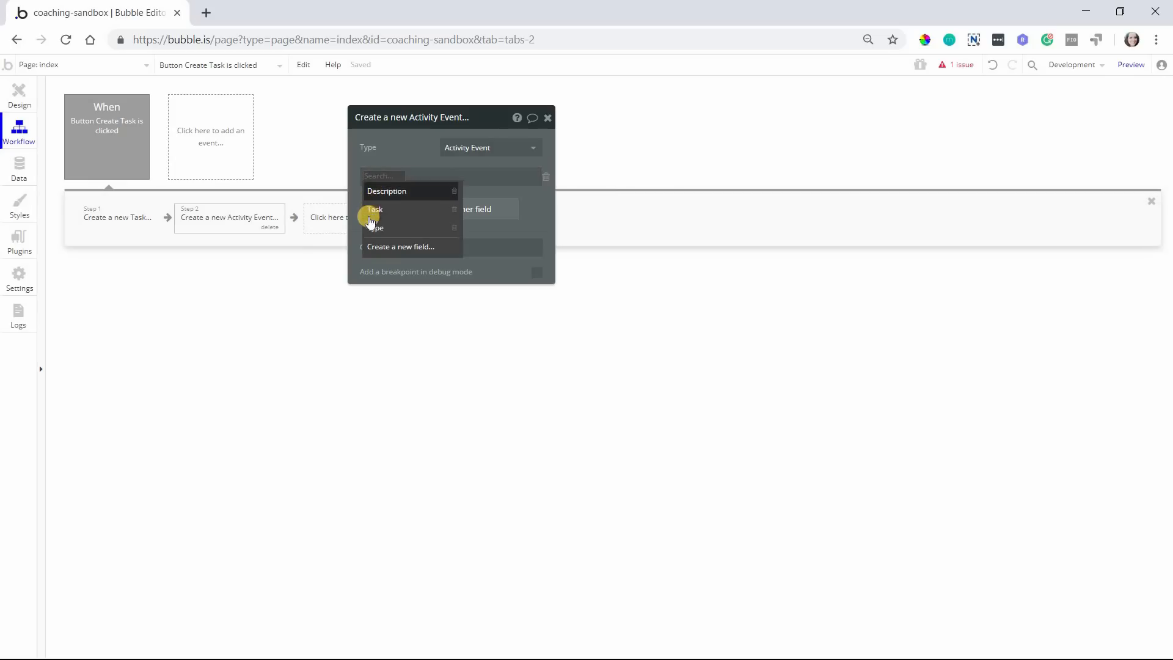
mouse_move(389, 190)
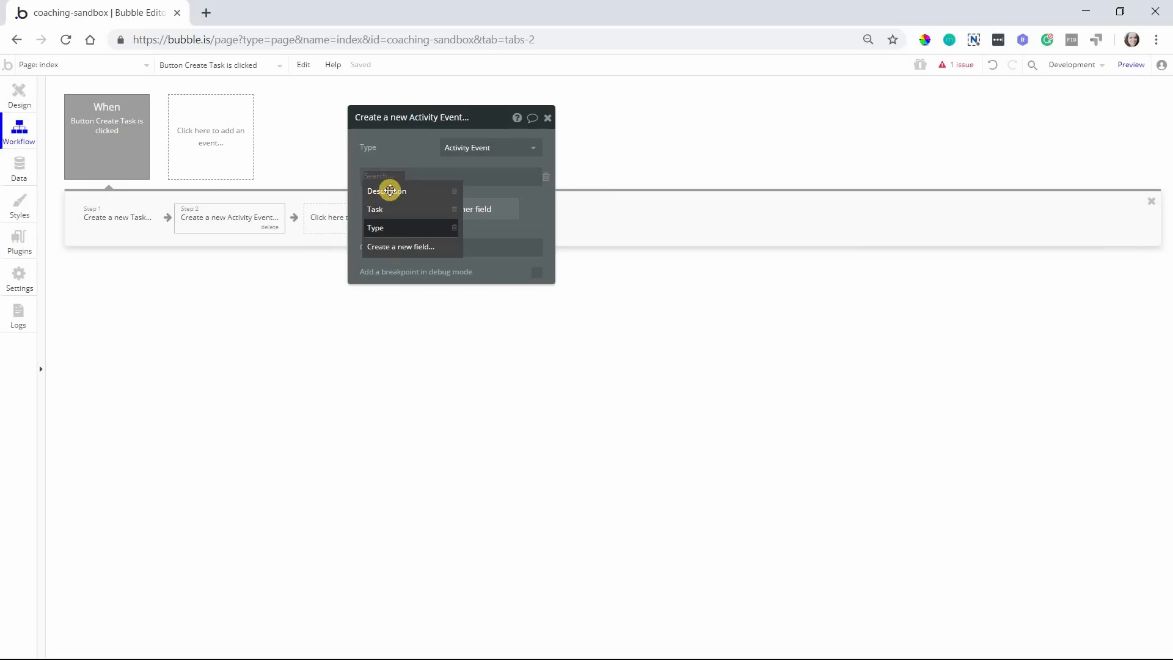
left_click(386, 190)
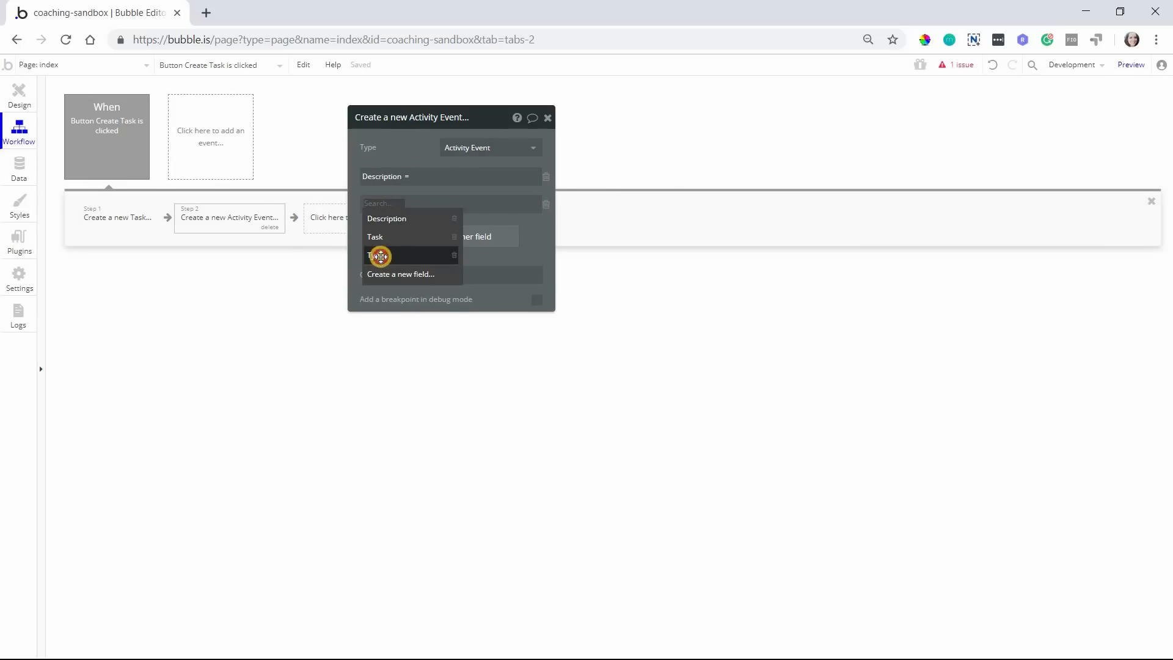
left_click(377, 256)
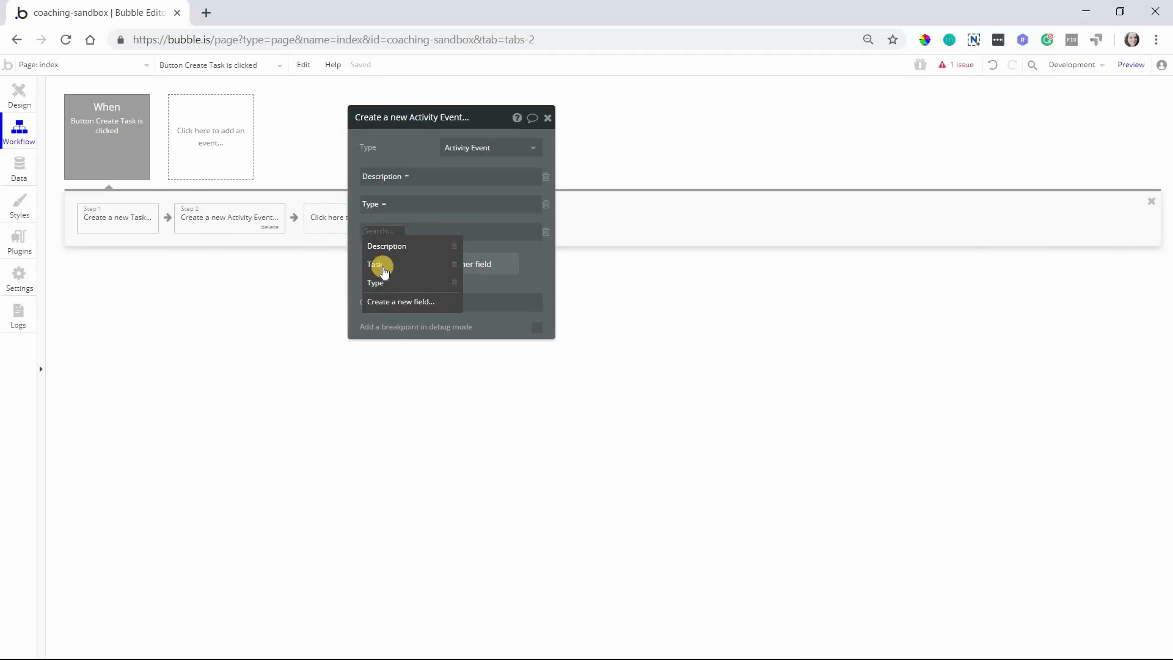
left_click(374, 264)
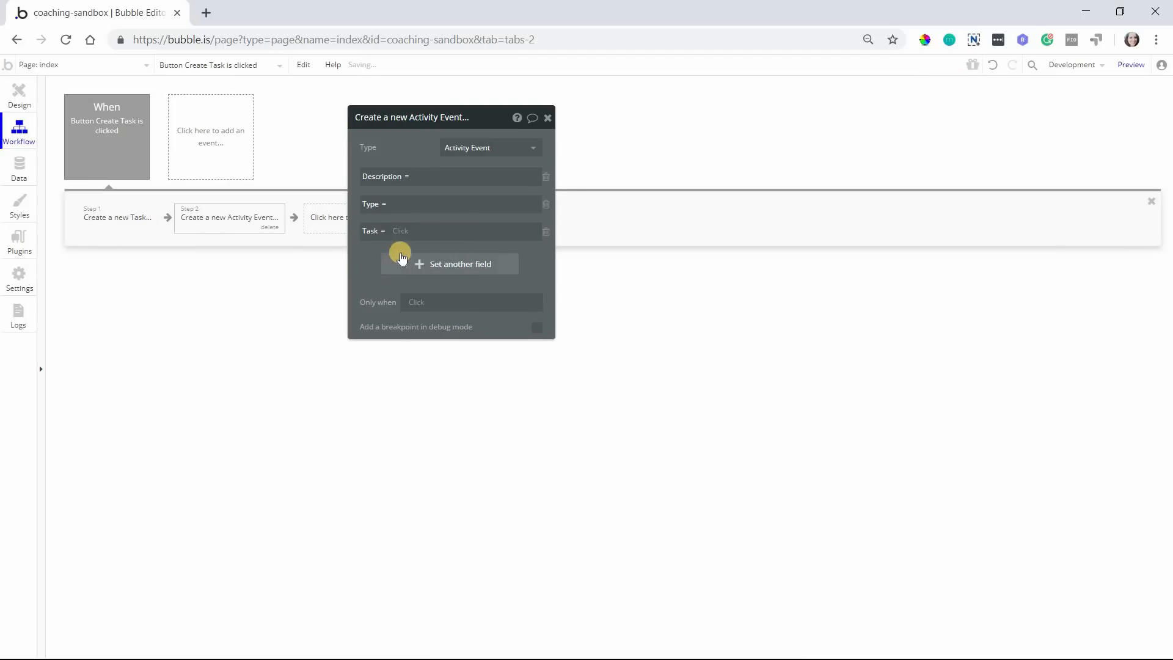
mouse_move(53, 178)
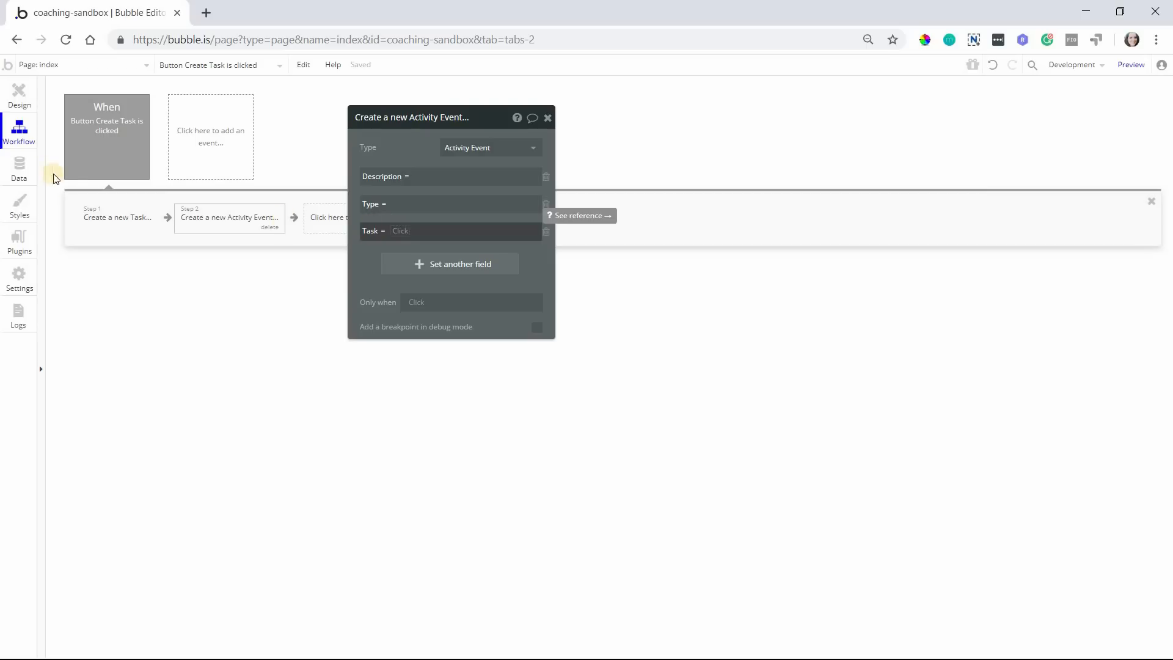
left_click(19, 169)
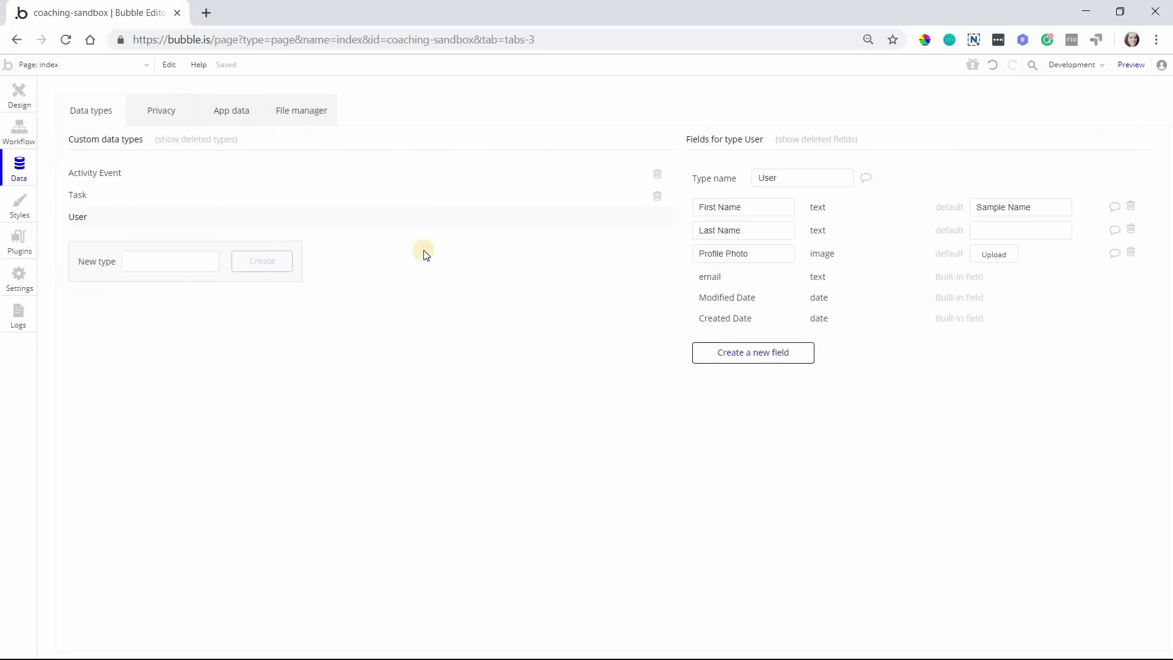
Inspect Task's fields, then Activity Event's Task field linked to the Task type
left_click(77, 194)
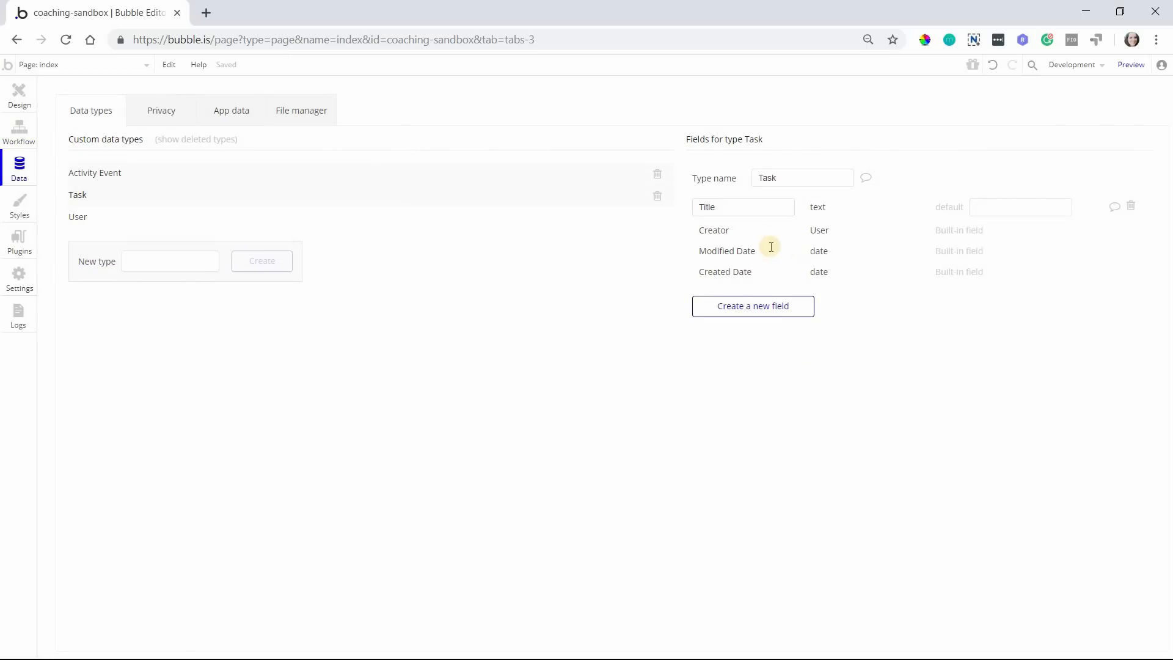
left_click(94, 173)
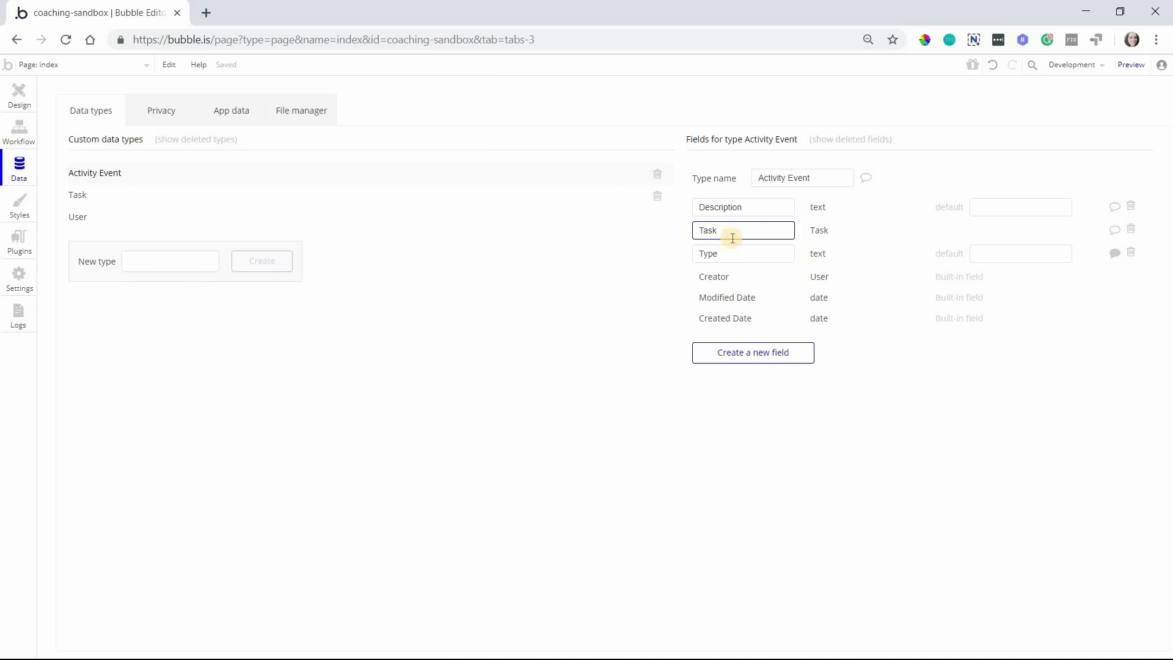
mouse_move(732, 280)
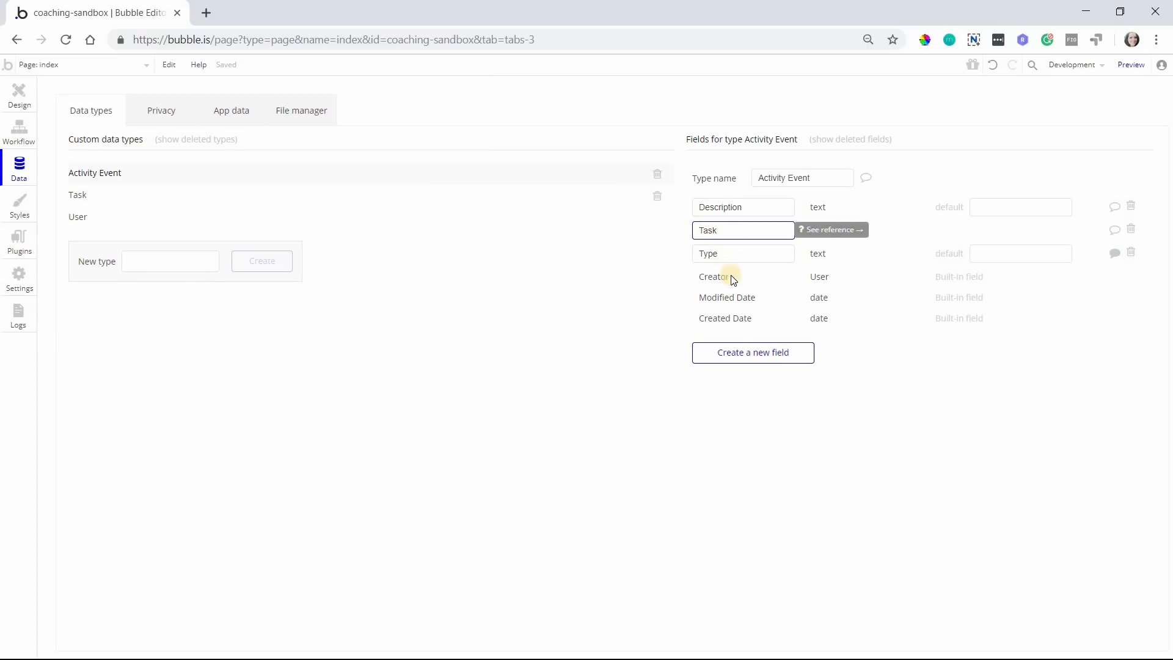
left_click(743, 230)
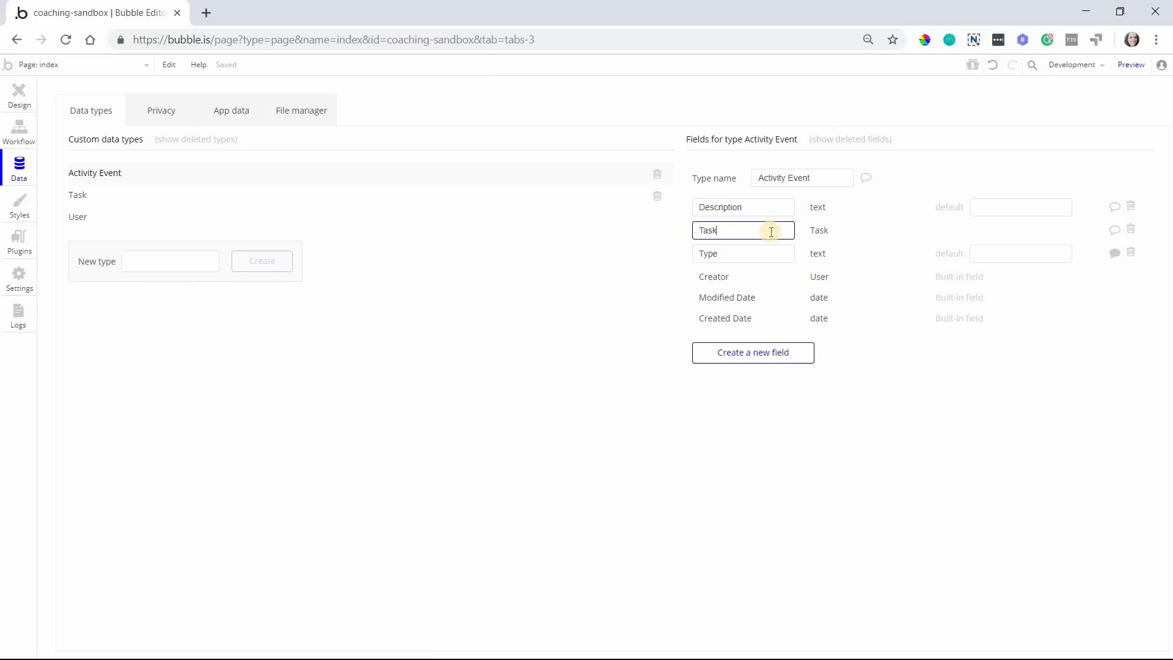
mouse_move(786, 279)
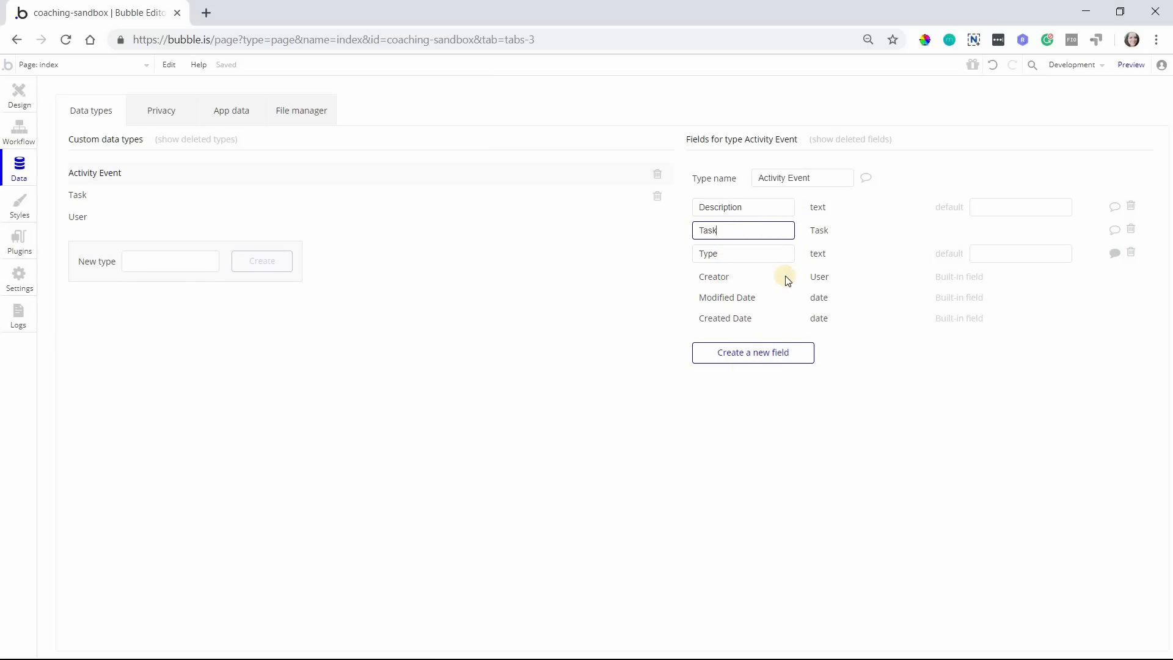
mouse_move(6, 139)
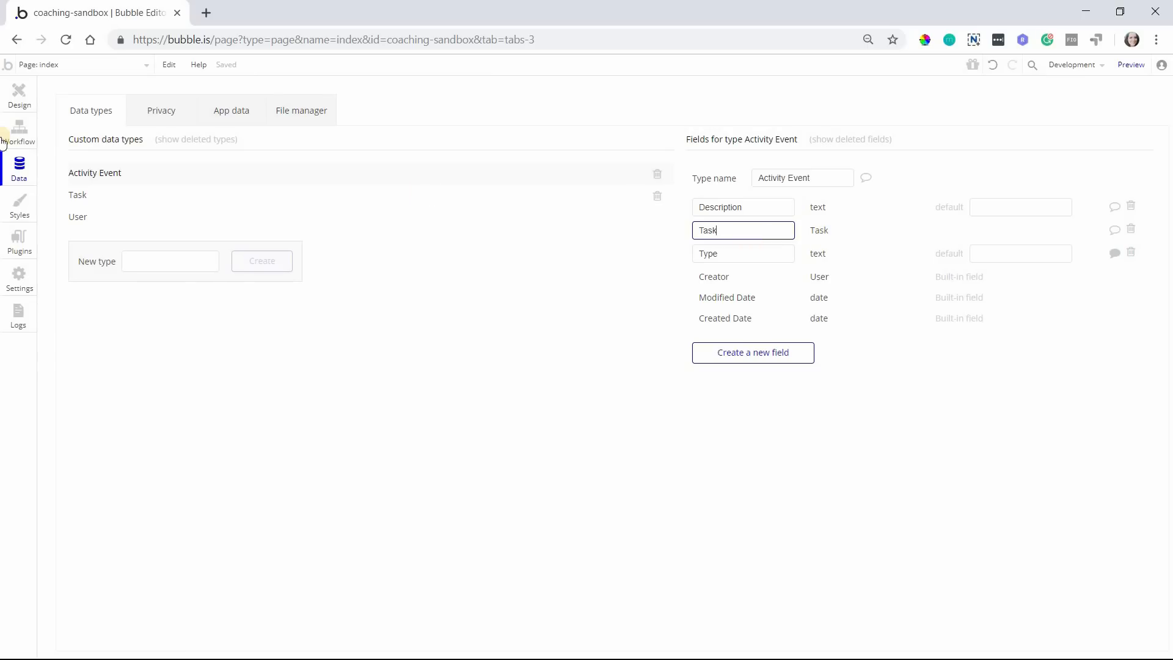
Set the event's Task to Result of step 1 and Type to 'New Task'
left_click(19, 132)
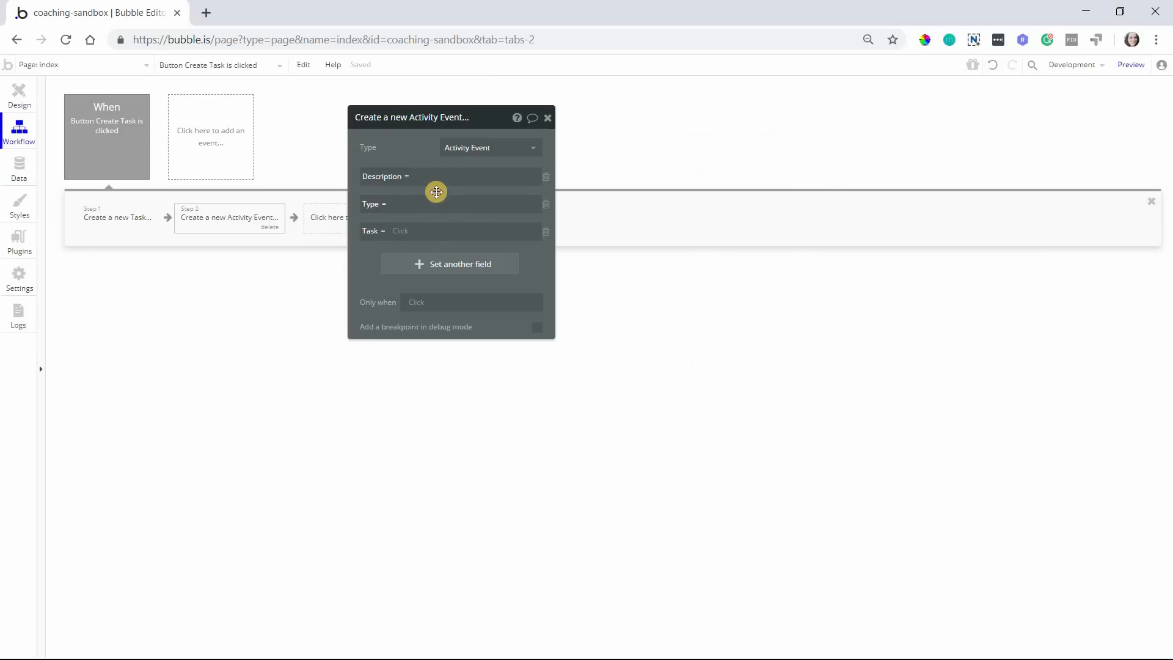
left_click(463, 230)
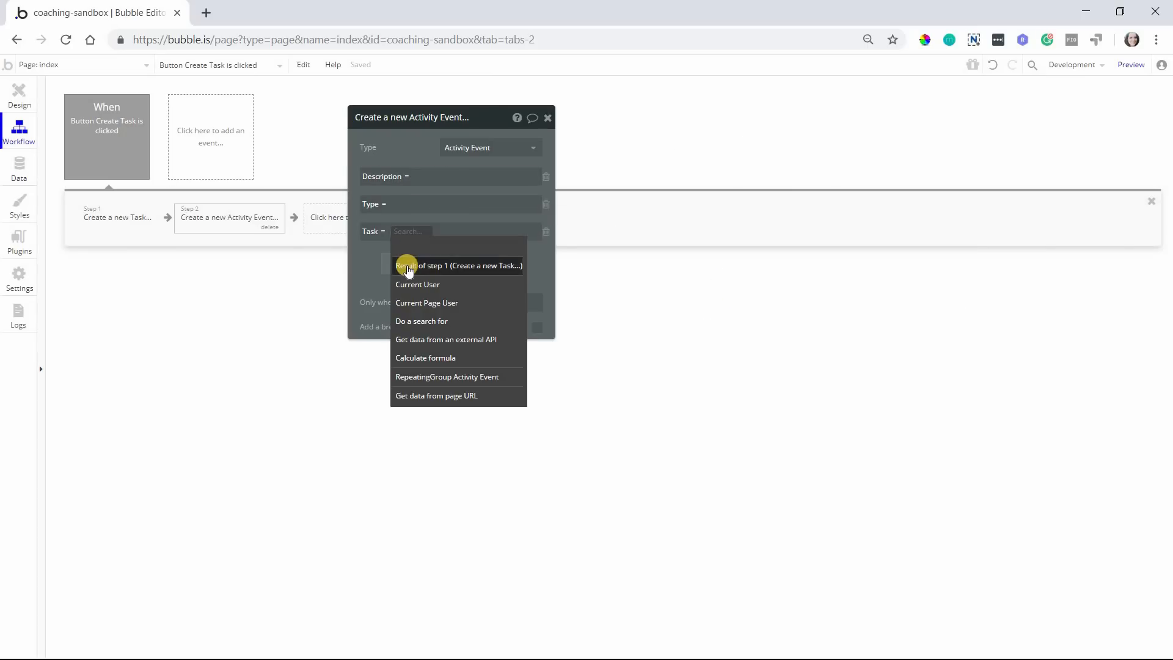
left_click(457, 266)
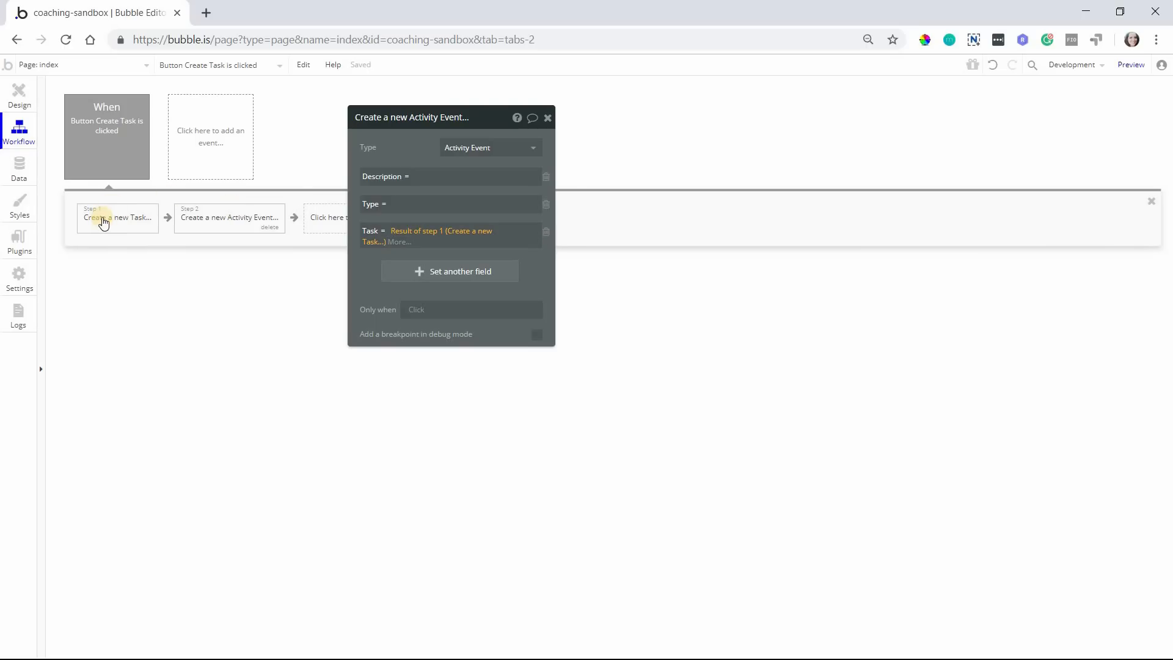
left_click(471, 203)
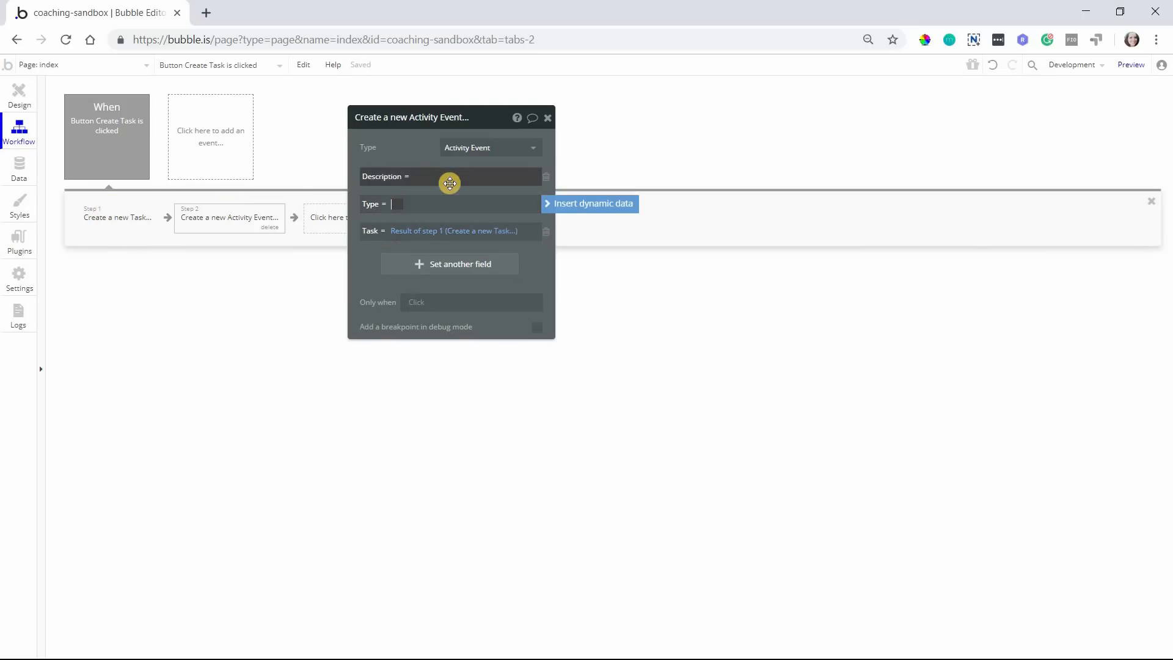
type("New Task")
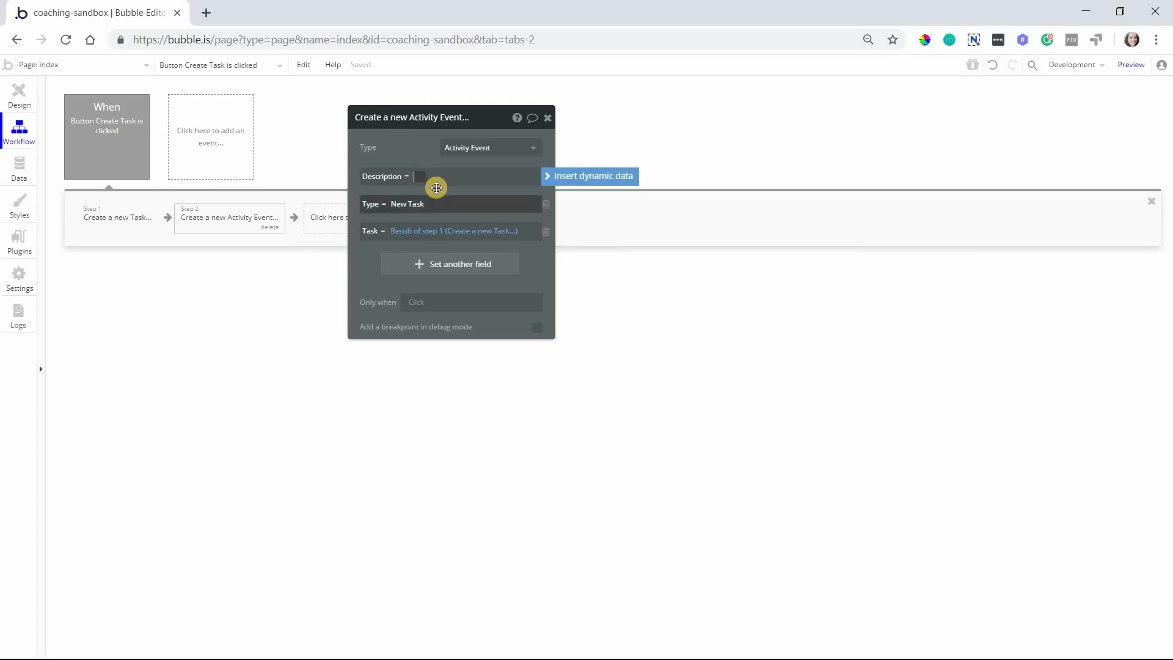
mouse_move(517, 195)
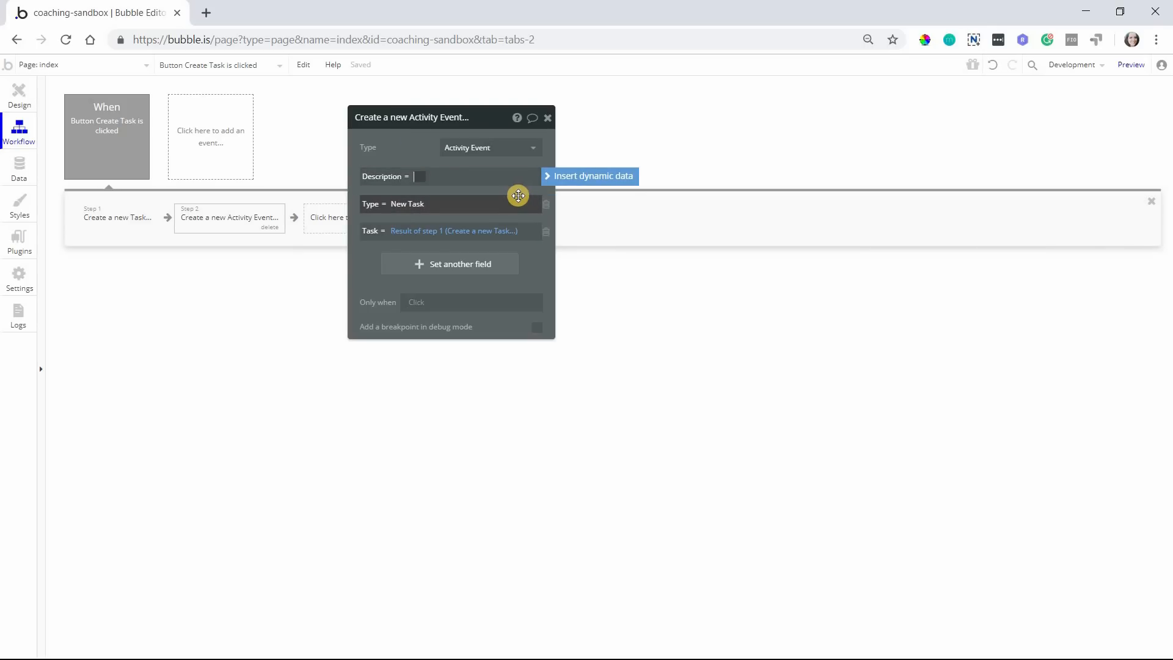
Set Description to Current User's First Name 'created a new task called' step 1's Title
left_click(439, 176)
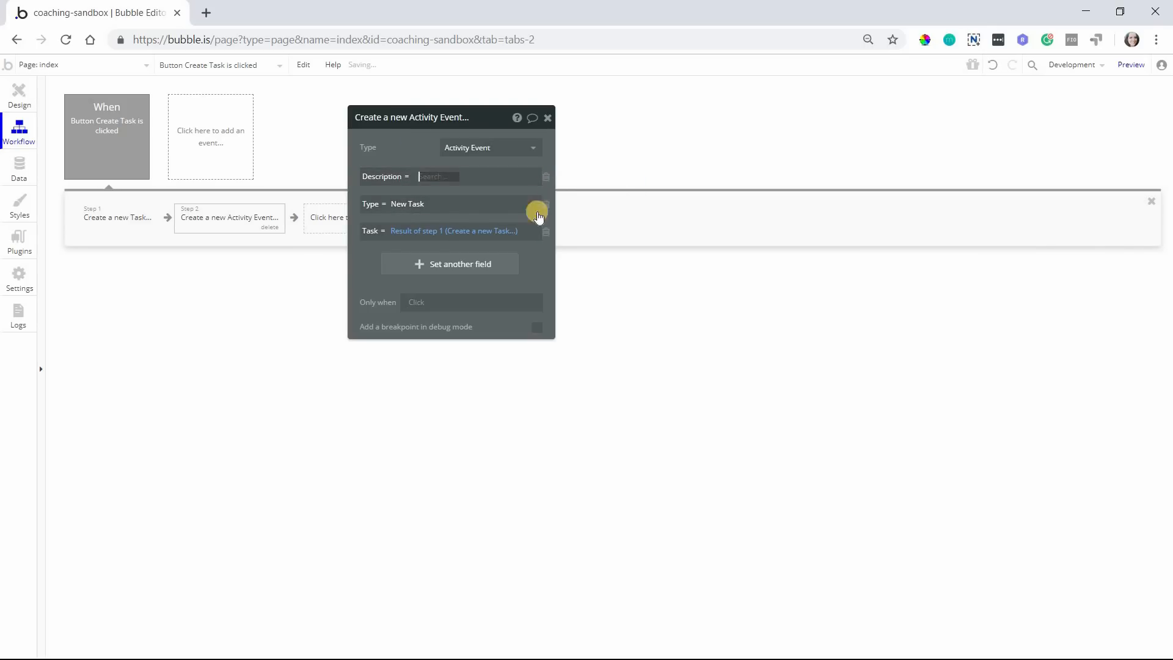
left_click(439, 176)
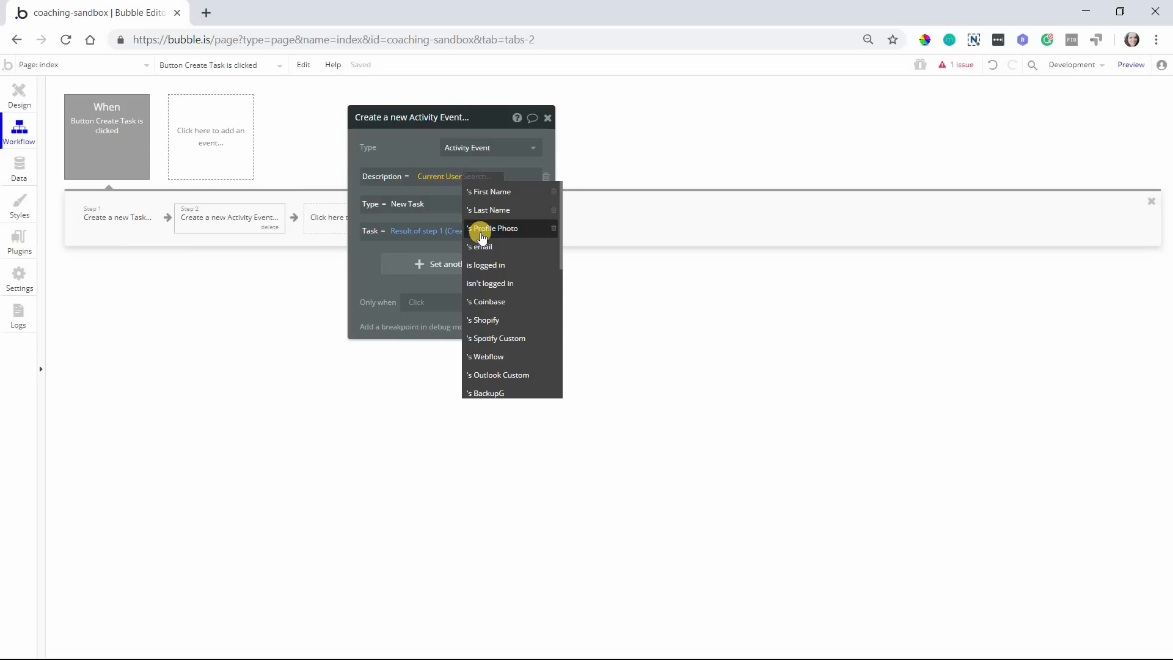
left_click(487, 191)
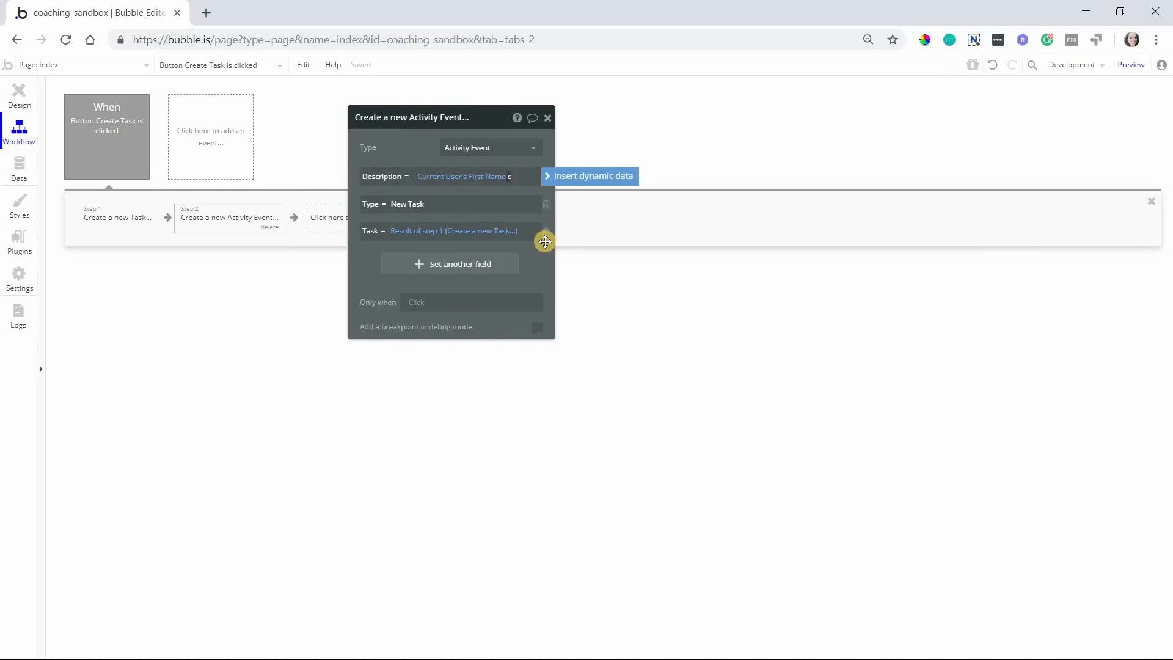
type("created a ne")
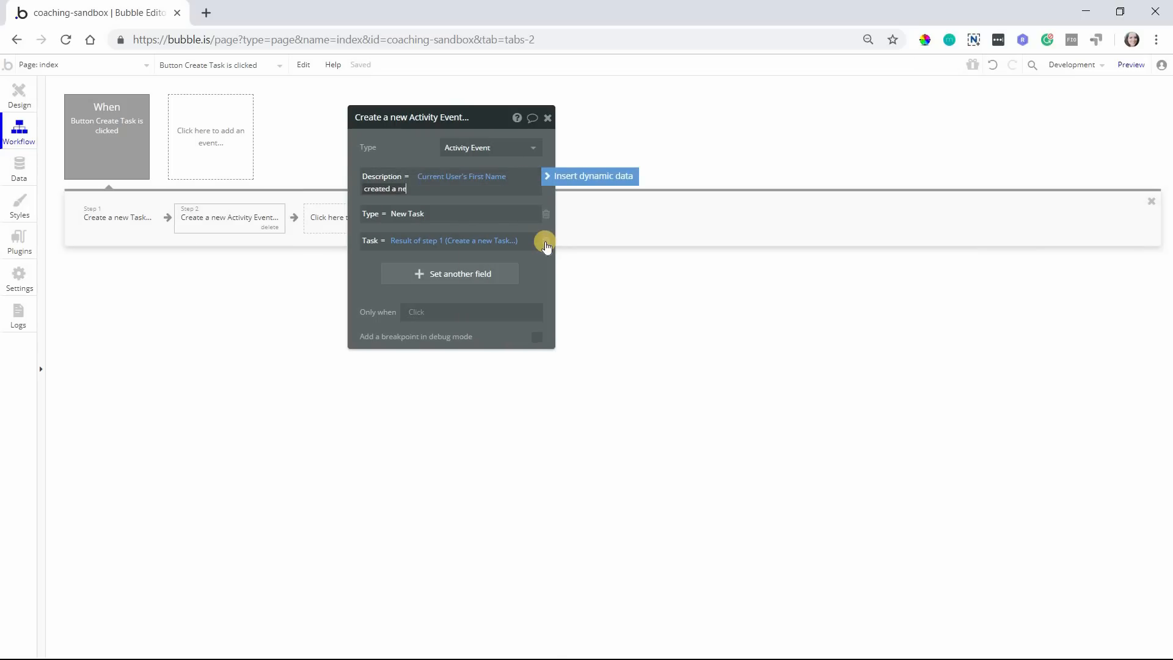
type("w task called")
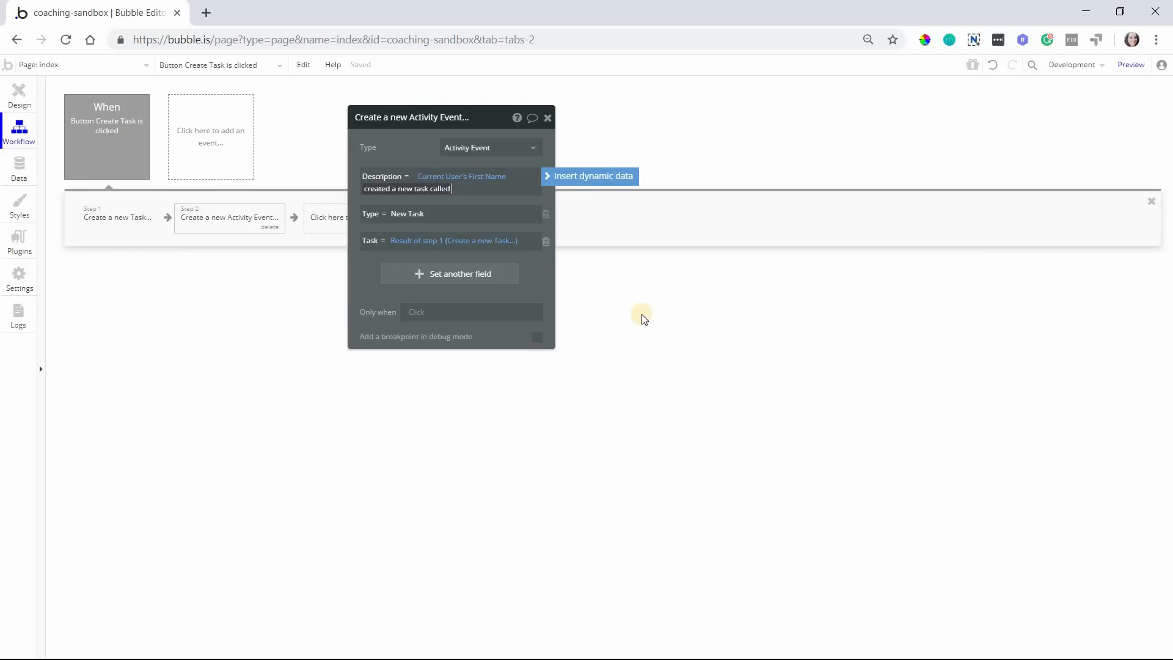
left_click(594, 176)
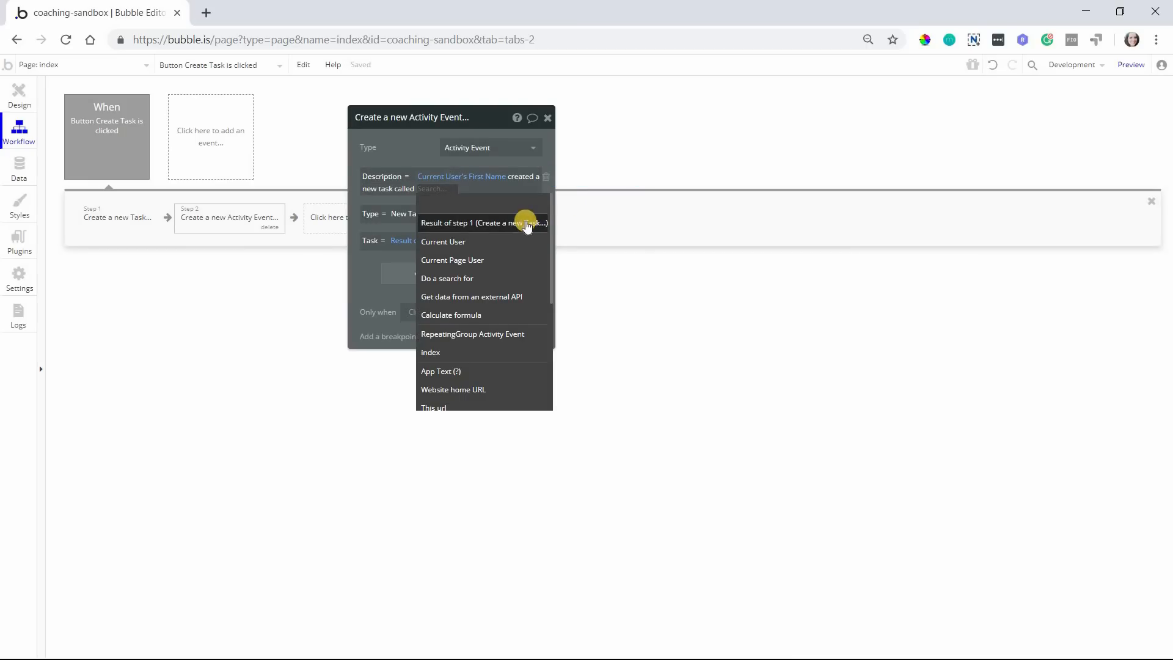
left_click(484, 222)
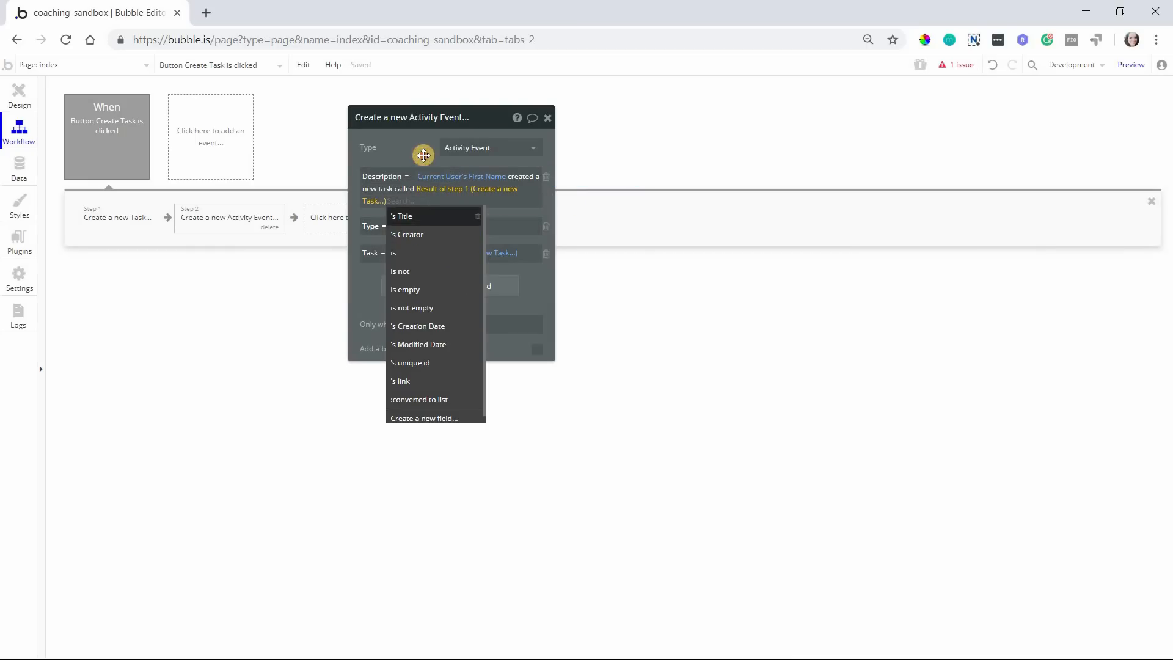
left_click(400, 216)
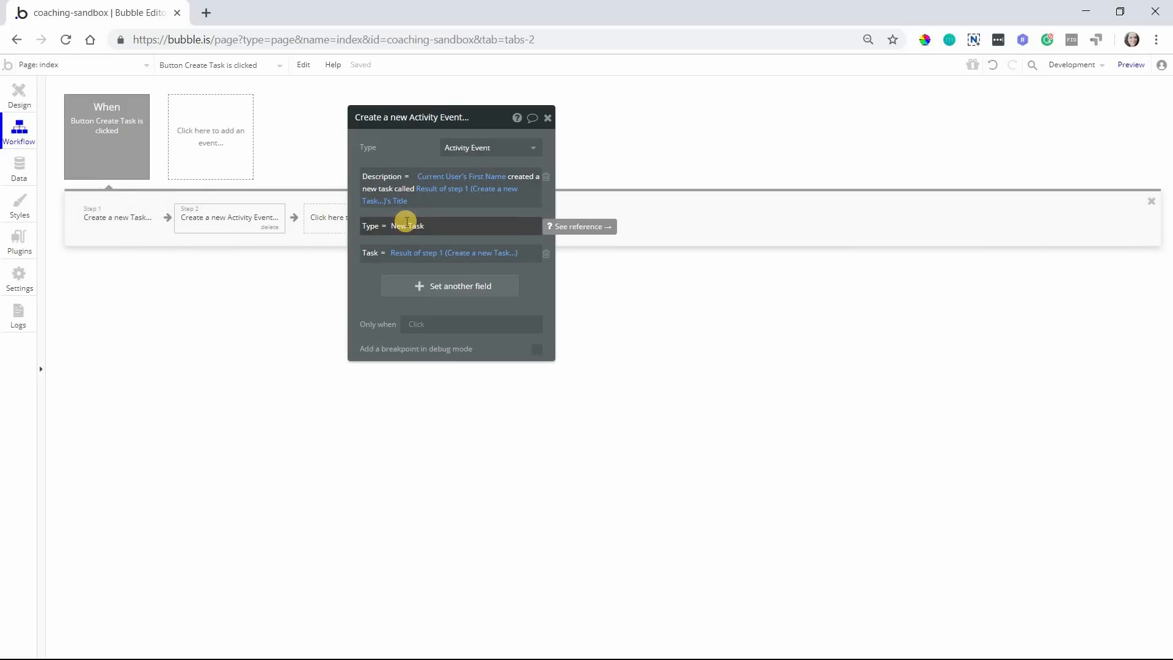
Open the All Users database view, then switch to the running app preview
left_click(19, 169)
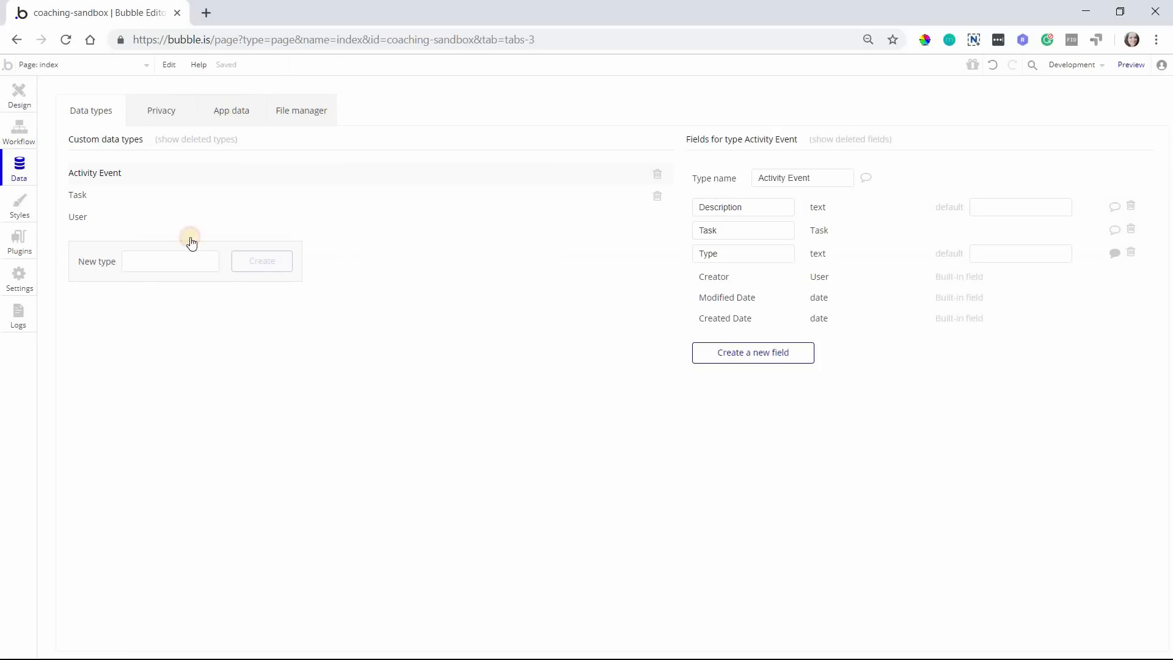
left_click(231, 110)
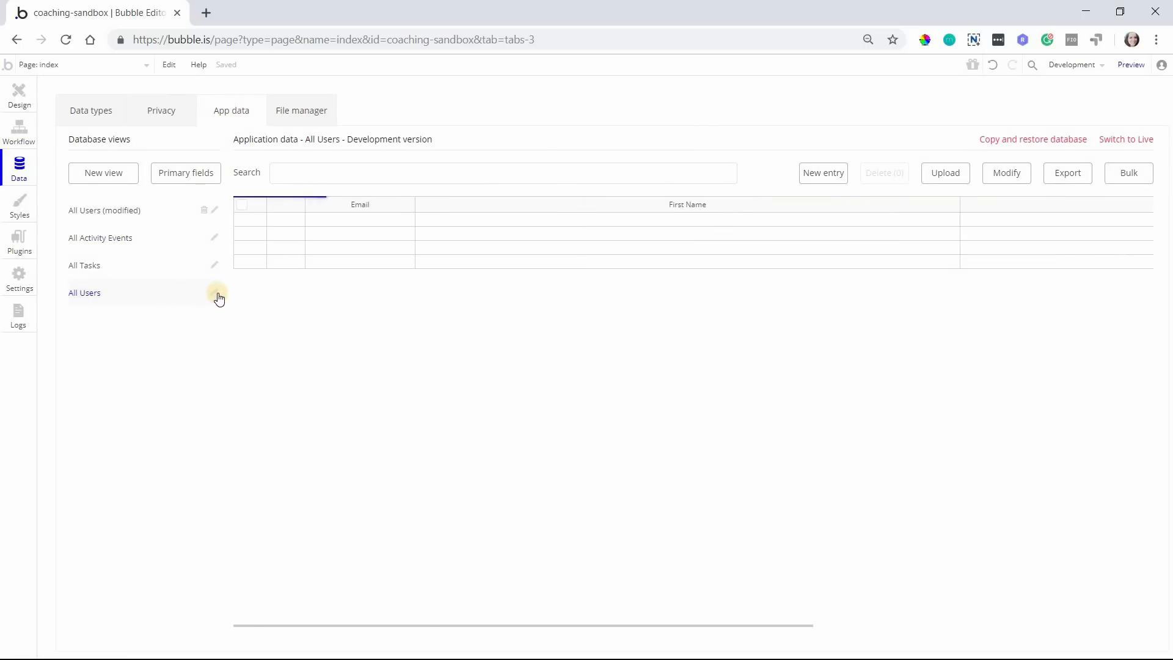
left_click(84, 293)
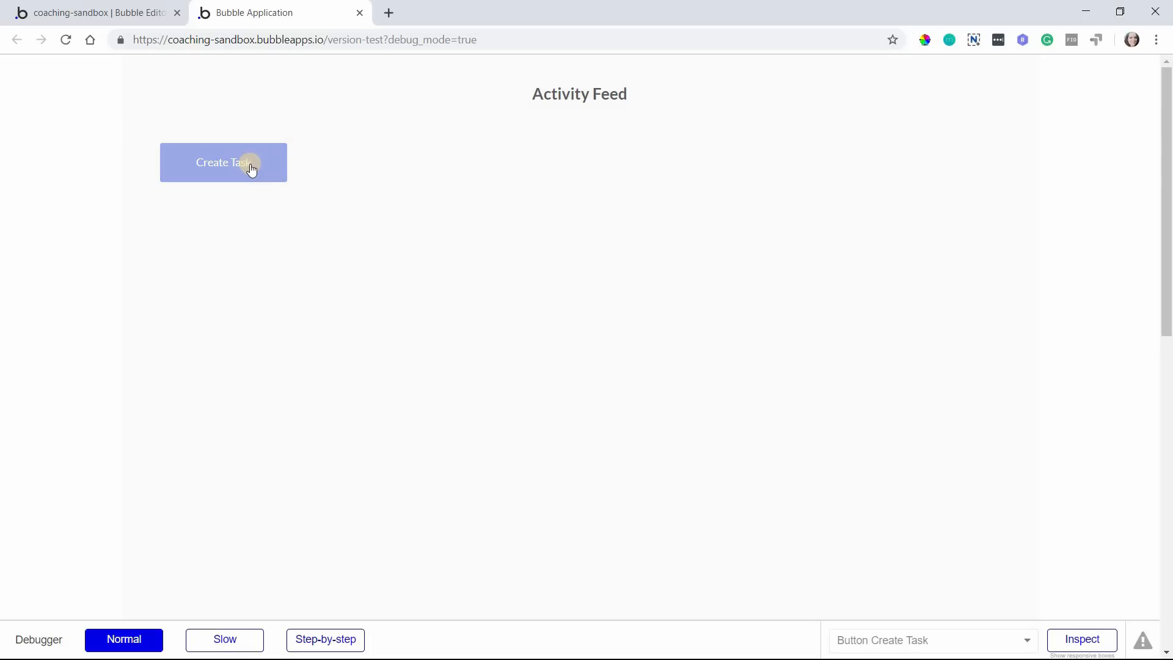
left_click(223, 163)
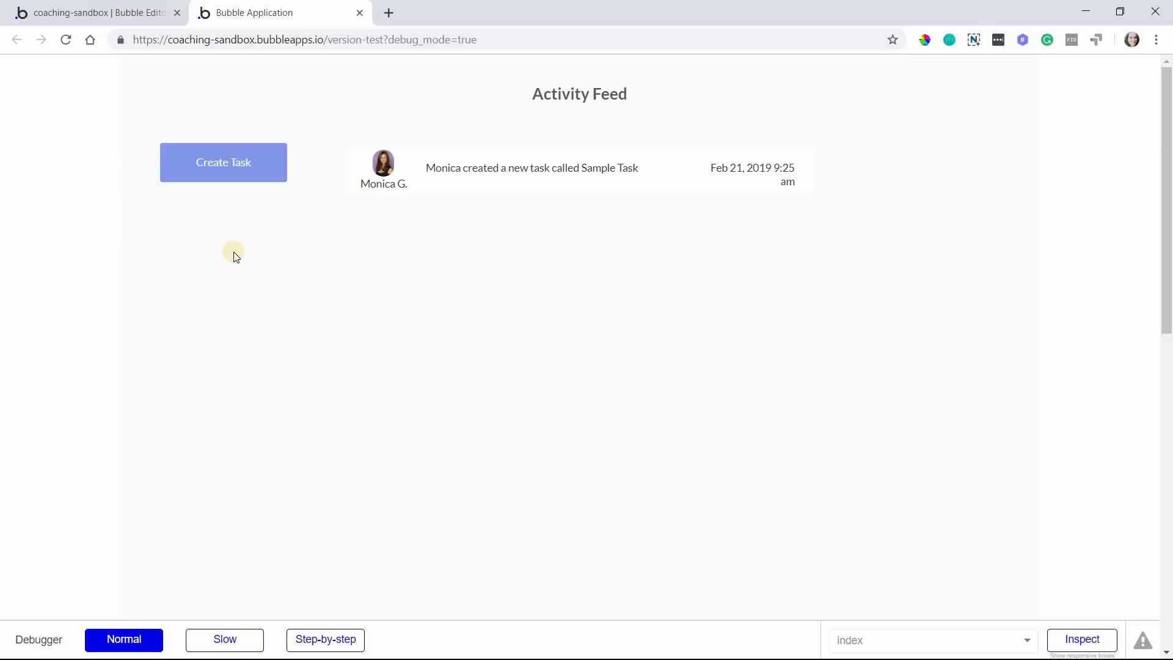
mouse_move(713, 190)
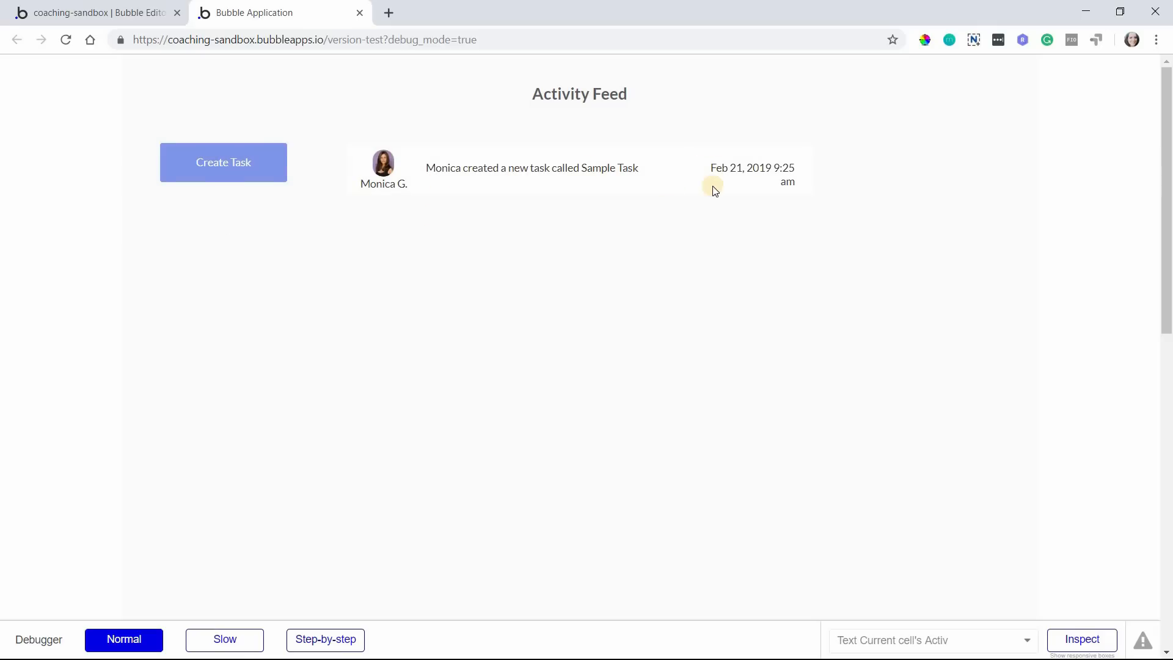
mouse_move(681, 184)
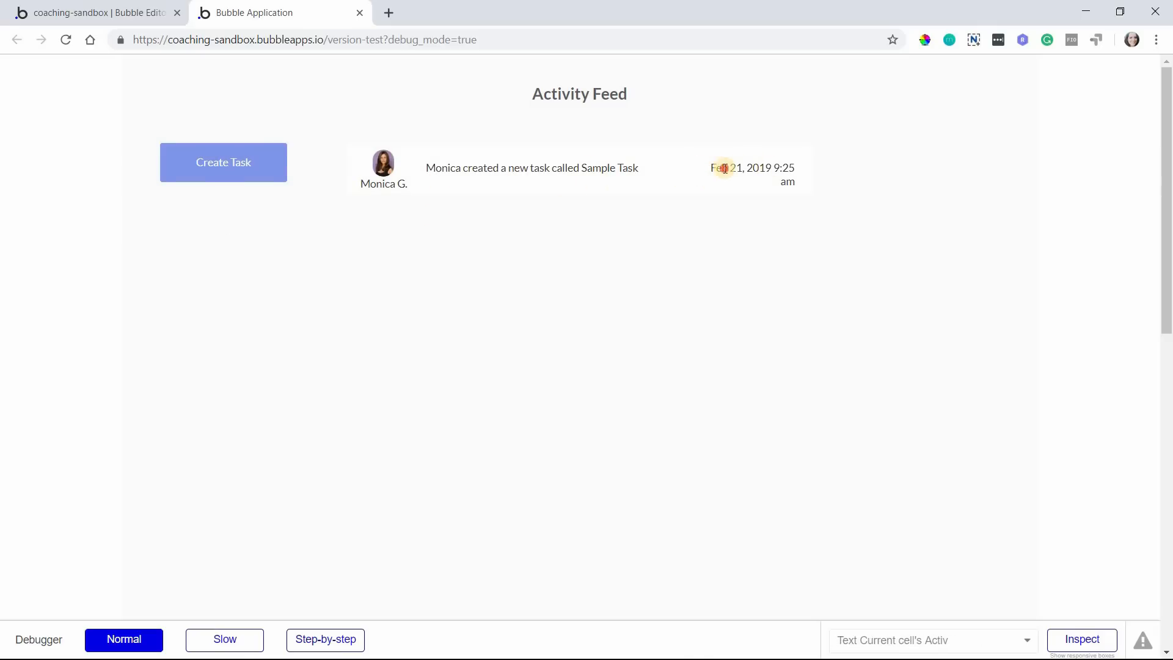
mouse_move(790, 200)
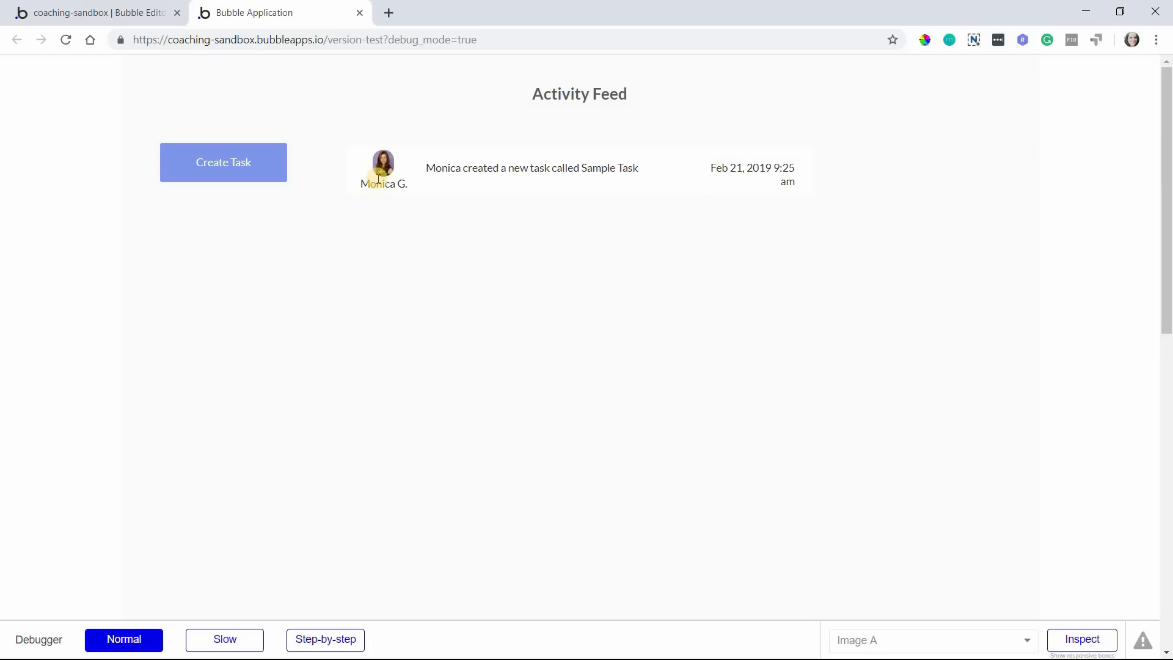
left_click(97, 13)
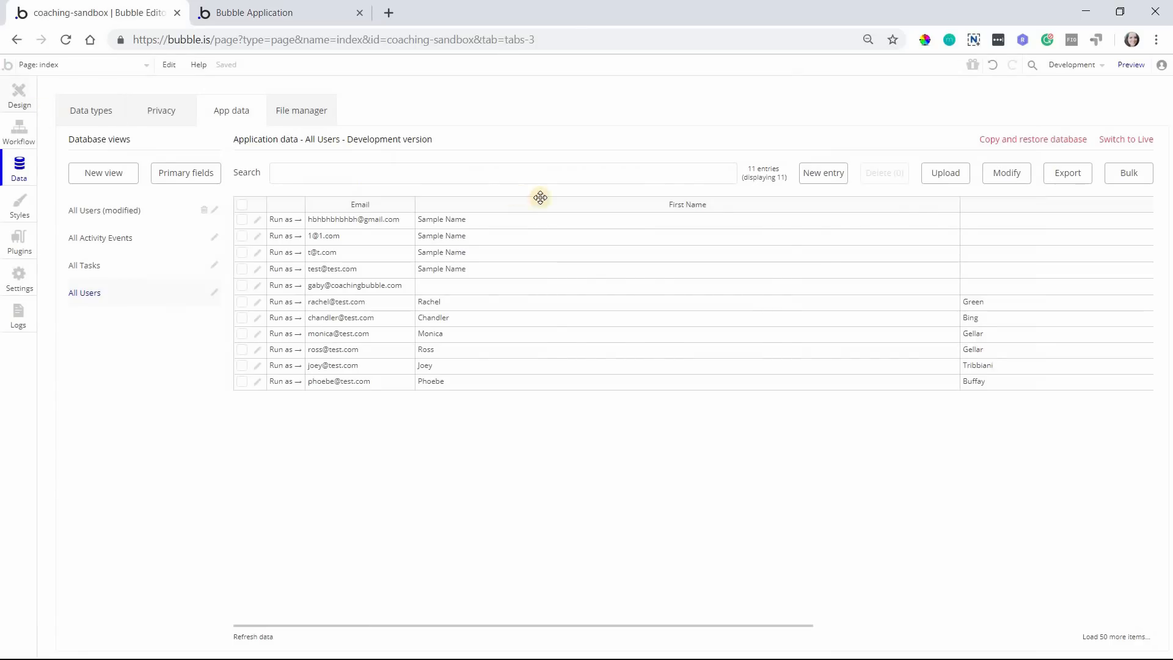
Shrink the feed row's description text and widen its creation date text, then check the preview
left_click(19, 95)
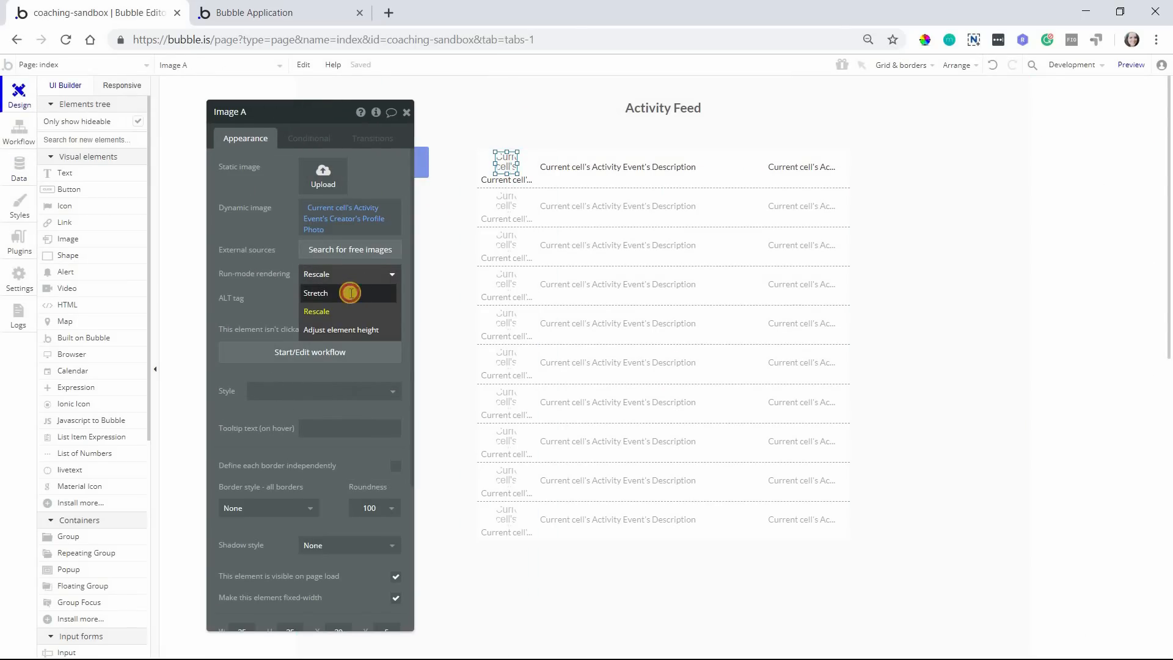
left_click(617, 167)
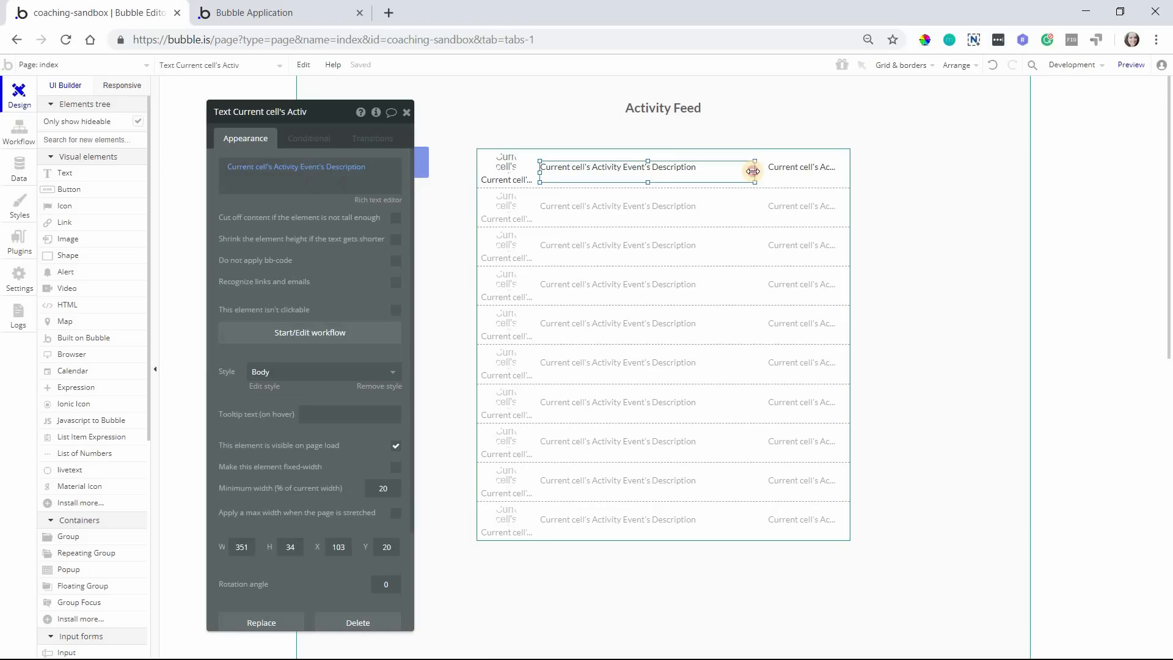
left_click(801, 167)
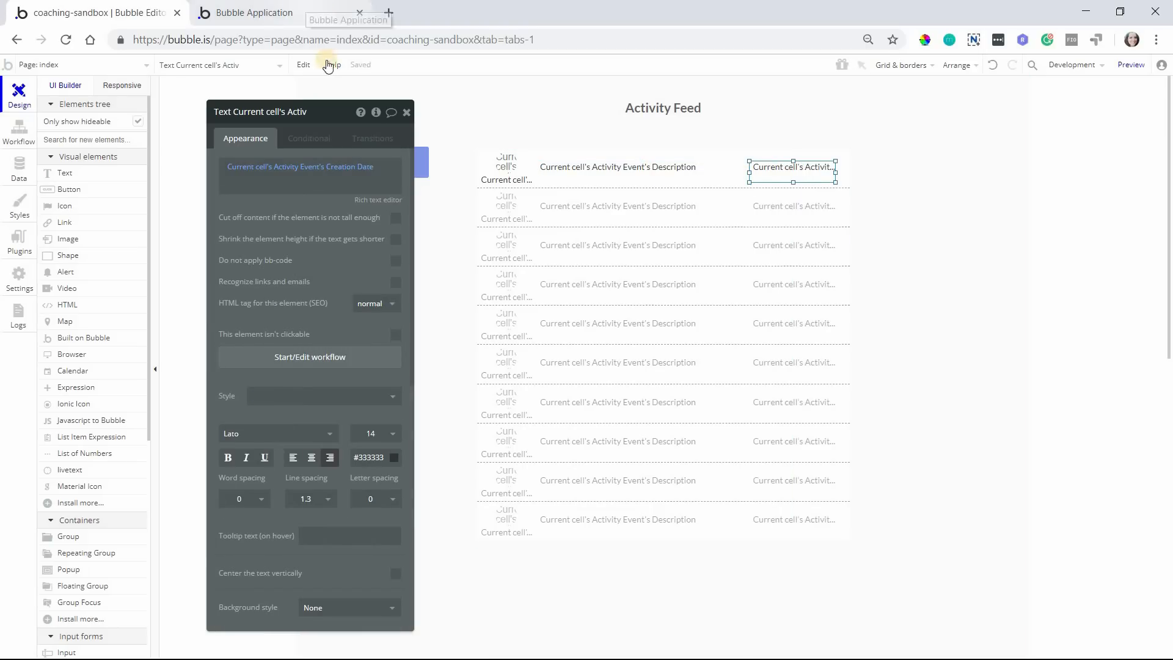
left_click(254, 12)
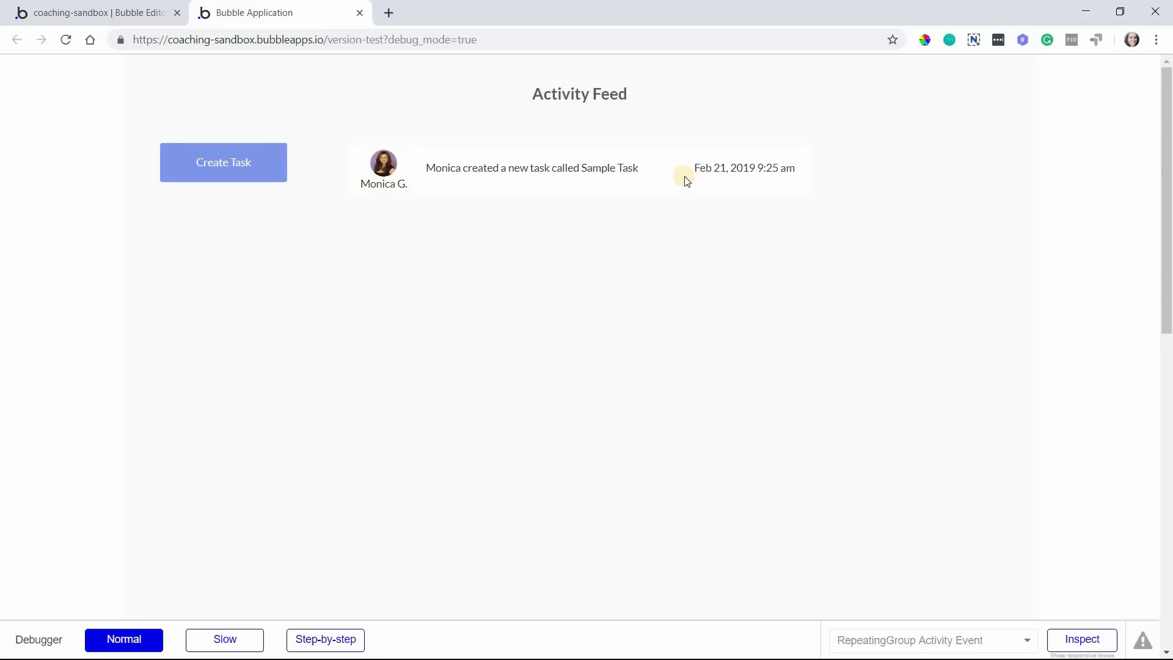
mouse_move(313, 165)
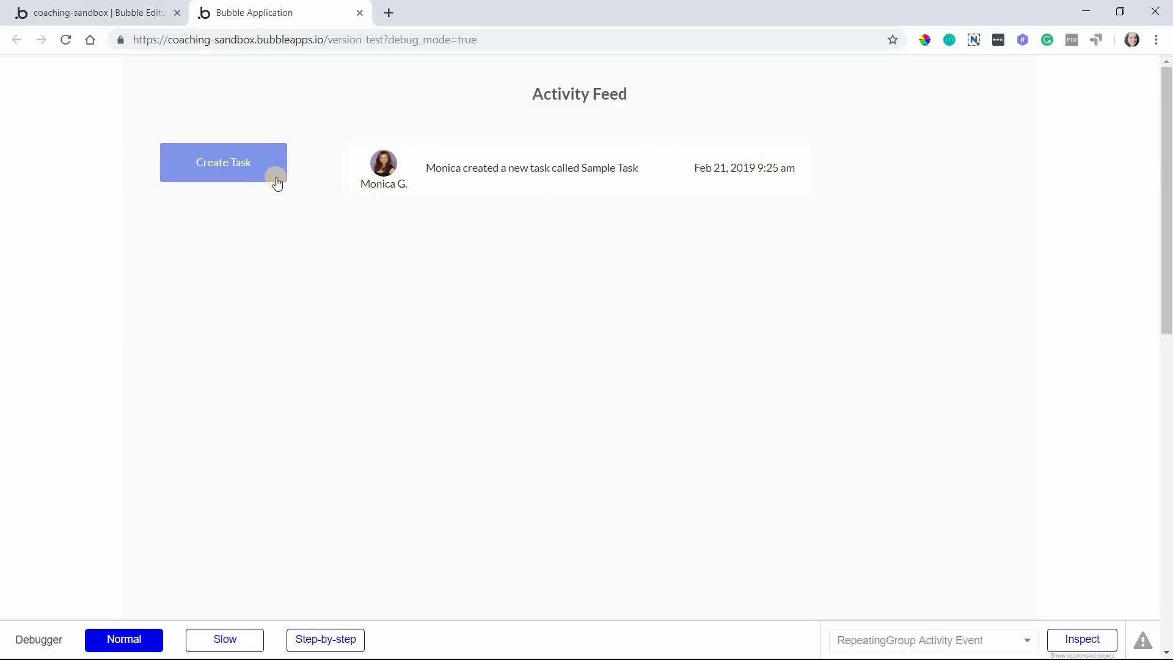
Add a second Sample Task entry dated 9:26 am atop the feed, then return to the editor
left_click(223, 162)
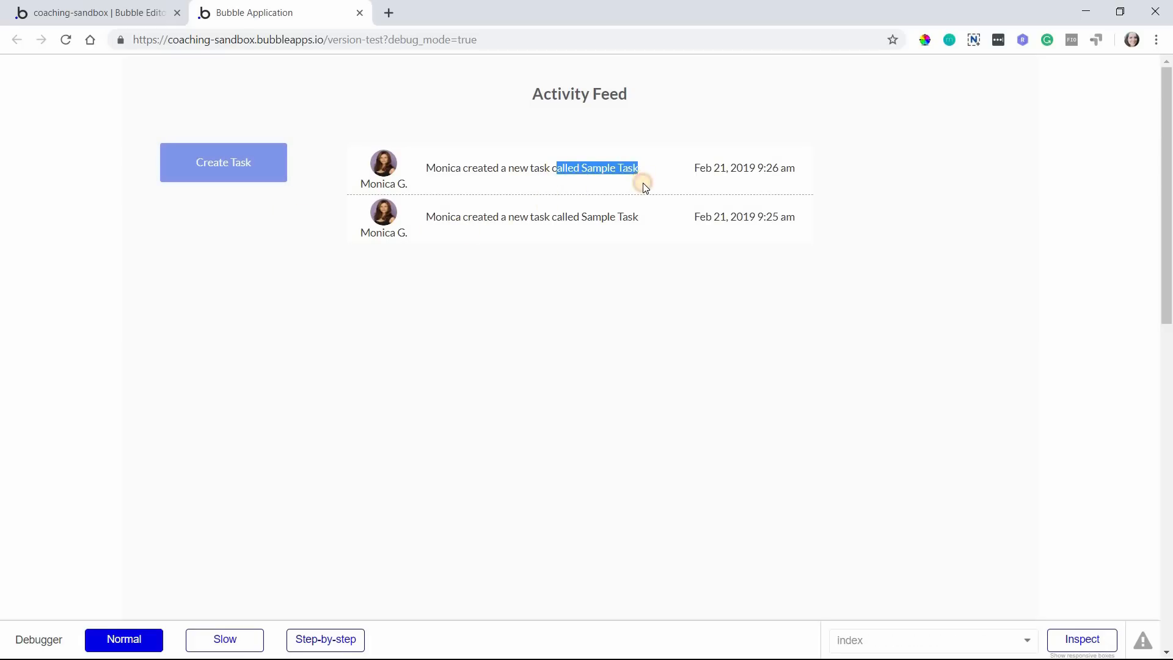
left_click(97, 13)
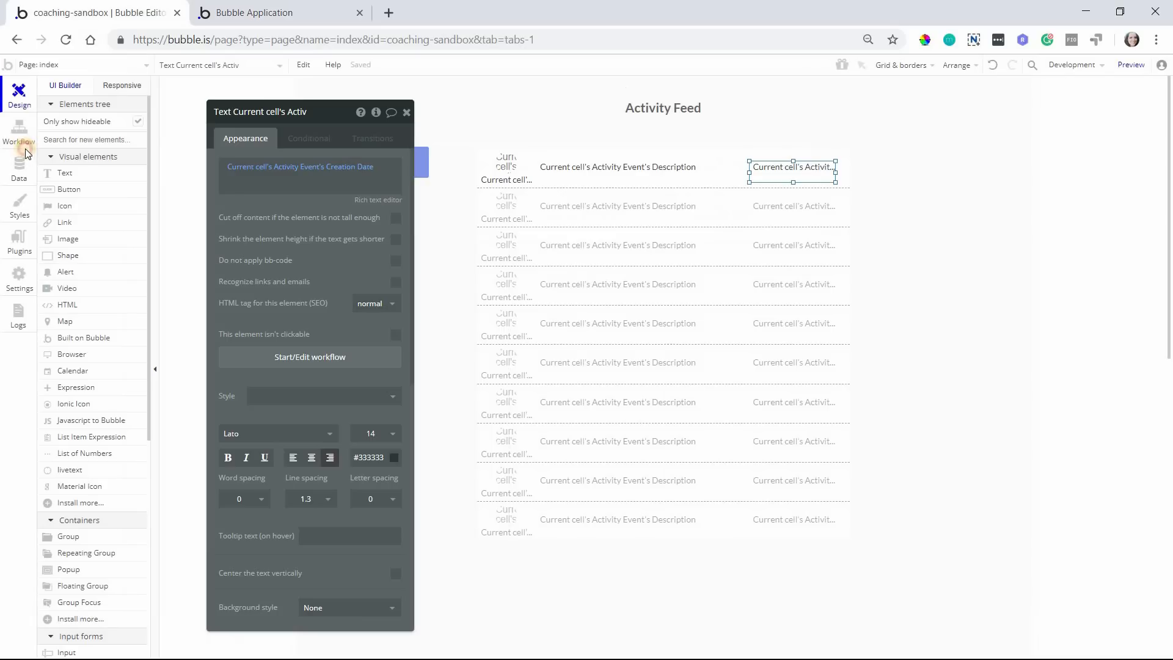
Check that All Tasks lists Monica's two Sample Task records, then reopen the Create Task workflow
left_click(19, 163)
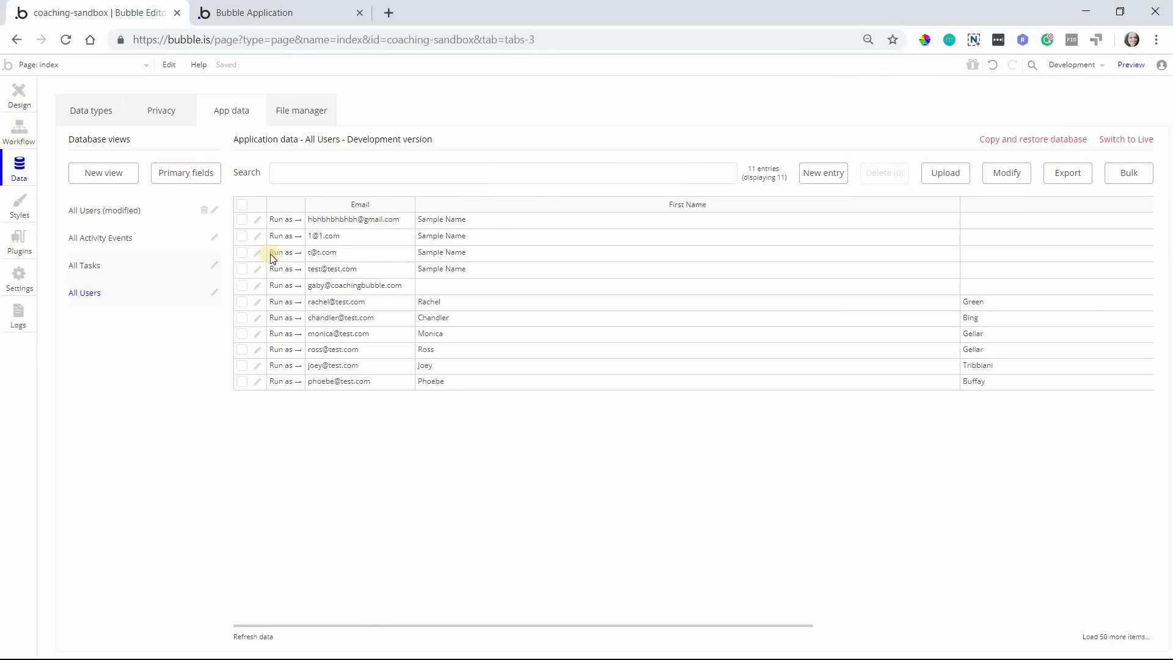
left_click(83, 264)
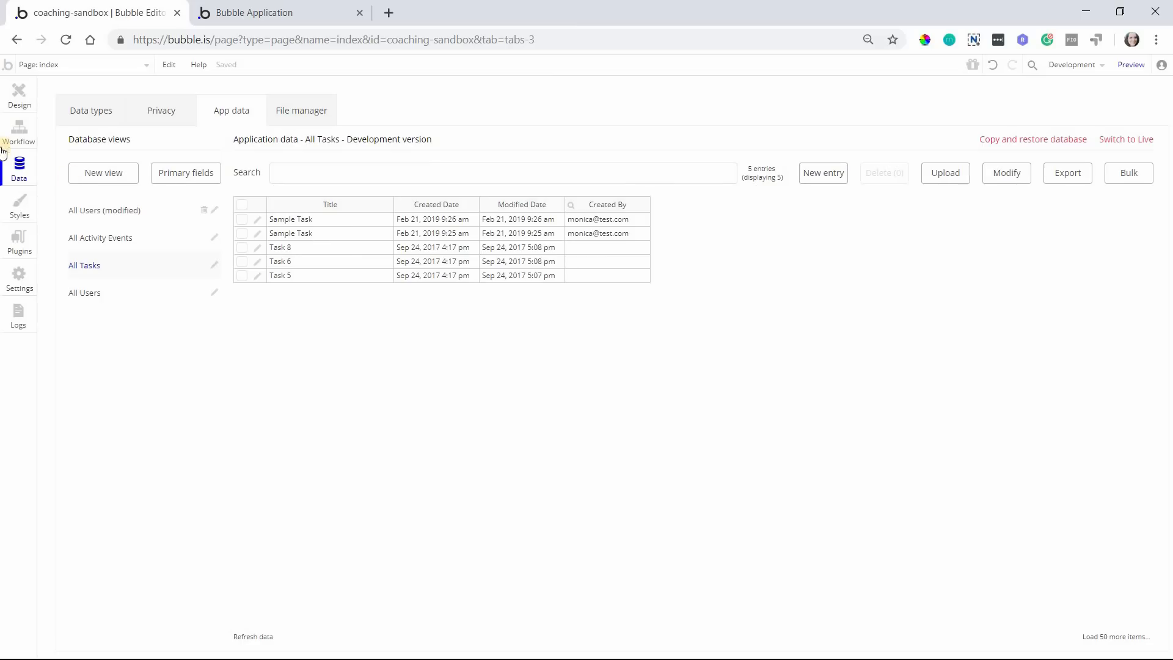
left_click(19, 130)
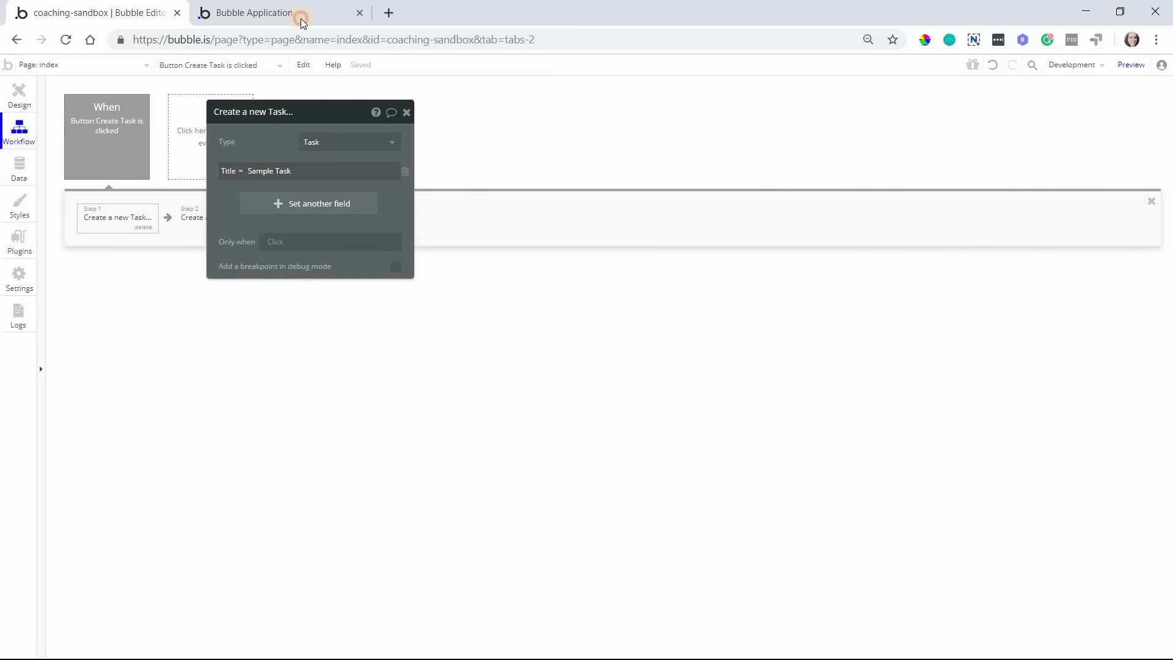
Recheck the fields of Step 2 'Create a new Activity Event', then return to the app preview
left_click(254, 13)
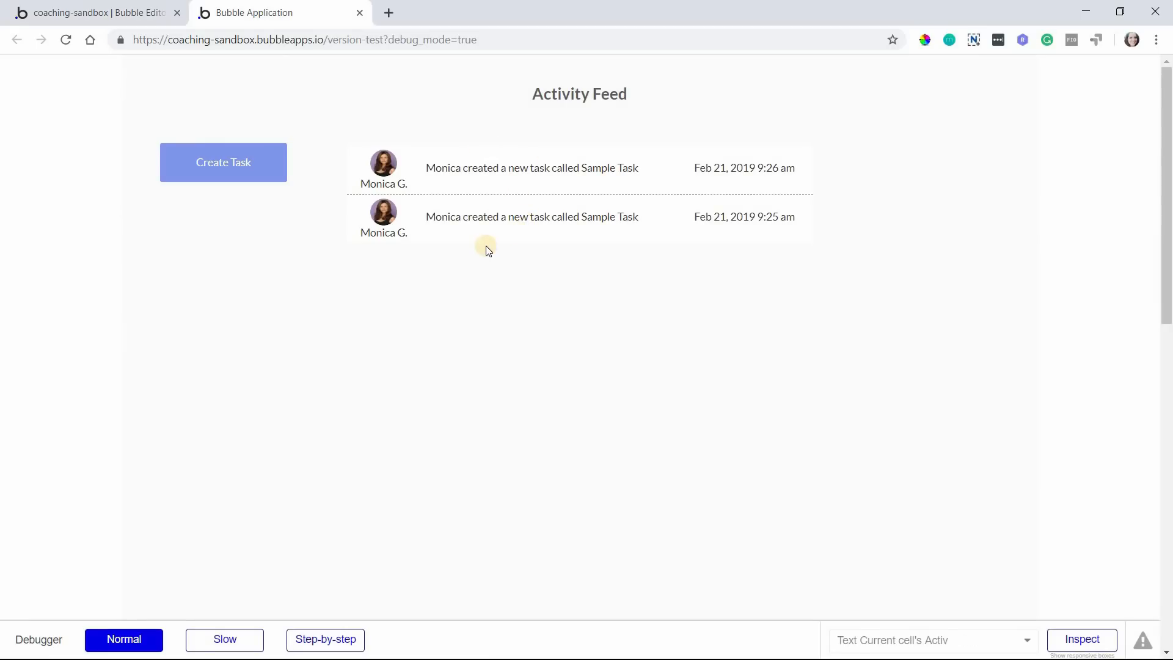
mouse_move(274, 192)
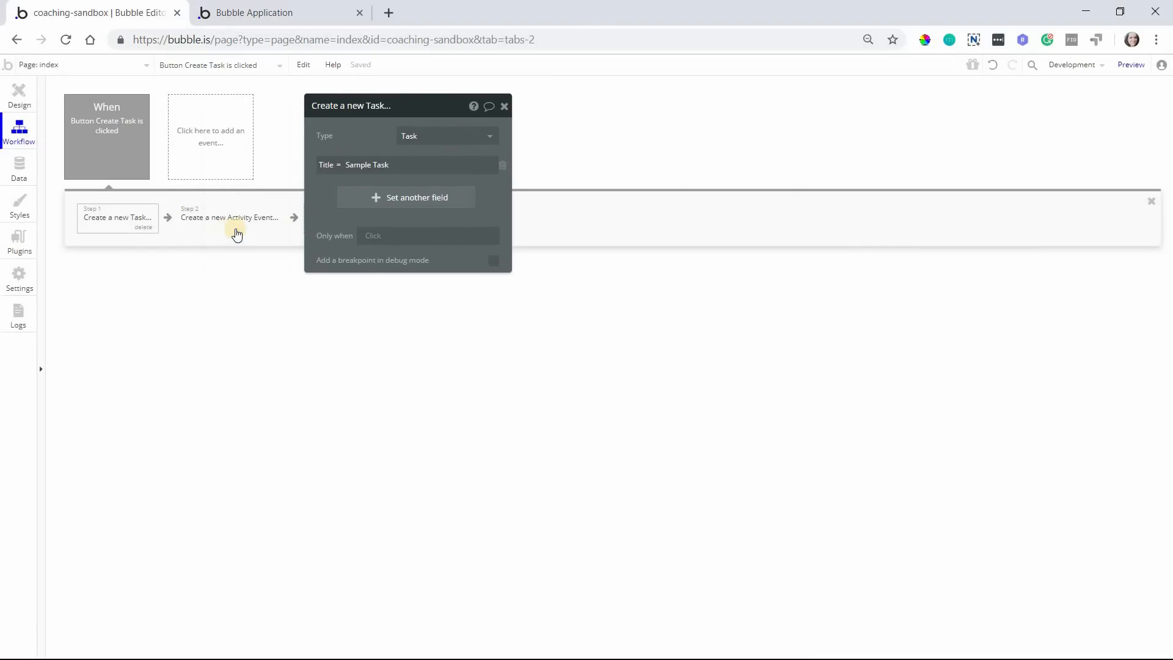
left_click(230, 217)
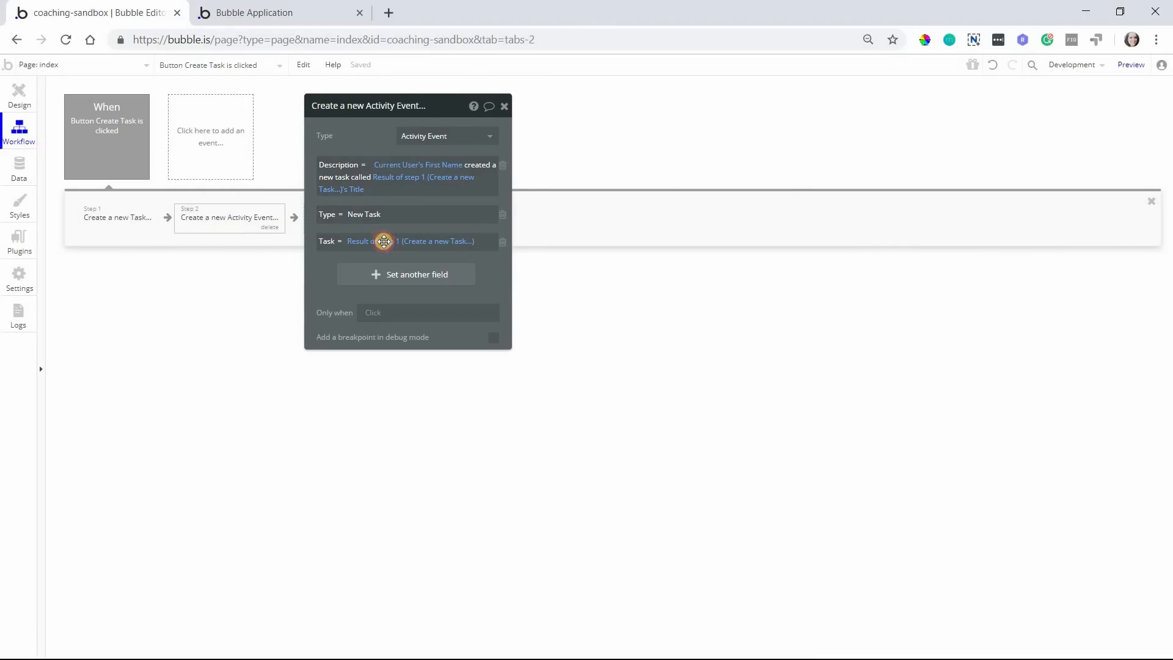
left_click_drag(368, 106, 397, 210)
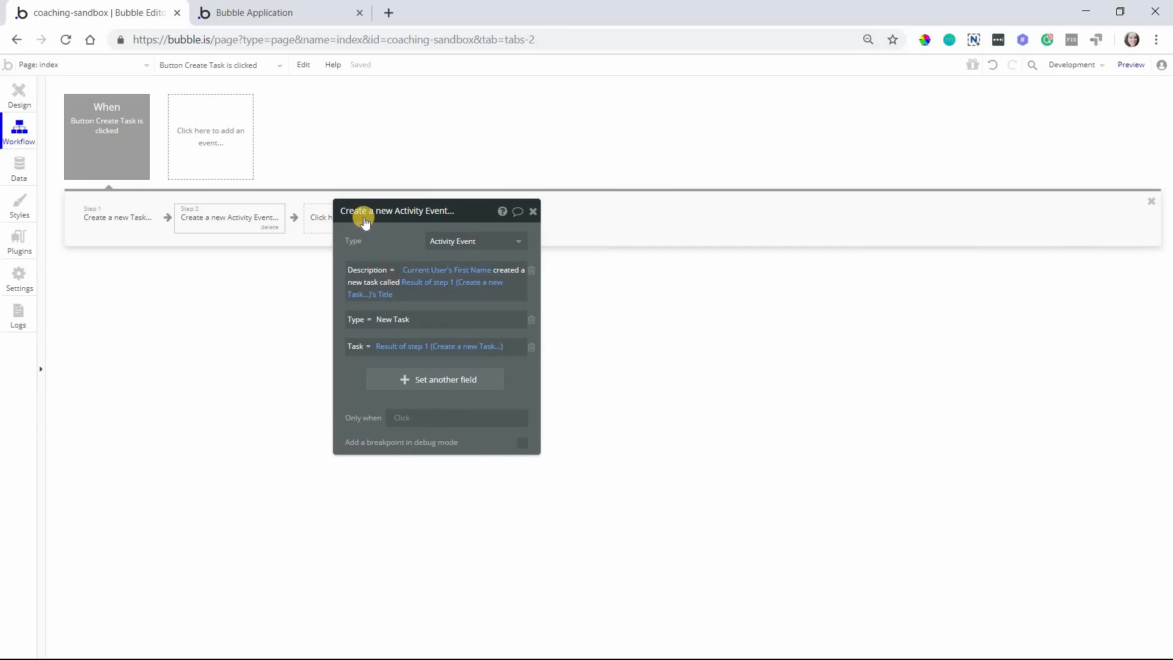
left_click(256, 13)
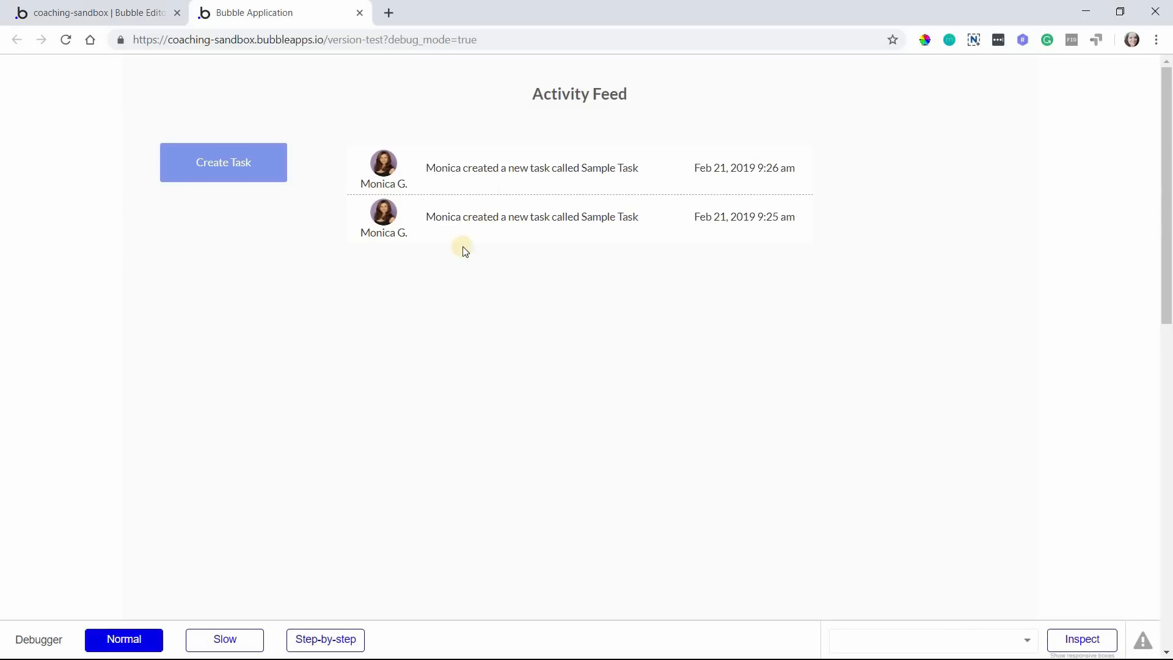
mouse_move(430, 304)
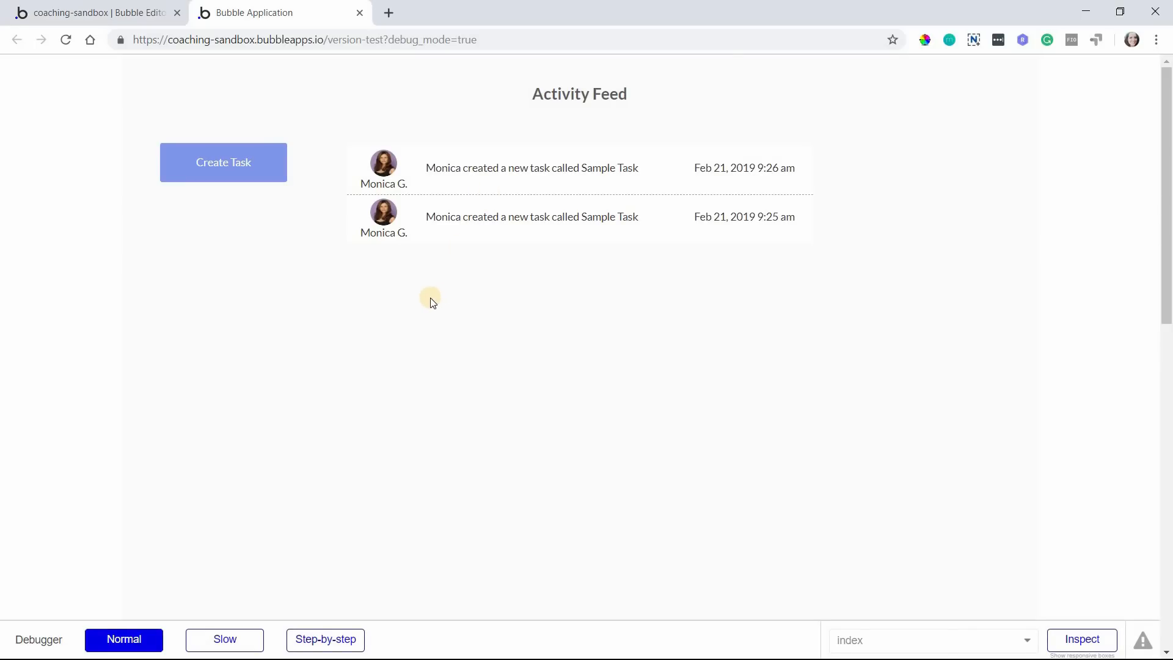
mouse_move(426, 310)
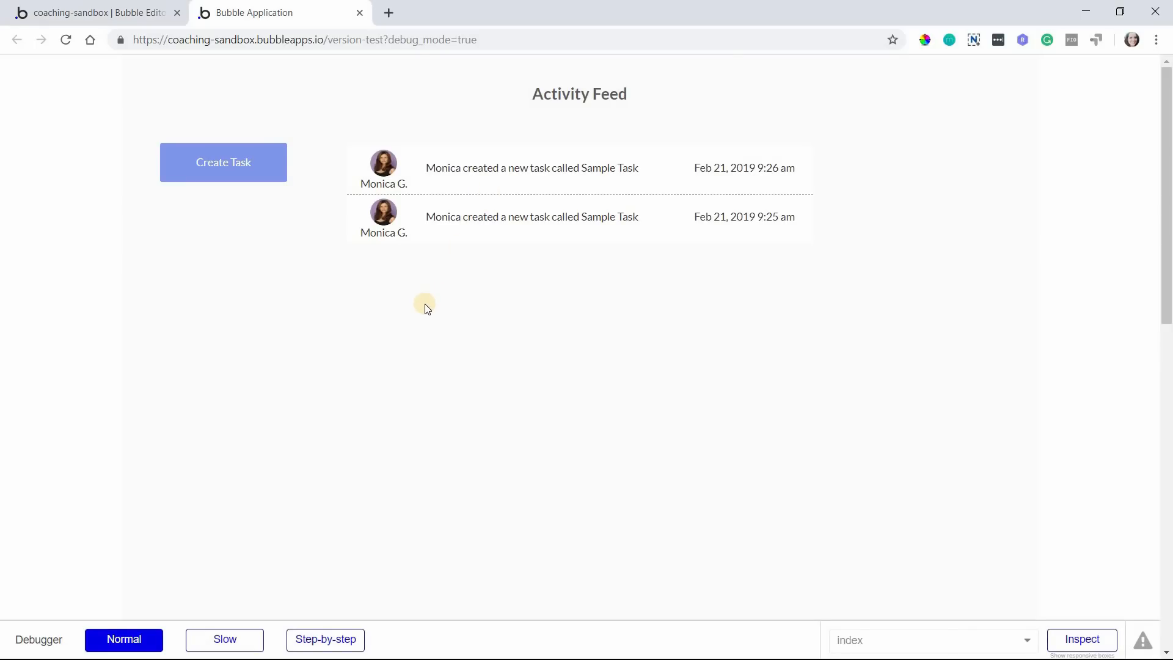
mouse_move(140, 18)
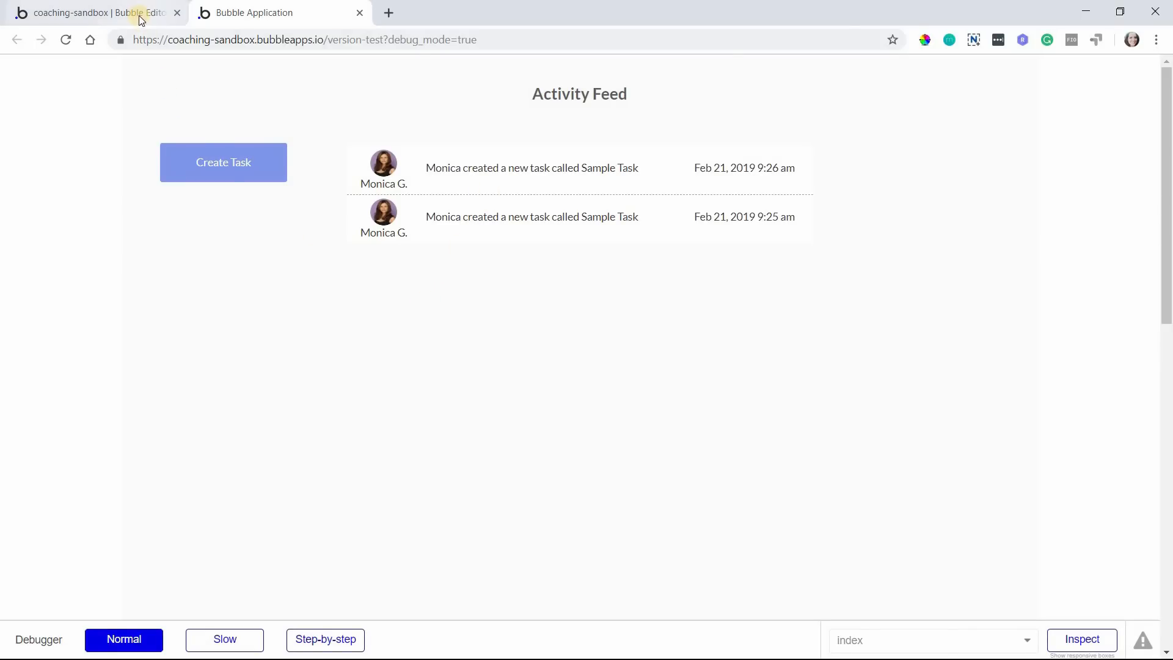
mouse_move(135, 13)
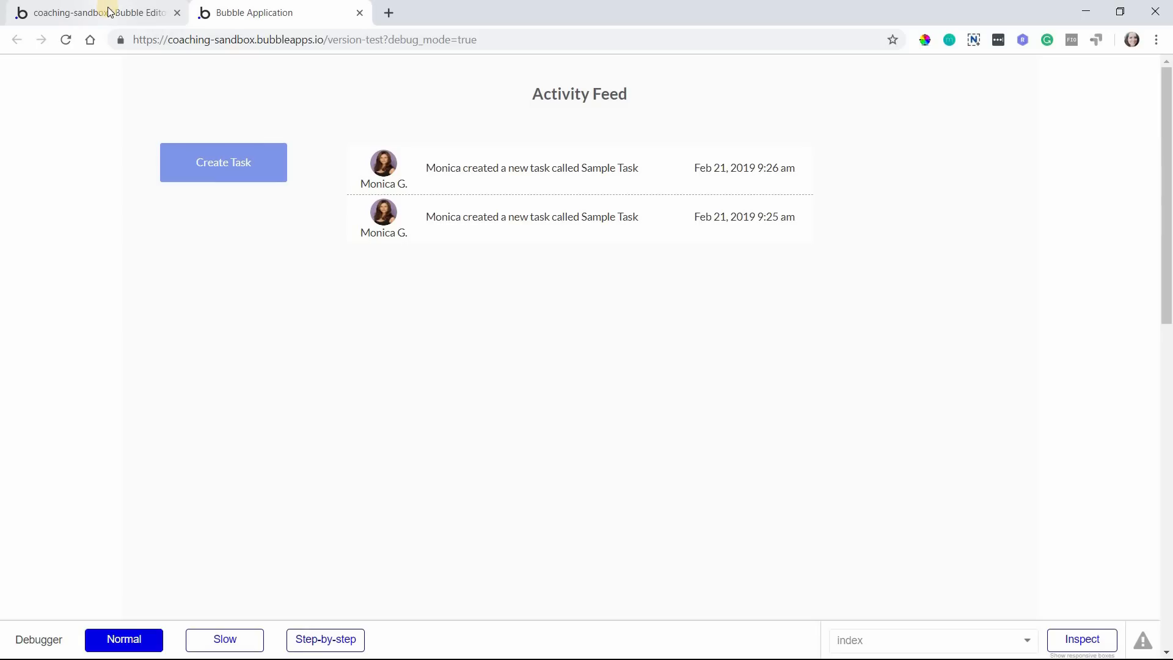
left_click(366, 172)
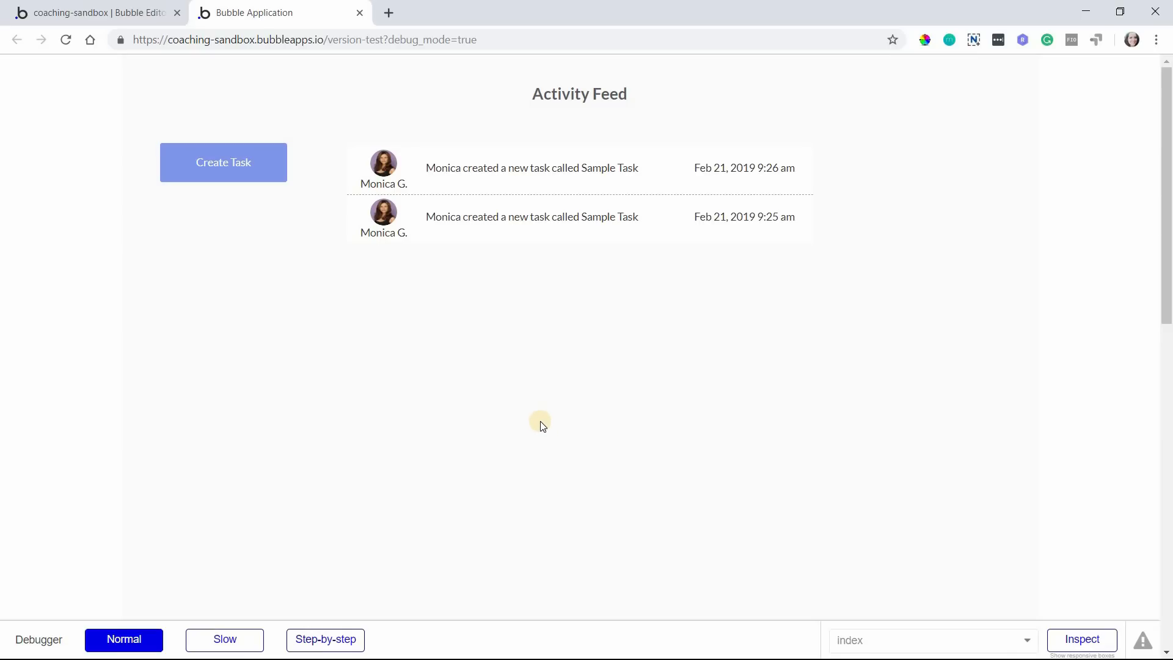
mouse_move(534, 420)
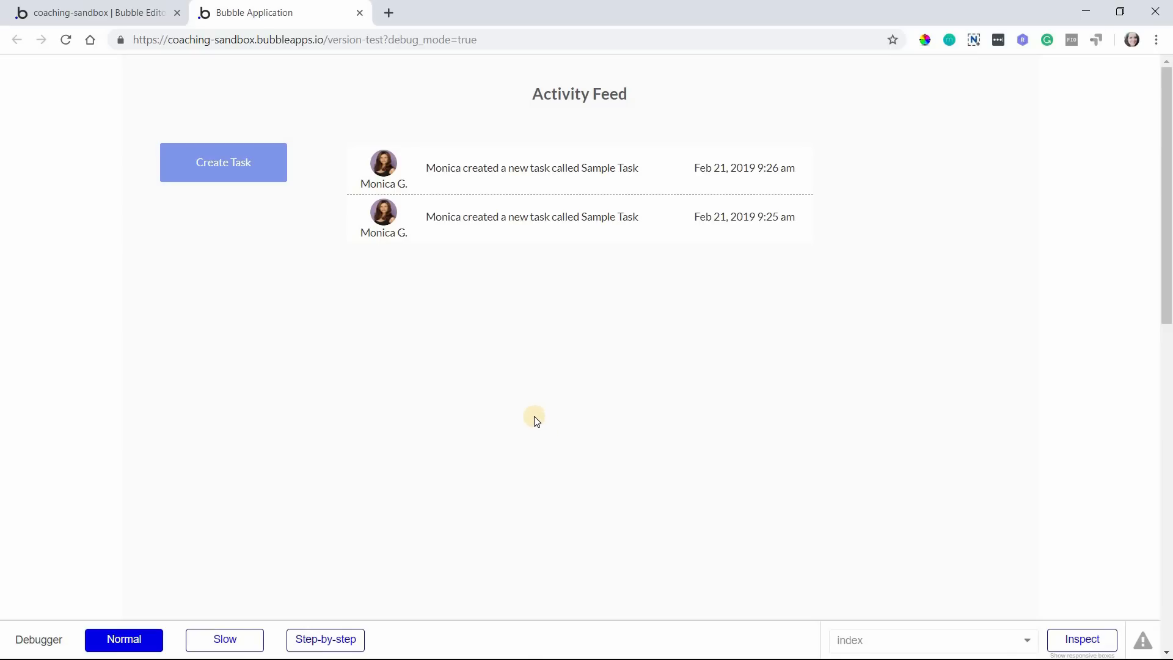
mouse_move(522, 418)
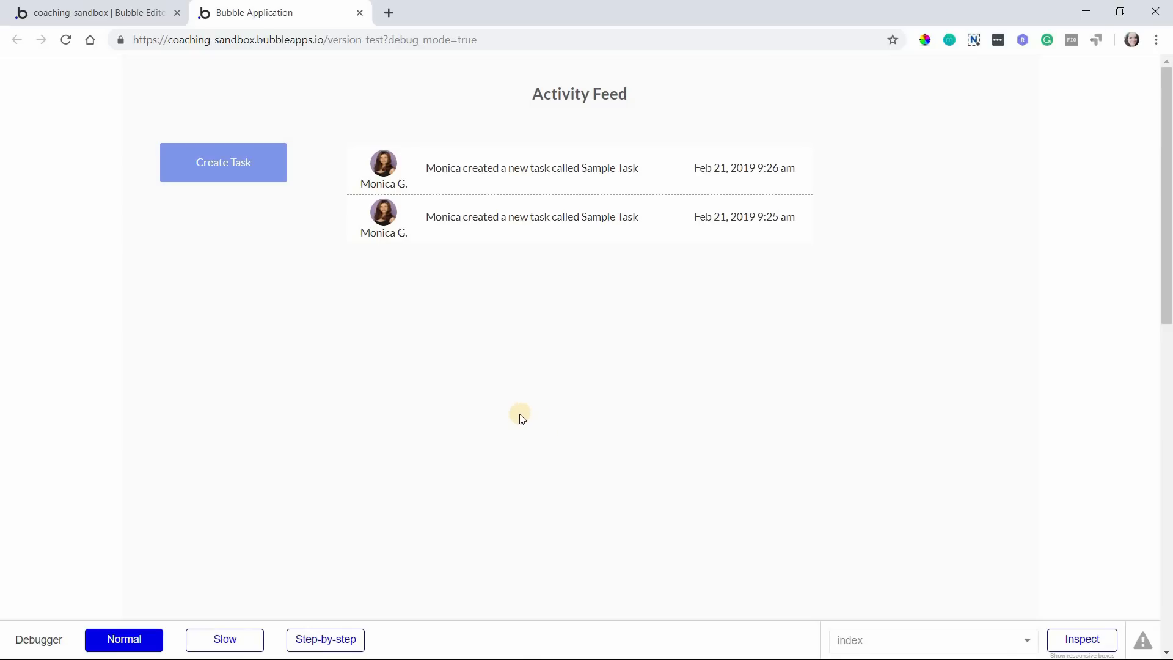